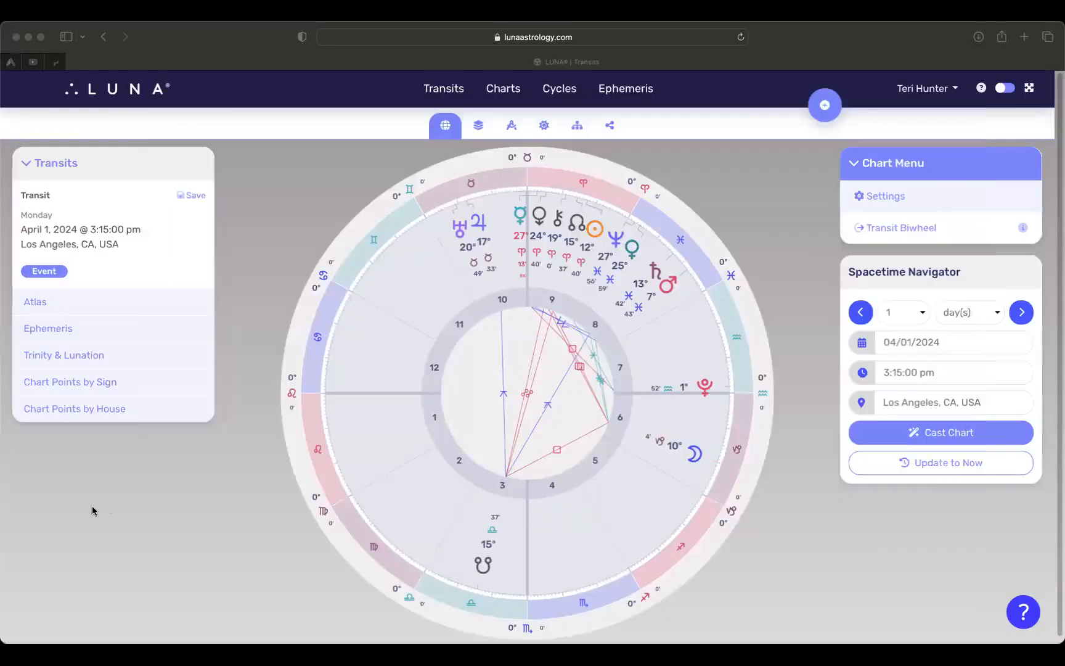
- View the April 1, 2024 3:15 pm Los Angeles transit chart with Mercury at 27°
left_click(940, 372)
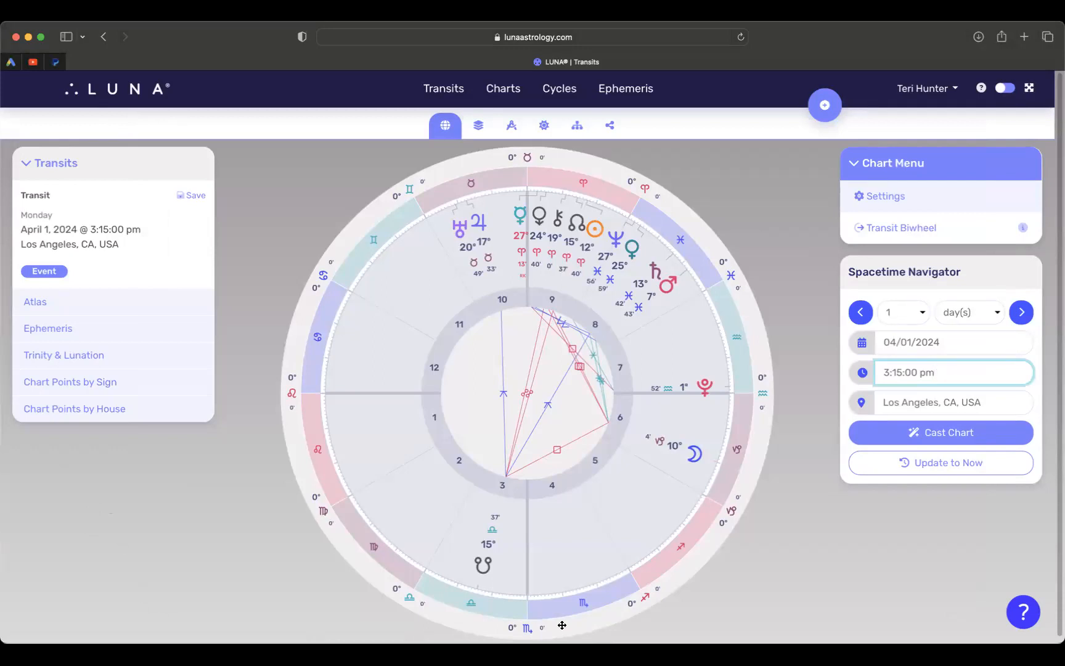
mouse_move(678, 376)
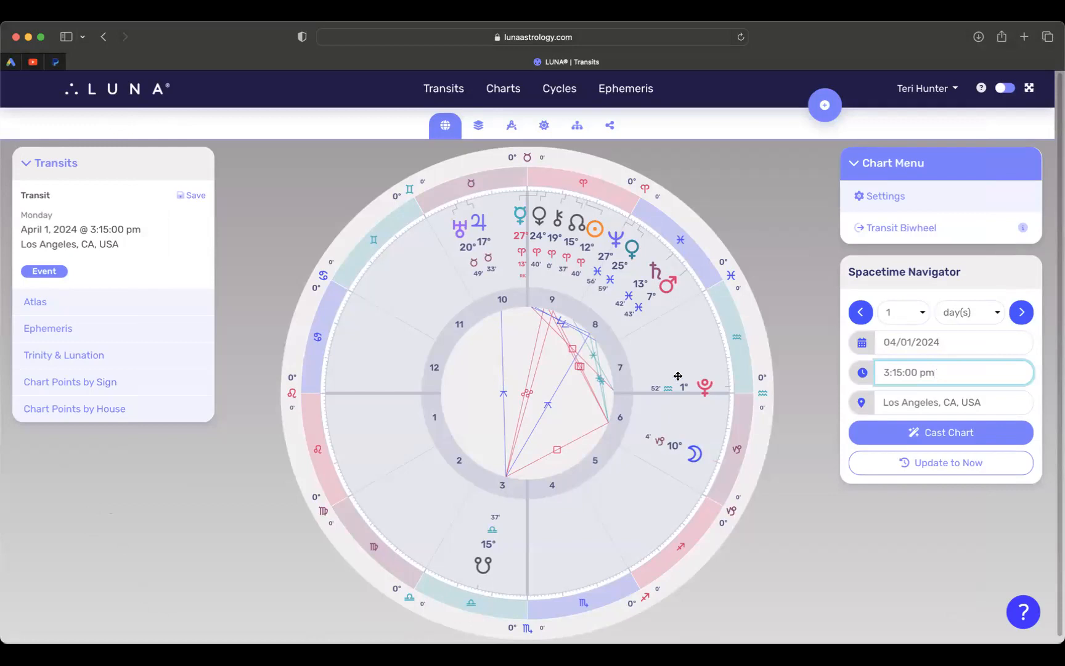
mouse_move(623, 285)
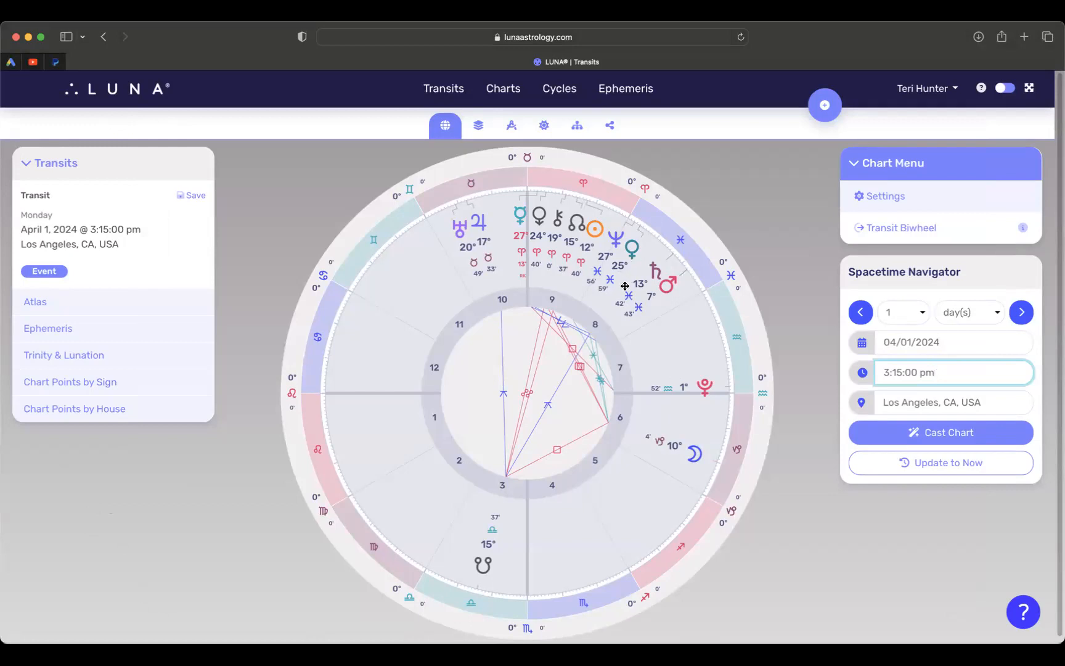
mouse_move(547, 211)
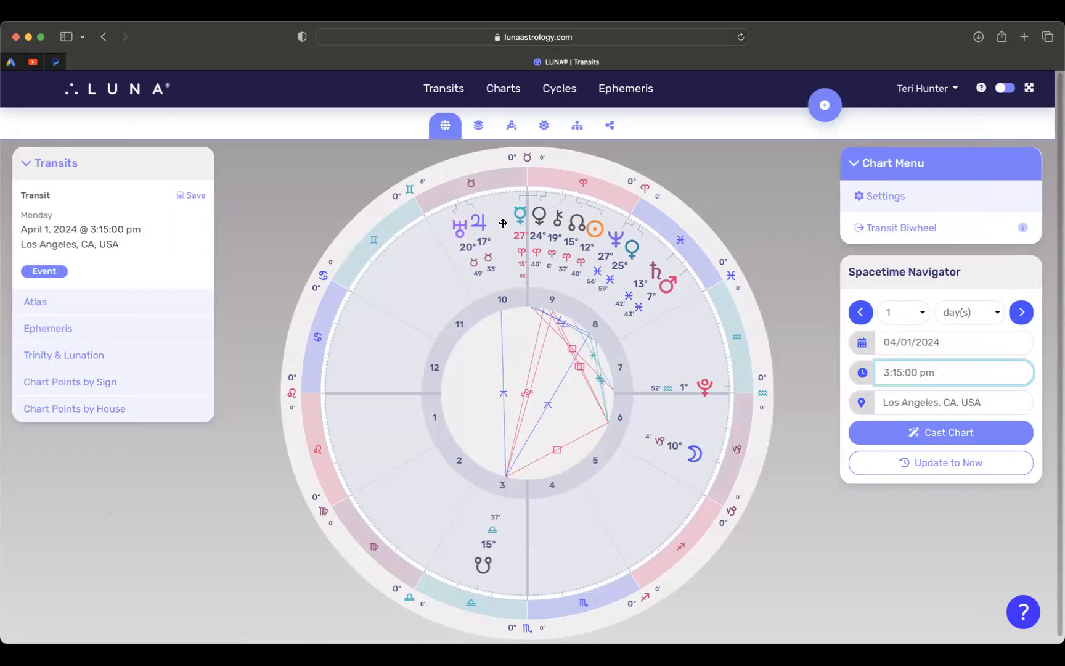
mouse_move(516, 525)
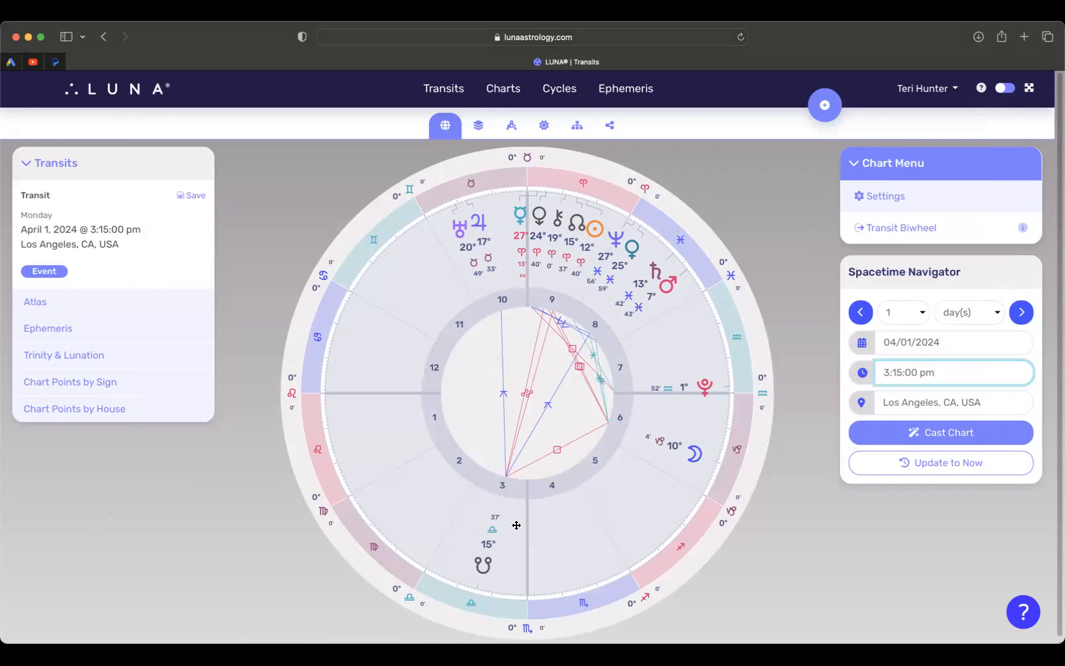
mouse_move(410, 382)
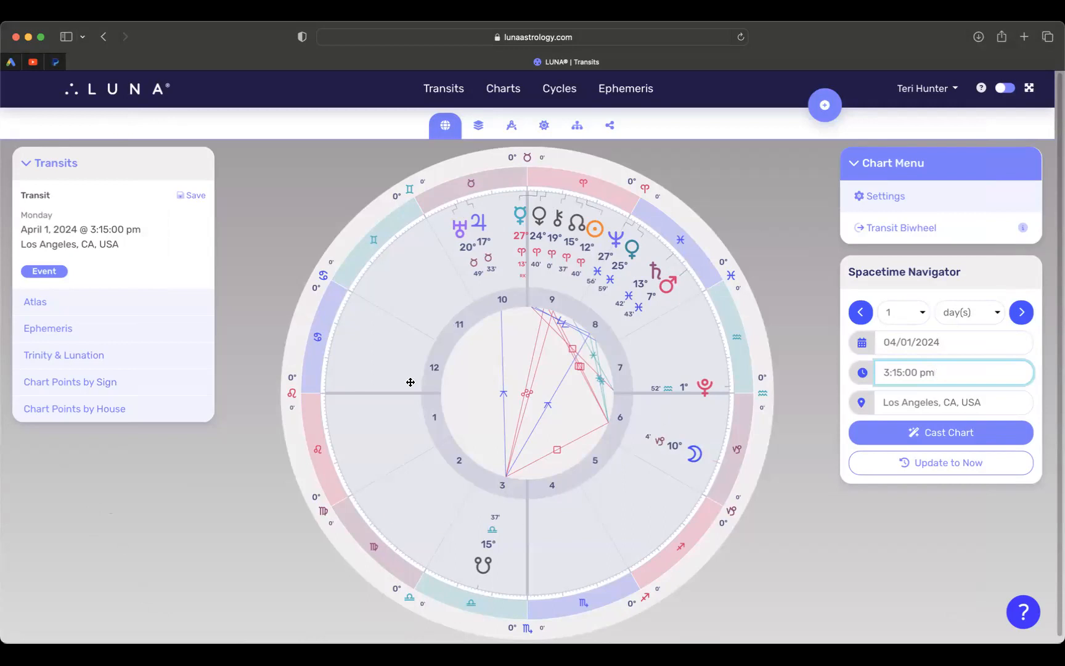
mouse_move(385, 424)
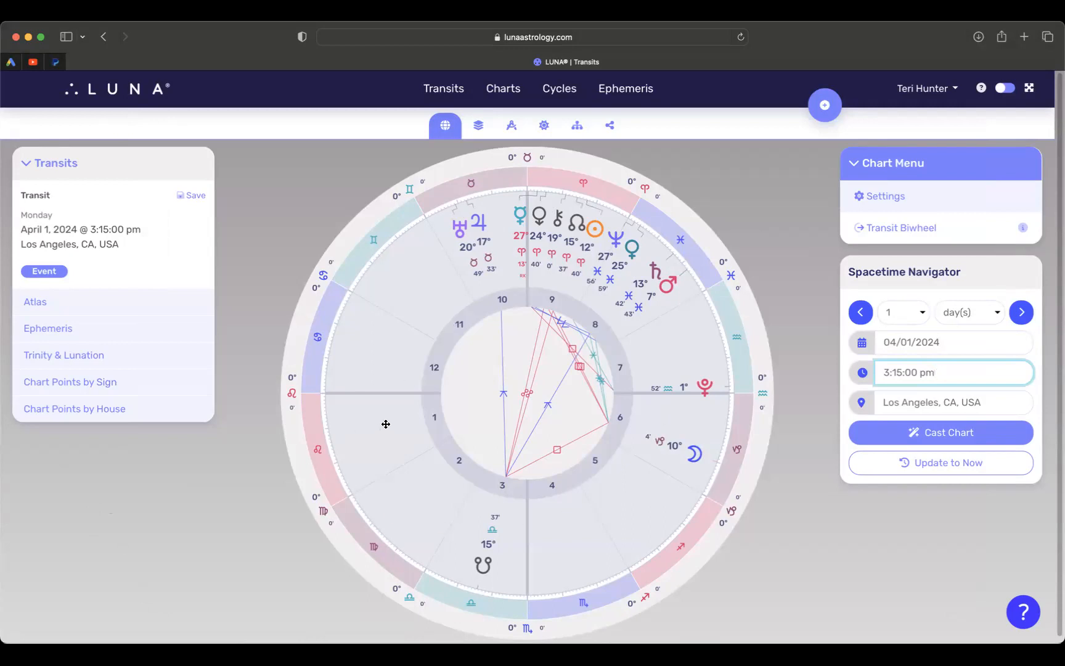
mouse_move(556, 225)
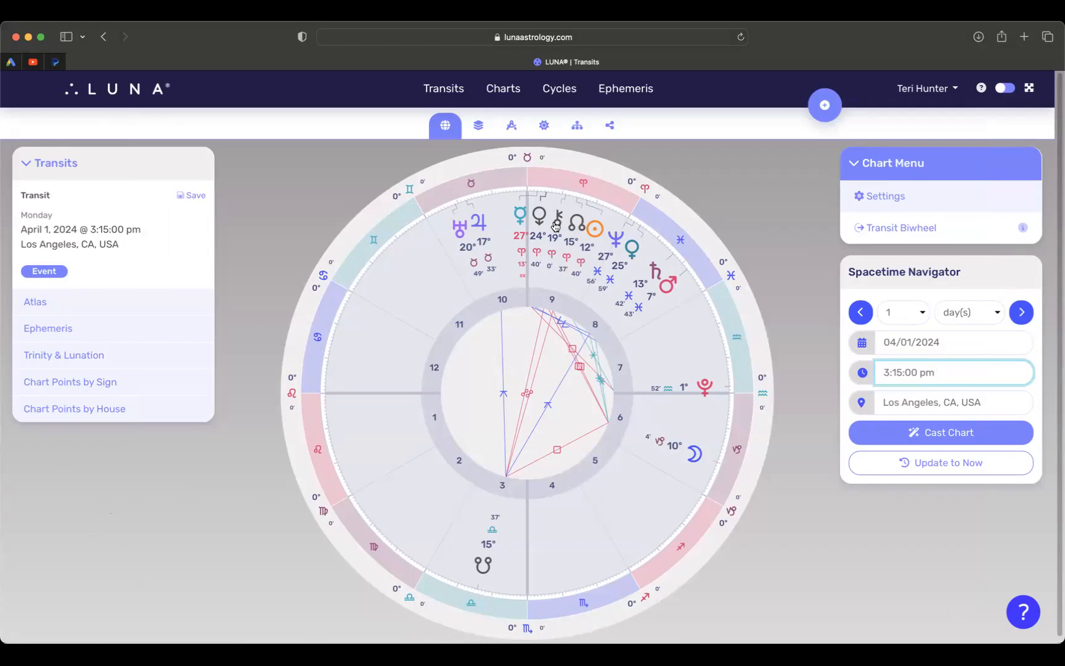
mouse_move(583, 228)
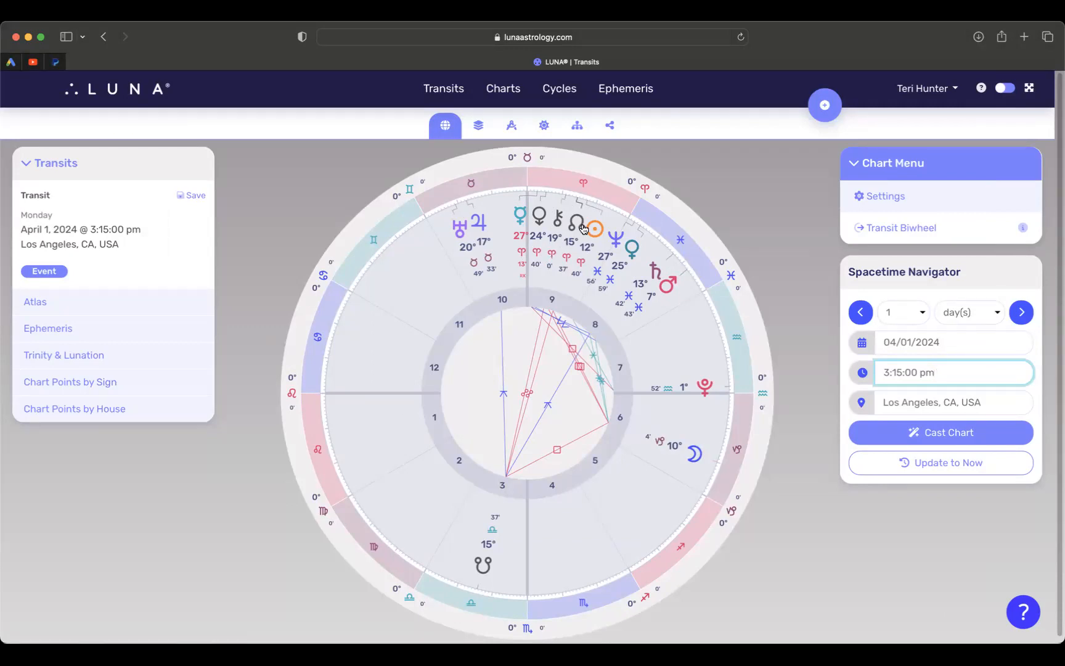
mouse_move(648, 281)
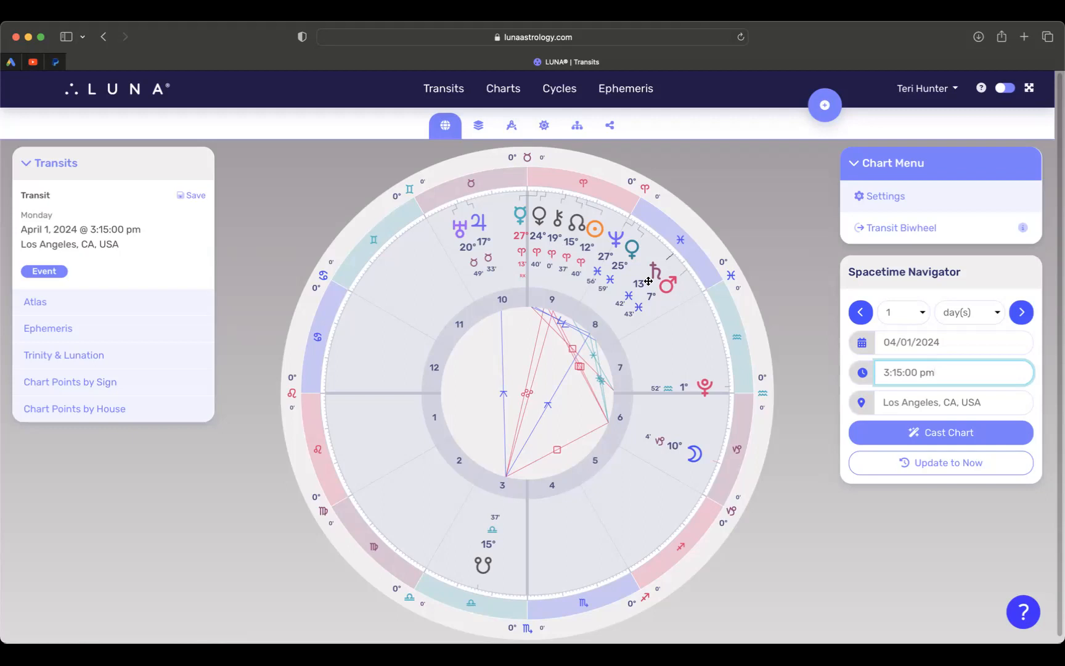
mouse_move(577, 181)
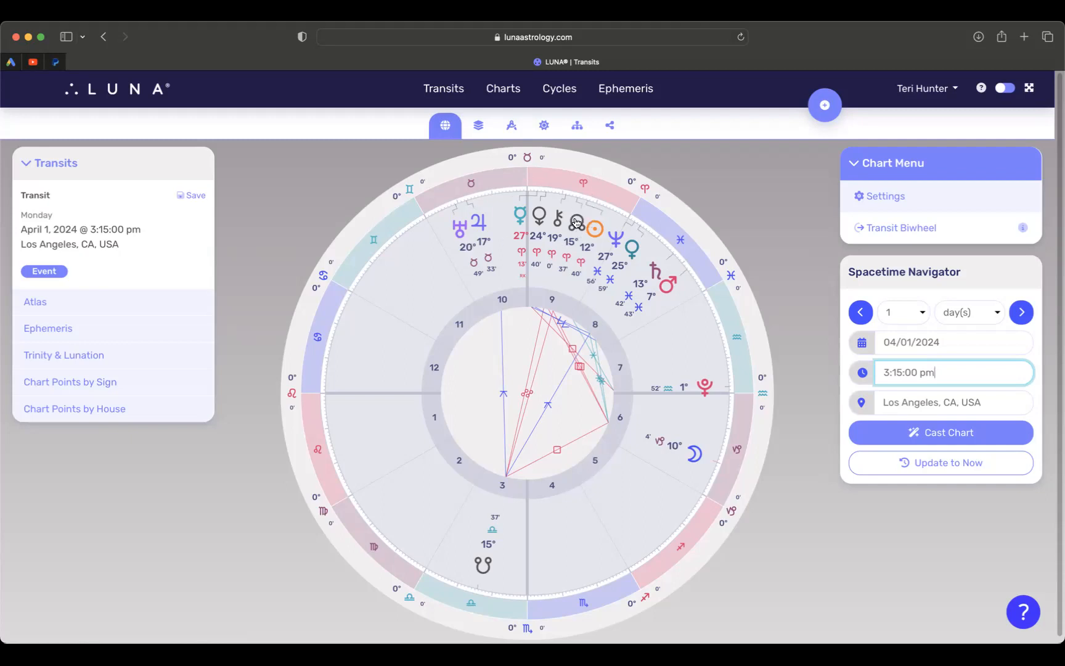
mouse_move(577, 228)
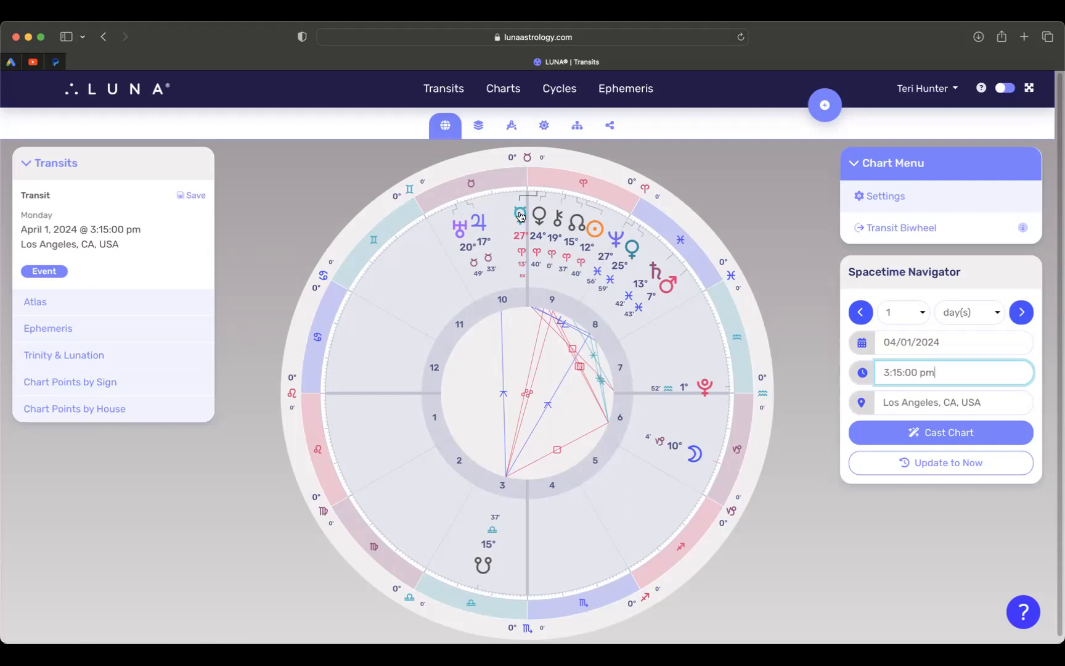
mouse_move(515, 219)
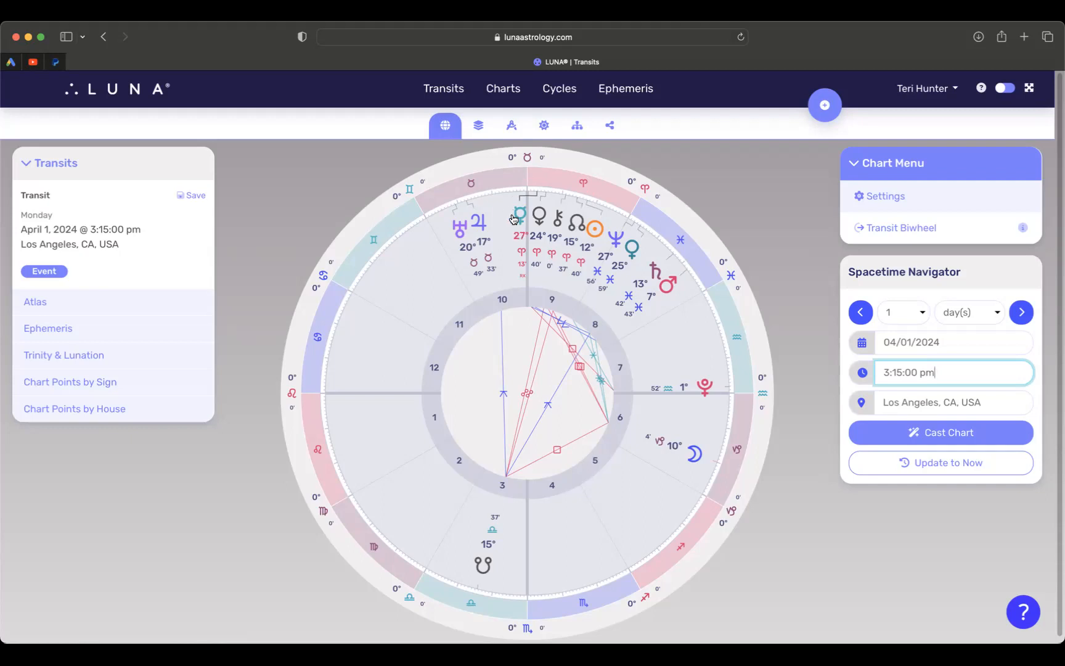
mouse_move(514, 216)
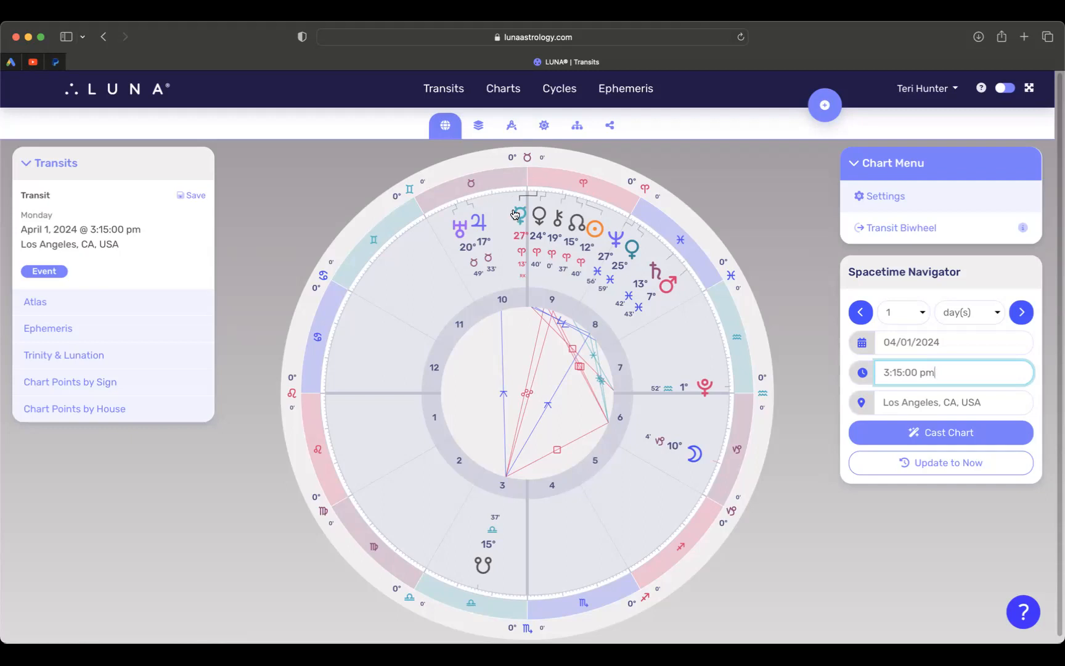
mouse_move(539, 212)
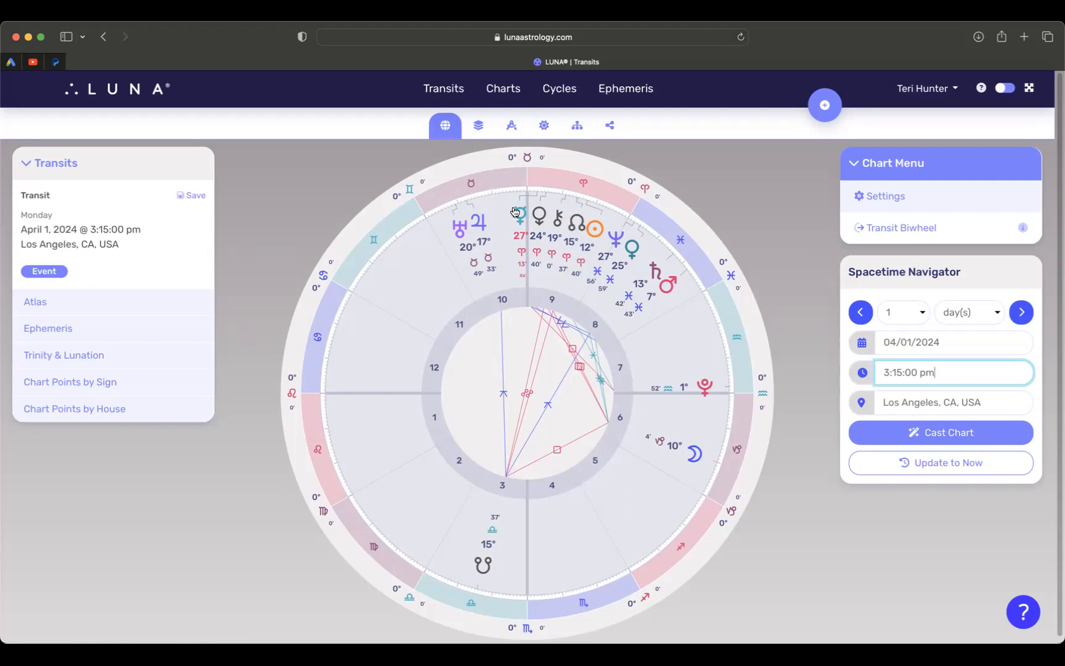
mouse_move(571, 221)
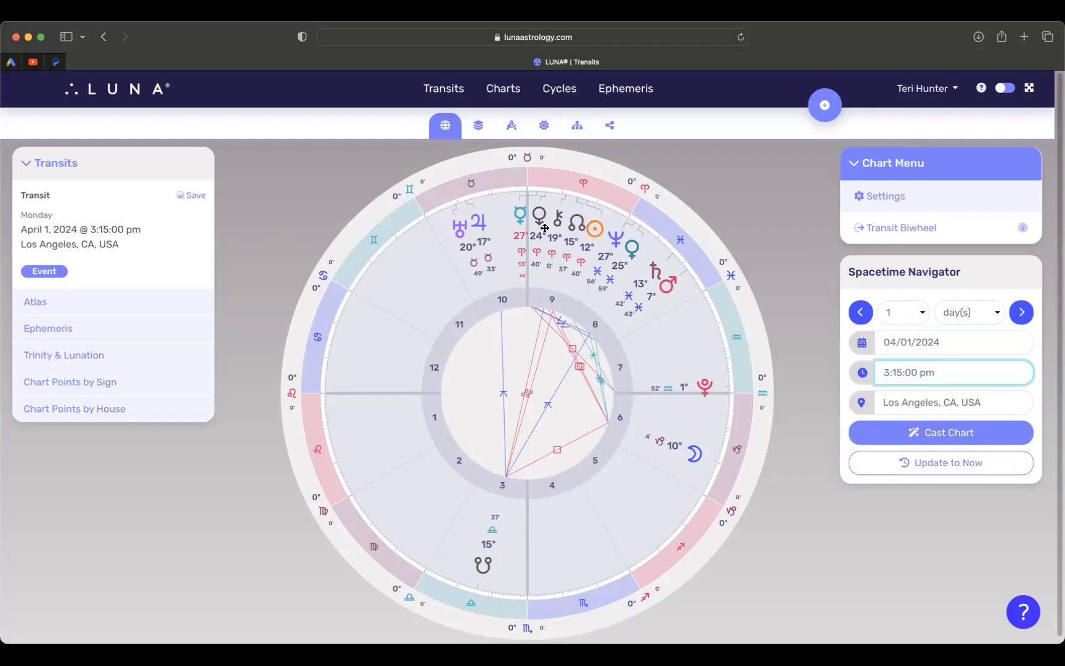
mouse_move(570, 235)
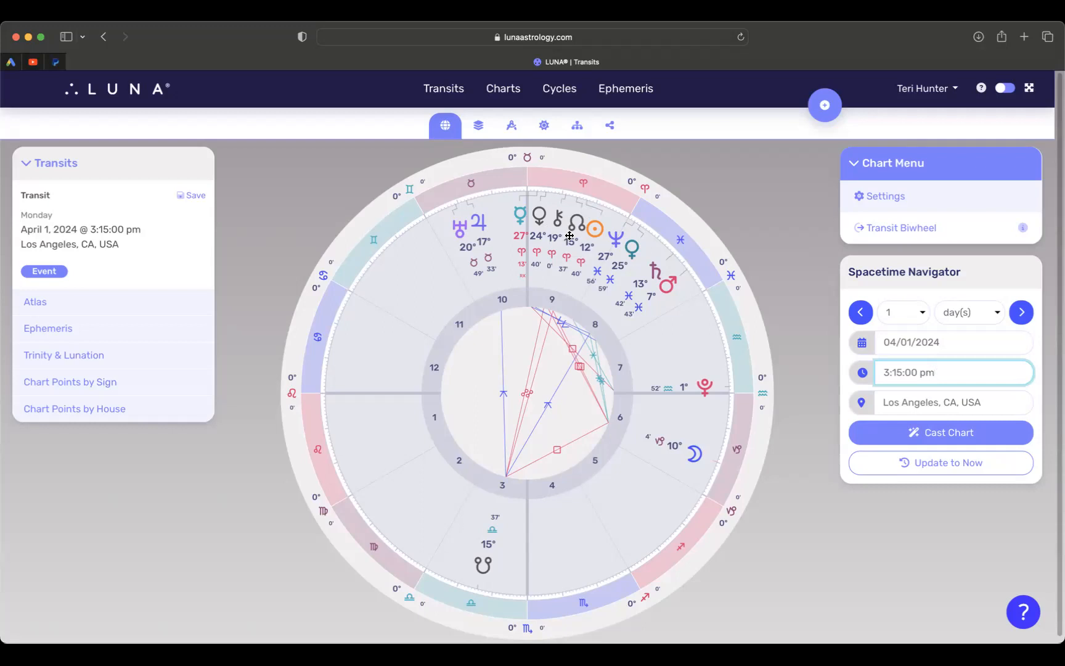
mouse_move(558, 247)
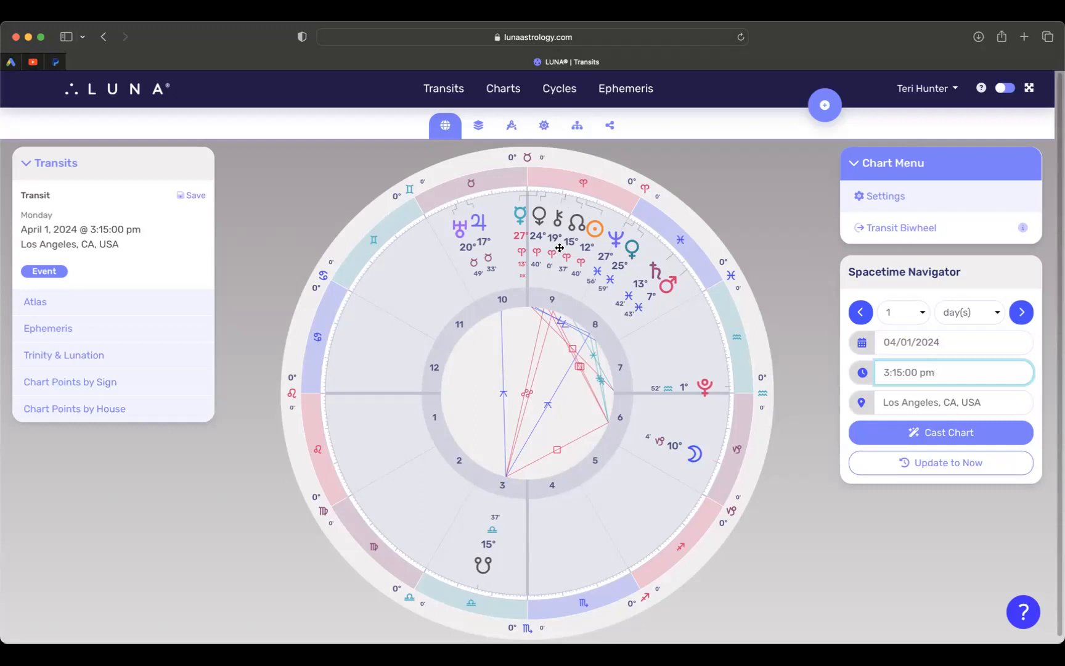
mouse_move(573, 251)
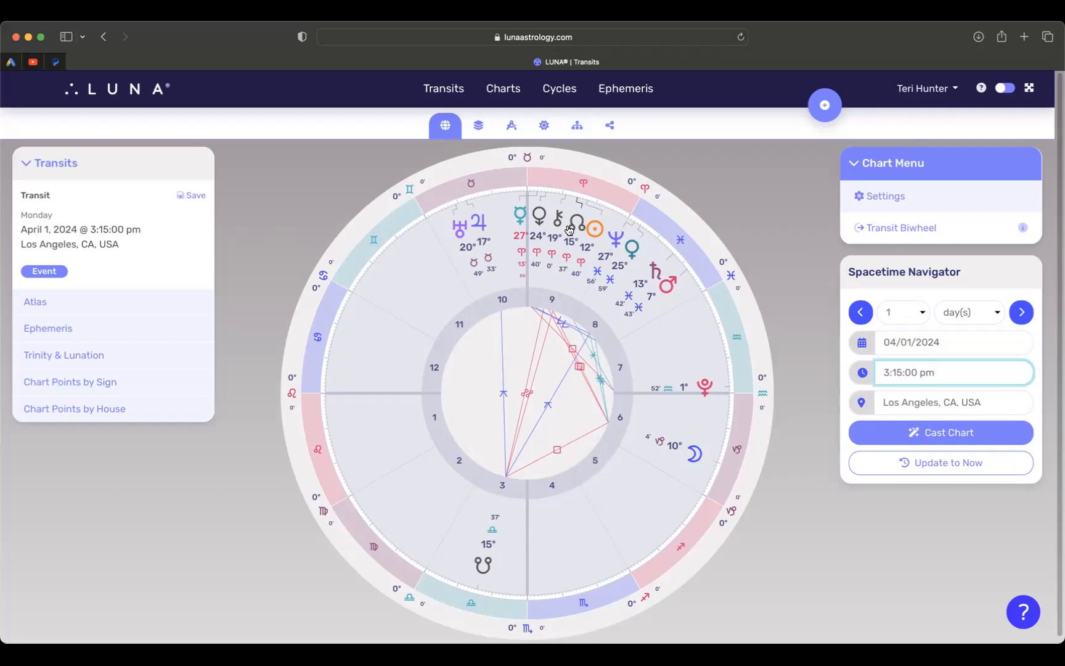
left_click(937, 373)
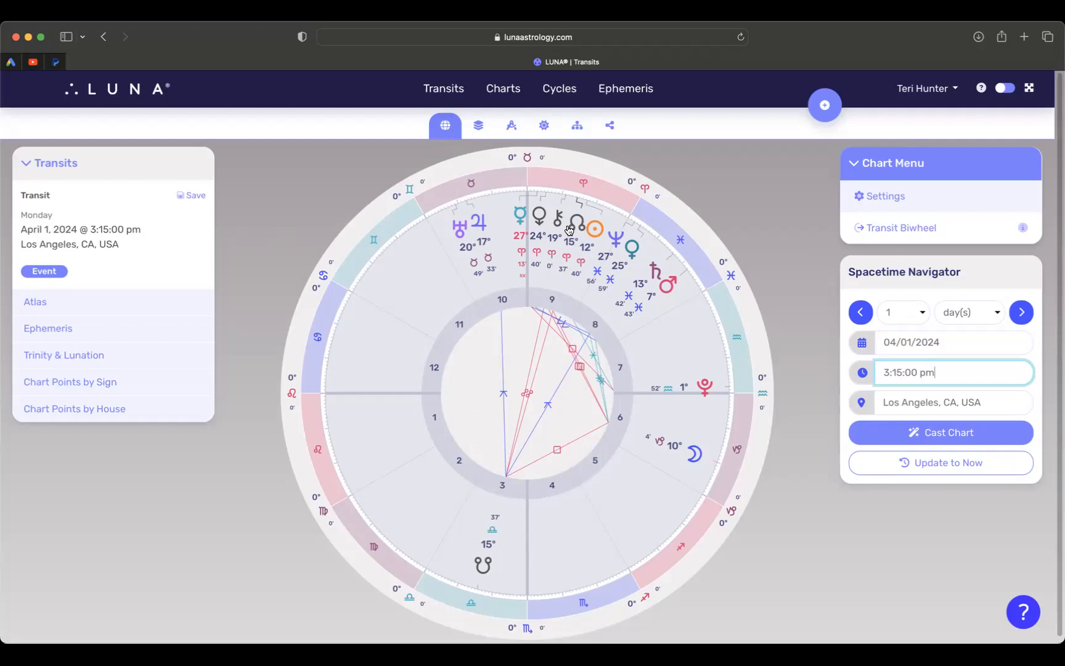
mouse_move(547, 251)
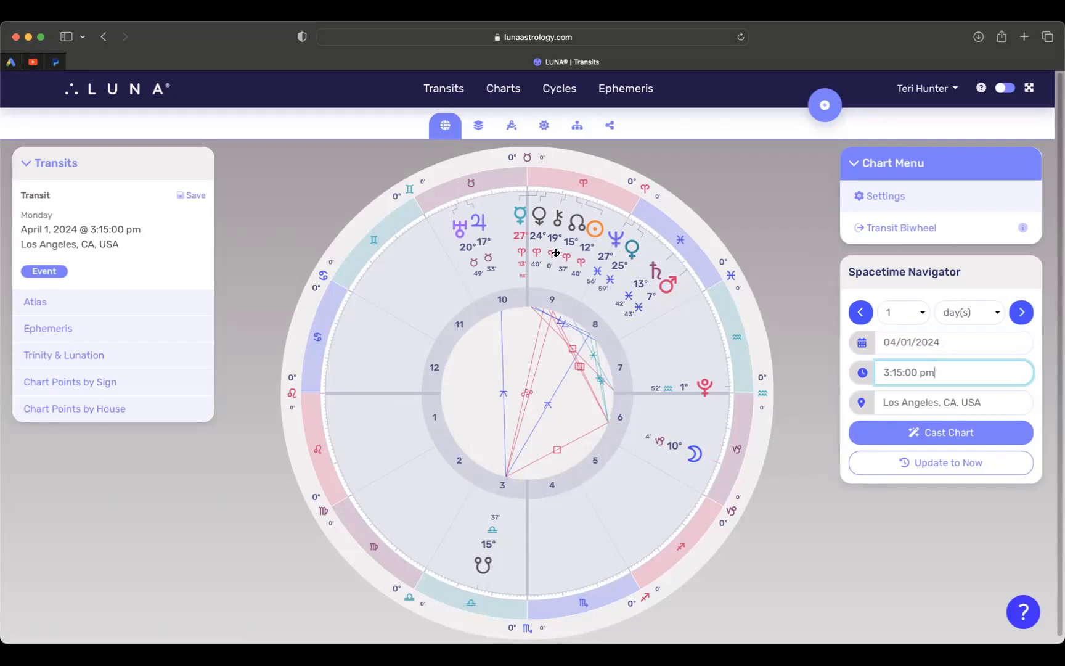
mouse_move(558, 226)
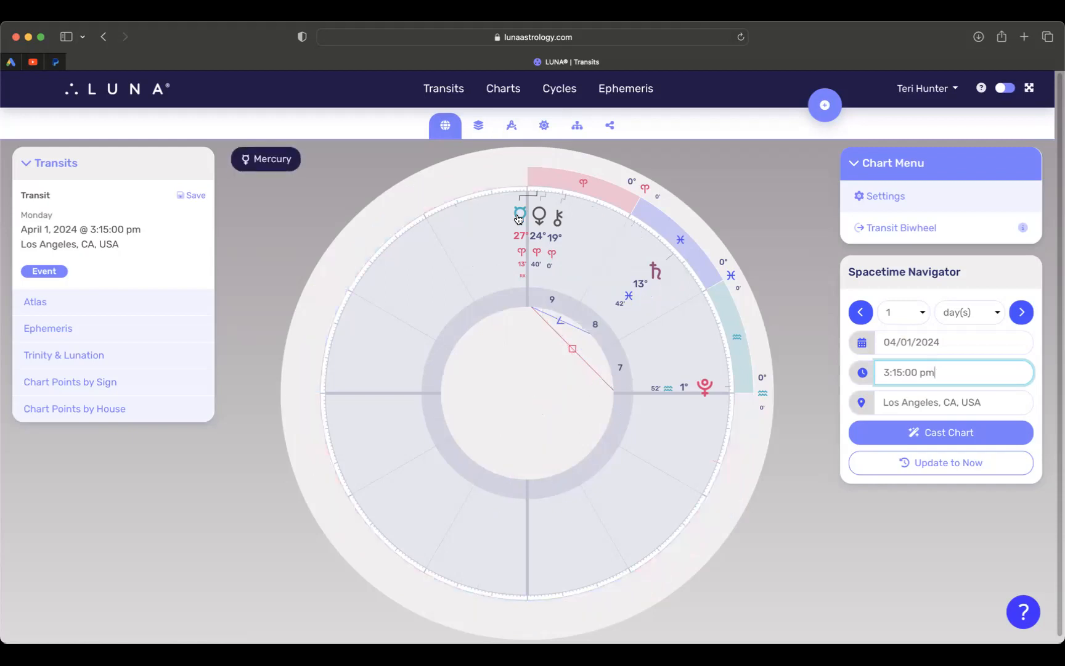
mouse_move(664, 381)
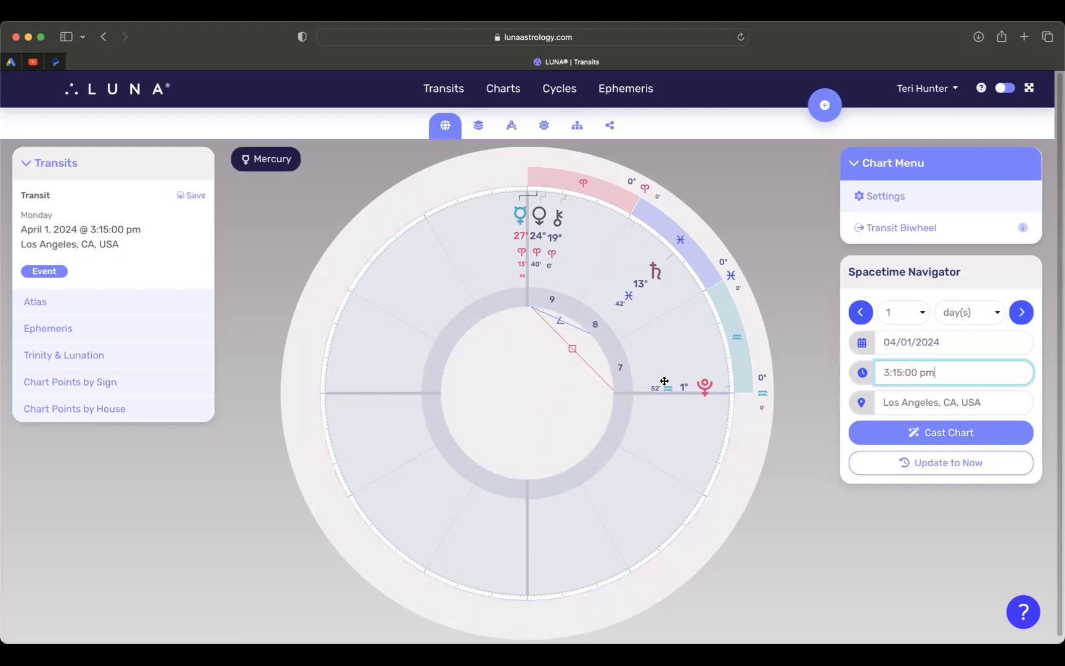
mouse_move(702, 392)
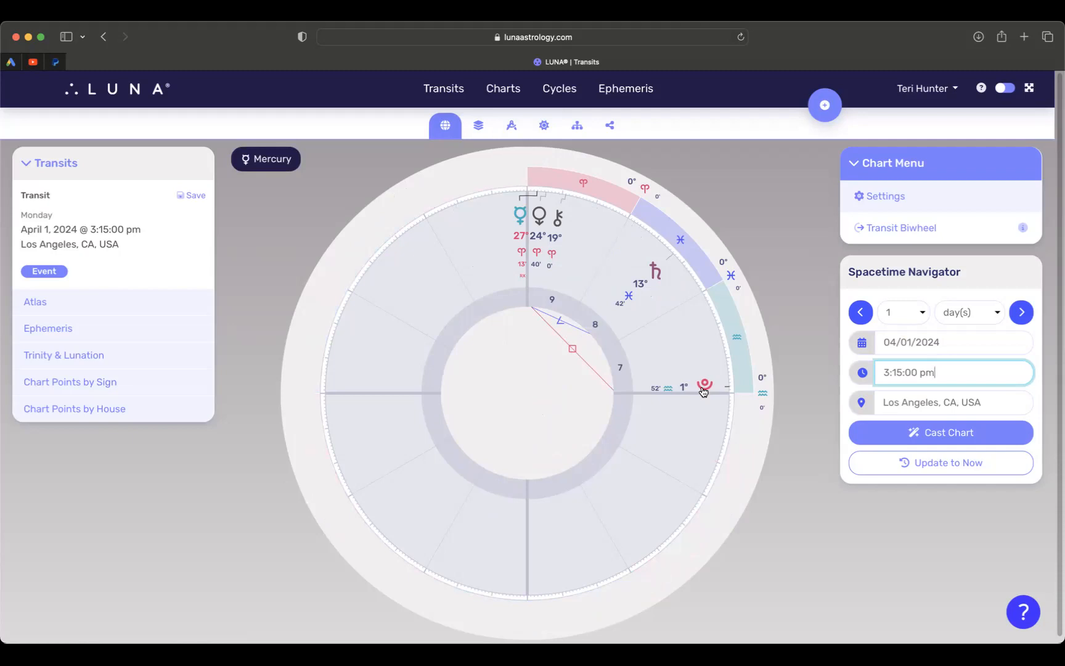
mouse_move(697, 407)
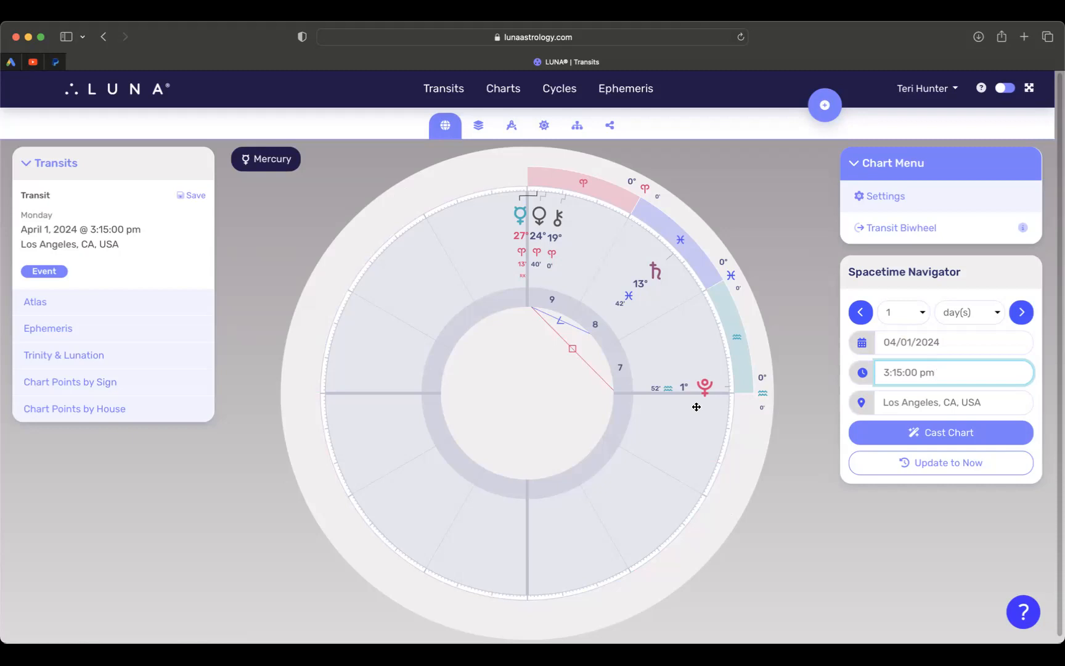
mouse_move(647, 390)
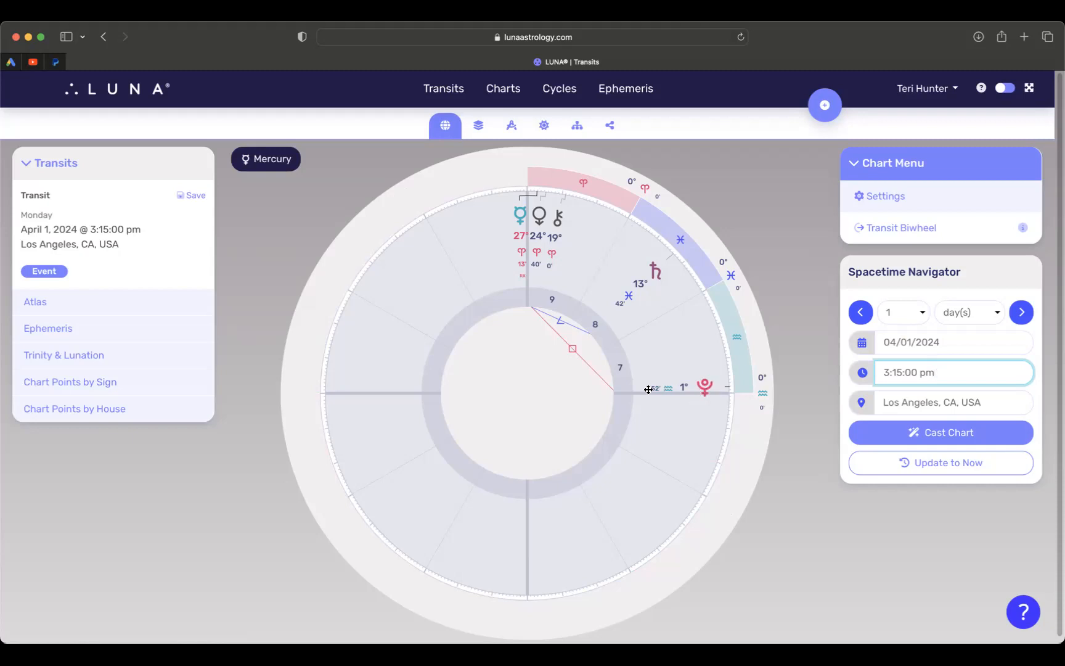
mouse_move(496, 214)
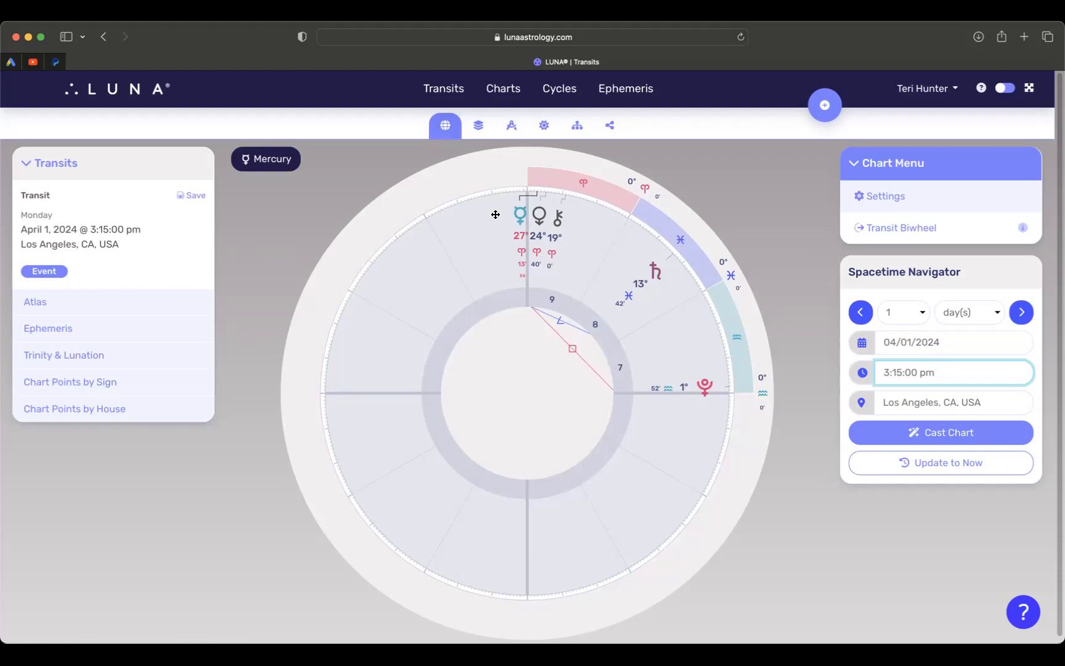
mouse_move(520, 216)
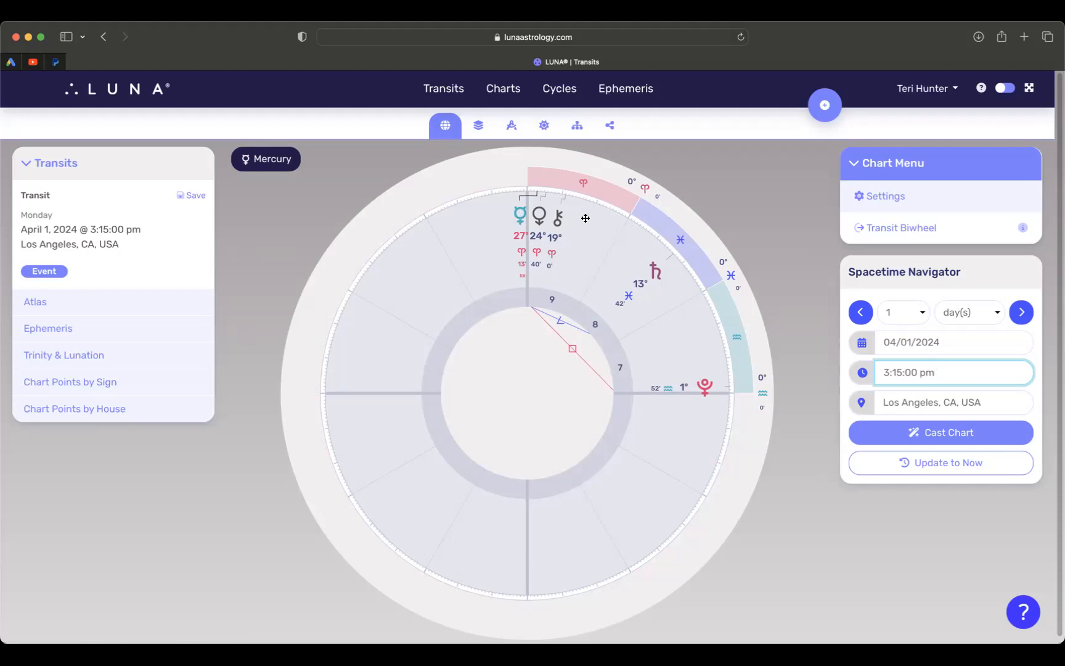
mouse_move(582, 226)
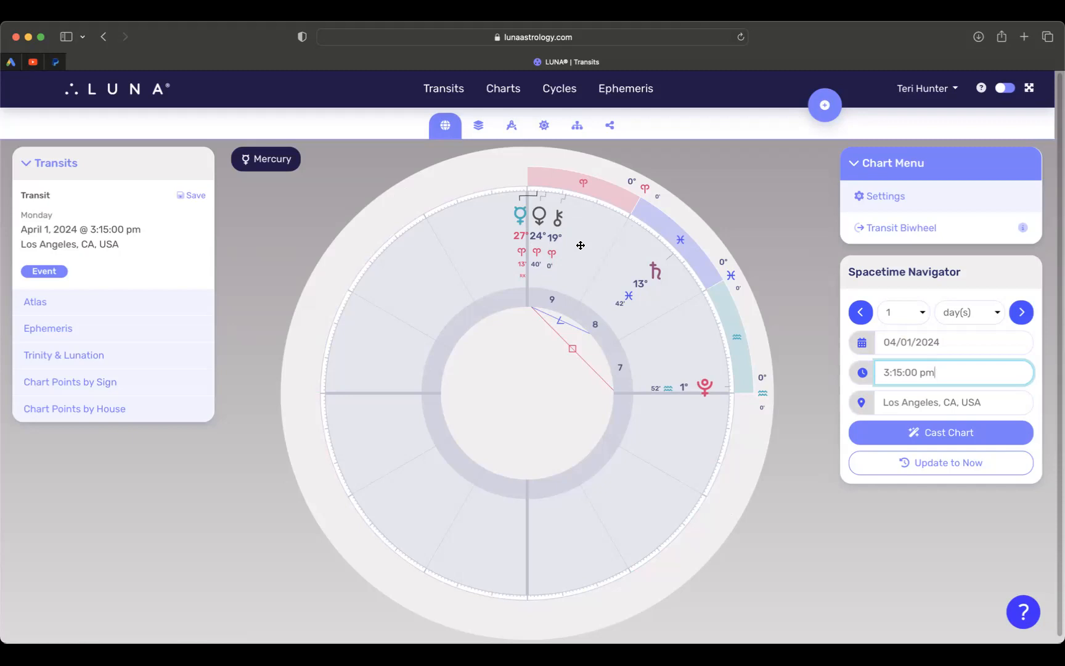
mouse_move(508, 221)
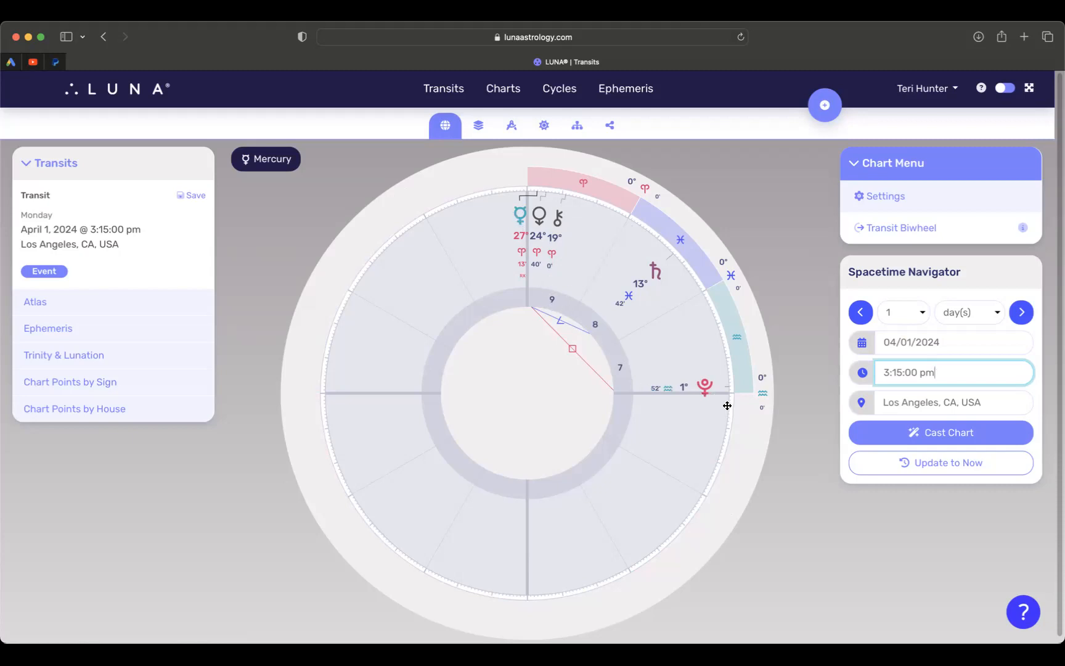
mouse_move(695, 404)
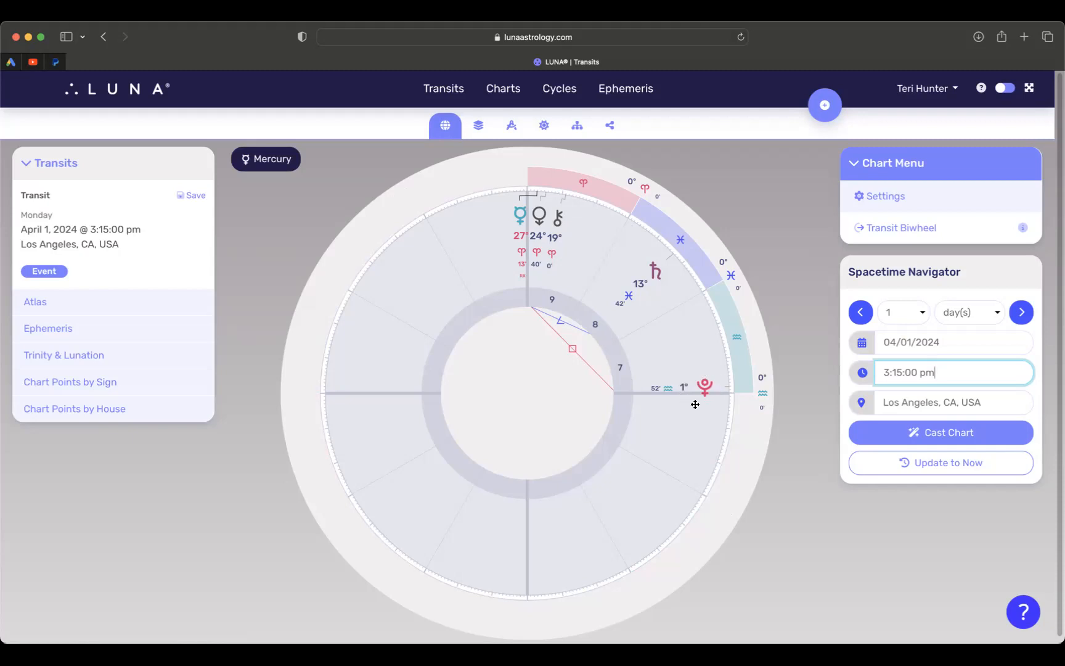
mouse_move(710, 404)
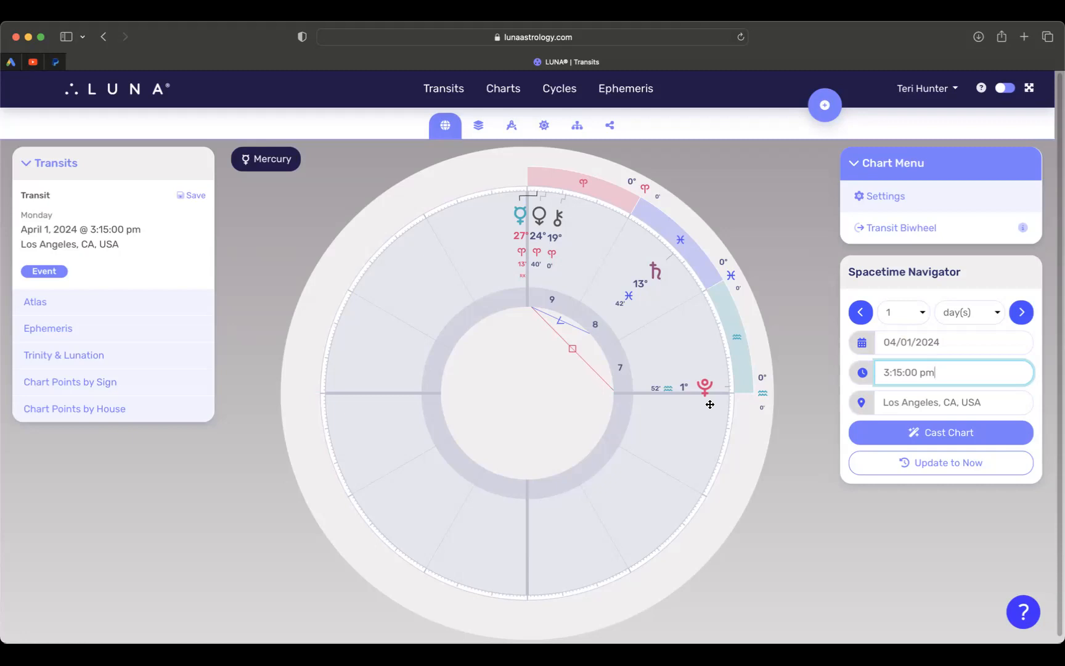
mouse_move(510, 241)
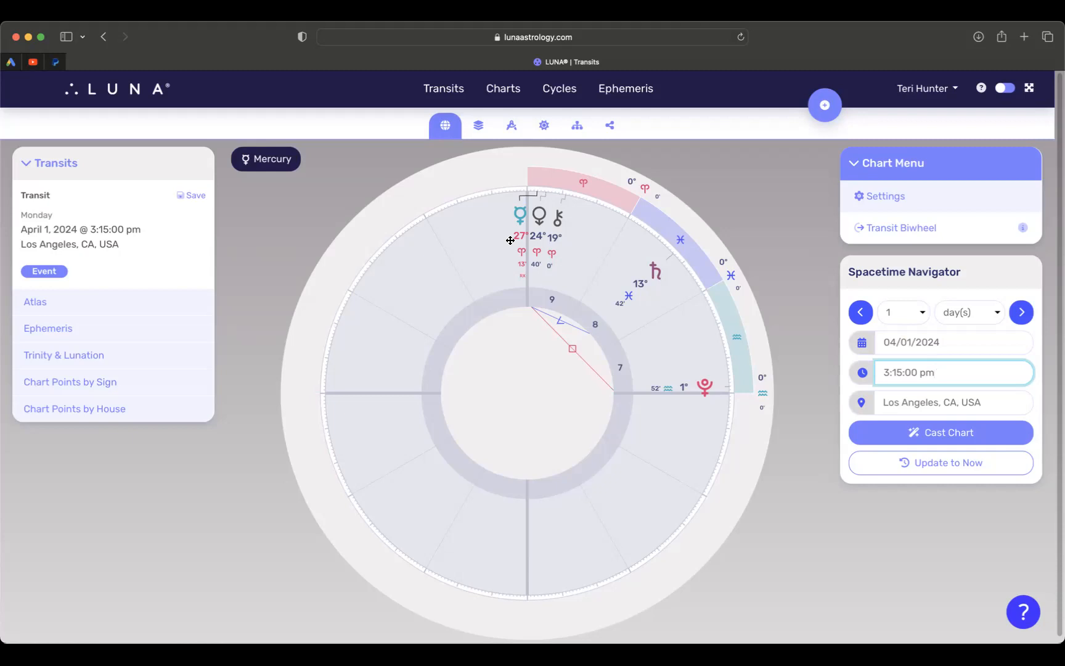
mouse_move(495, 230)
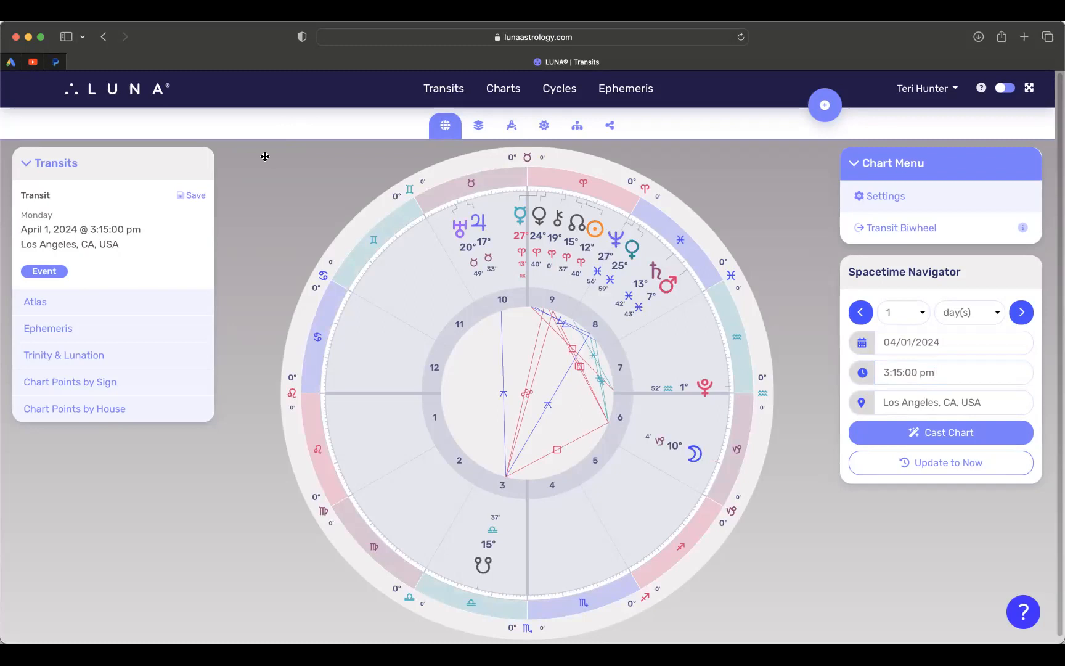
mouse_move(203, 170)
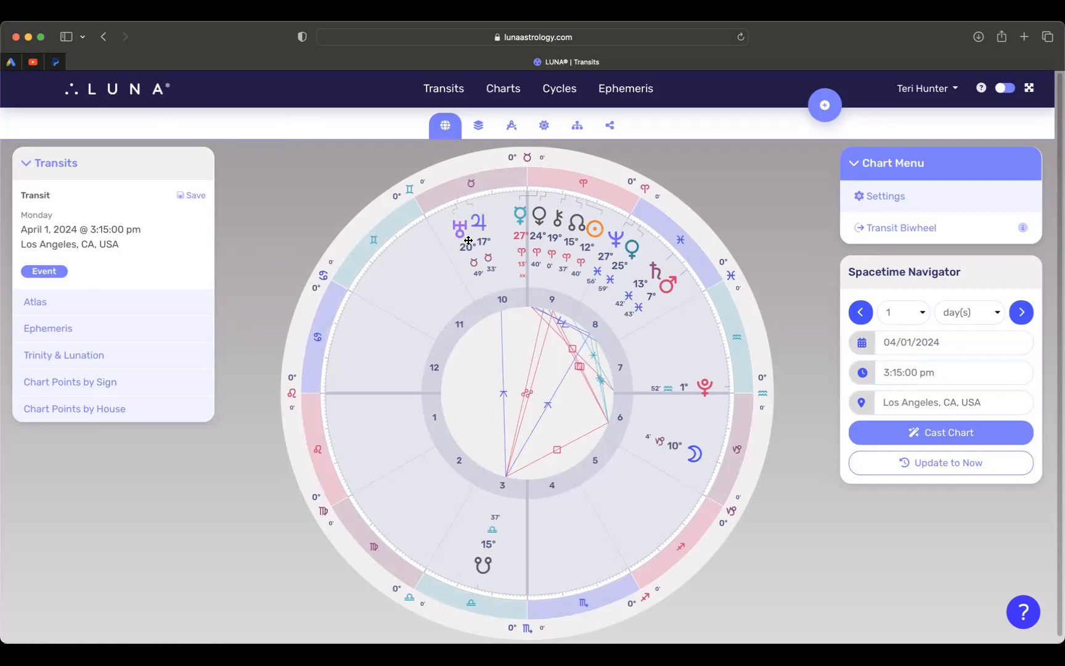
mouse_move(464, 231)
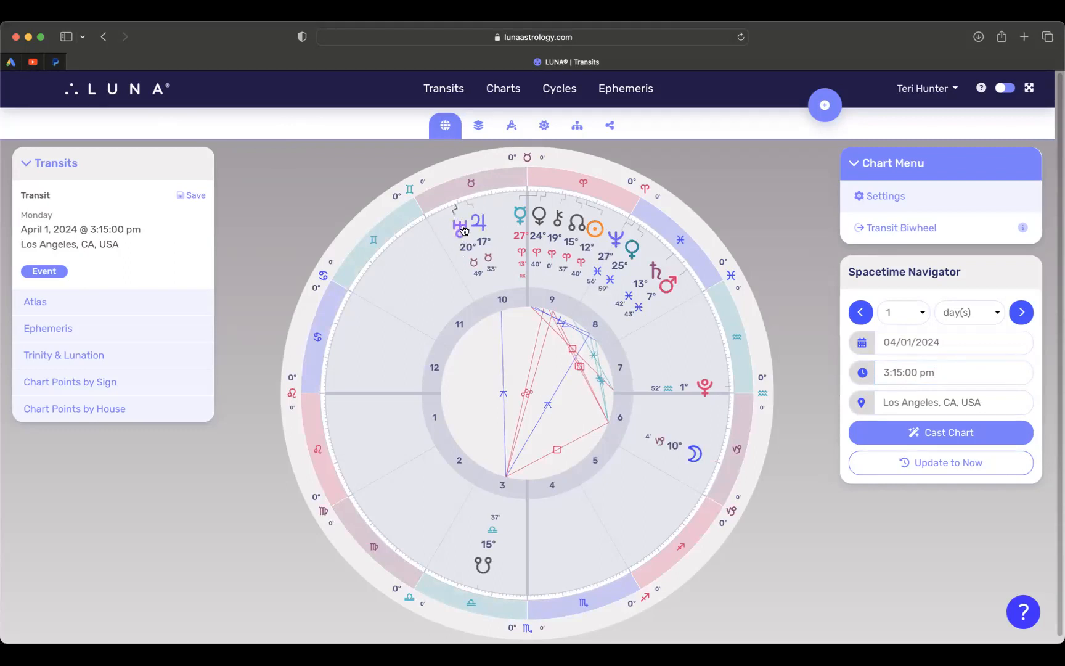
mouse_move(708, 356)
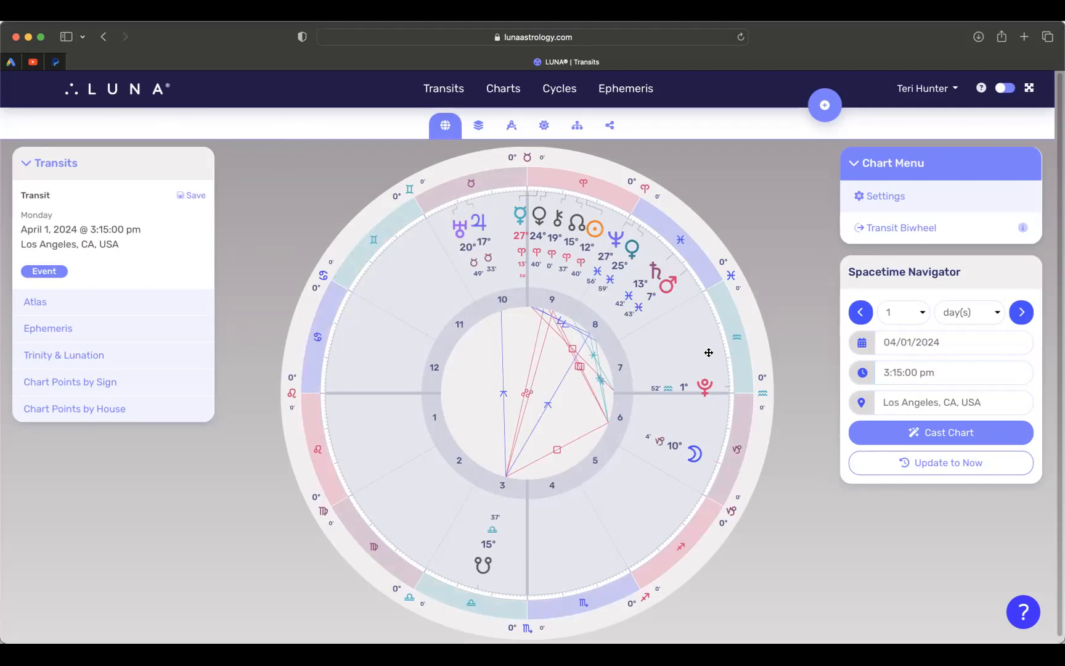
mouse_move(661, 360)
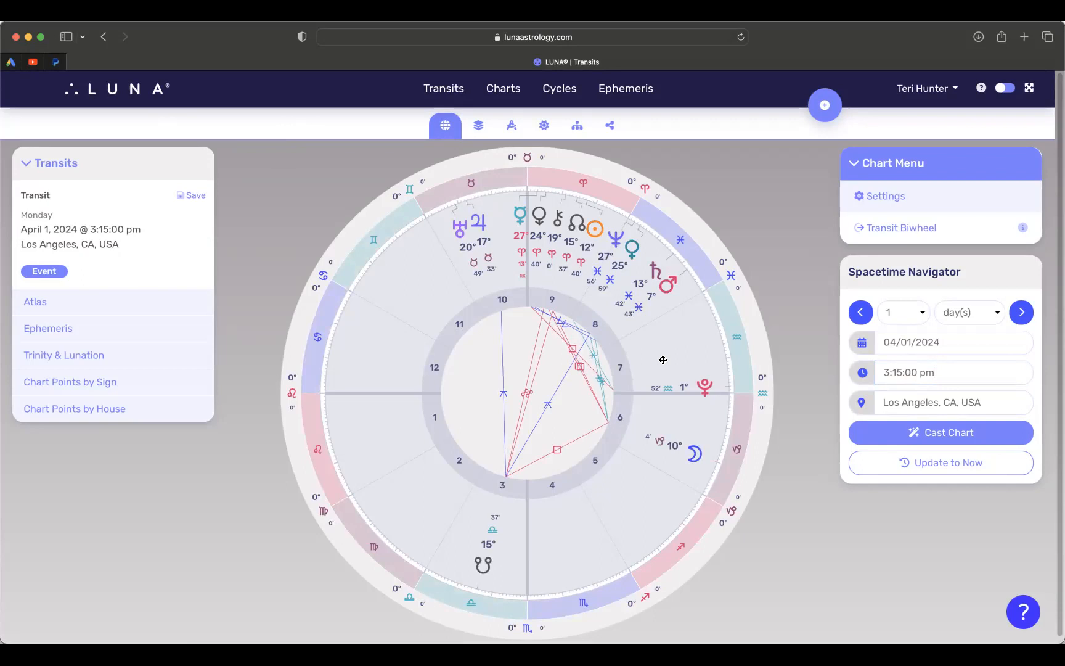
mouse_move(705, 387)
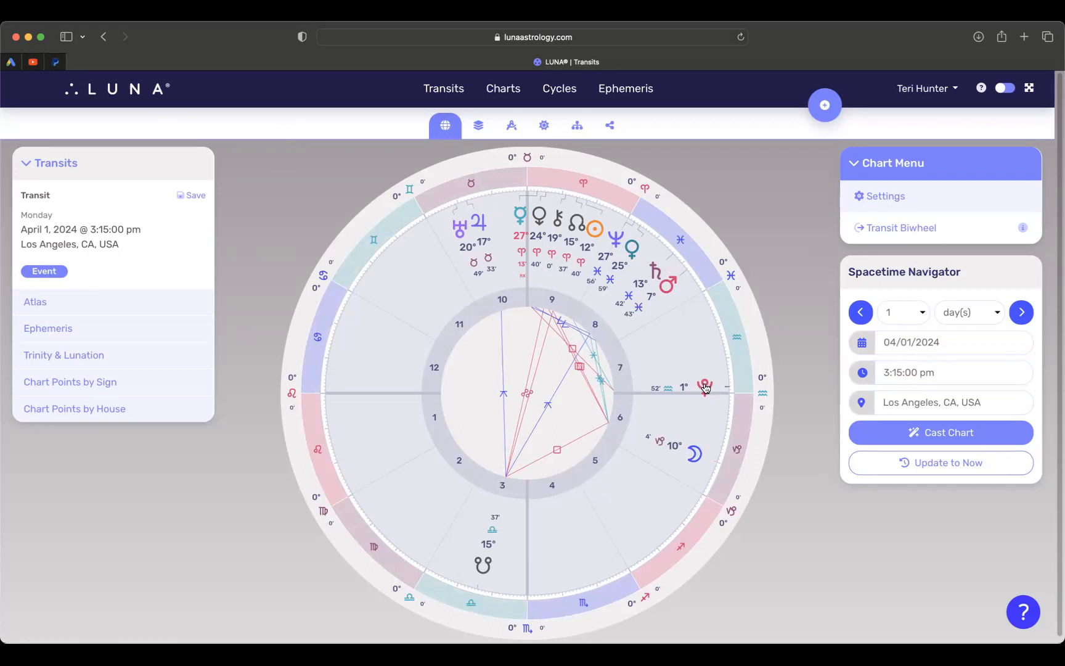
mouse_move(629, 357)
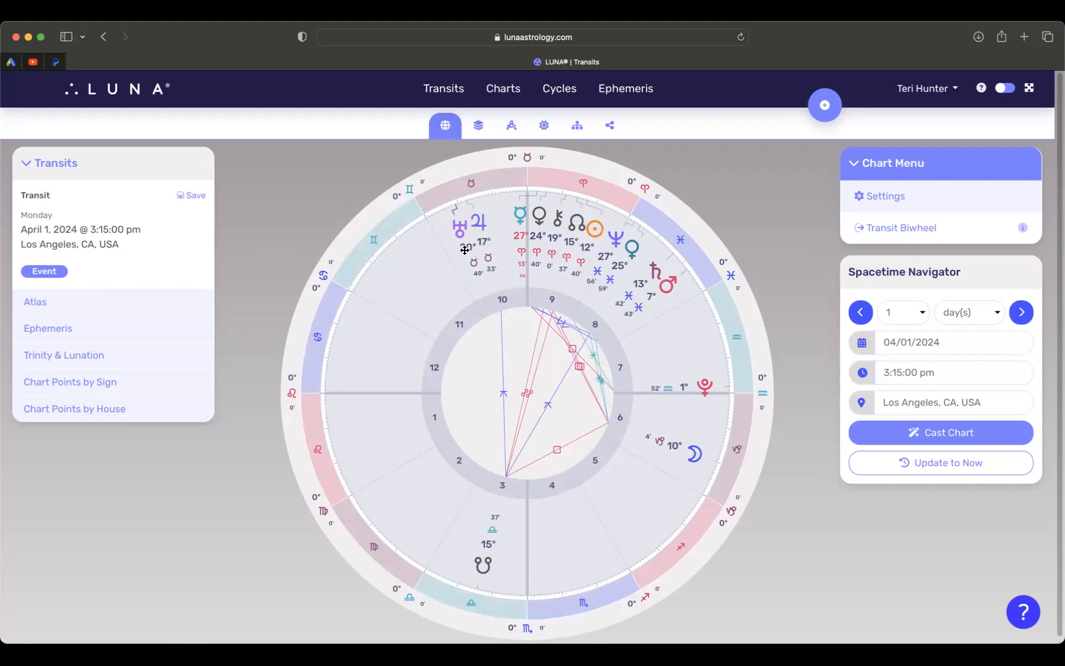
mouse_move(455, 234)
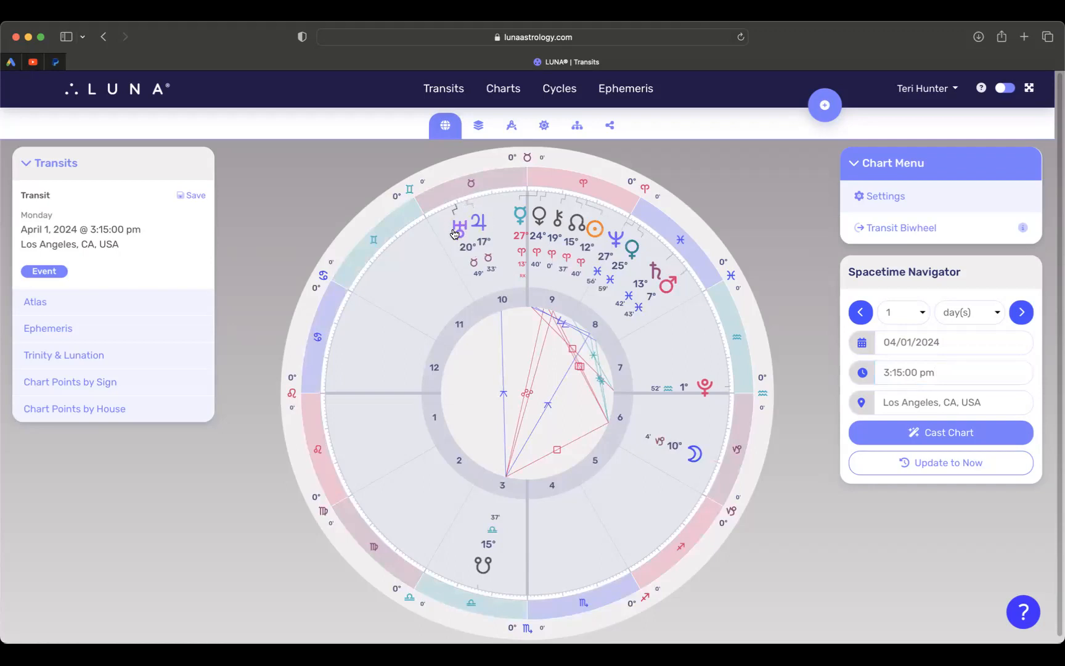
mouse_move(462, 215)
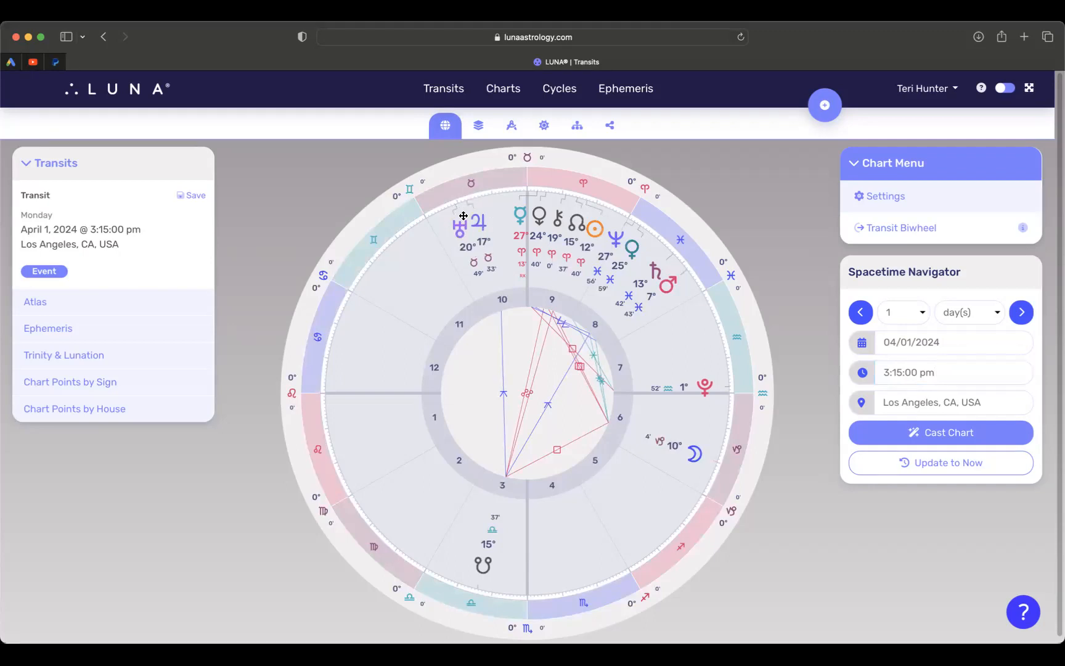
mouse_move(441, 243)
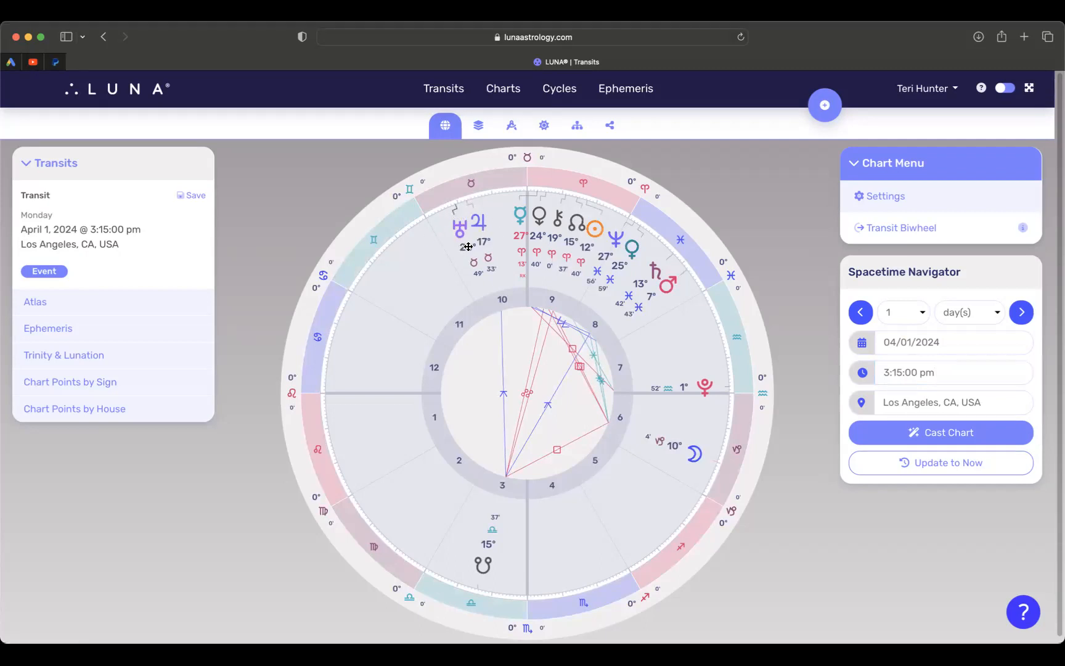
mouse_move(449, 226)
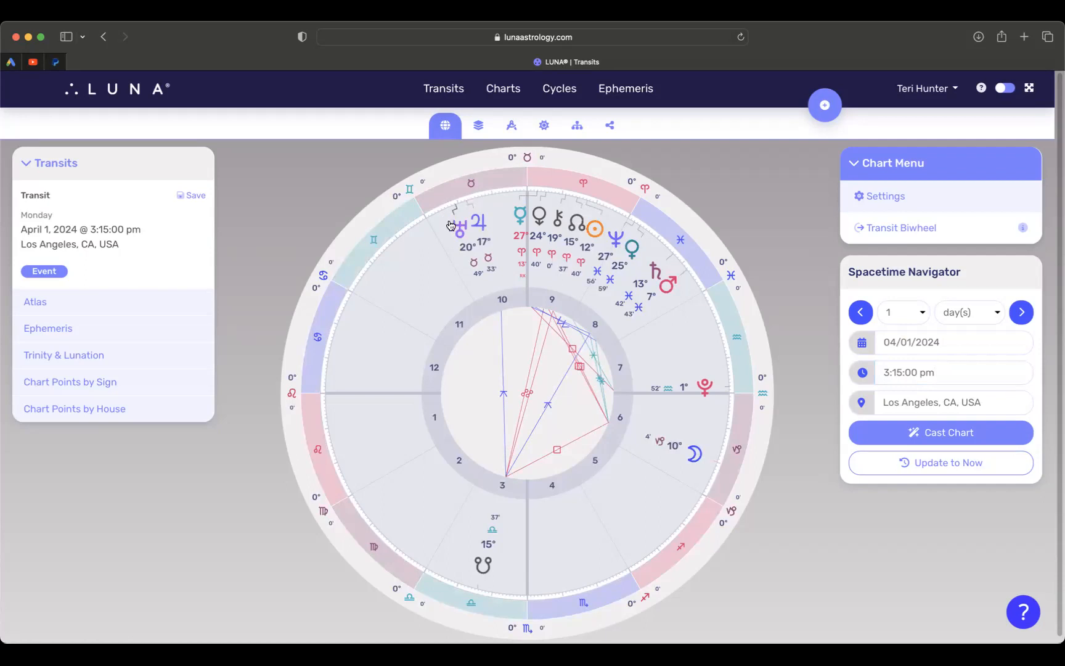
mouse_move(452, 229)
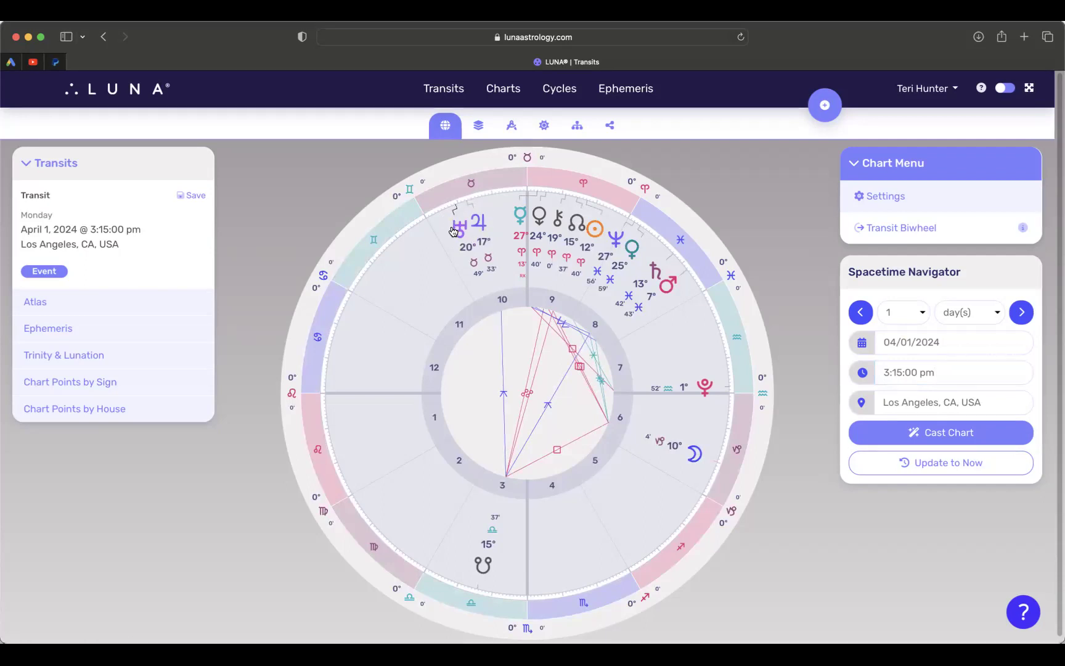
mouse_move(451, 246)
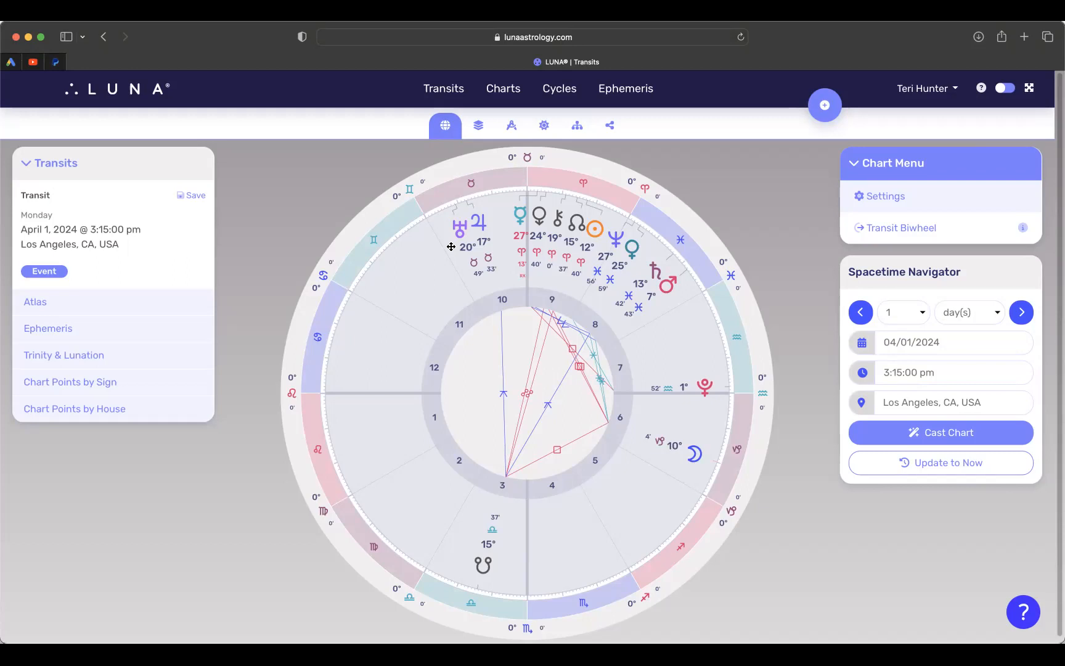
mouse_move(515, 224)
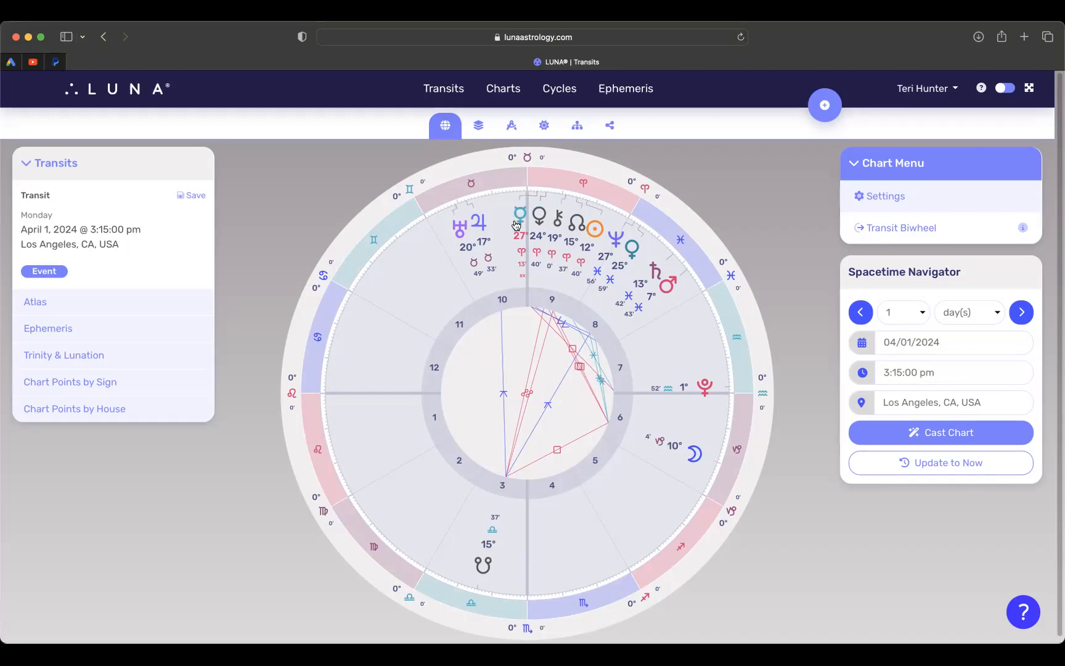
mouse_move(504, 202)
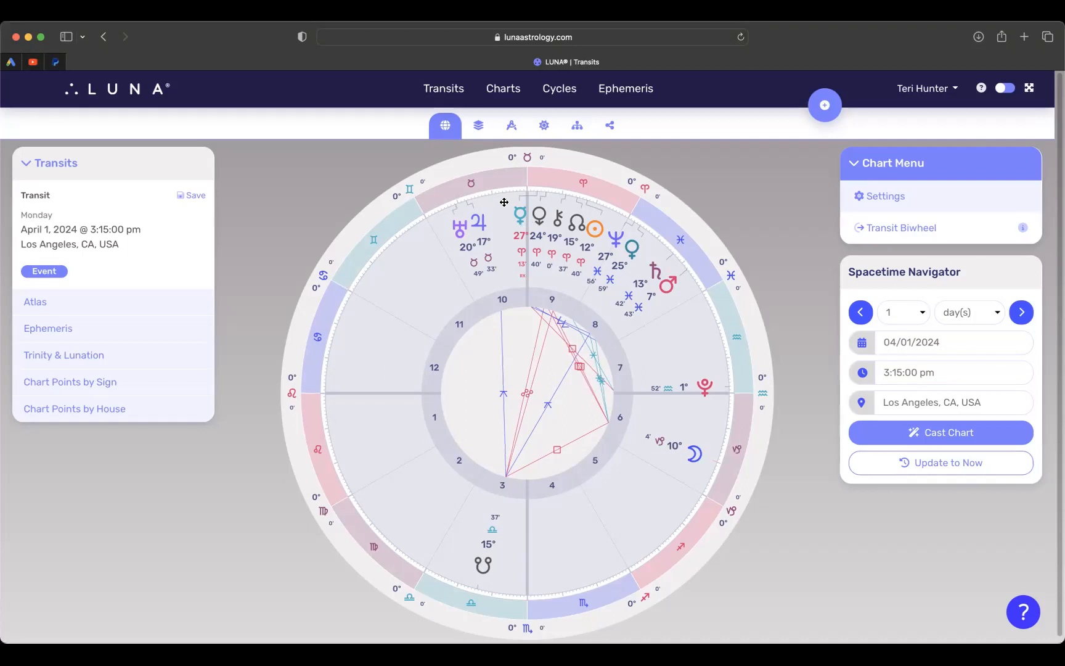
mouse_move(518, 204)
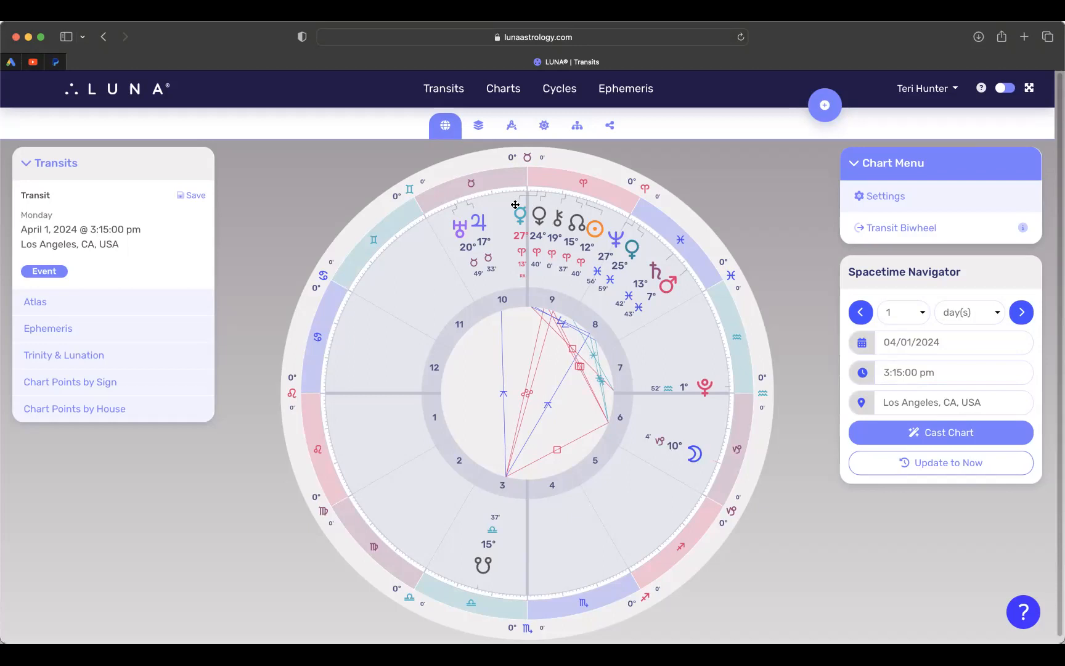
mouse_move(733, 387)
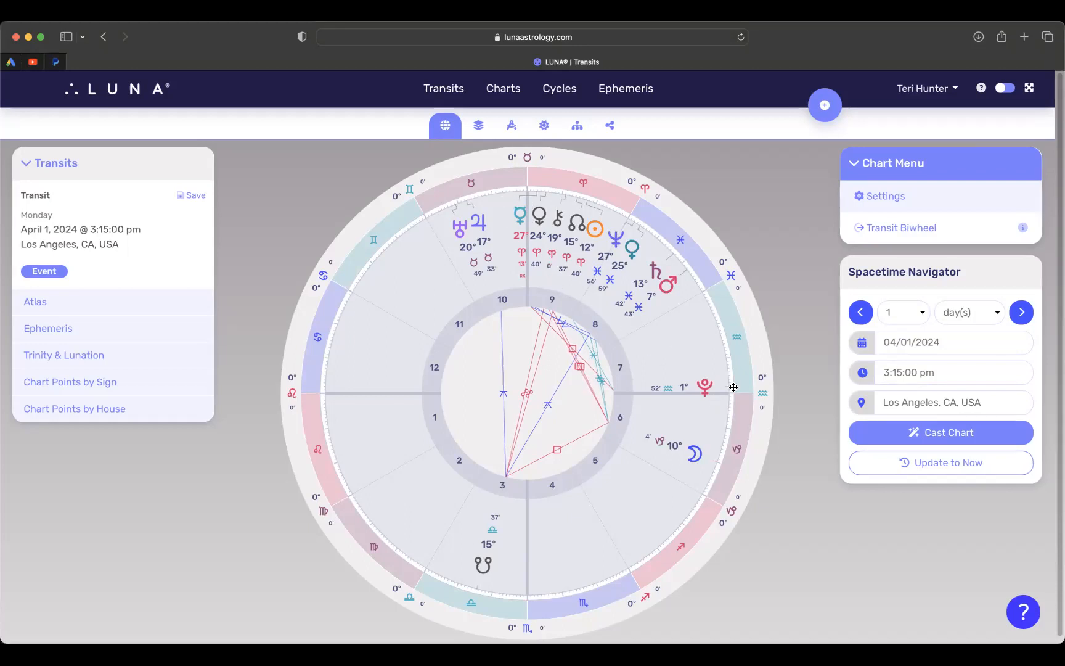
mouse_move(680, 376)
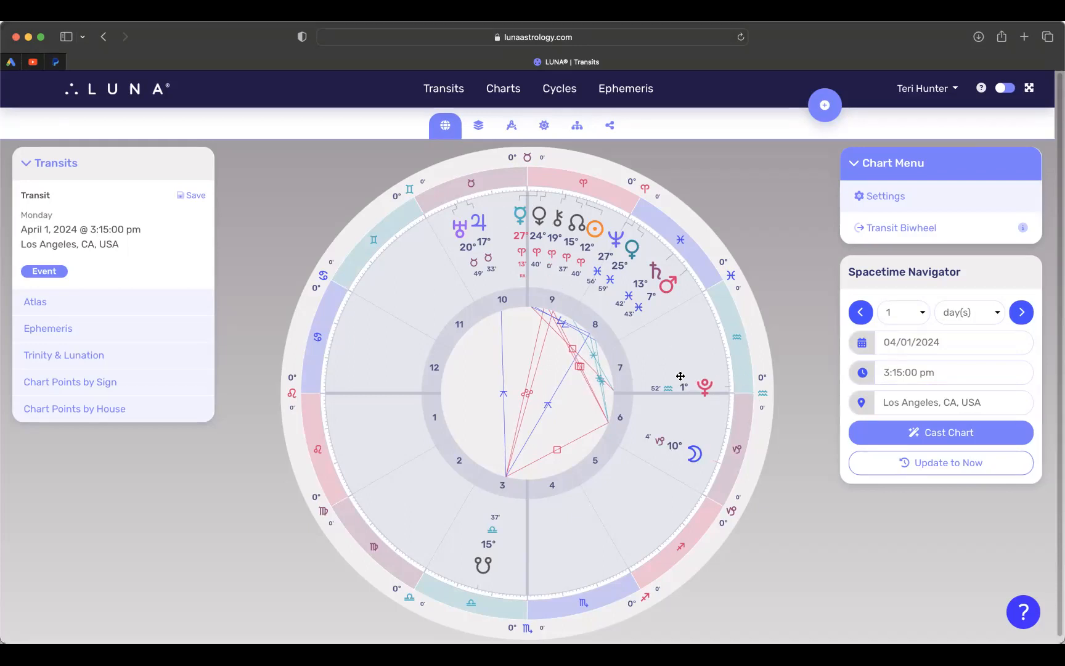
mouse_move(694, 364)
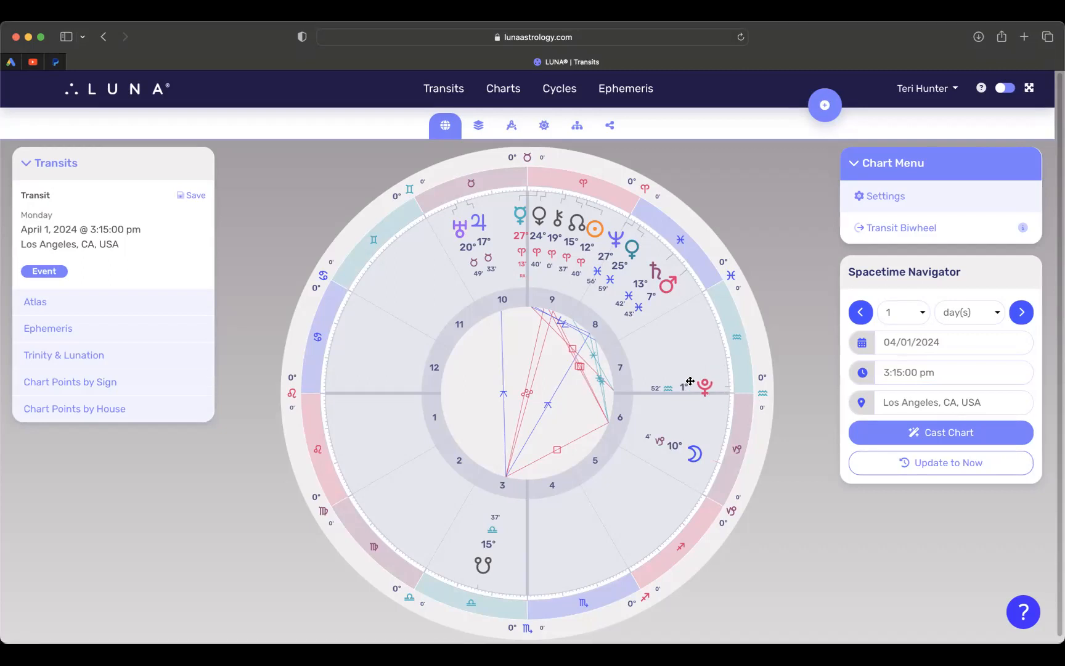
mouse_move(706, 377)
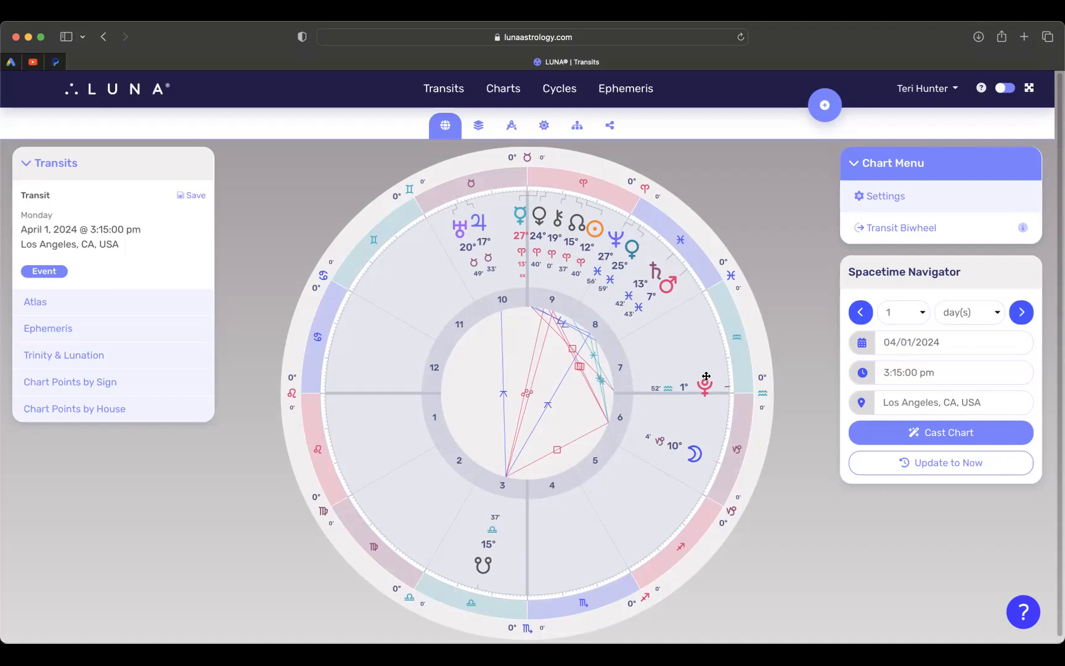
mouse_move(695, 377)
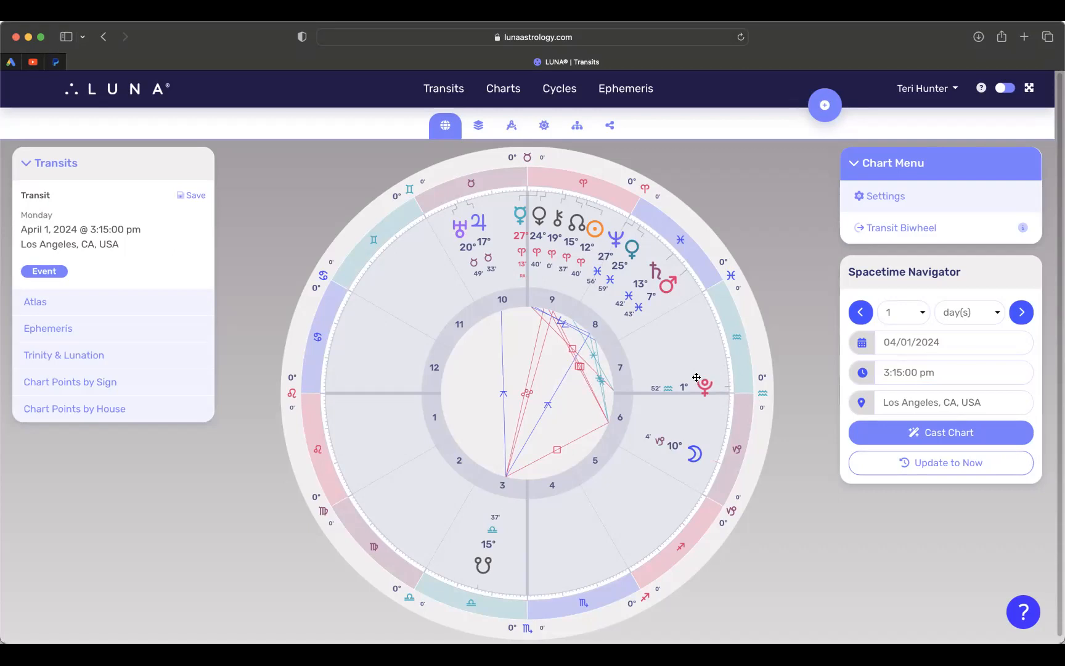
mouse_move(509, 217)
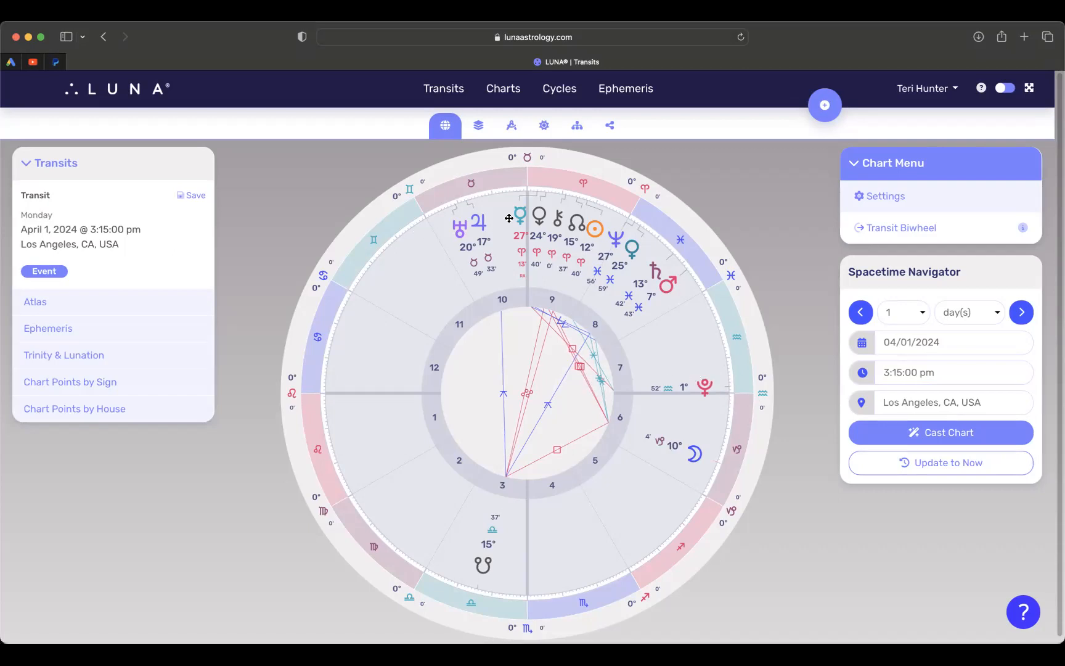
mouse_move(465, 214)
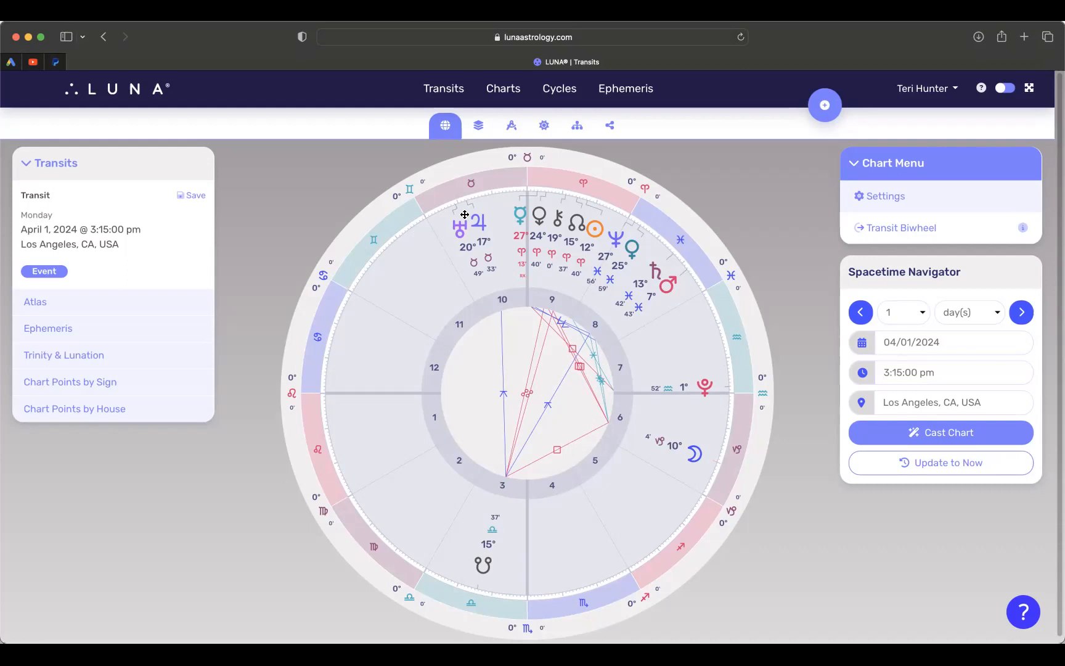
mouse_move(458, 218)
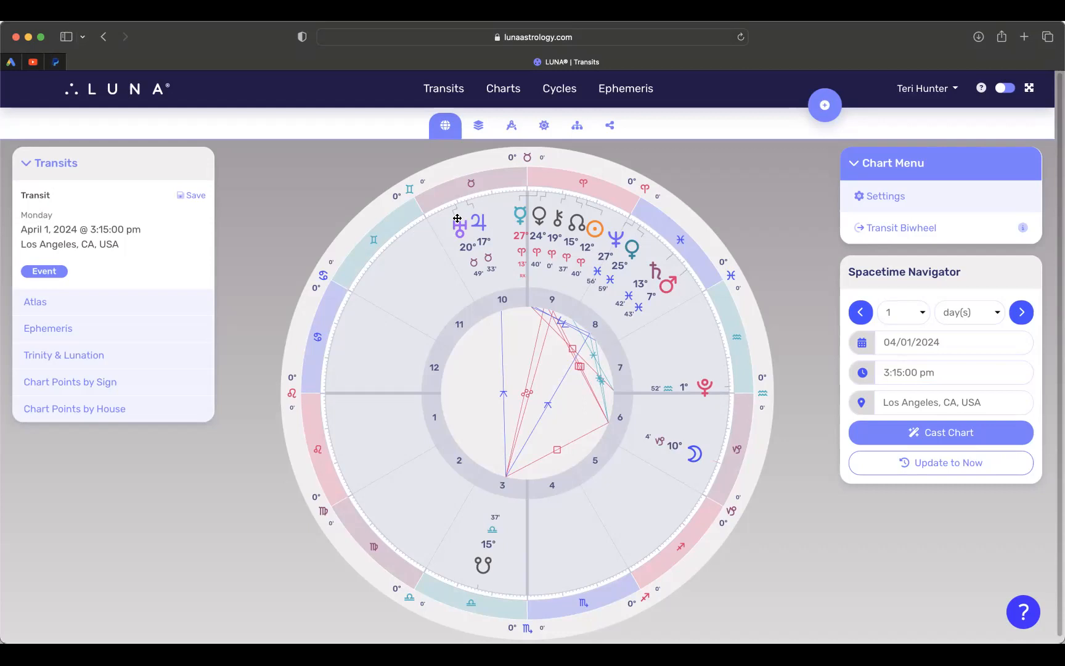
mouse_move(341, 448)
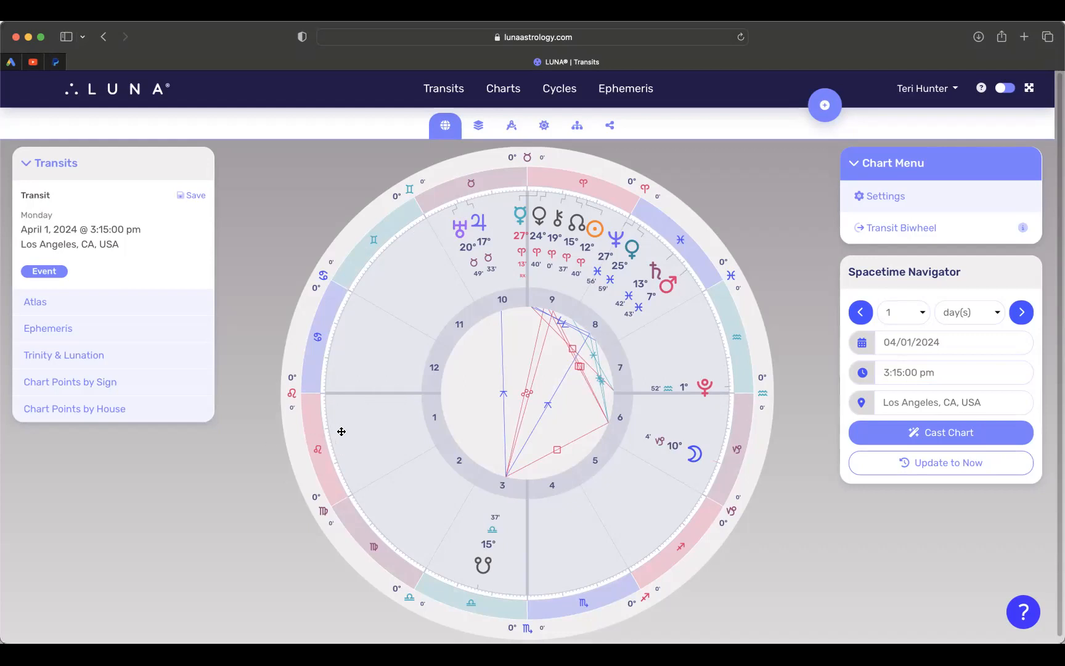
mouse_move(542, 535)
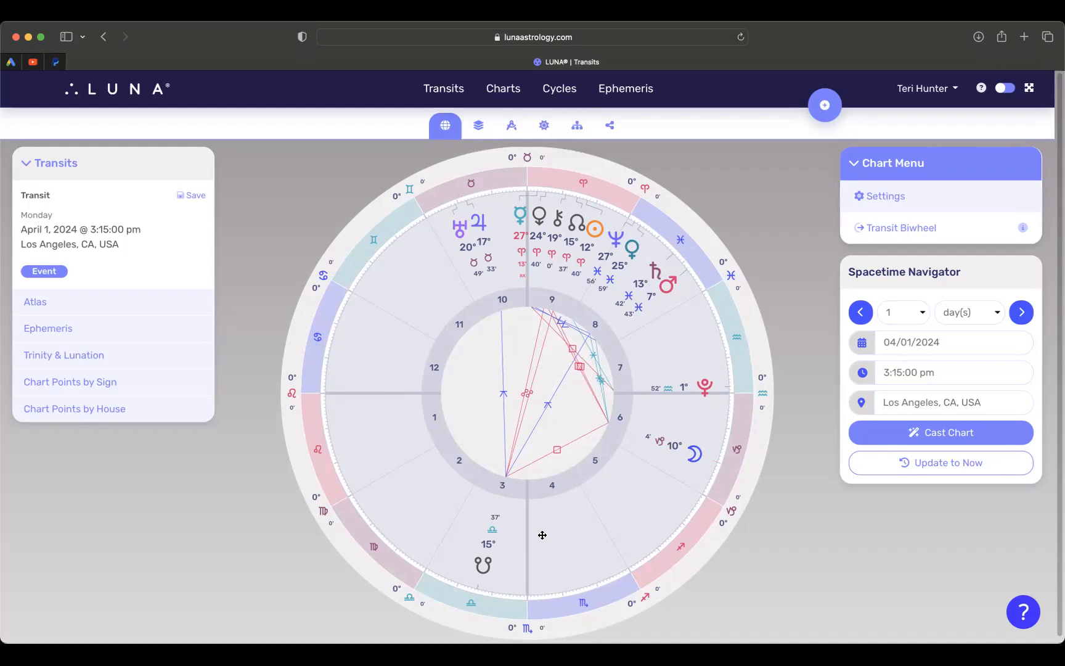
mouse_move(567, 240)
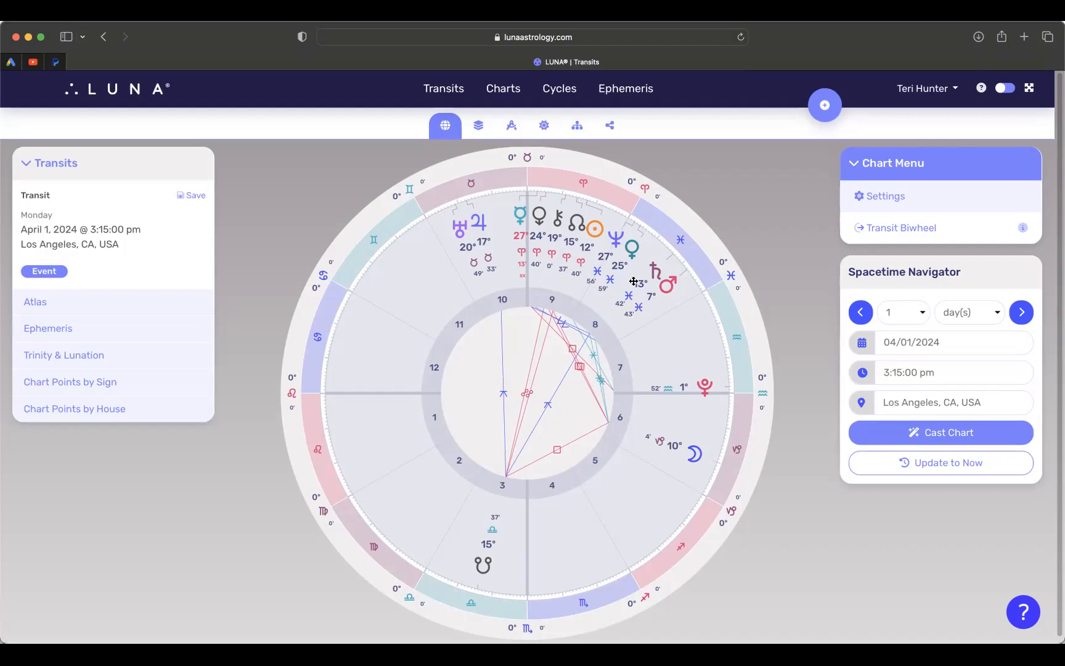
mouse_move(477, 244)
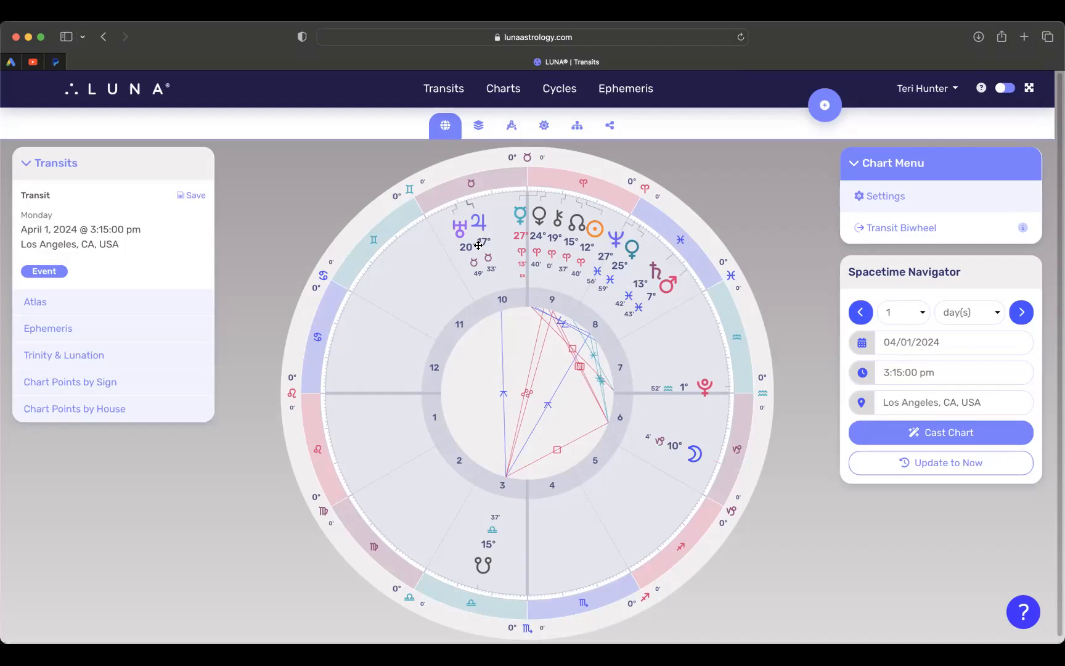
mouse_move(631, 250)
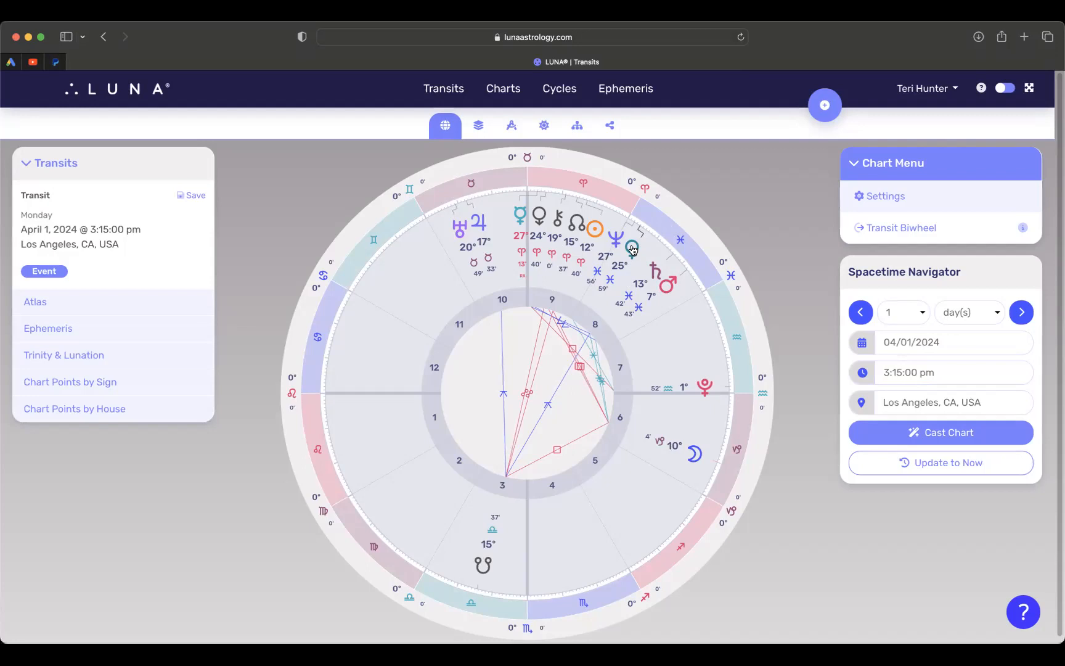
mouse_move(624, 261)
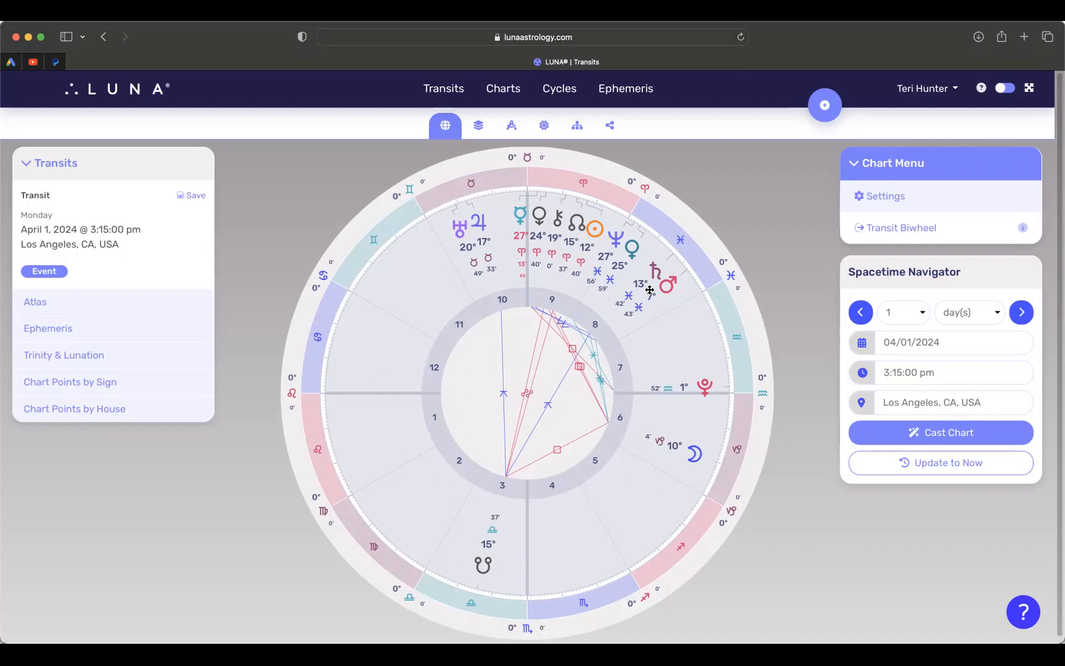
mouse_move(602, 281)
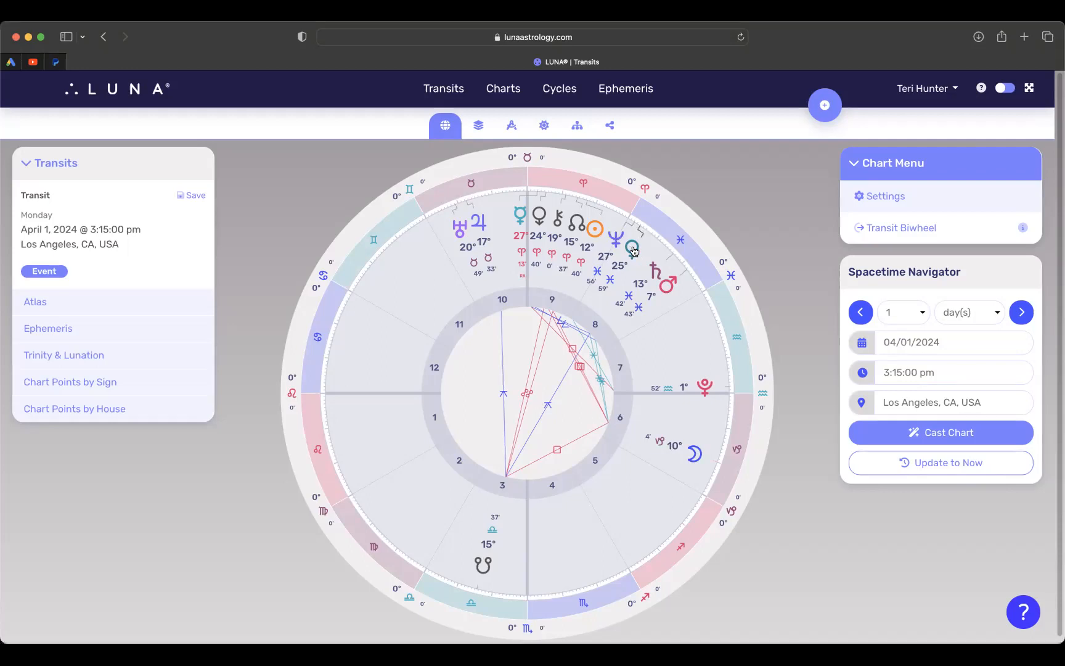
mouse_move(643, 270)
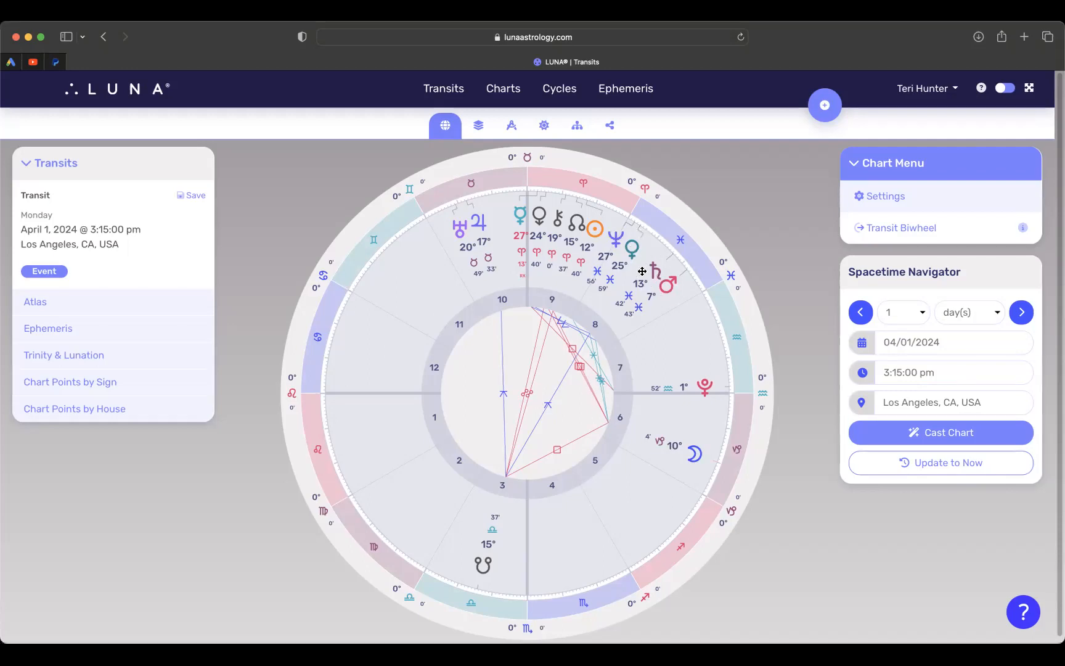
mouse_move(650, 266)
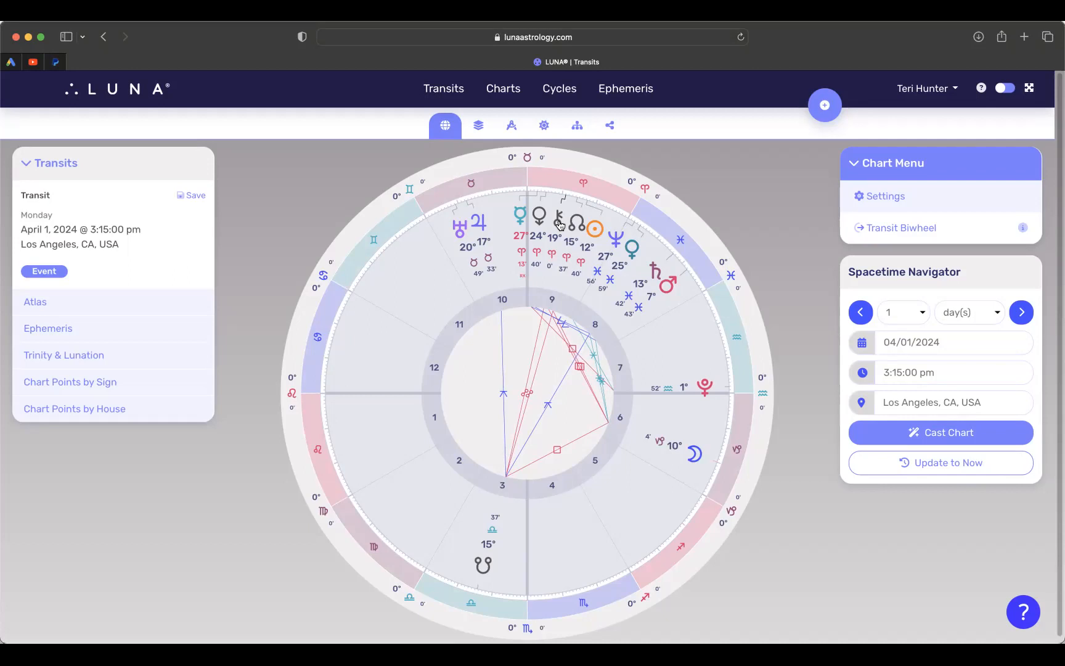
mouse_move(585, 224)
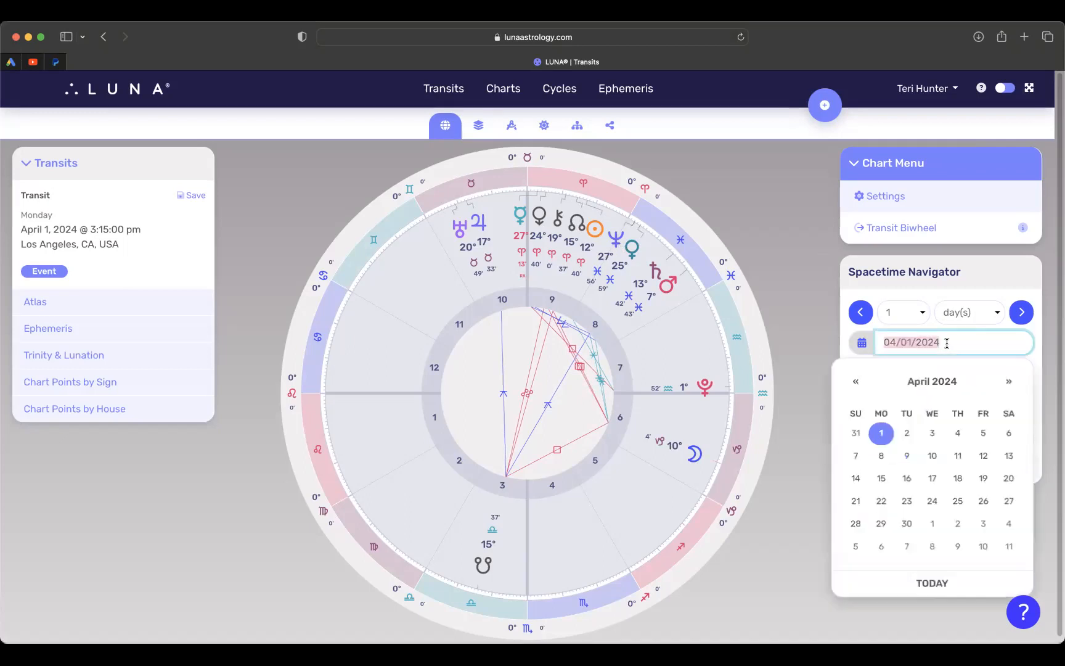
mouse_move(982, 436)
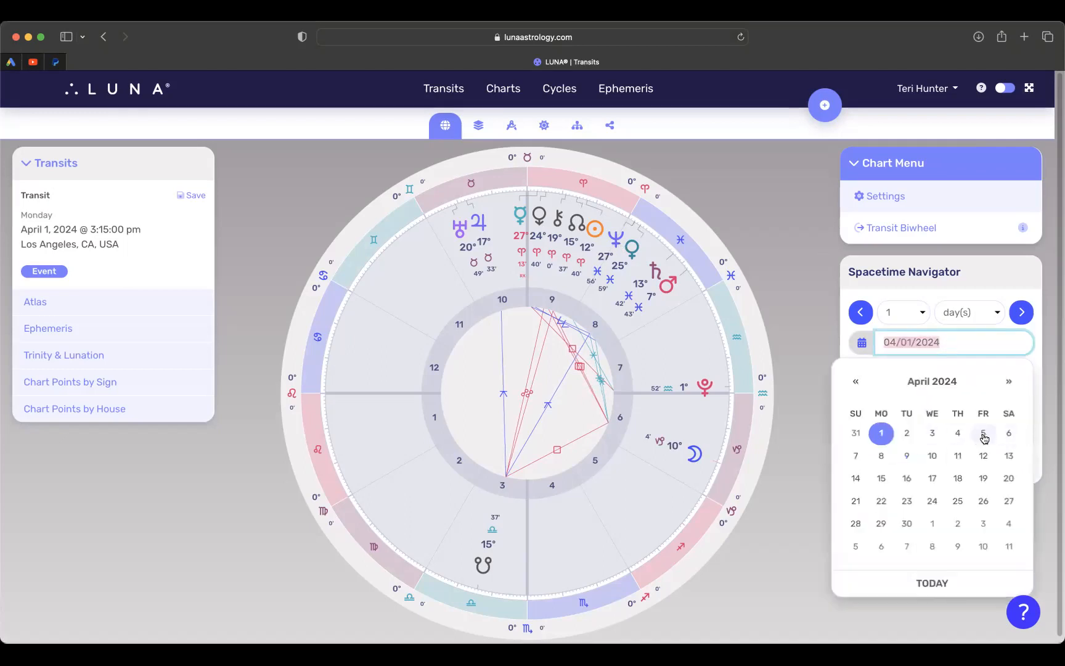
- Set the chart date to April 5, 2024 and collapse the Chart Menu
left_click(982, 432)
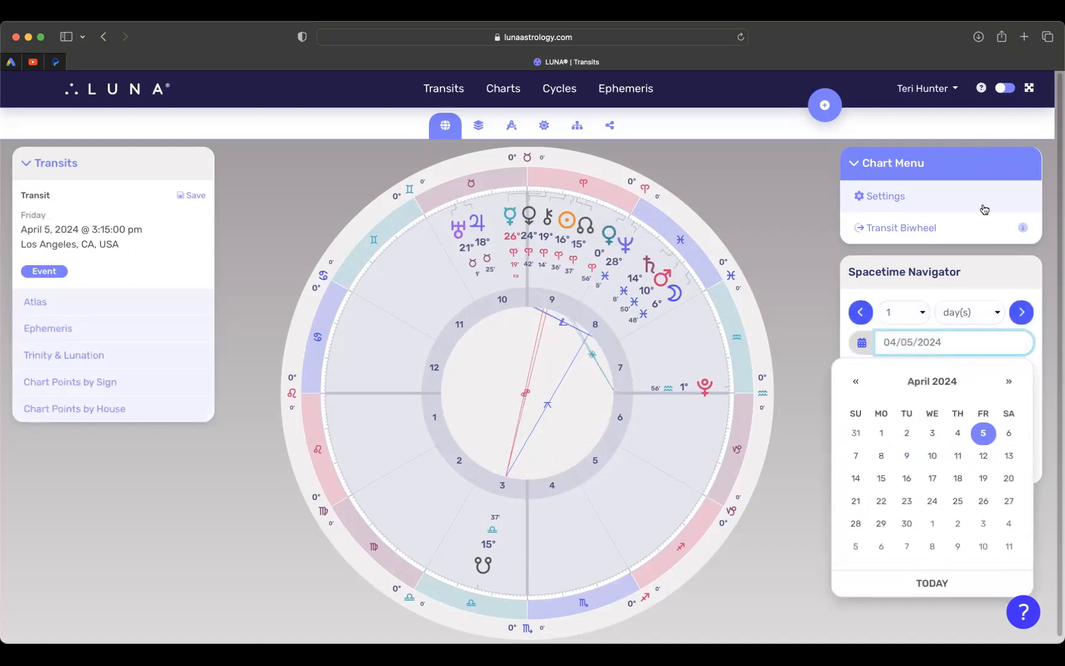
left_click(889, 163)
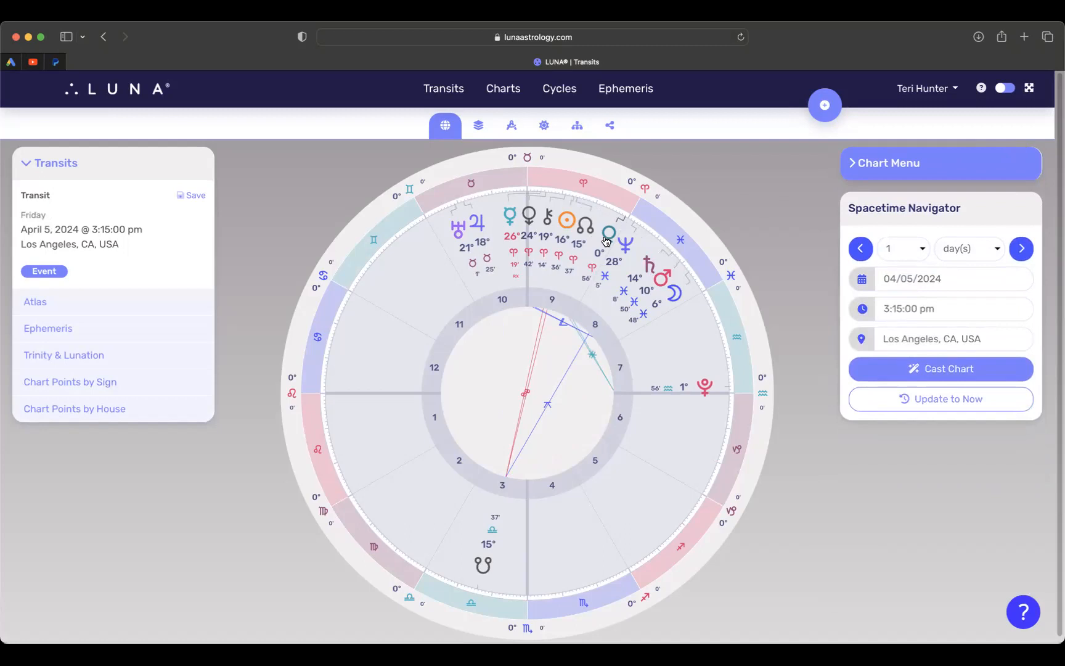
mouse_move(598, 224)
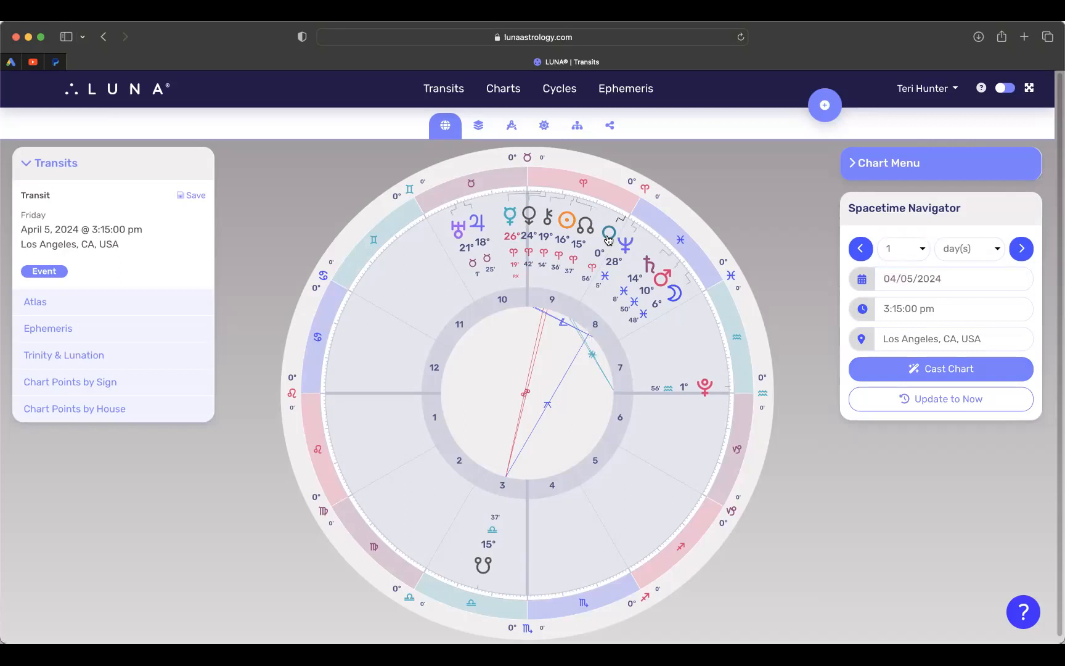
mouse_move(575, 195)
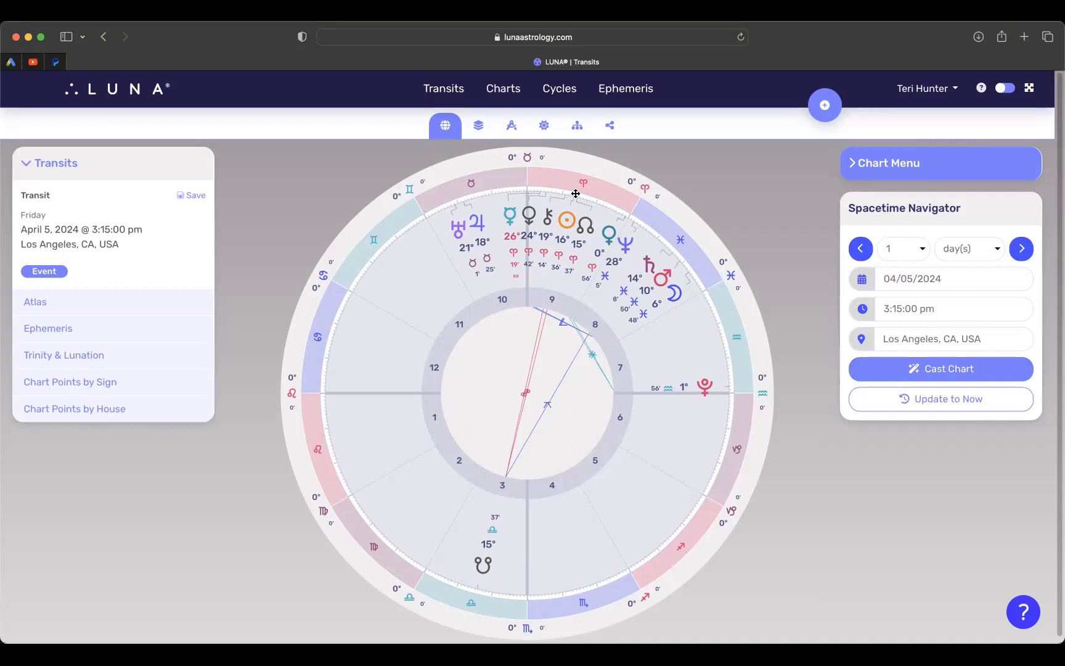
mouse_move(545, 248)
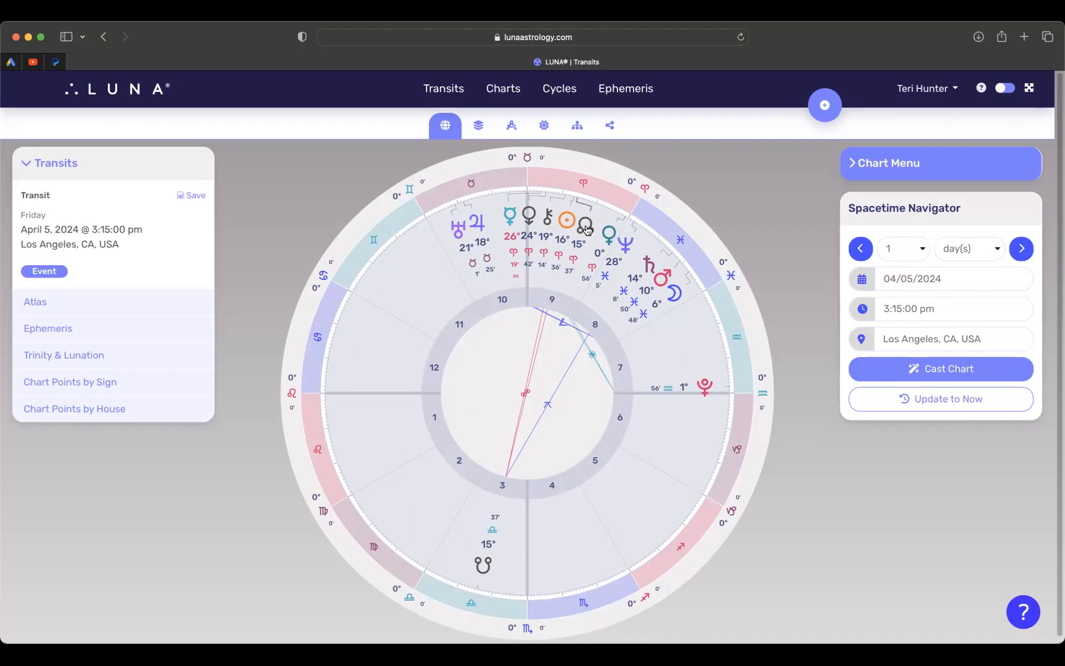
mouse_move(573, 268)
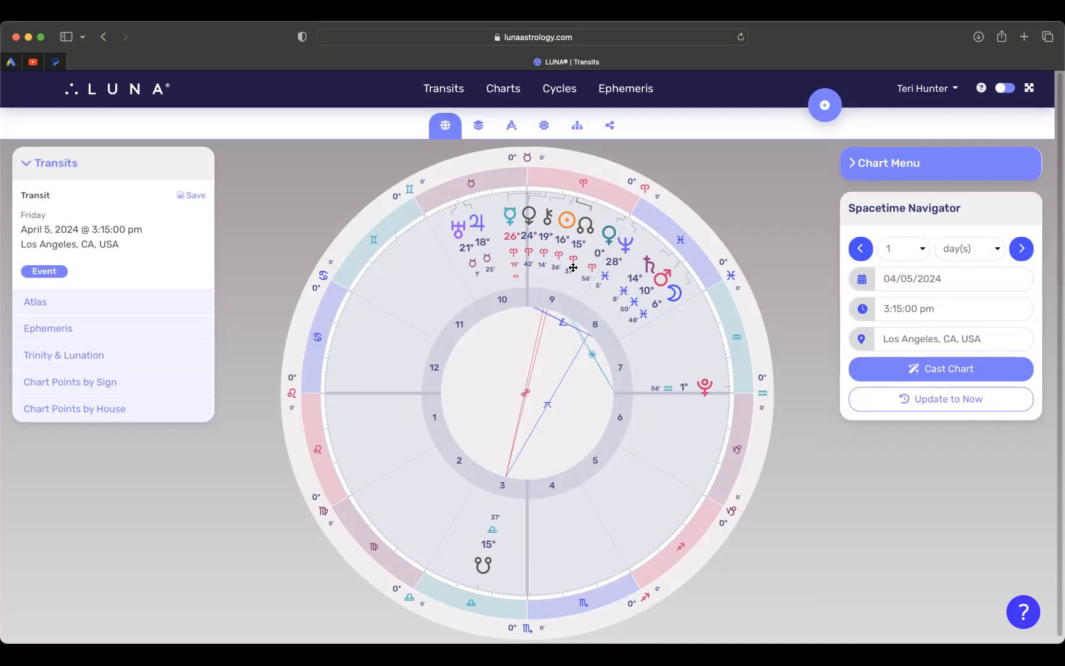
mouse_move(482, 562)
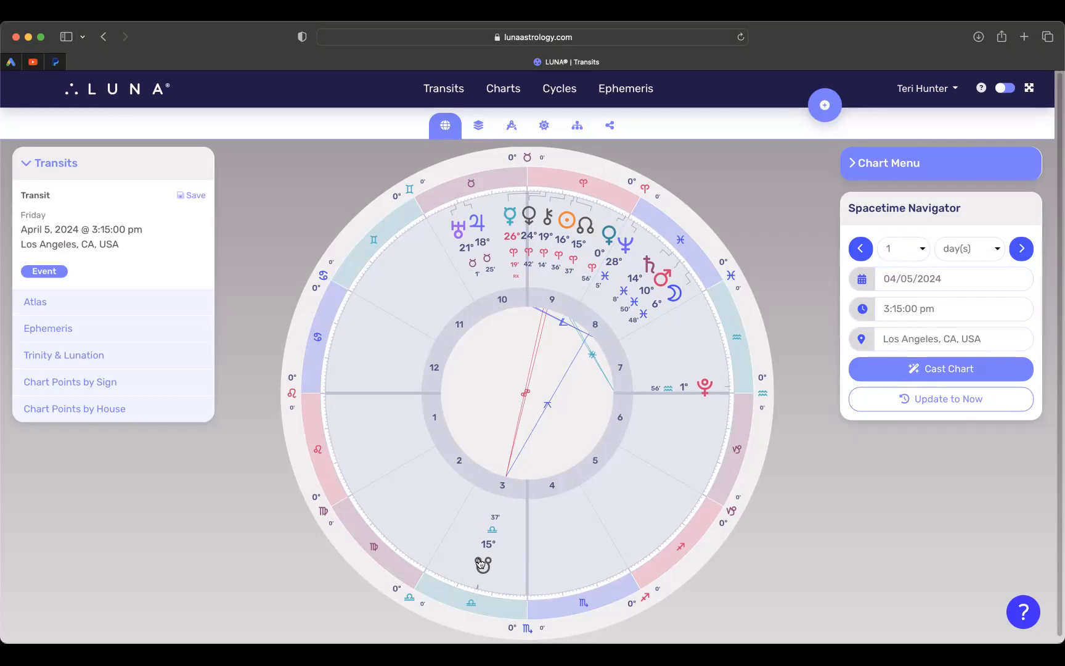
mouse_move(461, 577)
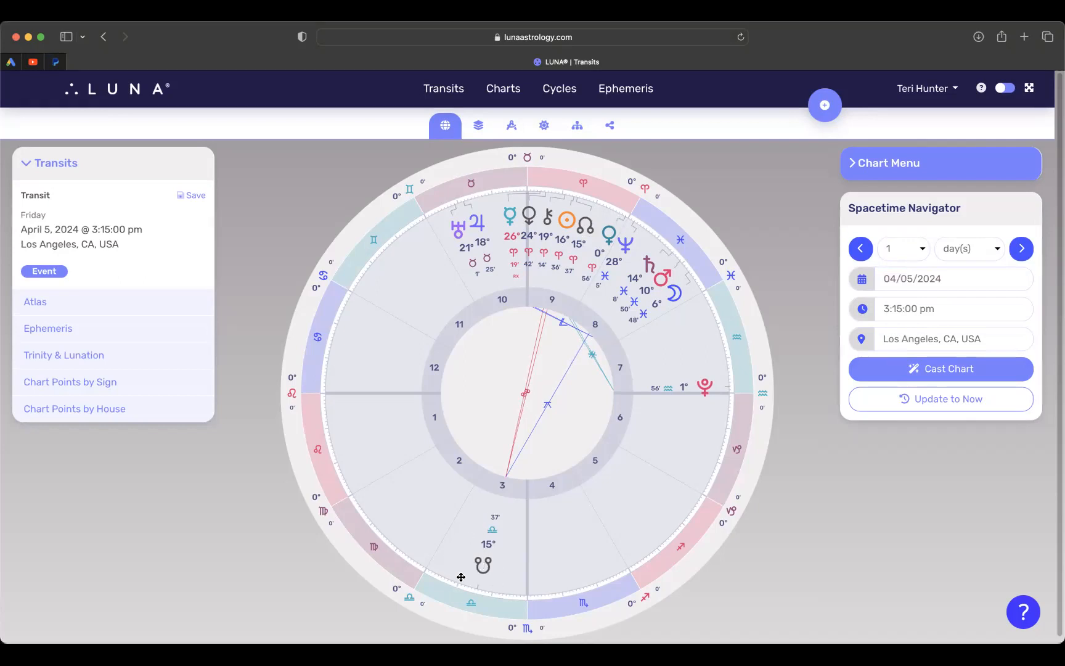
mouse_move(470, 557)
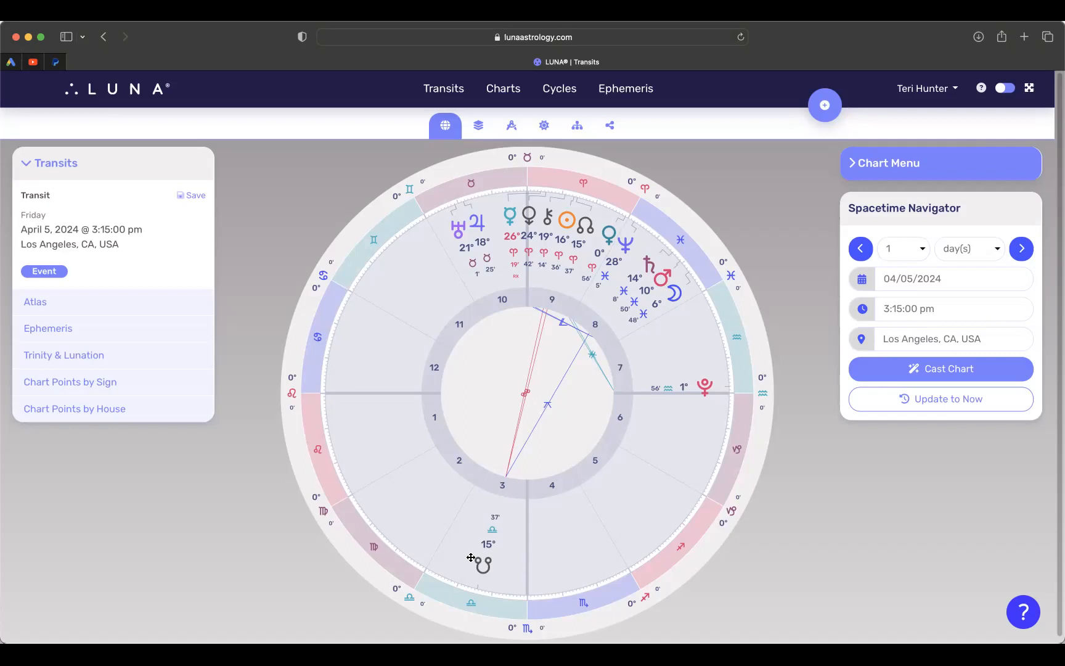
mouse_move(861, 423)
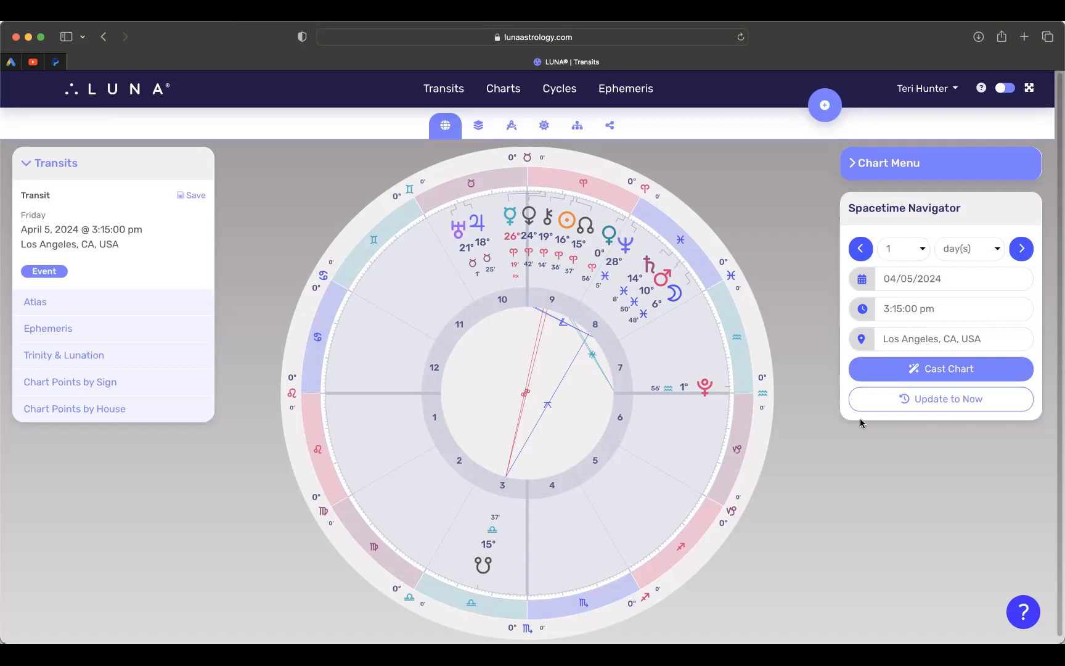
left_click(950, 279)
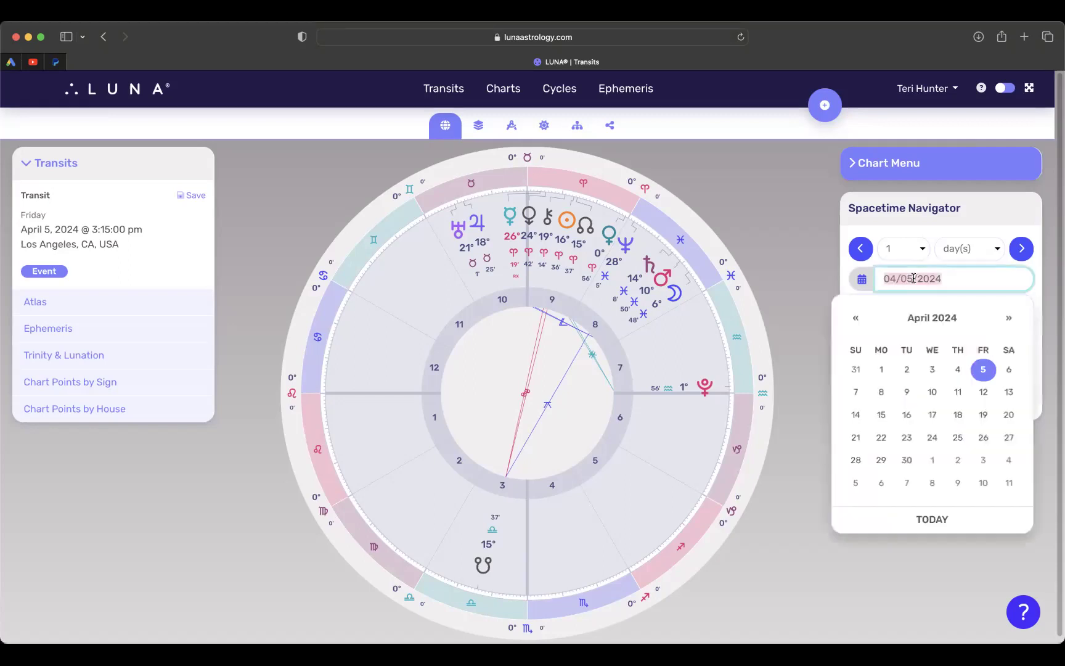
left_click(881, 392)
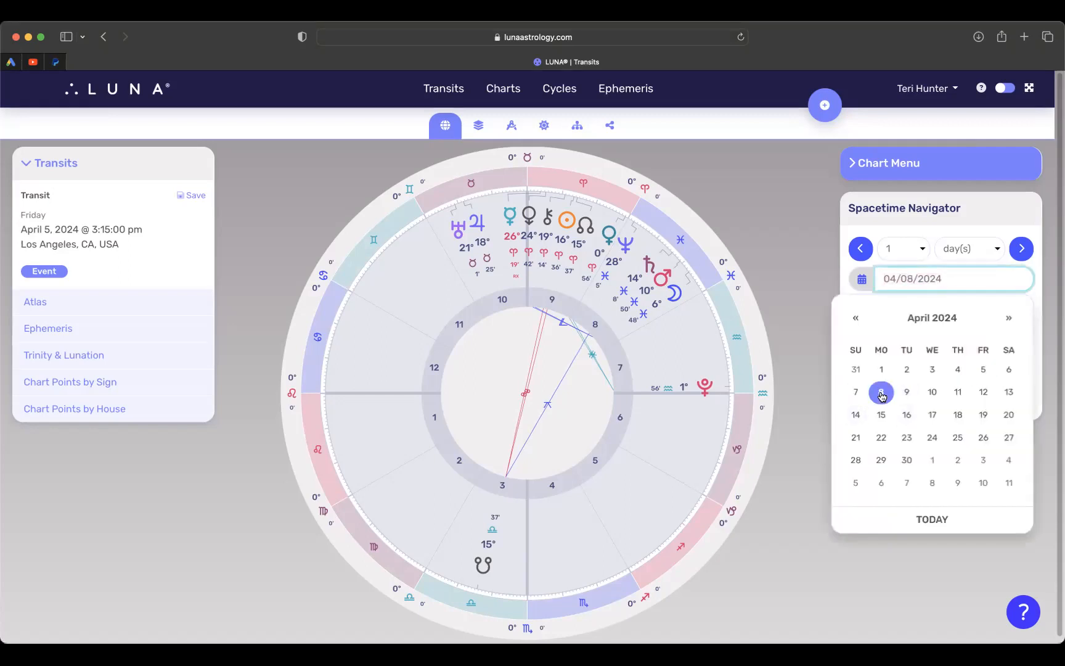
left_click(881, 392)
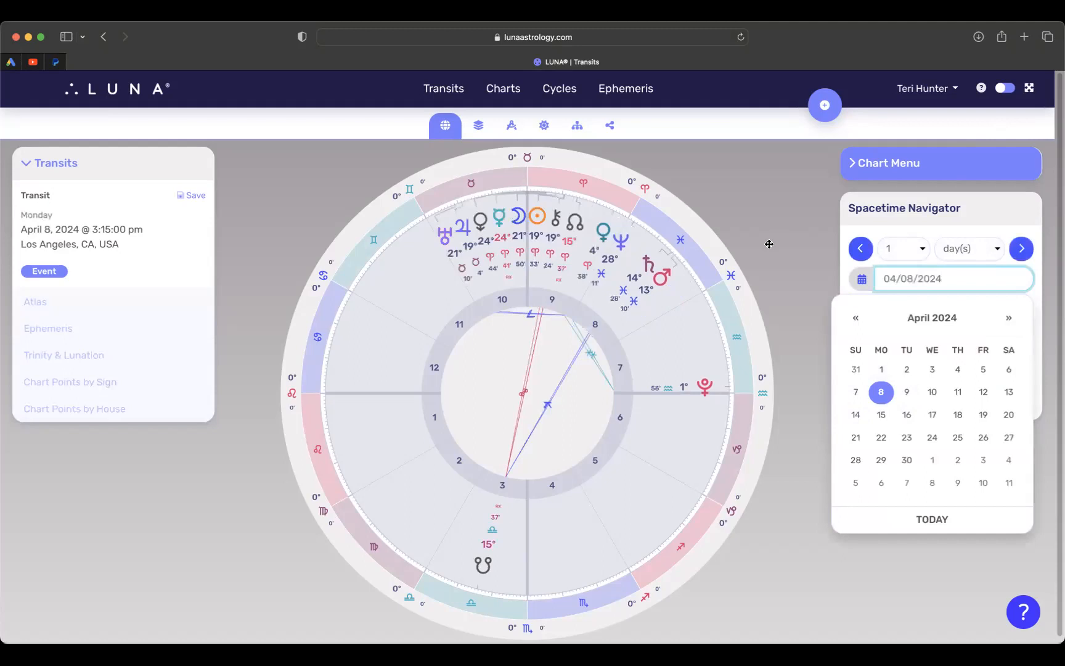
mouse_move(1009, 220)
type("11:20")
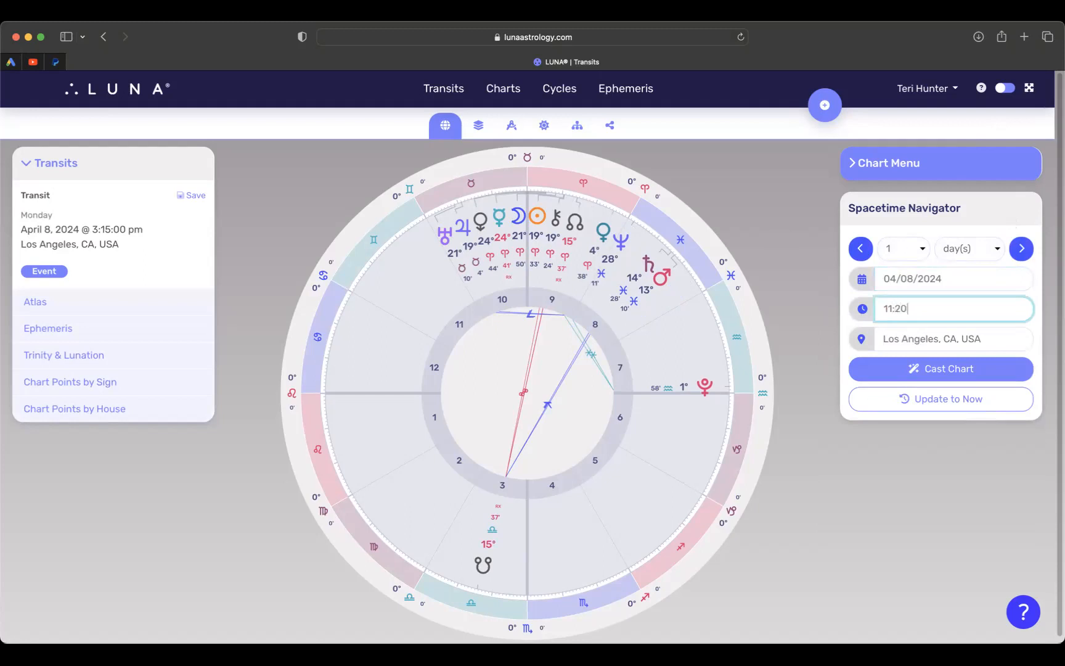
left_click(940, 369)
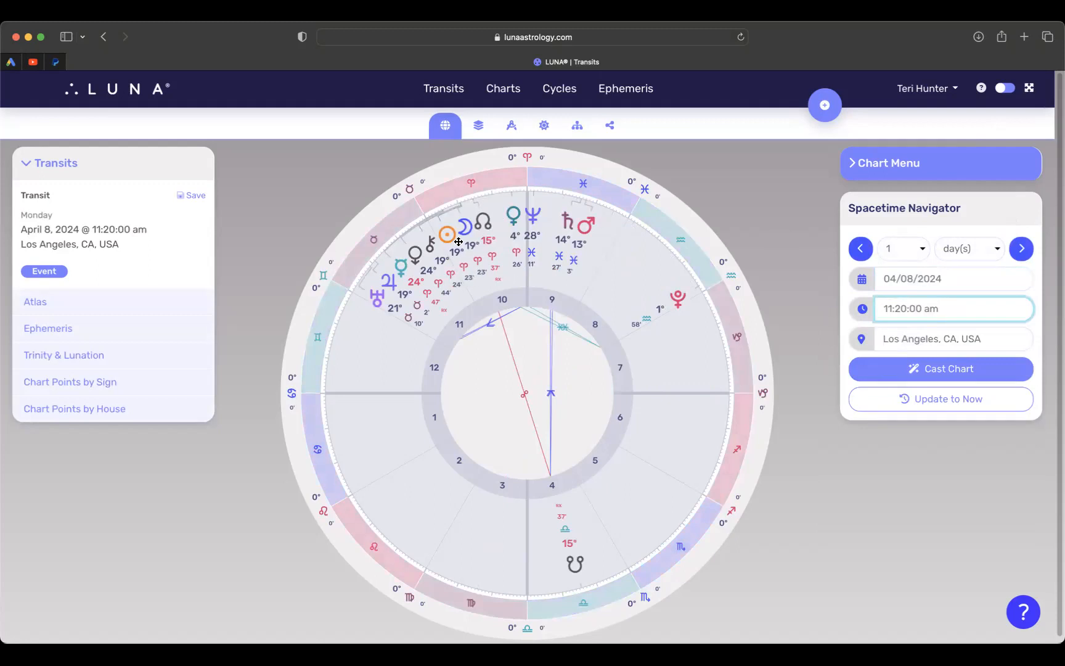
left_click(953, 308)
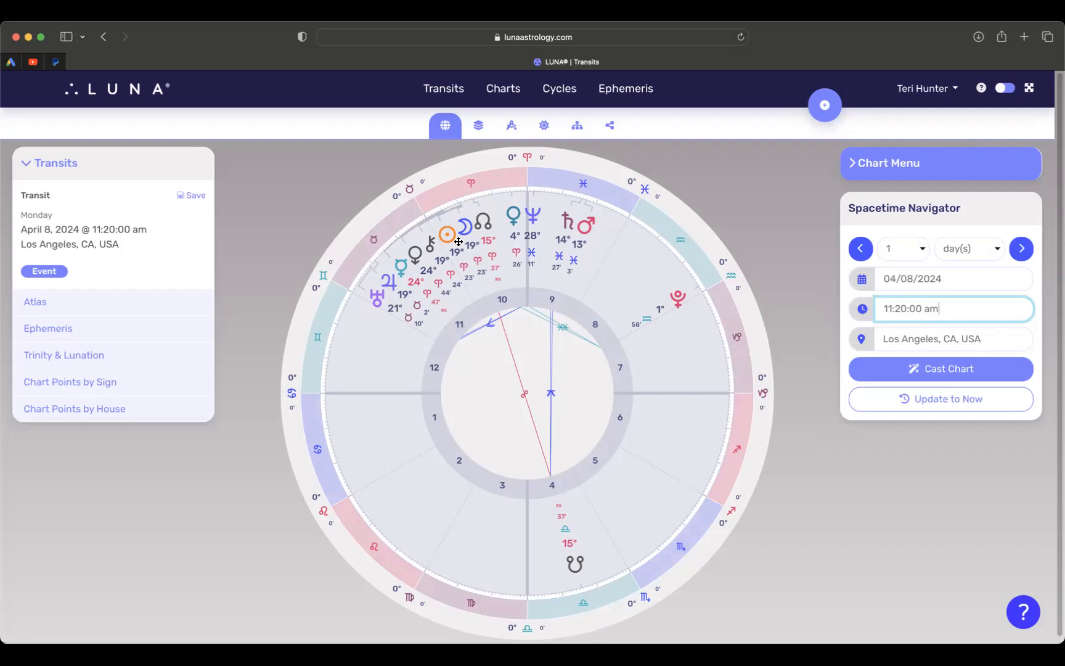
mouse_move(477, 218)
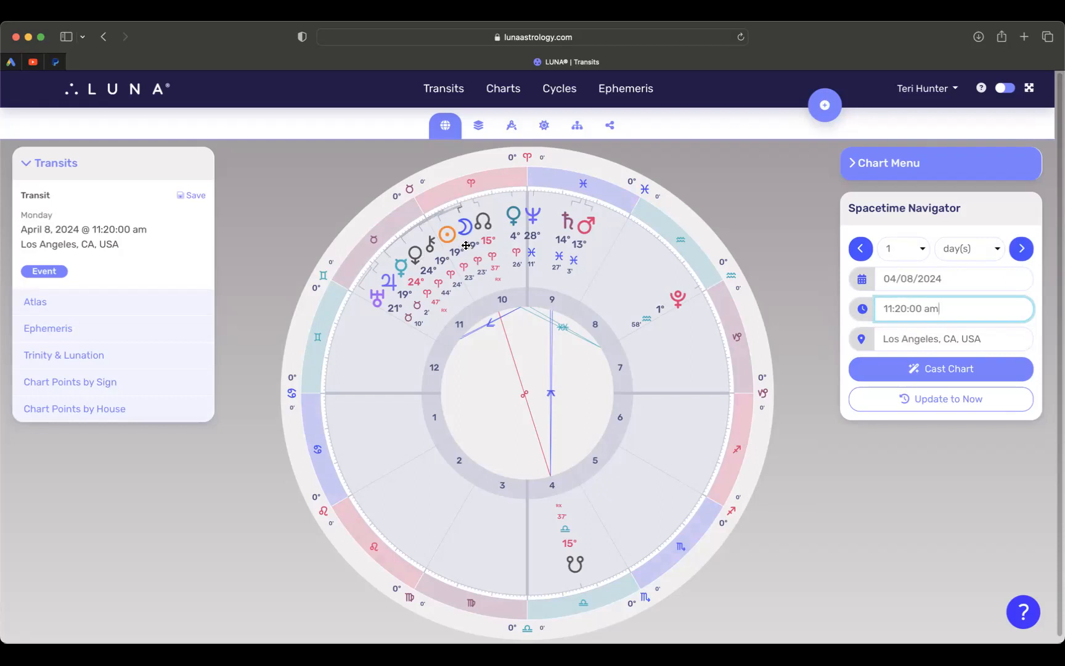
mouse_move(445, 261)
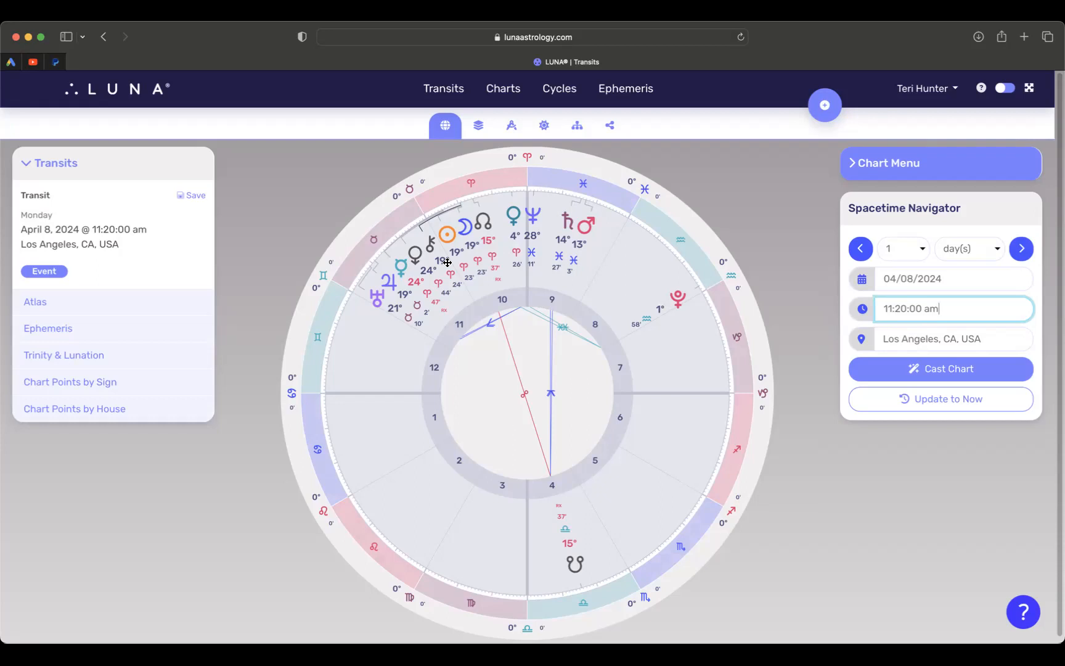
mouse_move(451, 260)
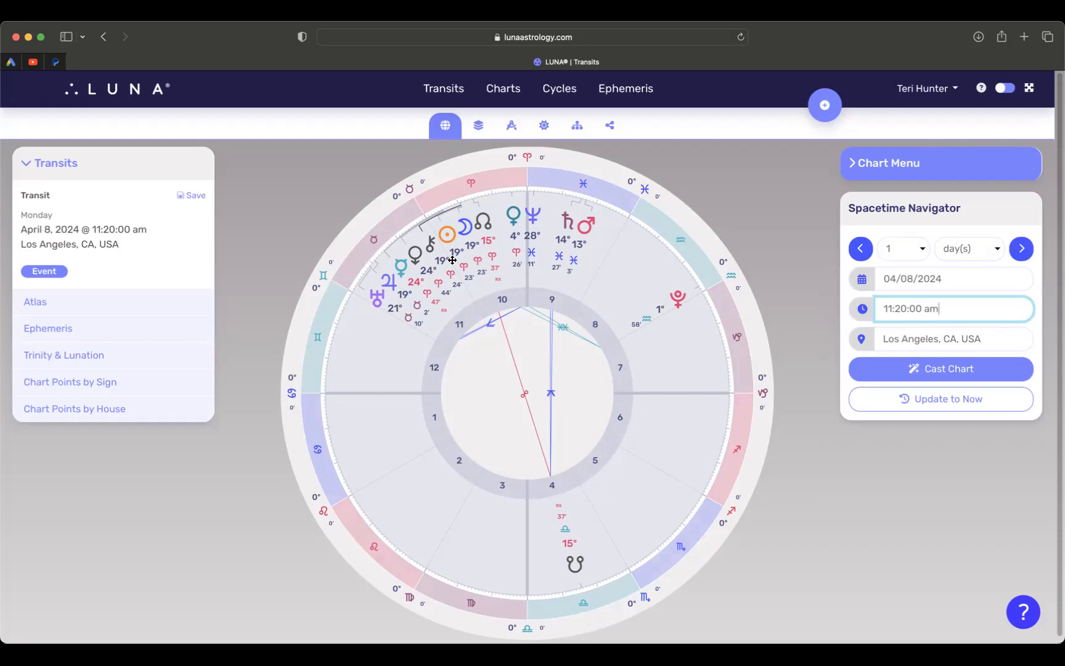
mouse_move(476, 217)
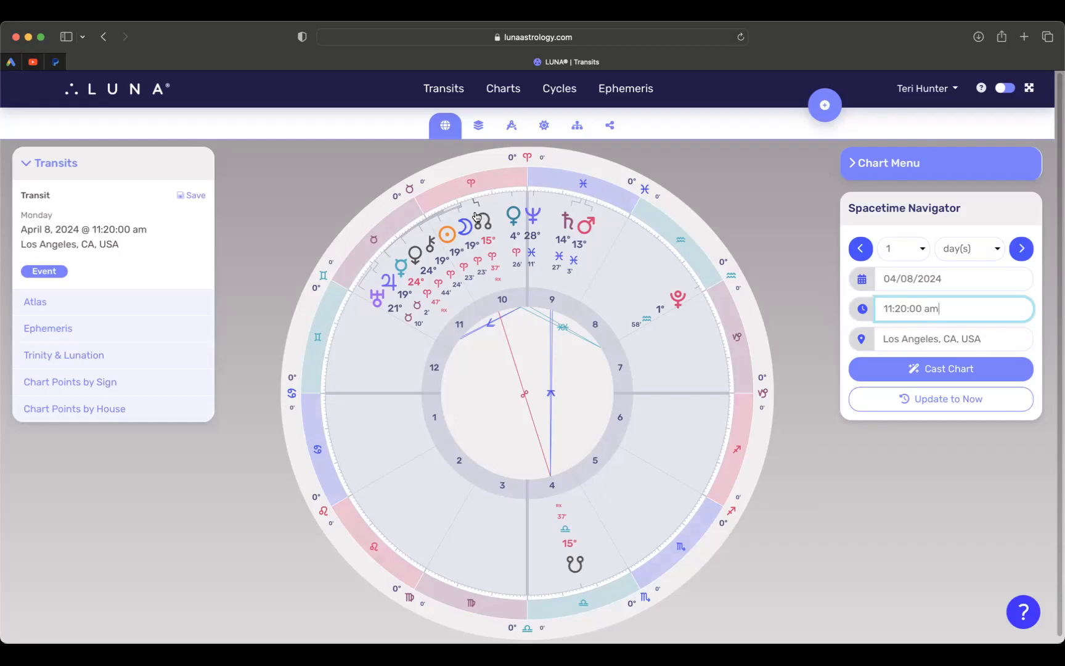
mouse_move(425, 231)
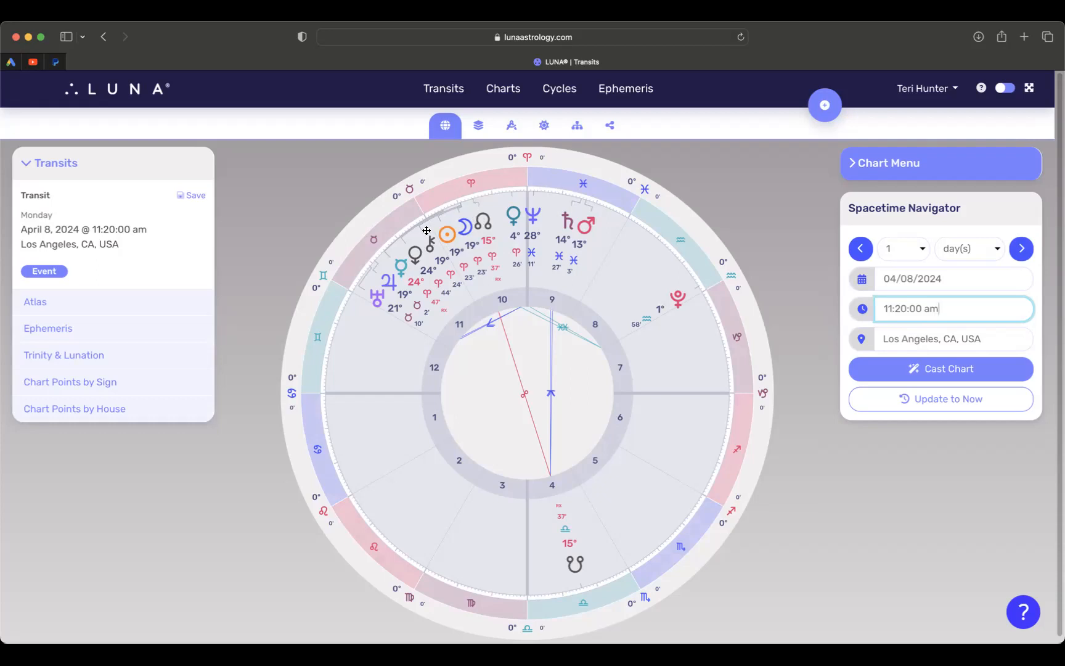
mouse_move(435, 259)
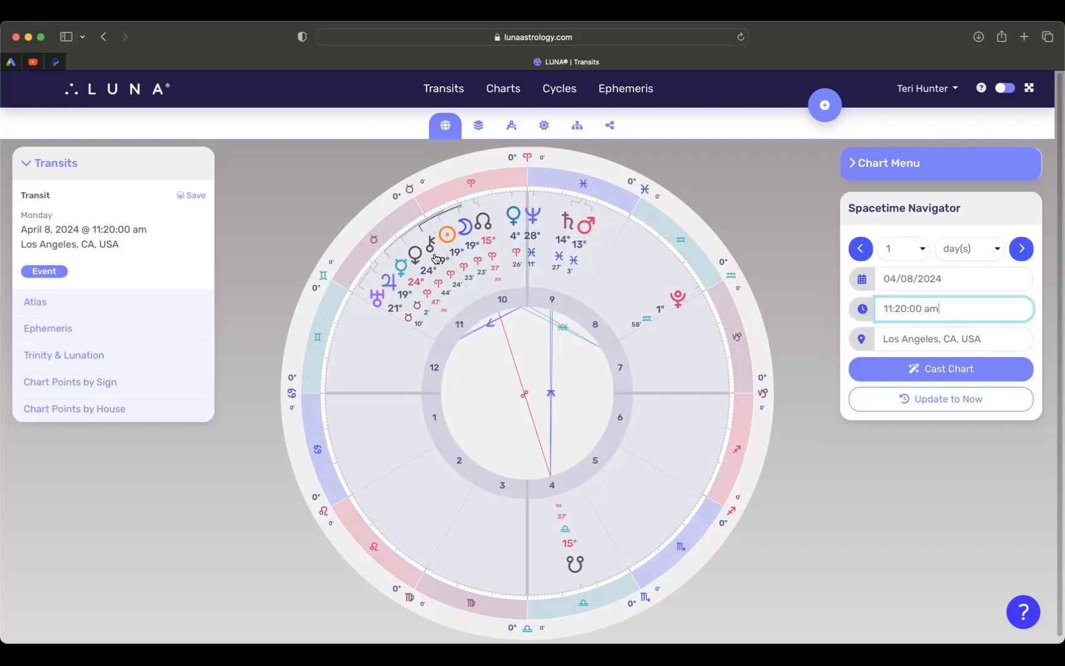
mouse_move(454, 204)
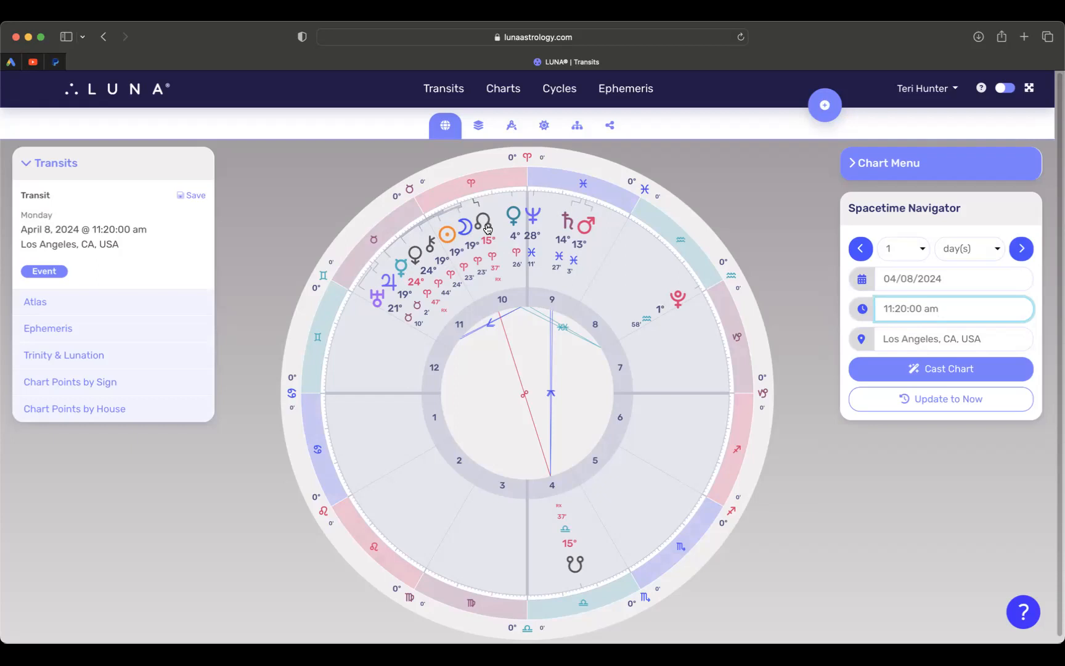
mouse_move(392, 263)
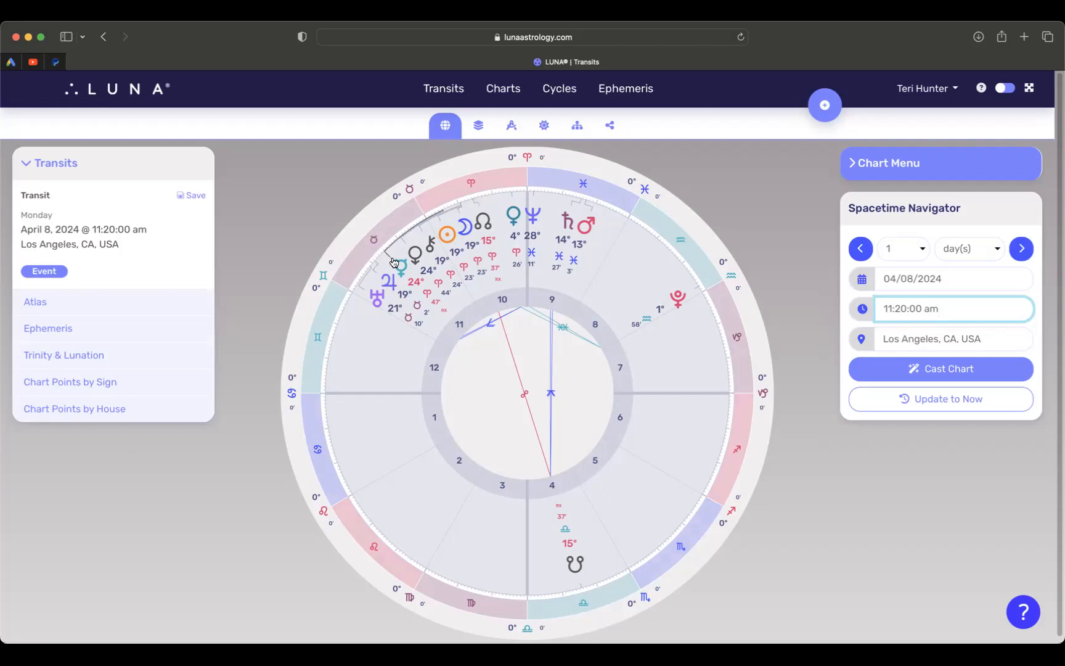
mouse_move(394, 279)
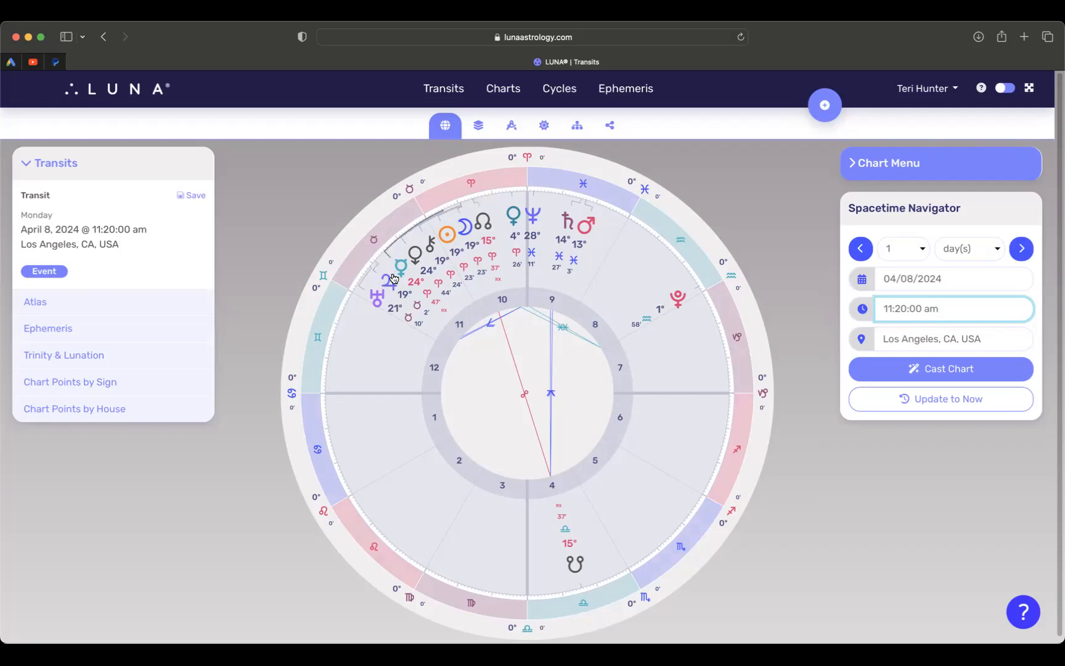
mouse_move(397, 243)
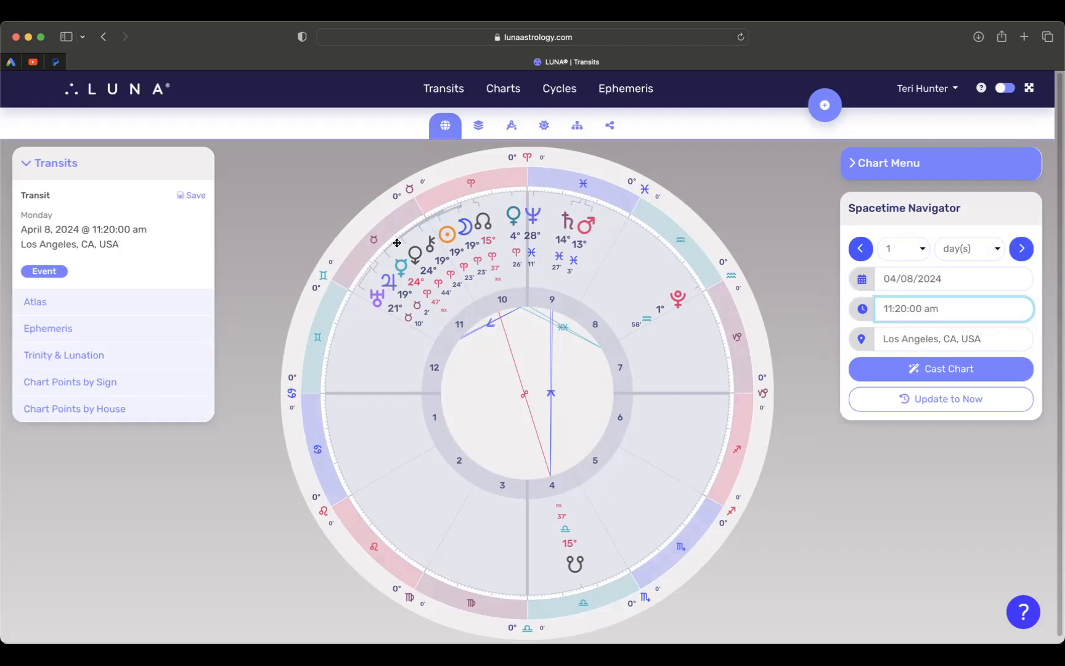
mouse_move(443, 229)
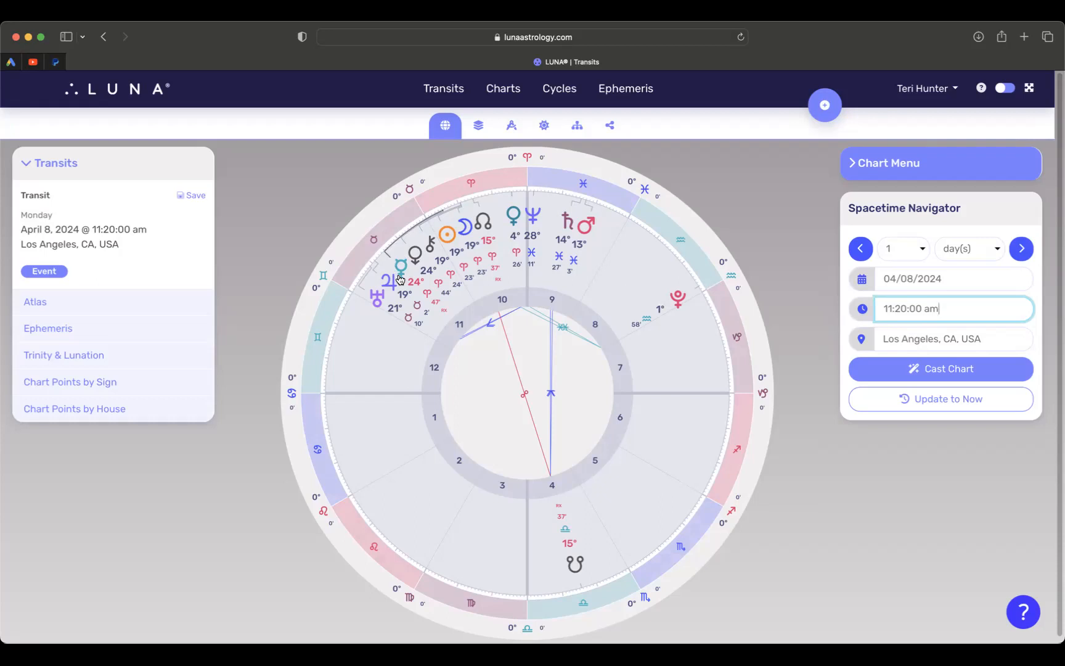
mouse_move(398, 256)
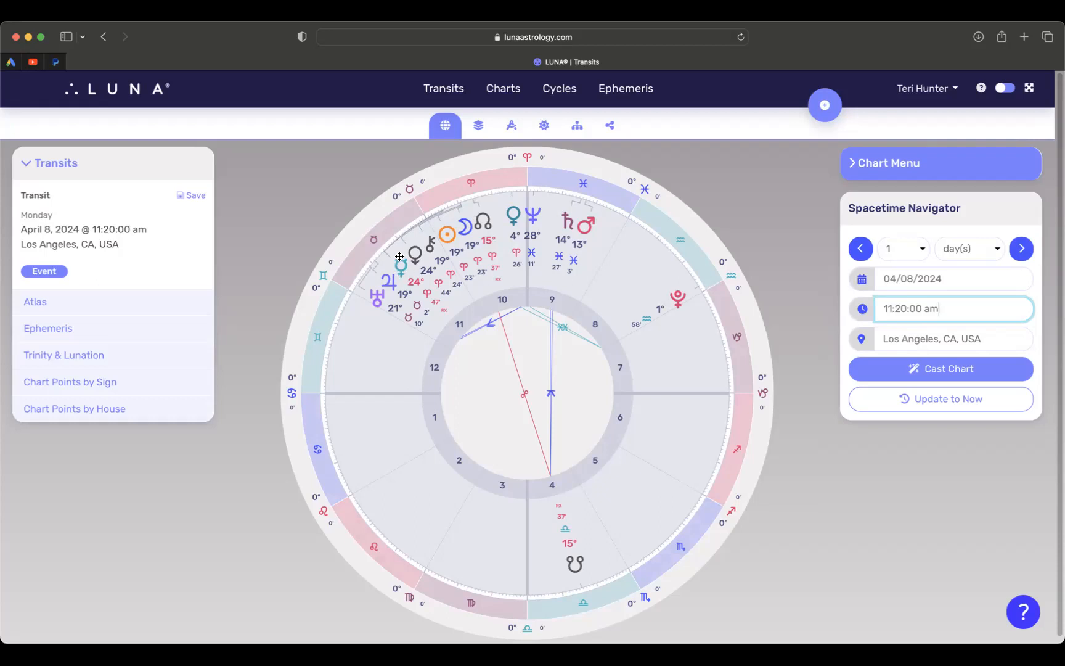
mouse_move(475, 228)
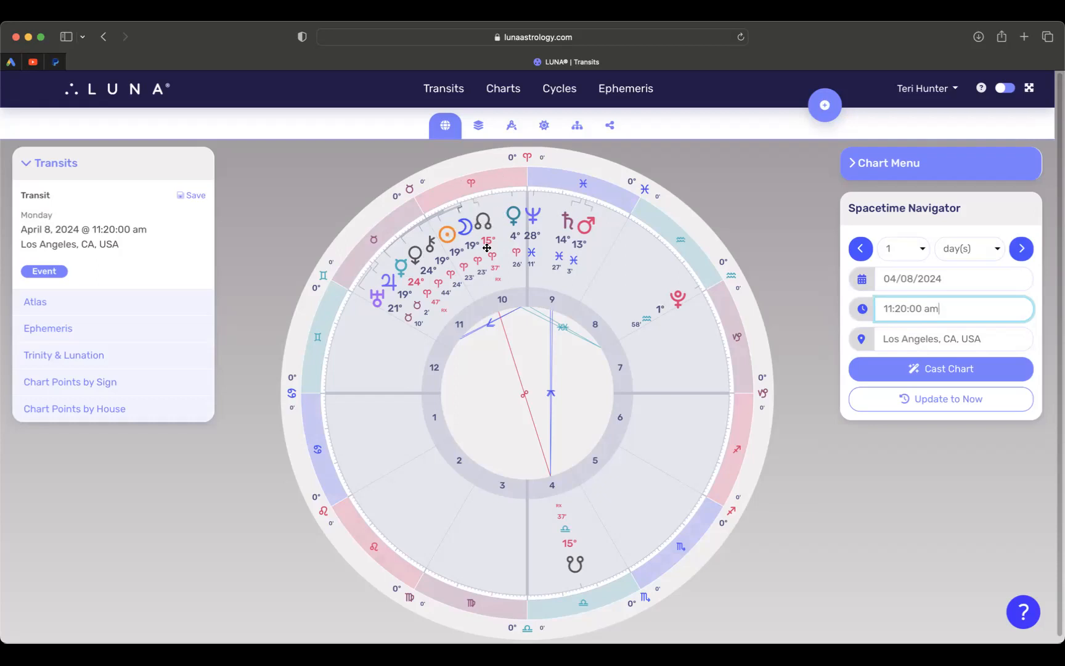
mouse_move(351, 254)
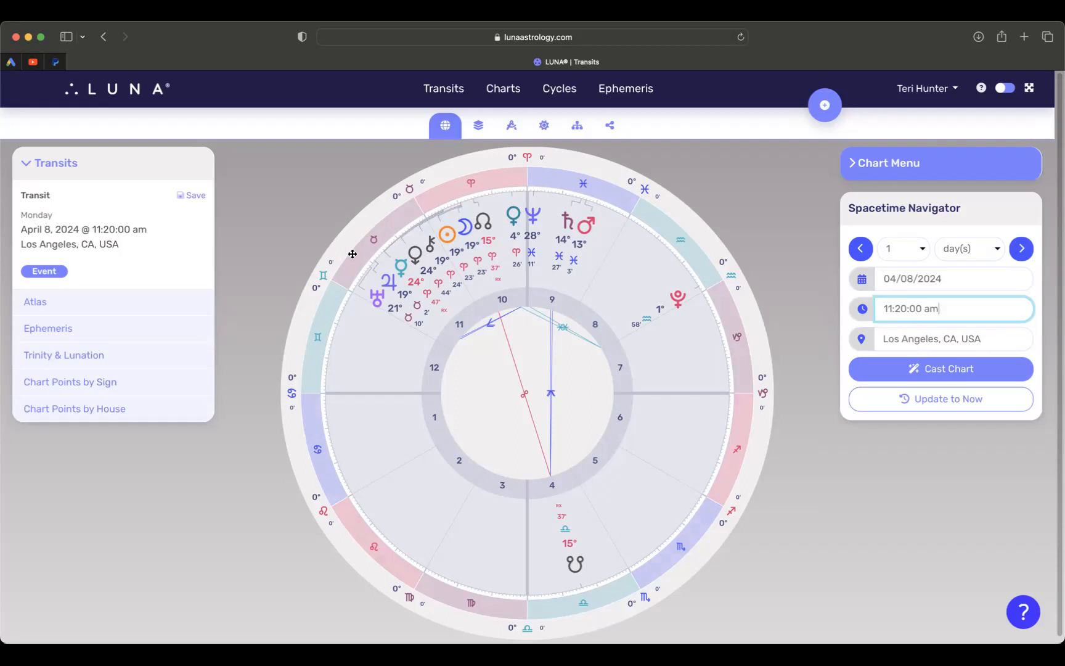
mouse_move(384, 226)
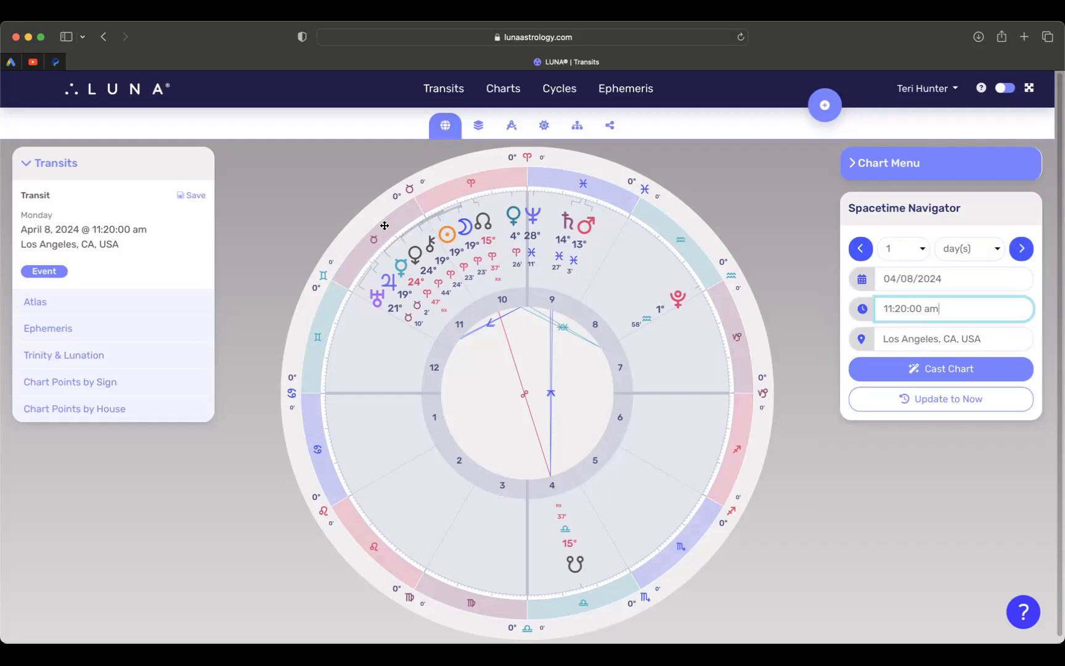
mouse_move(384, 268)
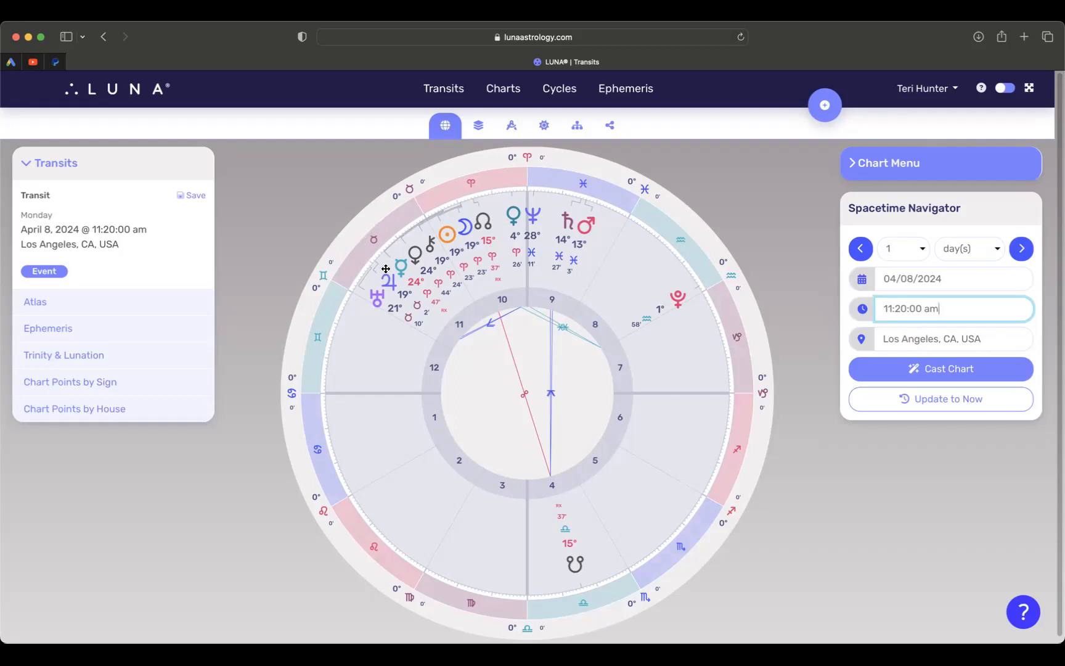
mouse_move(580, 228)
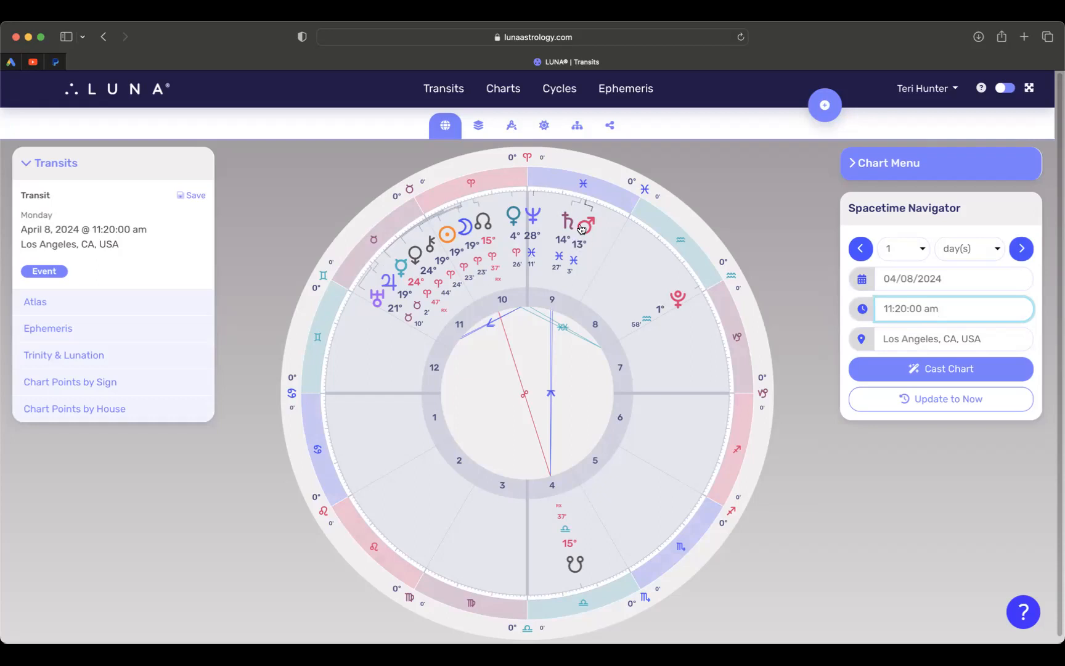
mouse_move(570, 209)
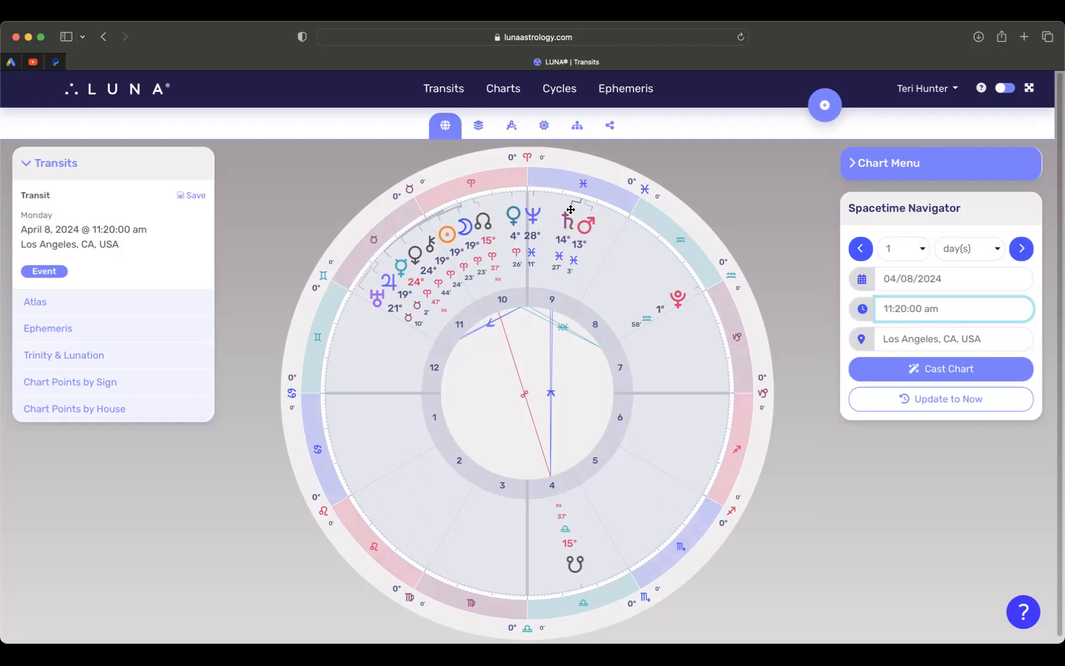
mouse_move(555, 231)
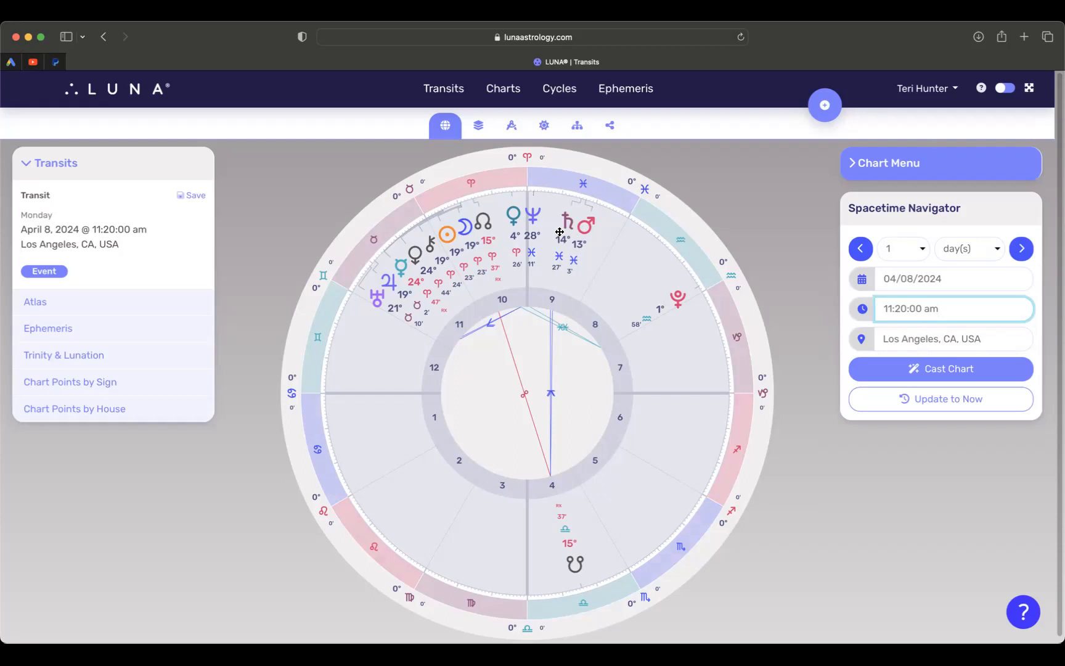
mouse_move(576, 226)
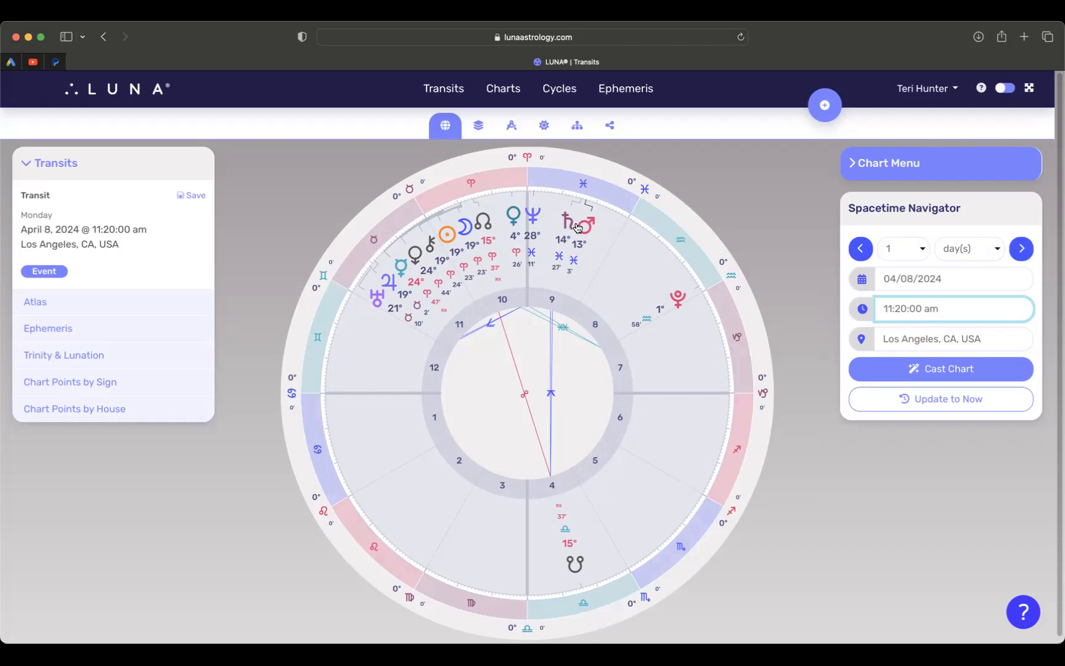
mouse_move(585, 243)
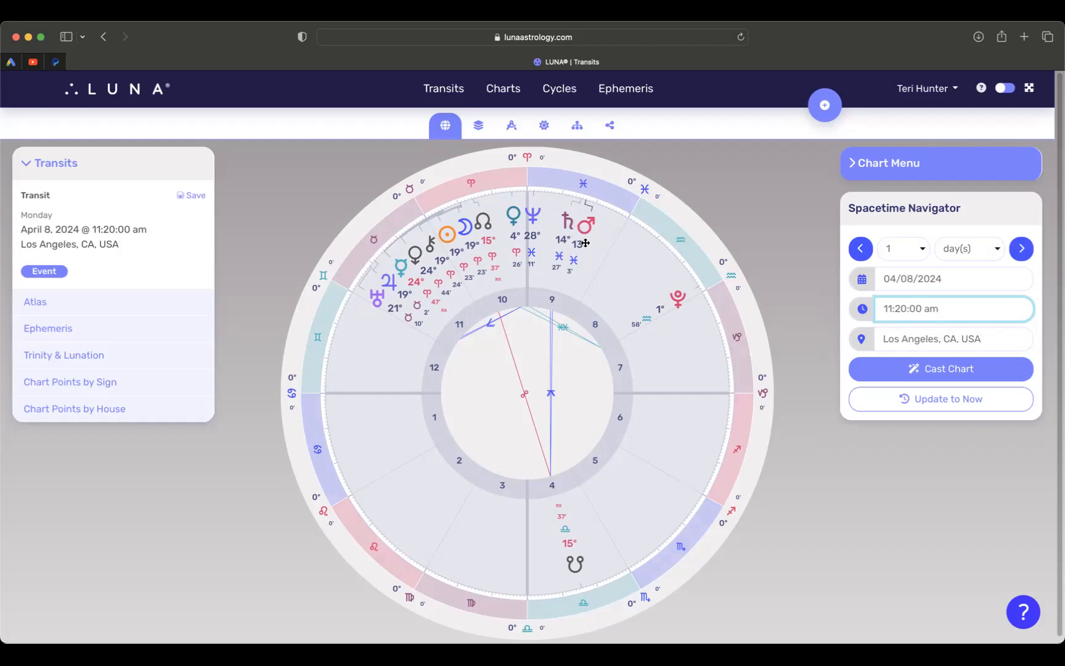
mouse_move(572, 244)
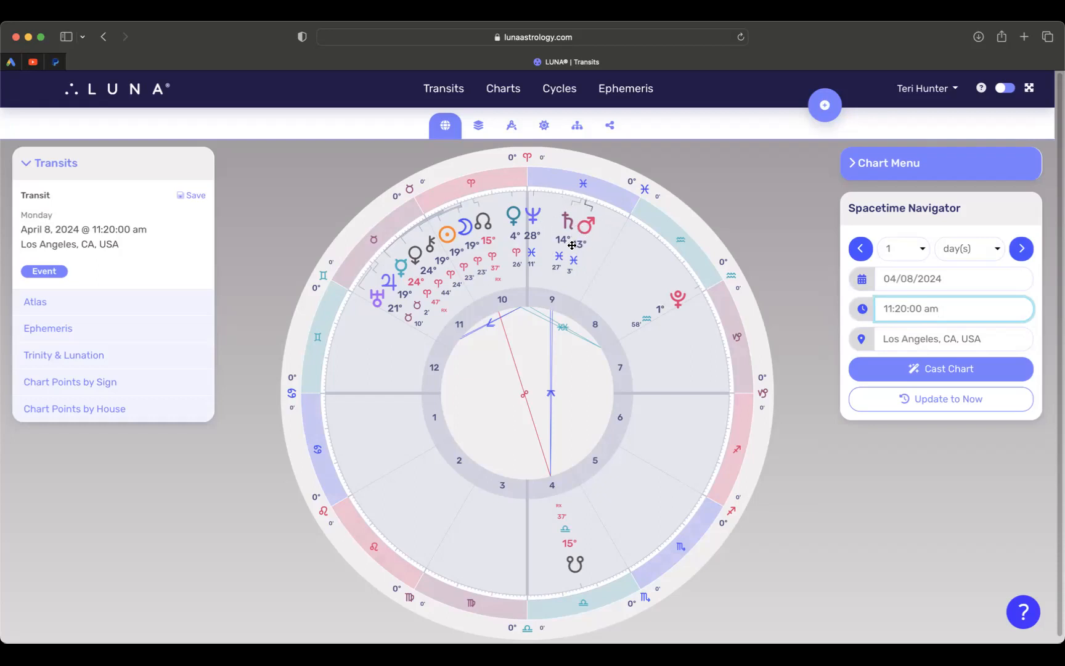
mouse_move(554, 230)
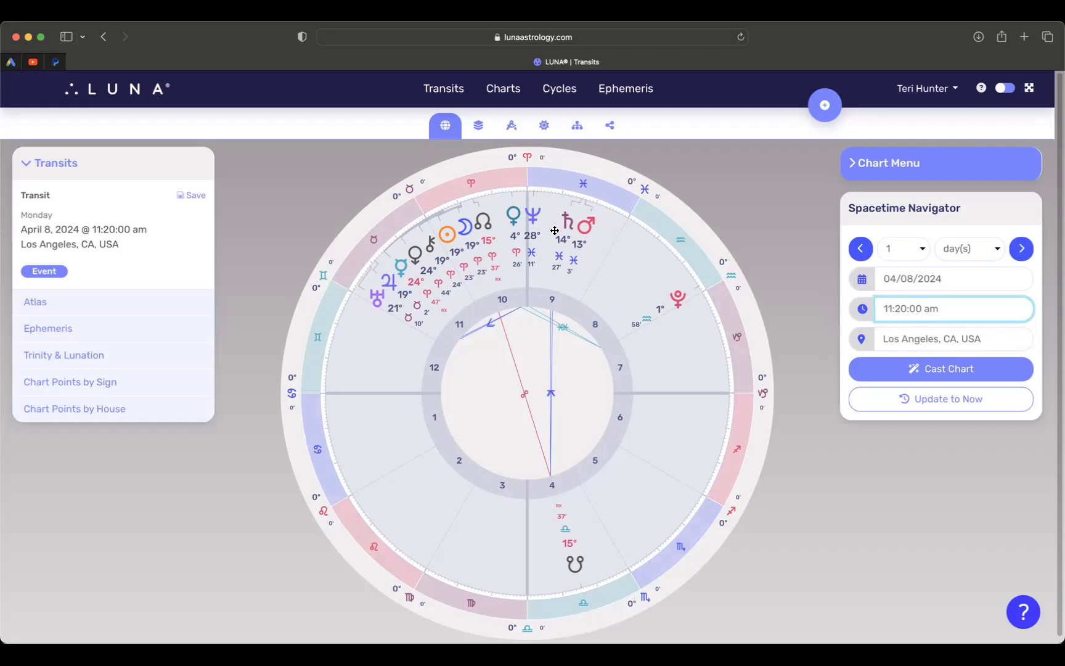
mouse_move(569, 207)
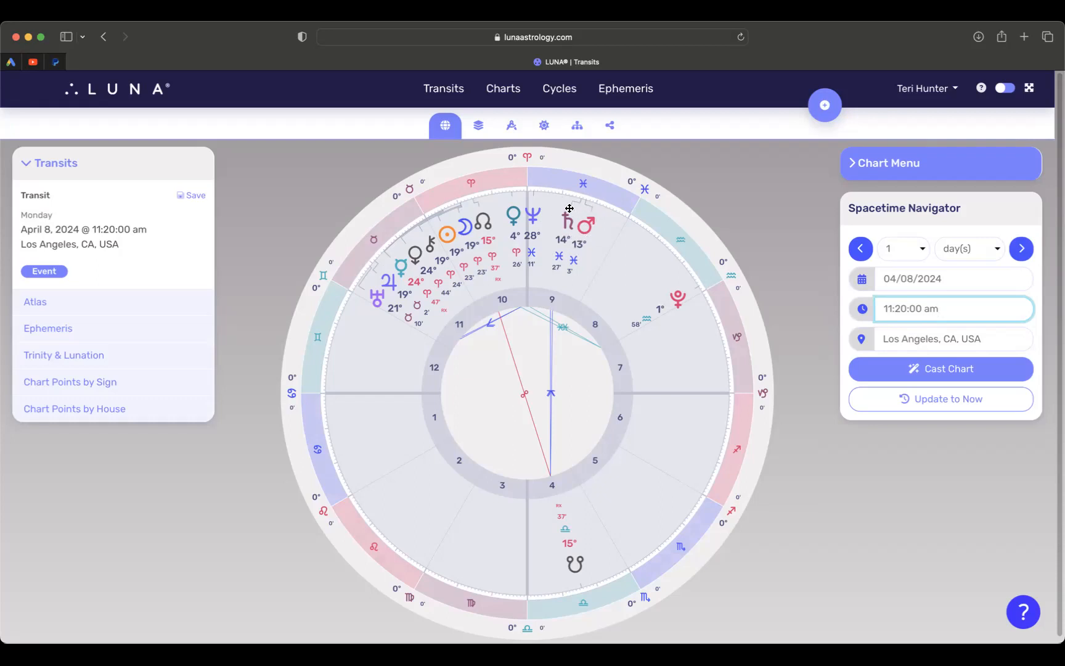
mouse_move(557, 233)
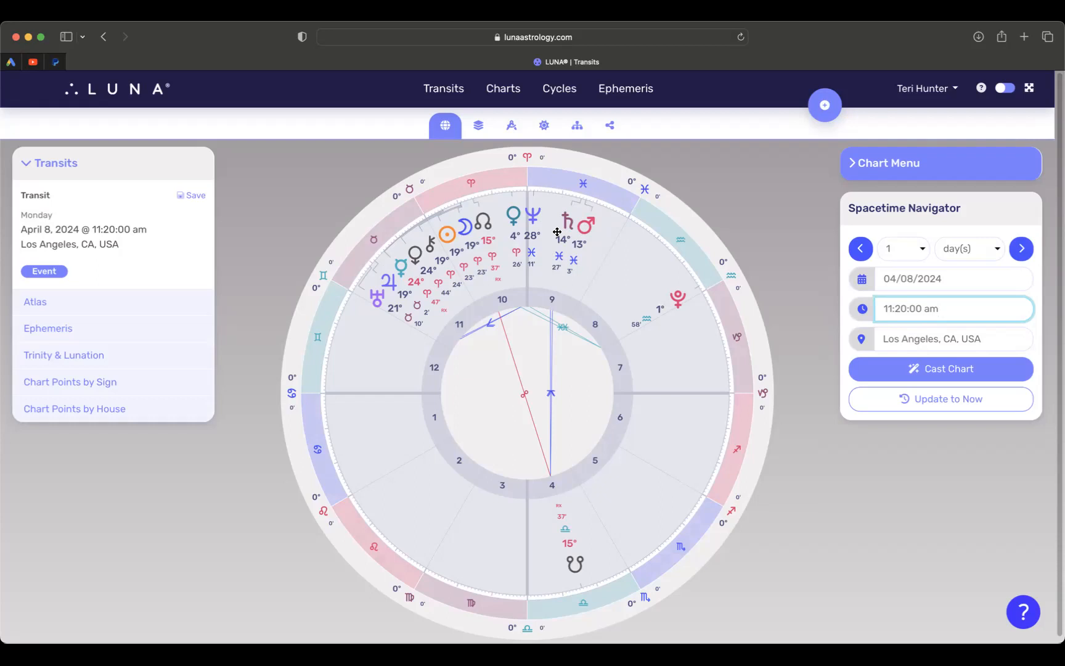
mouse_move(567, 209)
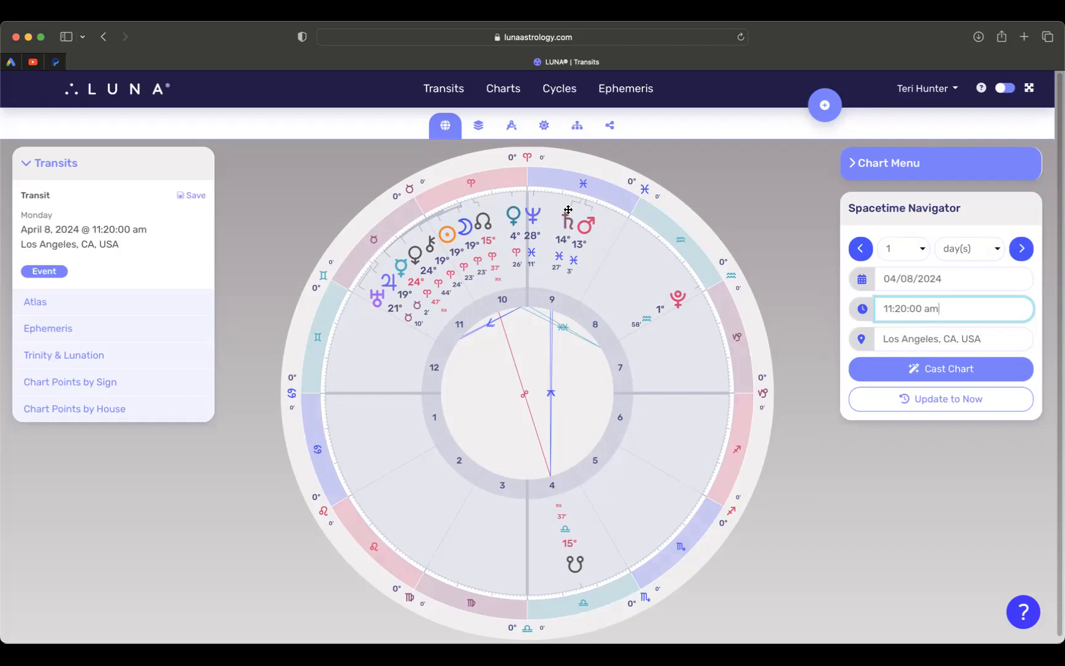
mouse_move(571, 218)
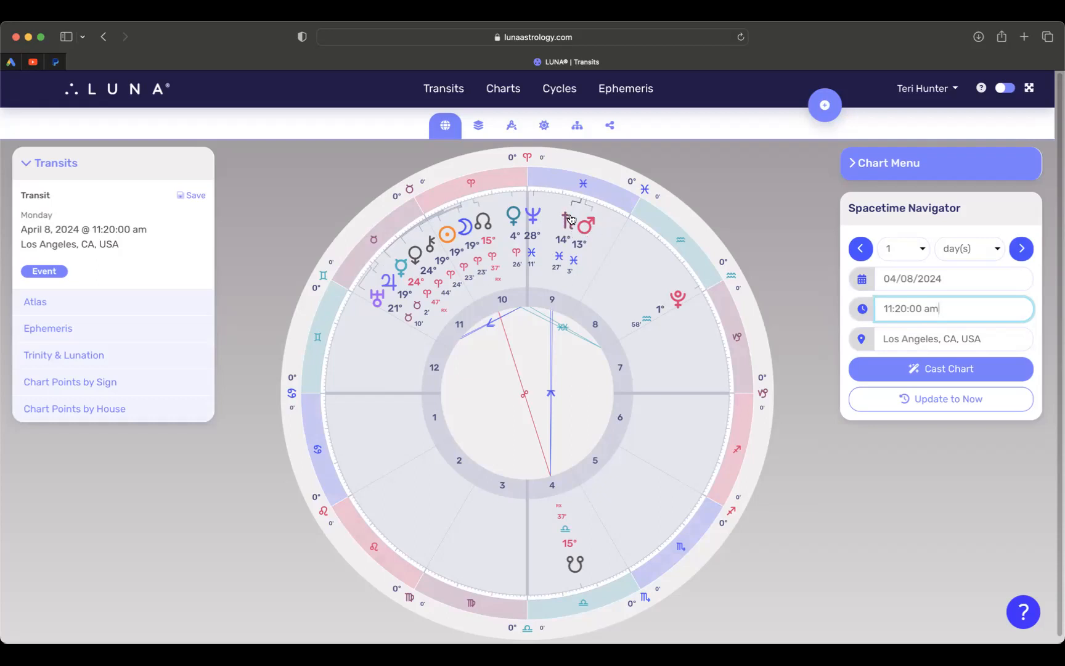
mouse_move(562, 512)
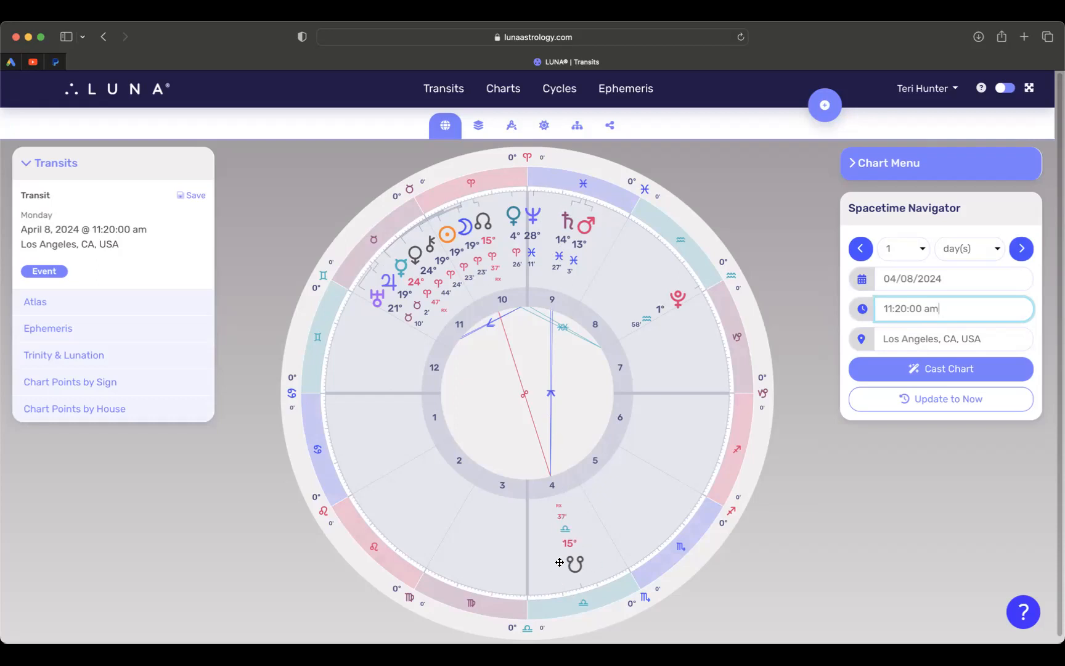
mouse_move(577, 558)
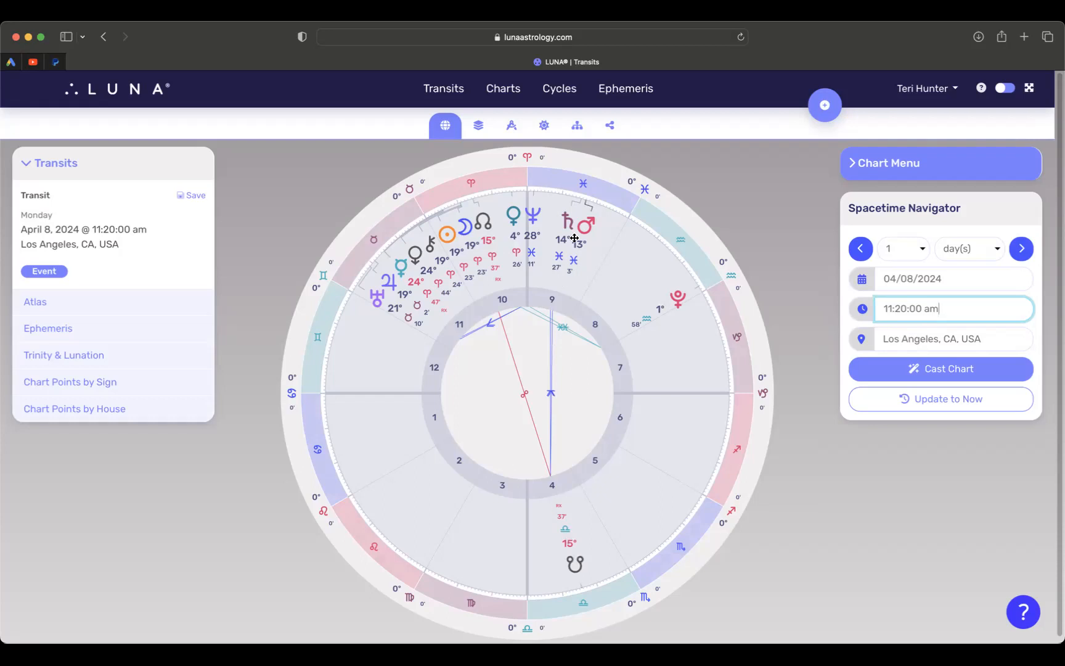
mouse_move(569, 217)
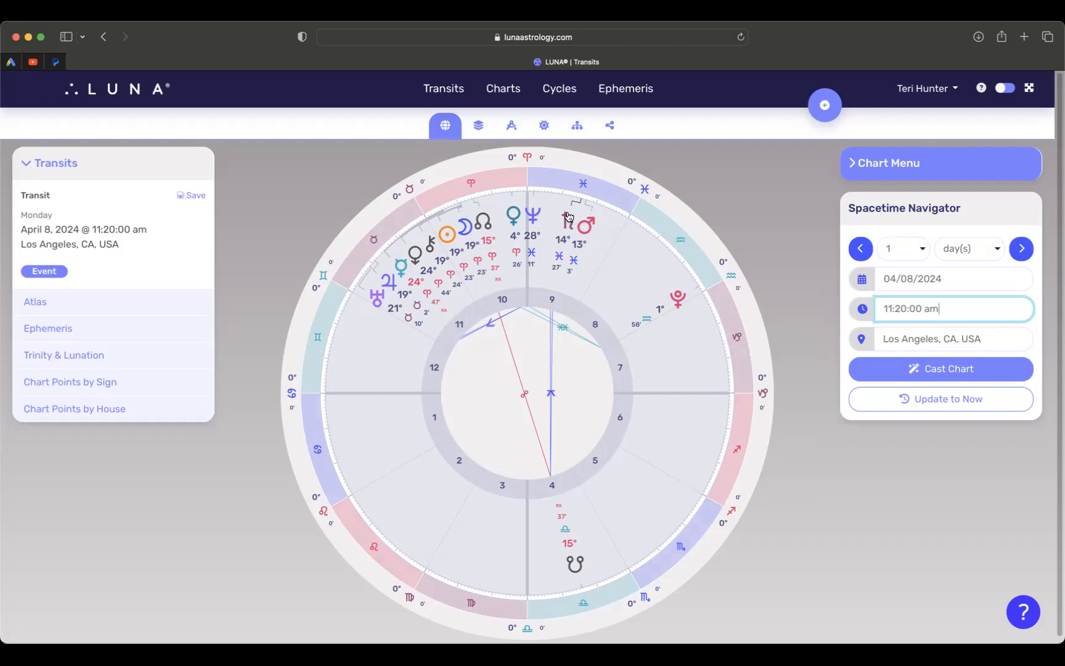
mouse_move(558, 232)
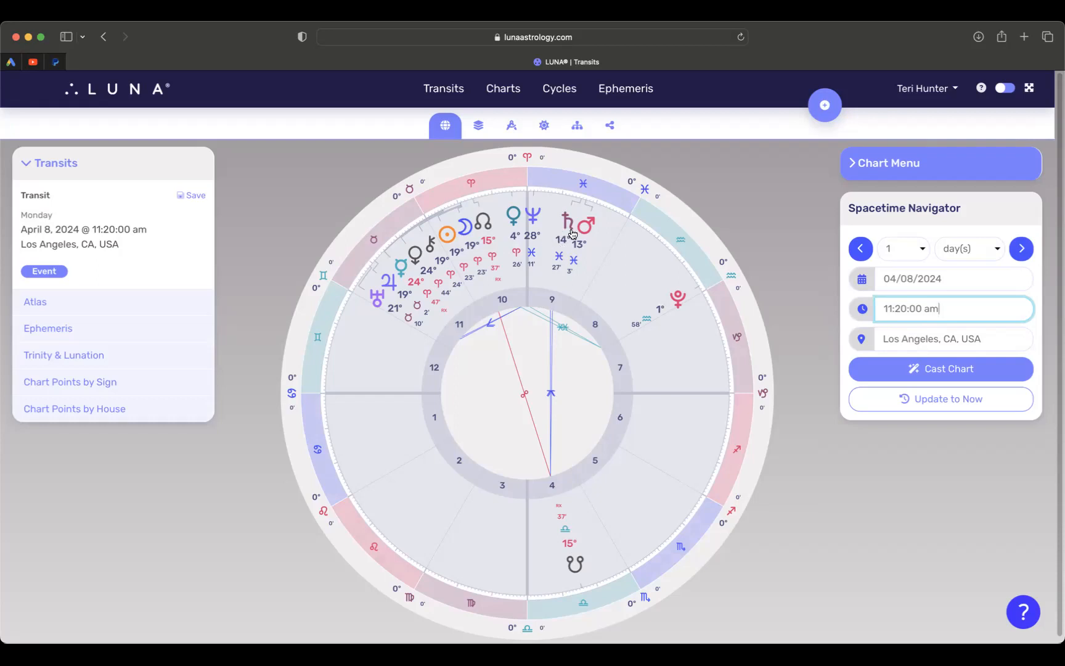
mouse_move(573, 234)
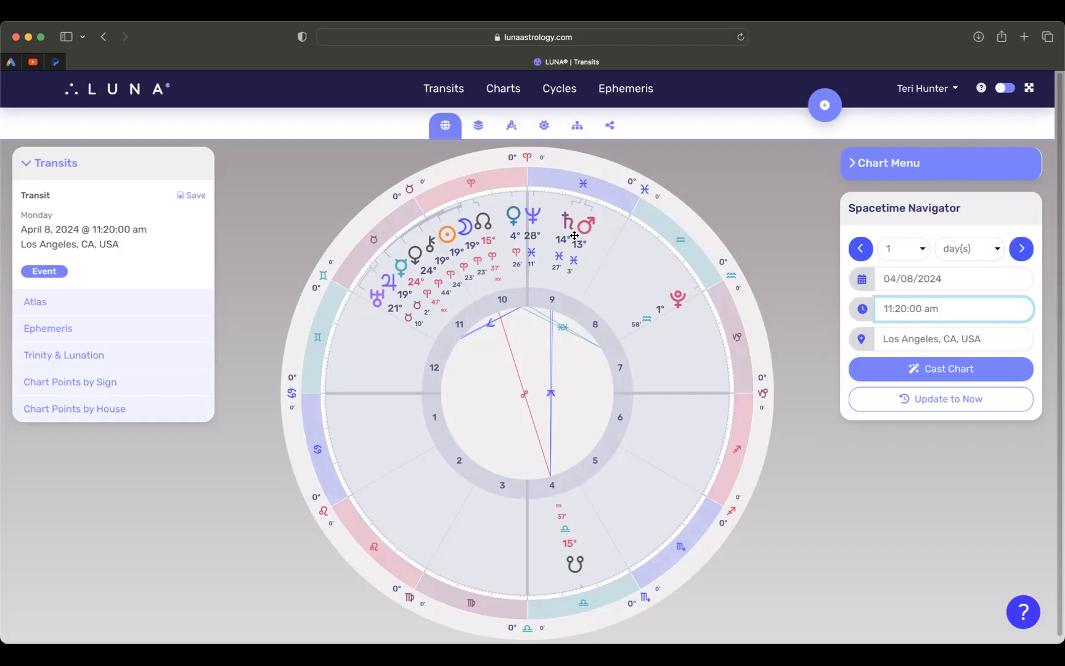
mouse_move(571, 230)
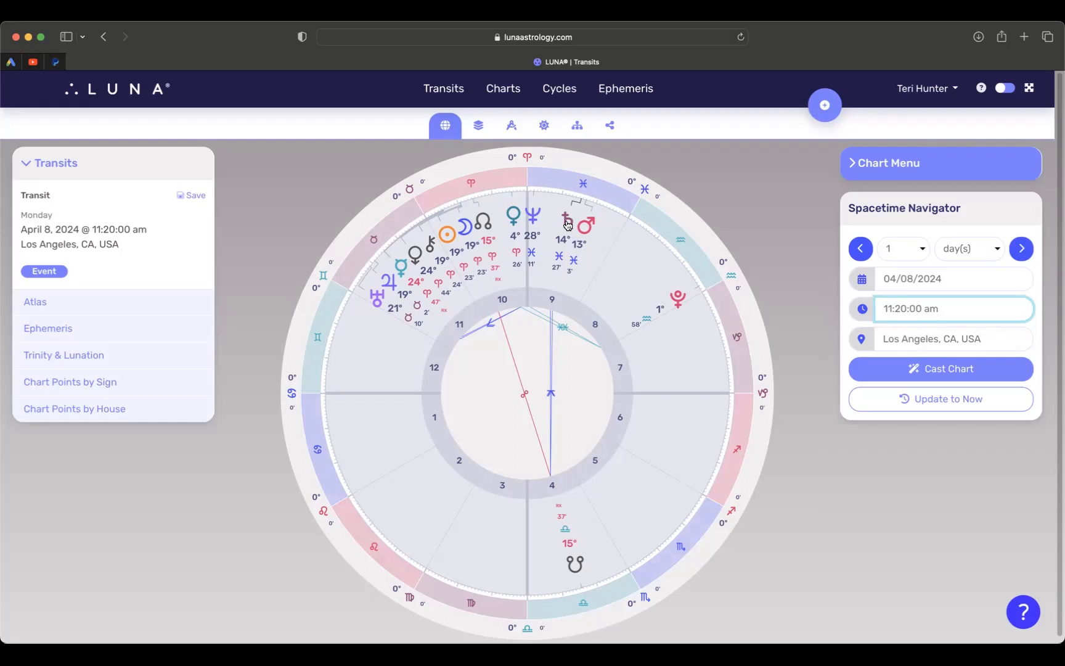
mouse_move(570, 220)
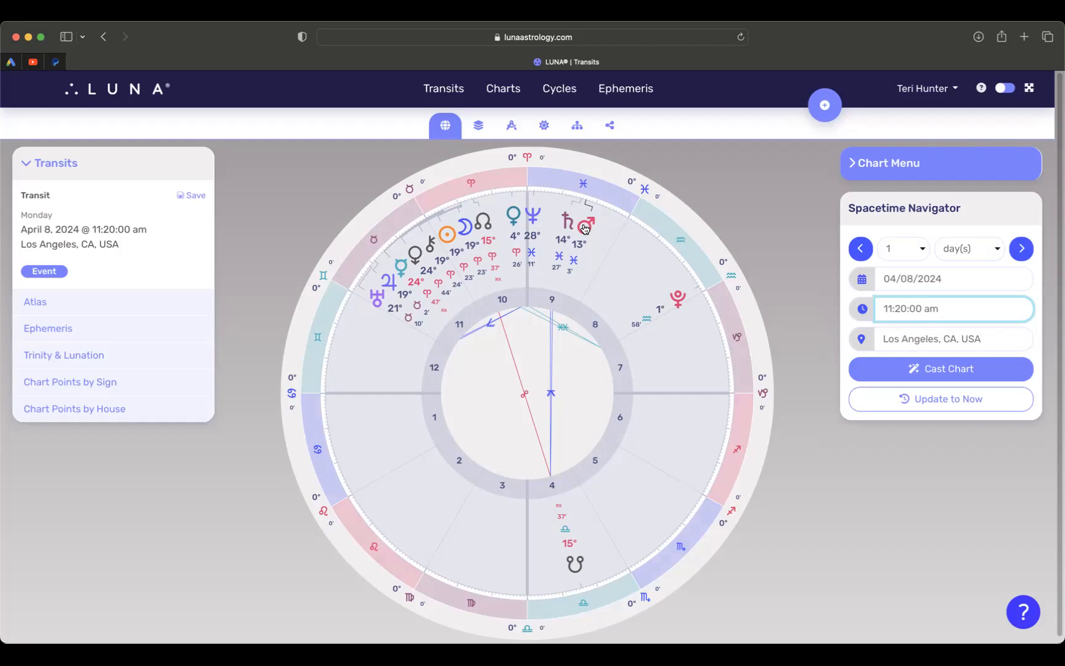
mouse_move(445, 255)
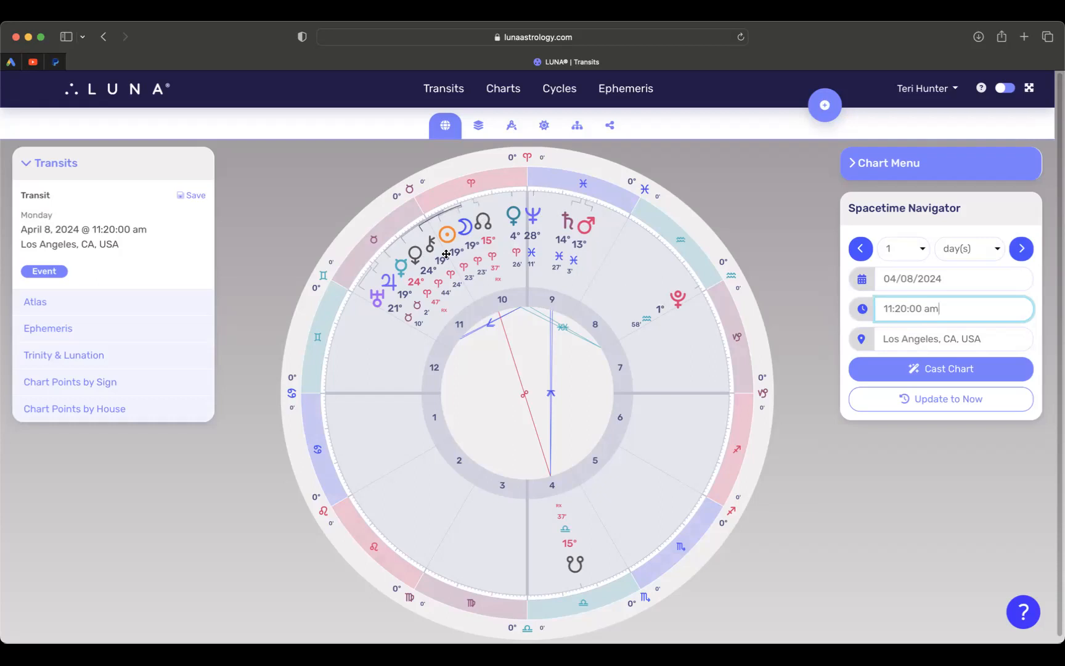
mouse_move(455, 245)
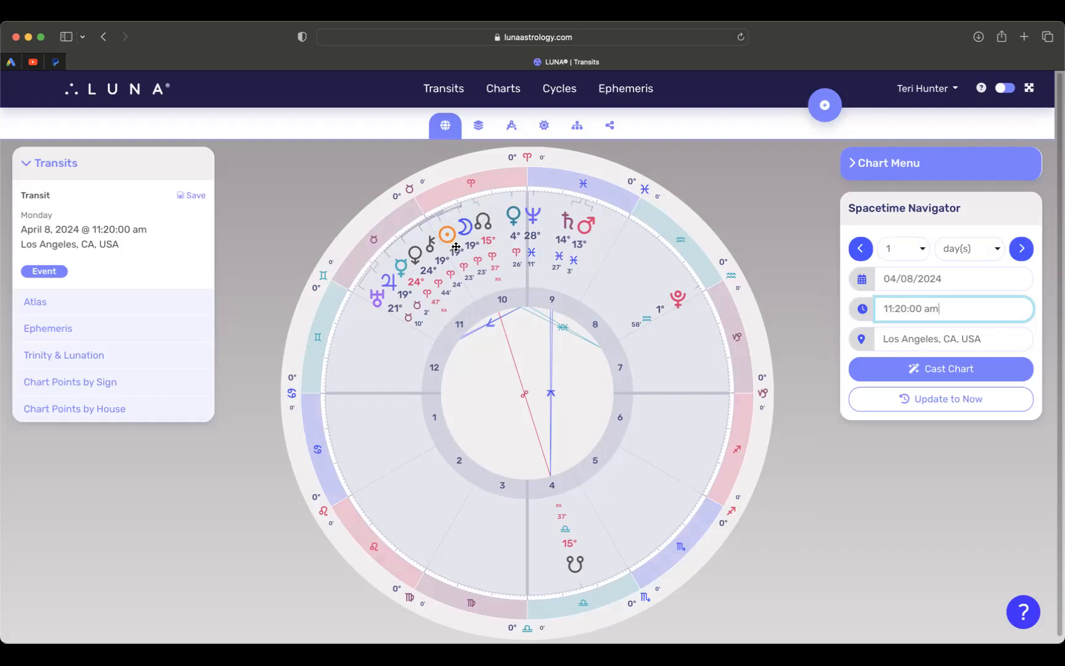
mouse_move(424, 243)
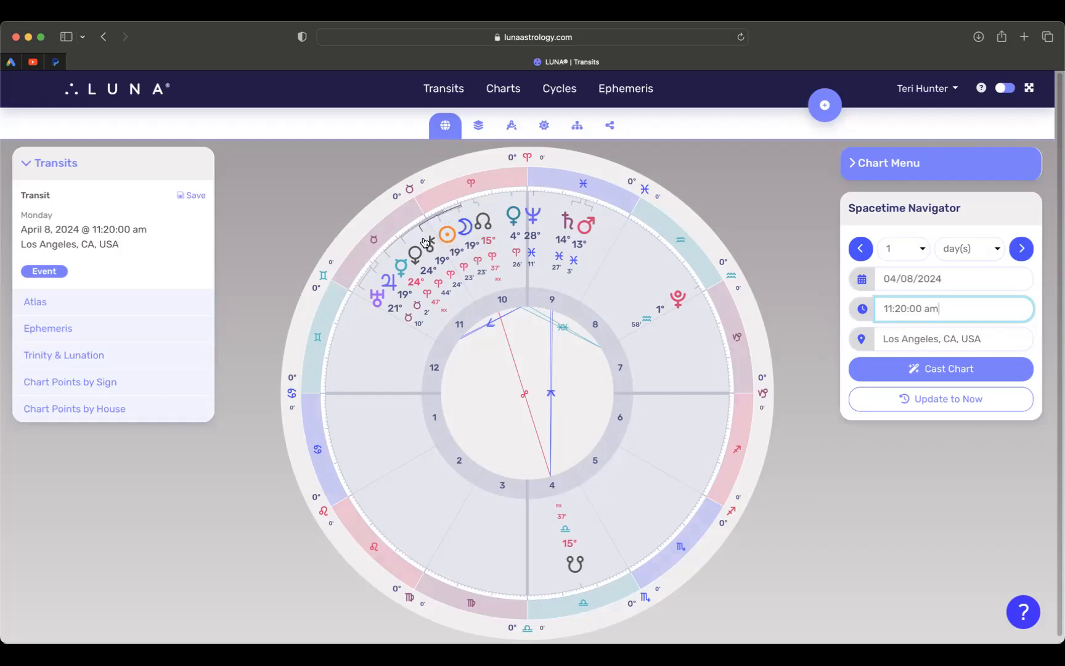
mouse_move(485, 244)
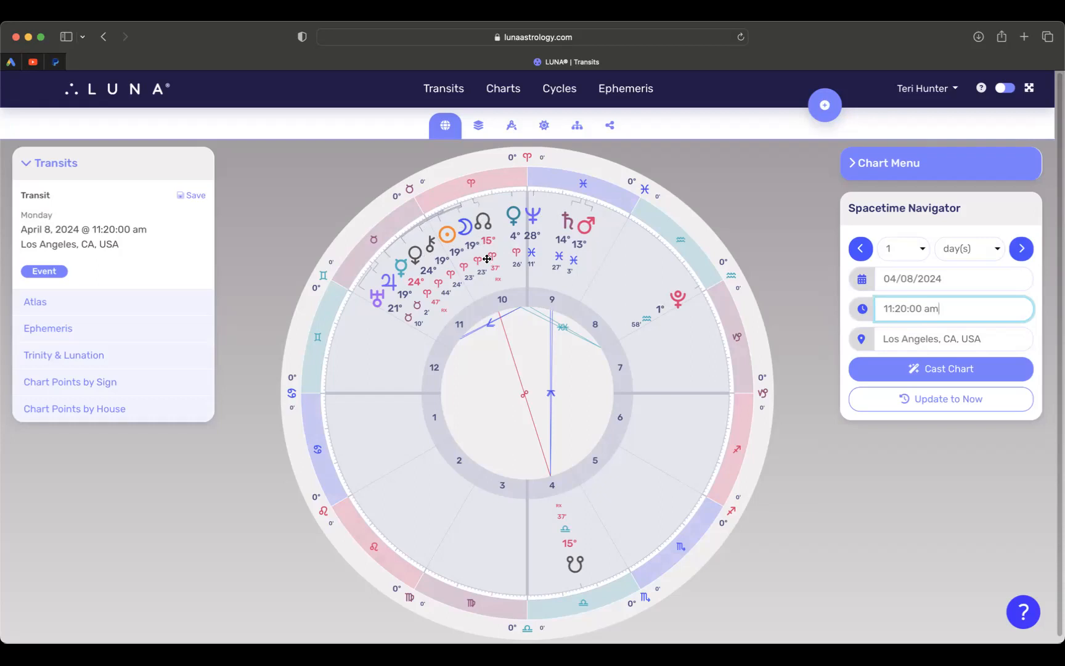
mouse_move(556, 520)
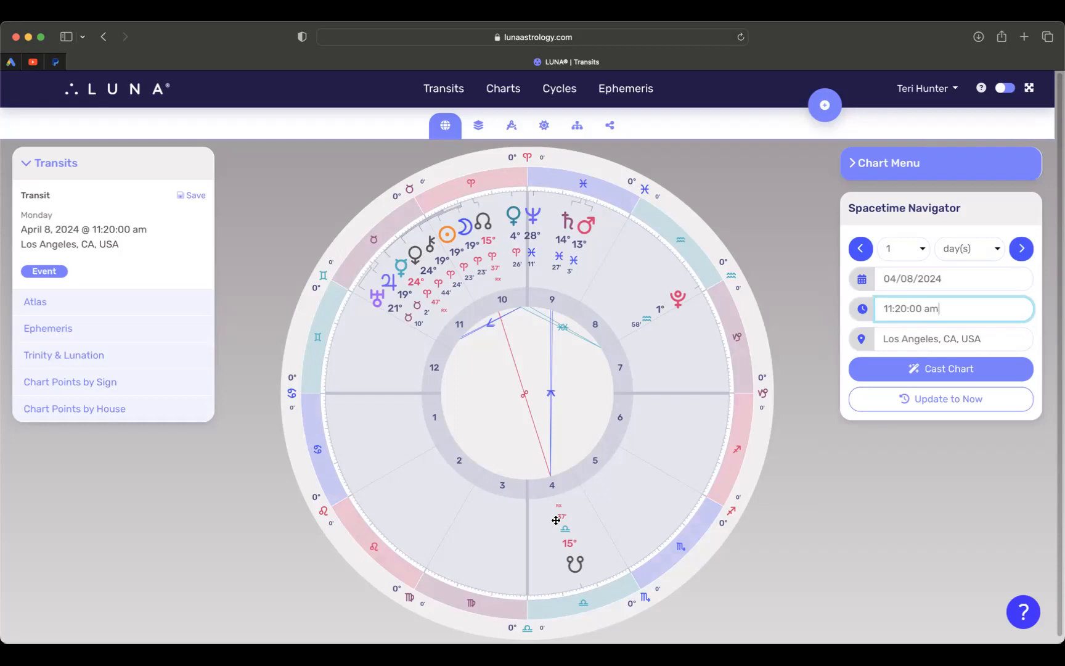
mouse_move(550, 574)
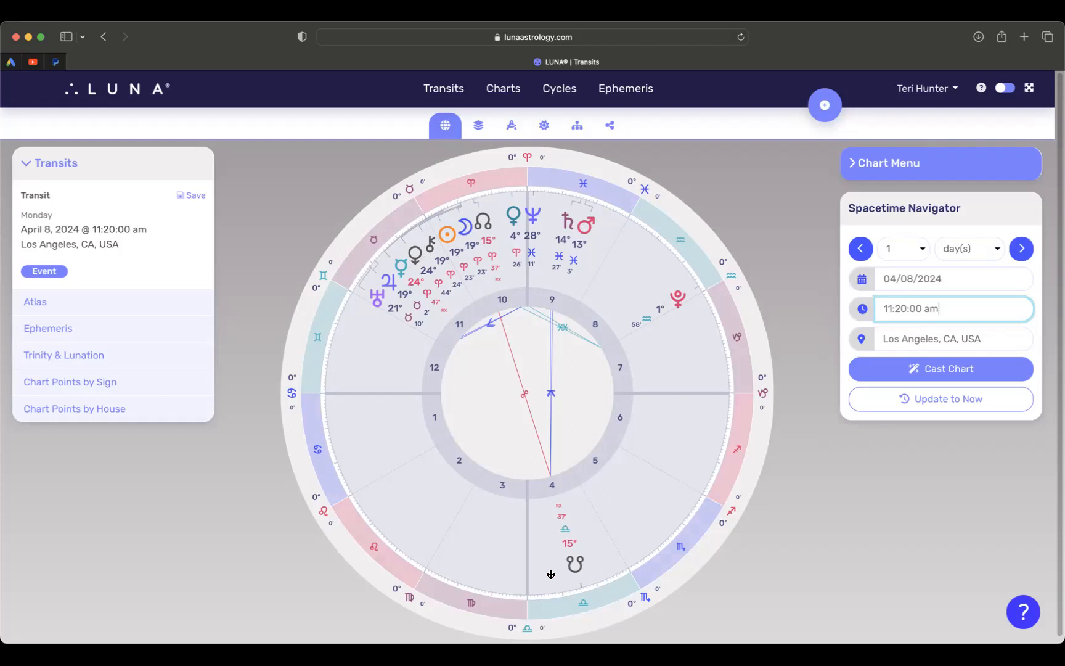
mouse_move(554, 564)
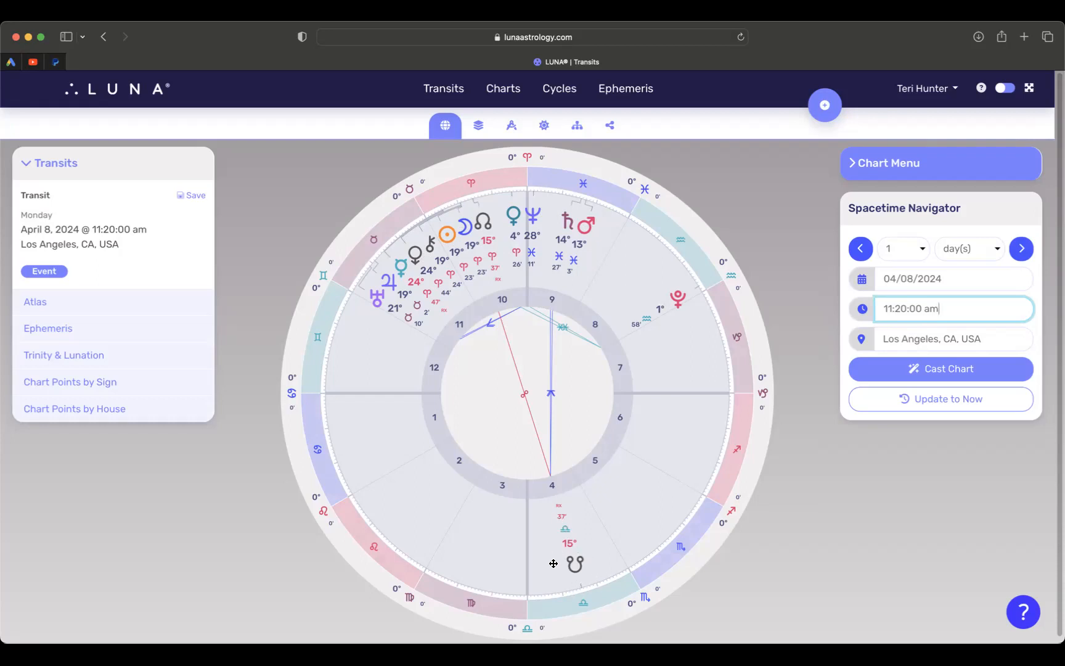
mouse_move(580, 544)
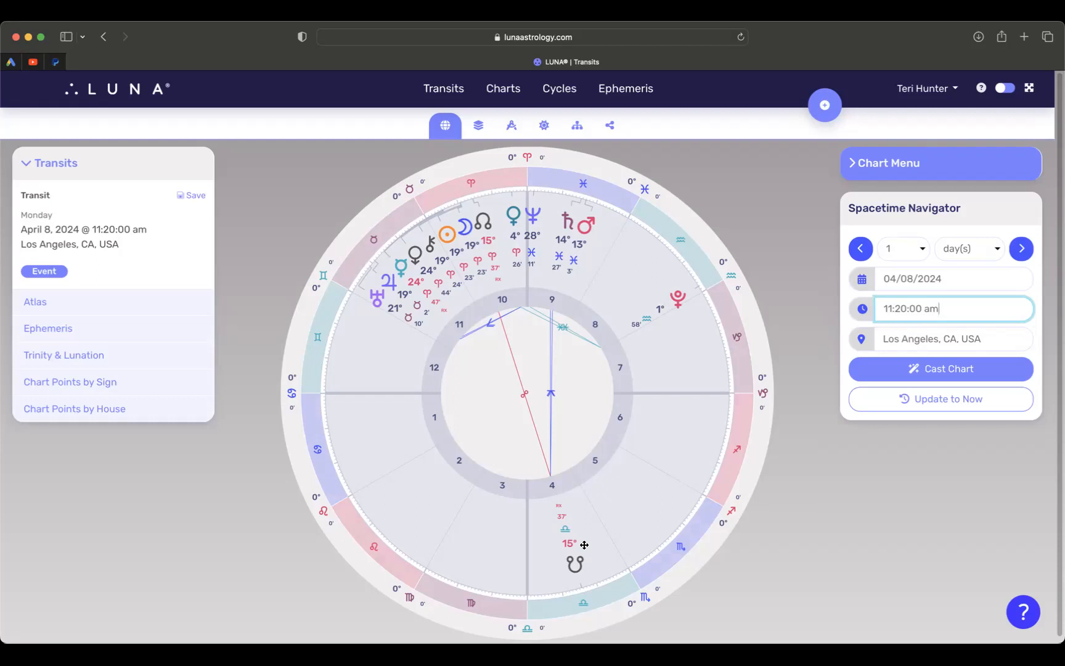
mouse_move(513, 212)
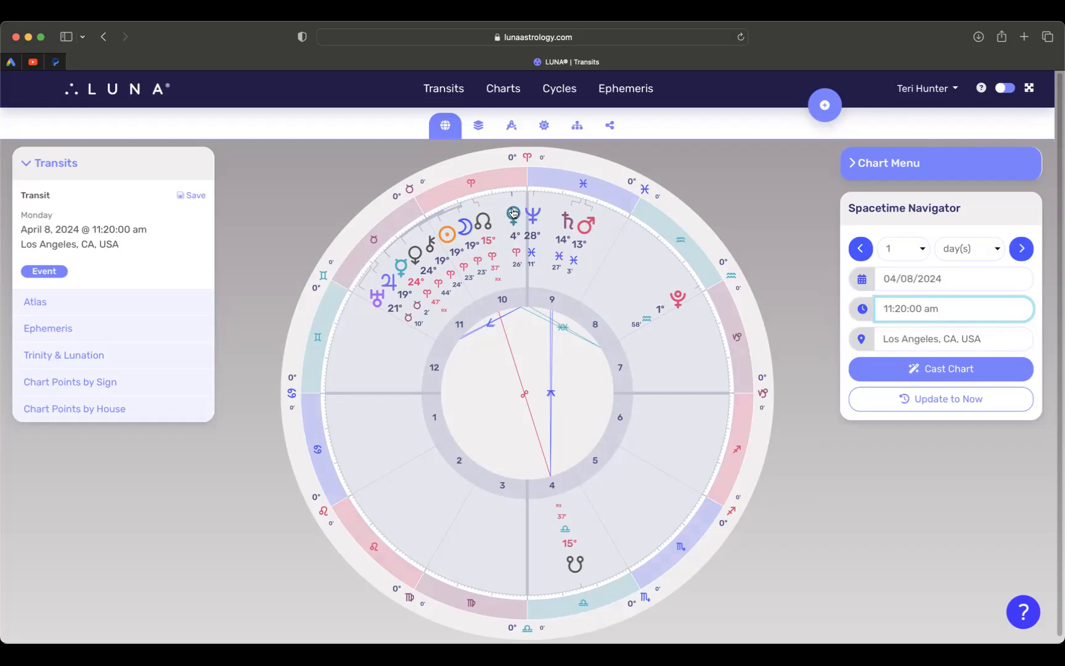
mouse_move(514, 230)
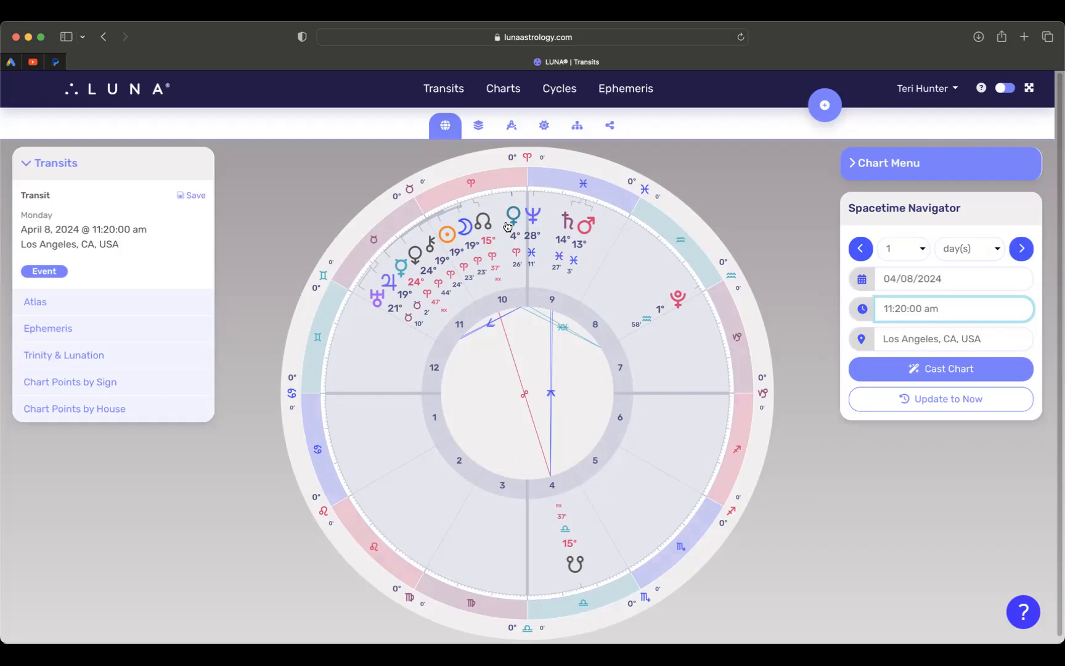
mouse_move(388, 272)
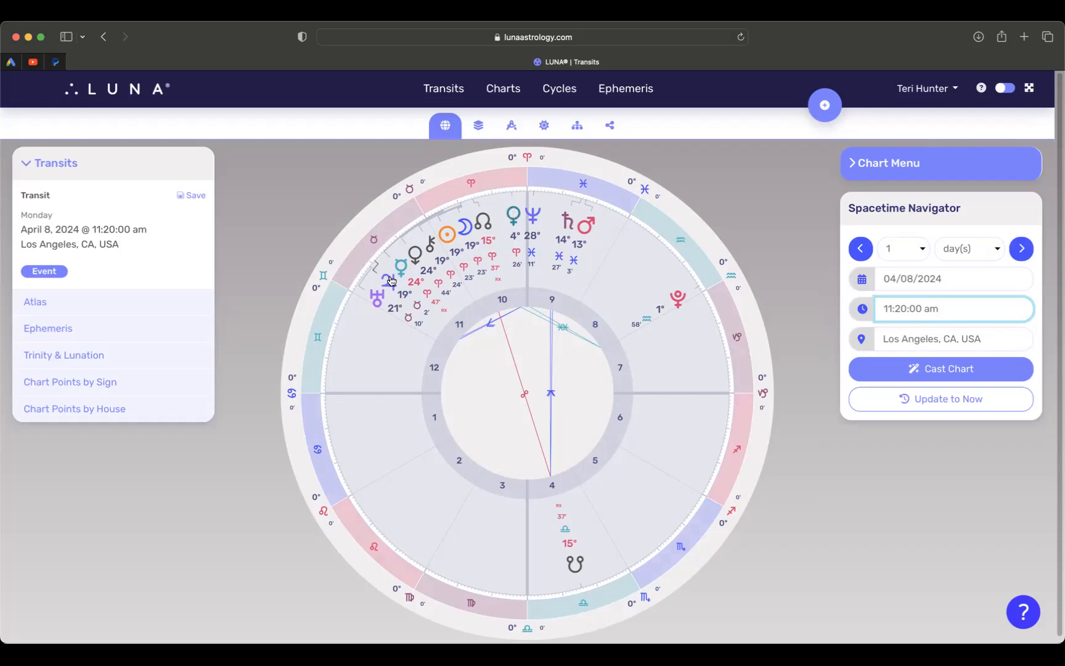
mouse_move(518, 228)
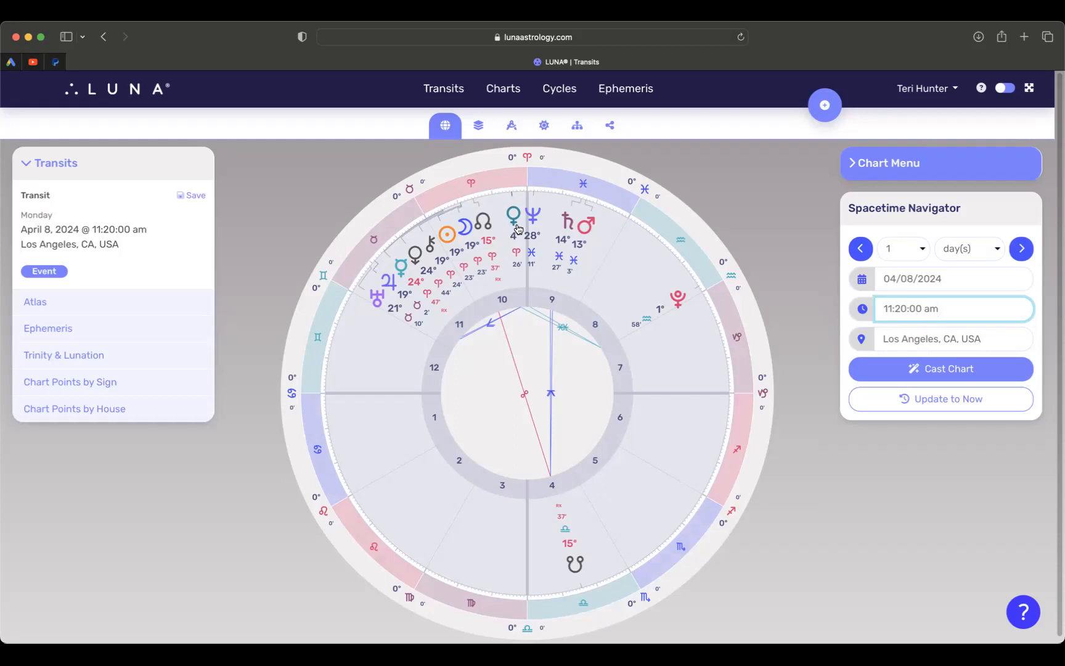
mouse_move(514, 233)
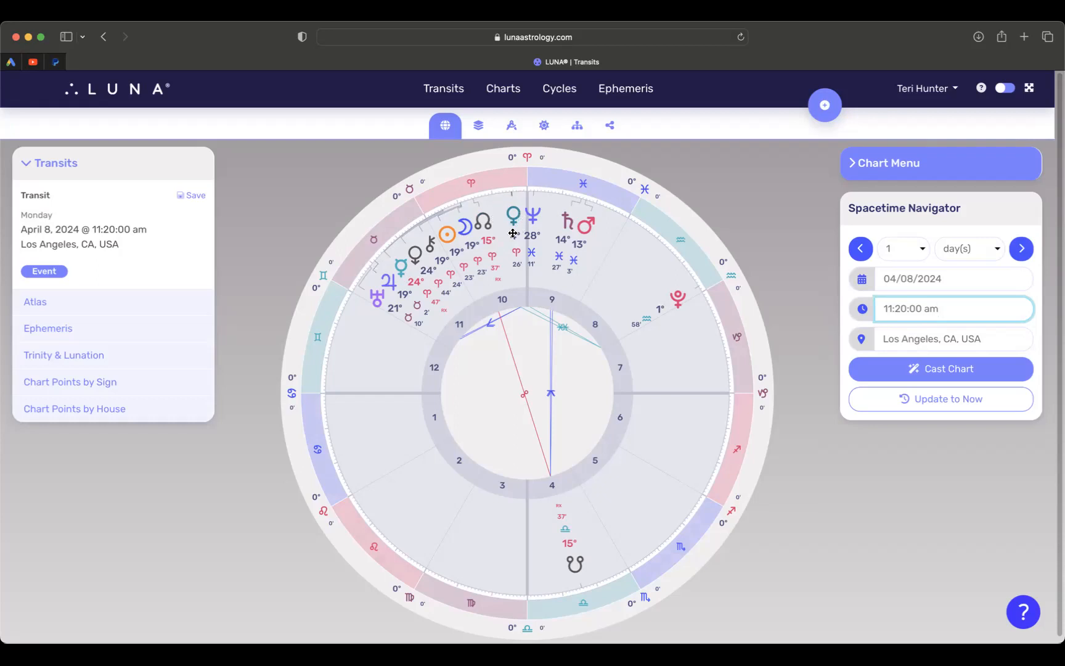
mouse_move(392, 257)
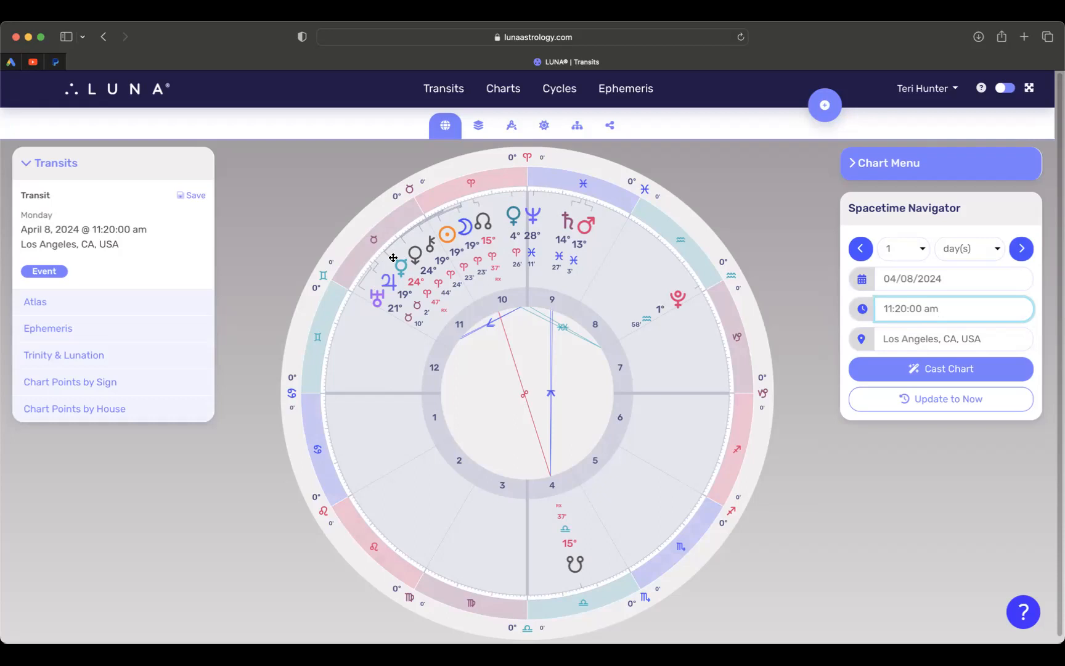
mouse_move(401, 274)
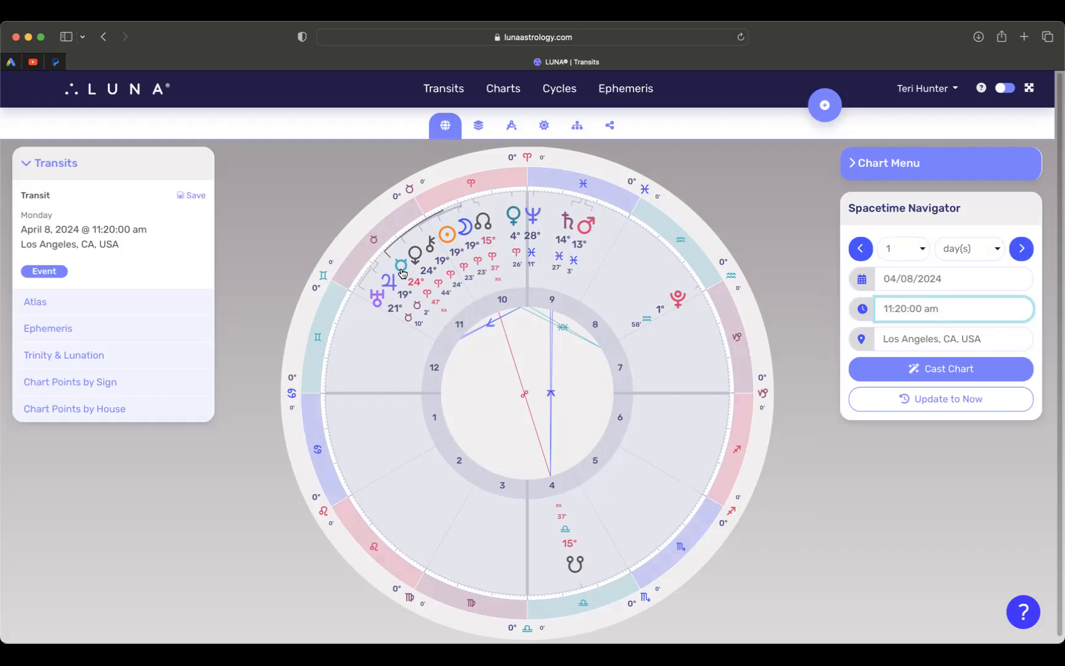
left_click(953, 308)
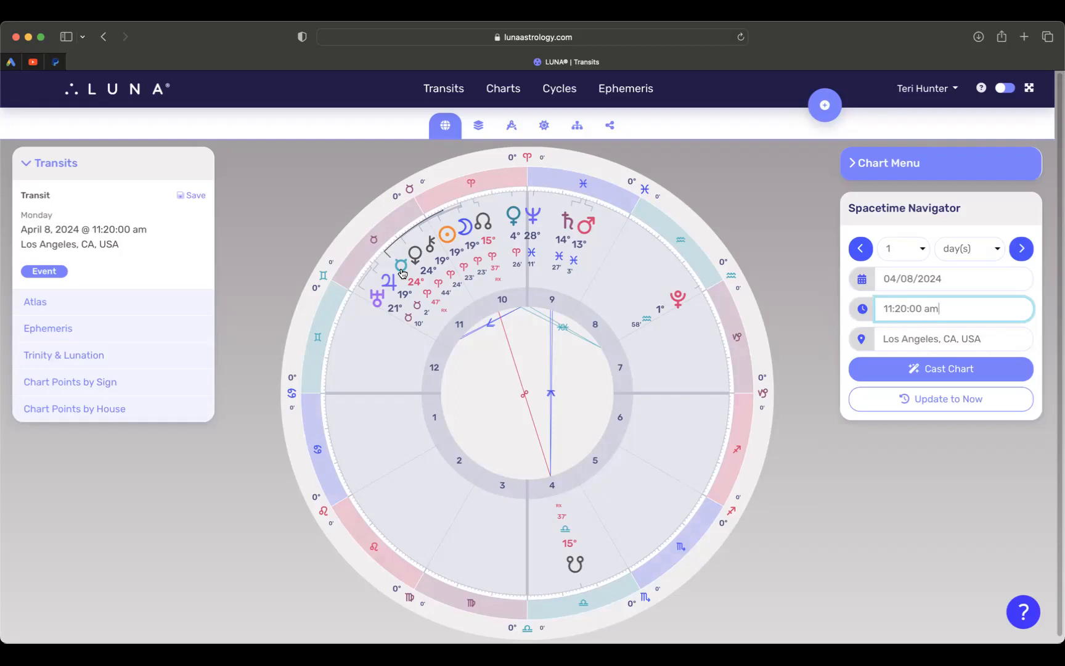
mouse_move(494, 249)
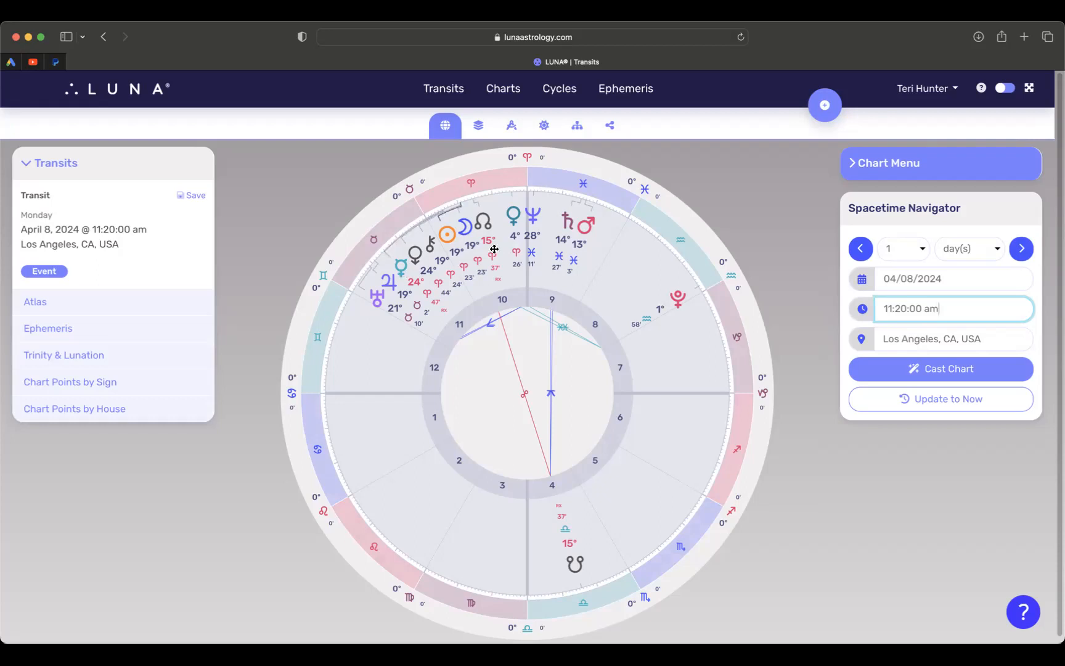
mouse_move(468, 241)
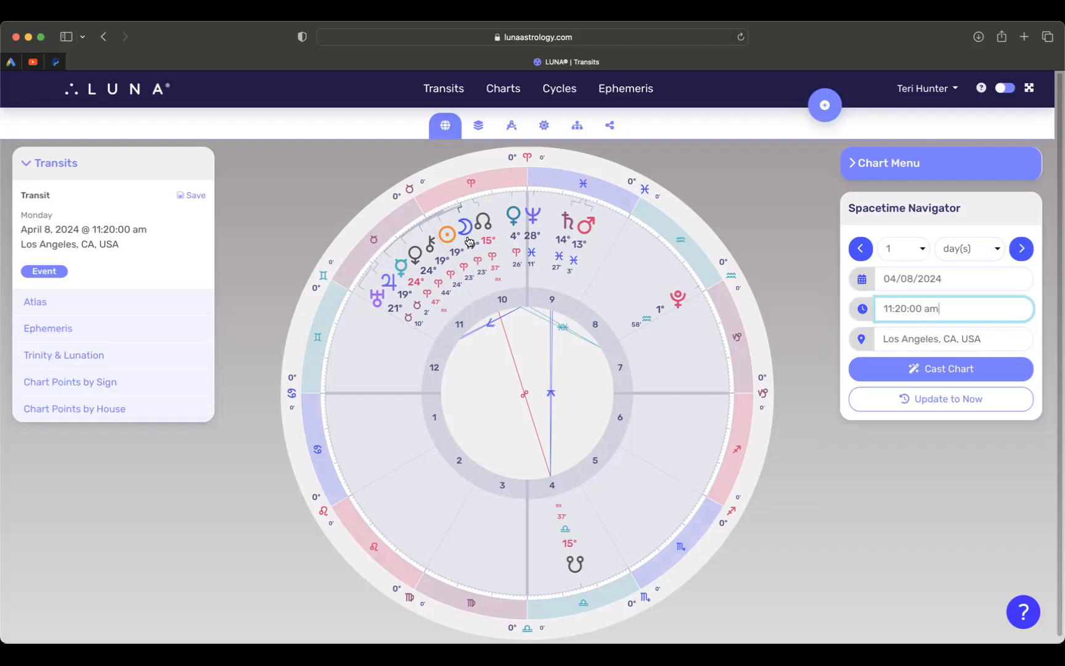
mouse_move(378, 281)
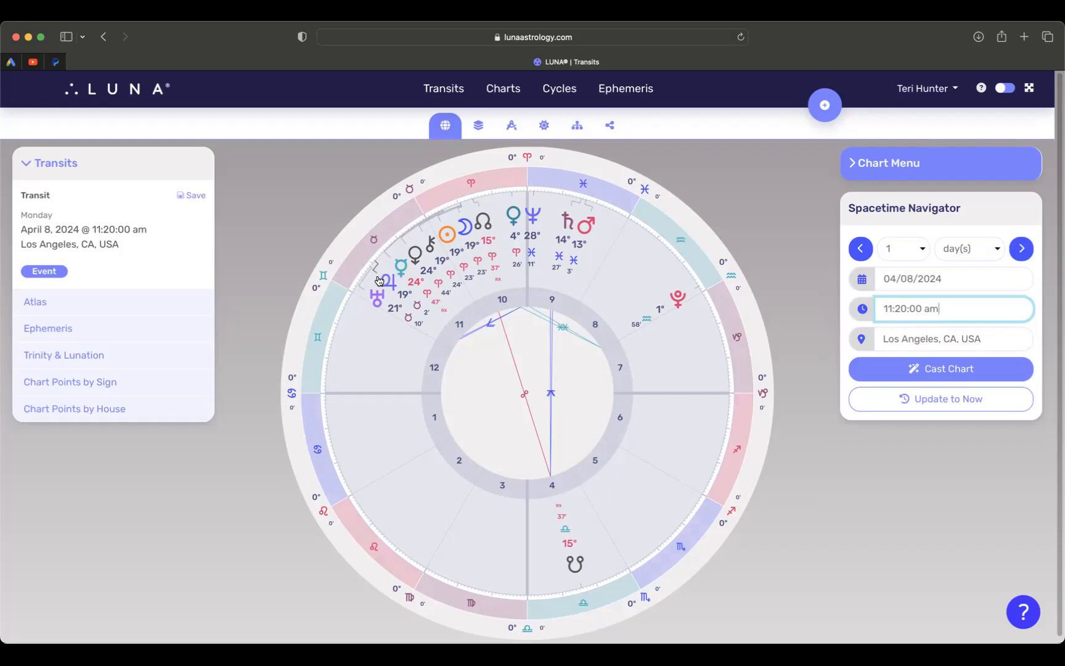
mouse_move(378, 297)
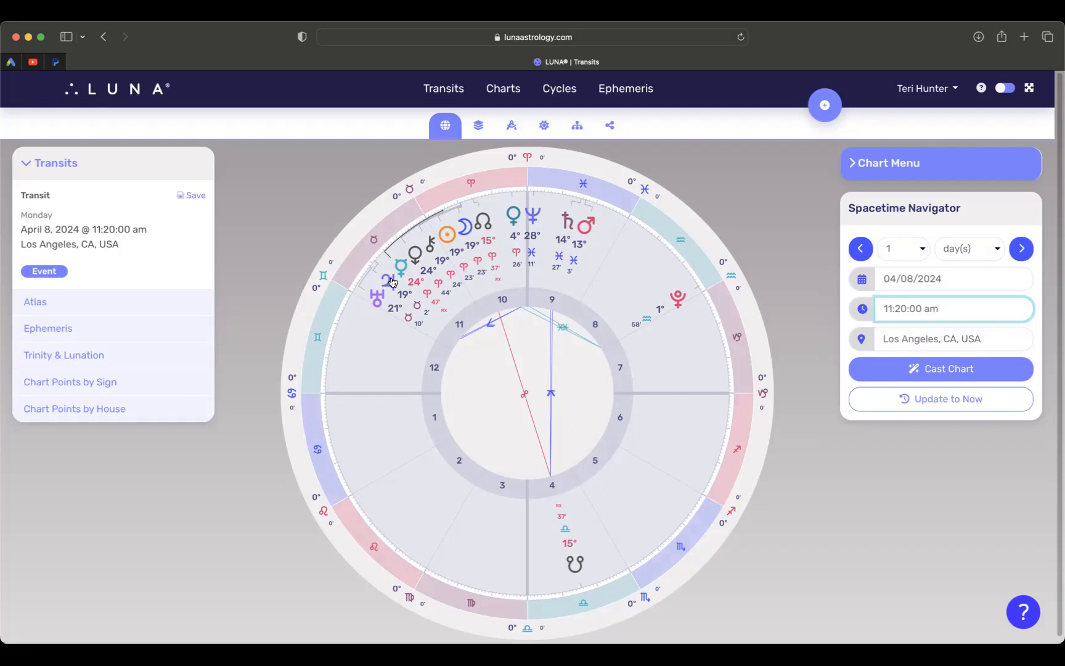
mouse_move(372, 299)
type("12pm")
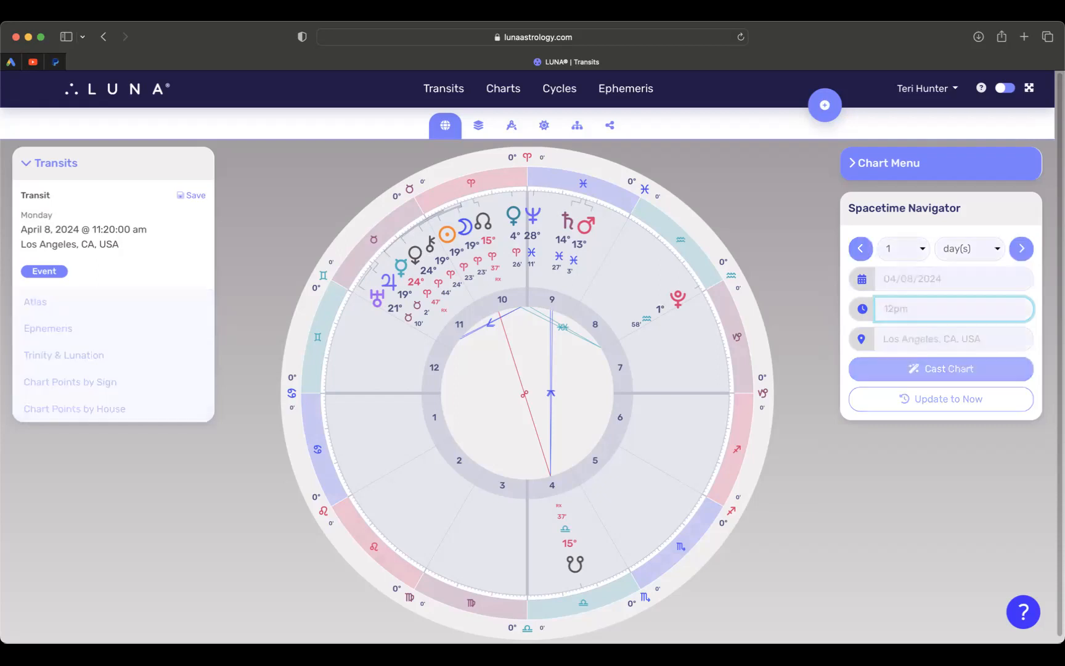
- Recast the transit chart for Thursday, April 11, 2024 at 12:00 pm
left_click(952, 277)
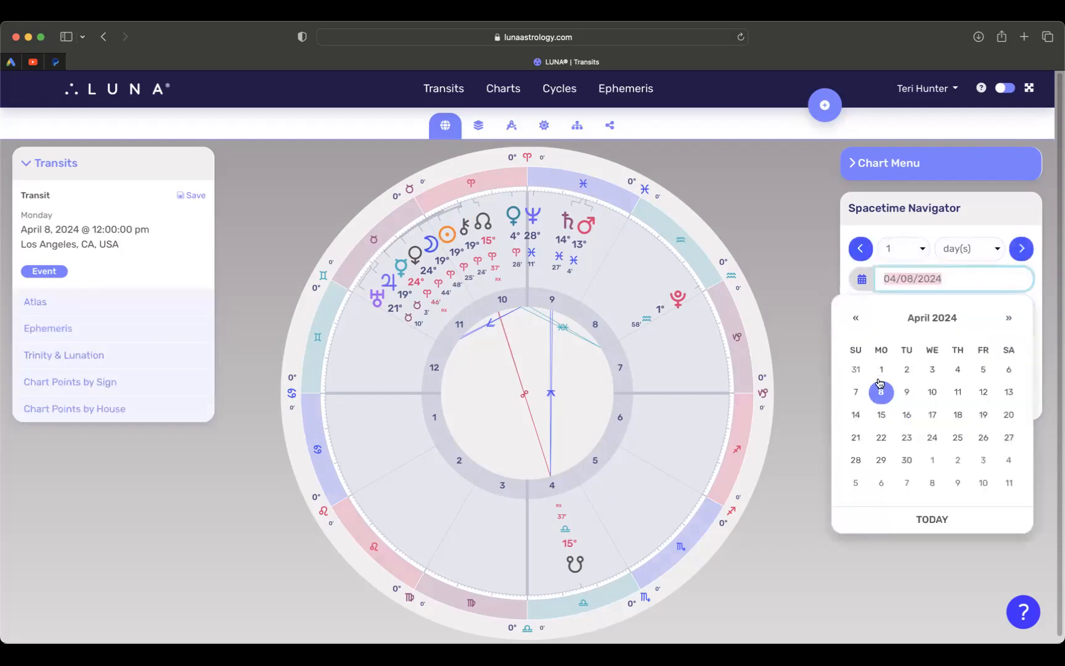
left_click(957, 392)
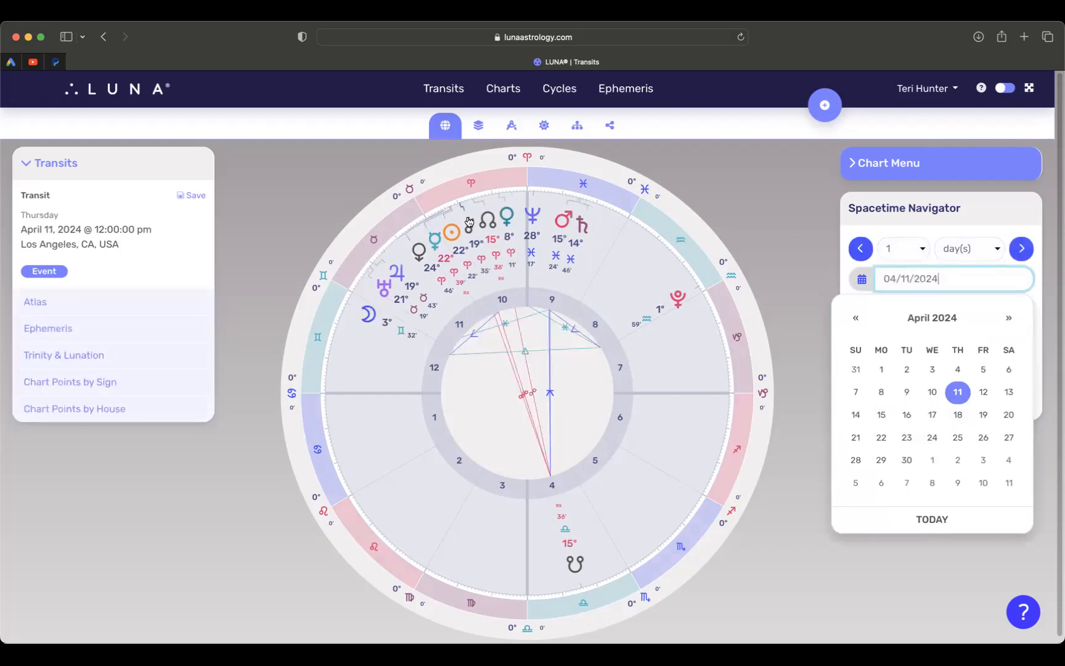
mouse_move(441, 248)
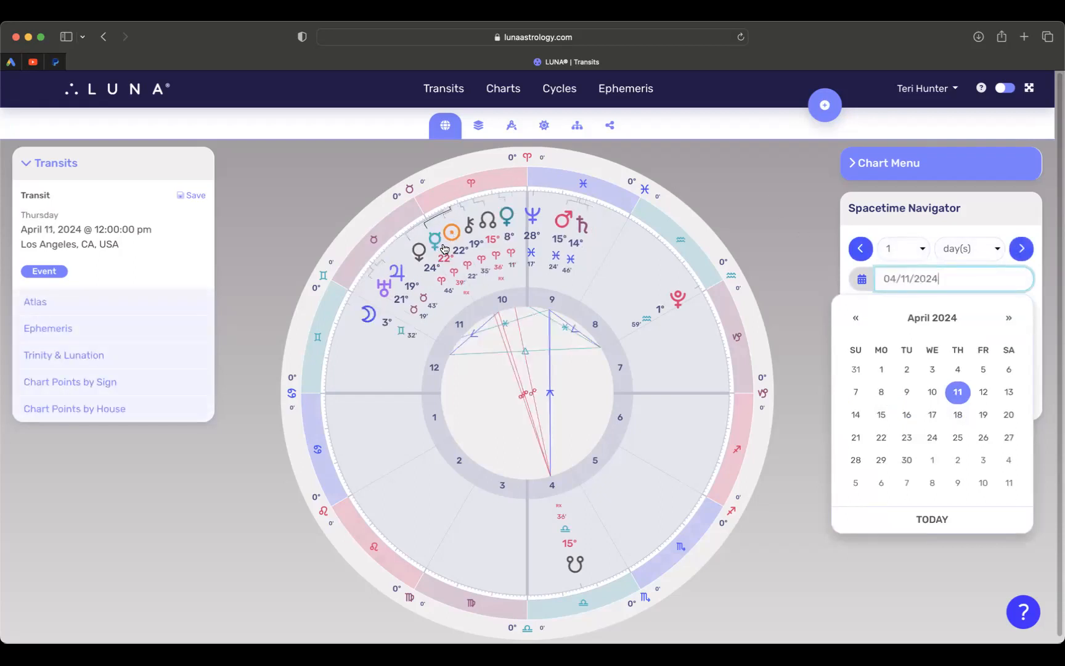
mouse_move(779, 196)
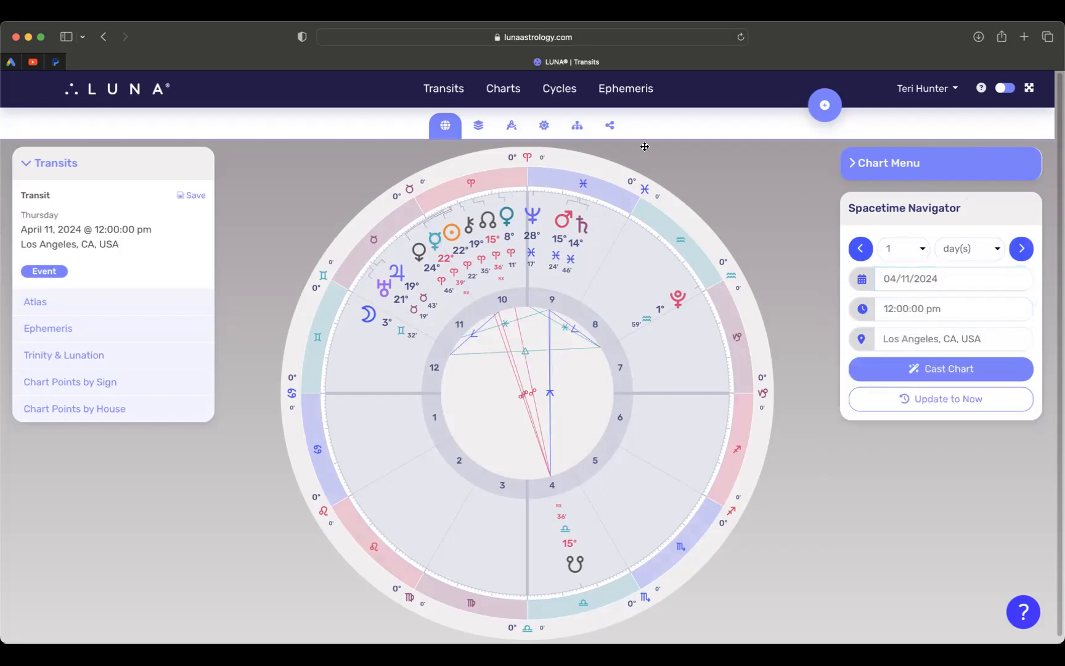
mouse_move(437, 257)
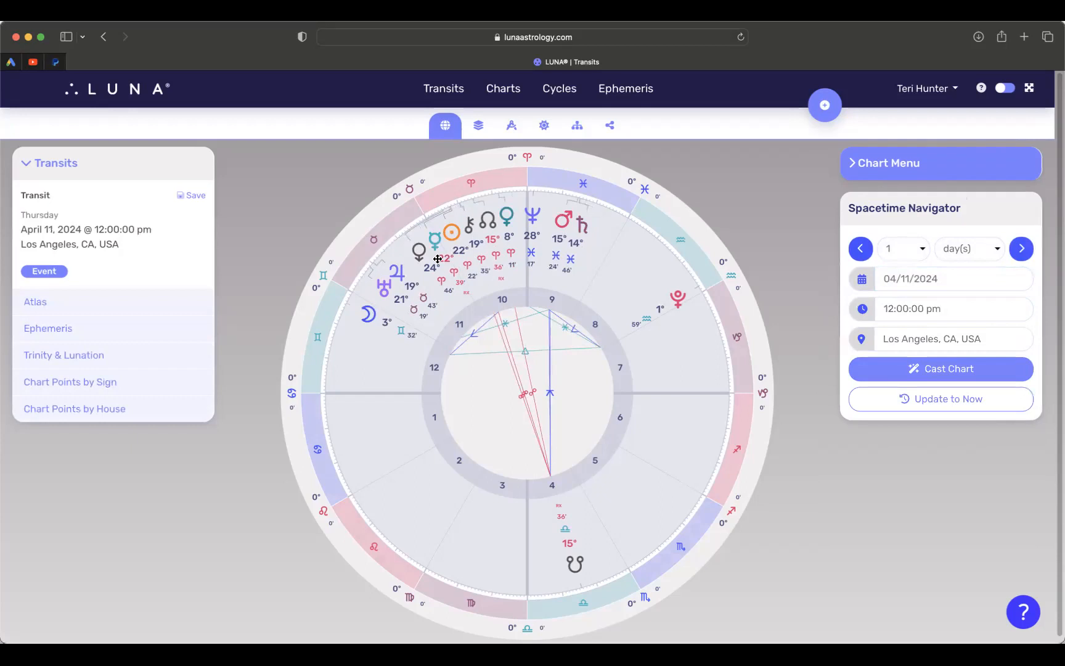
mouse_move(426, 238)
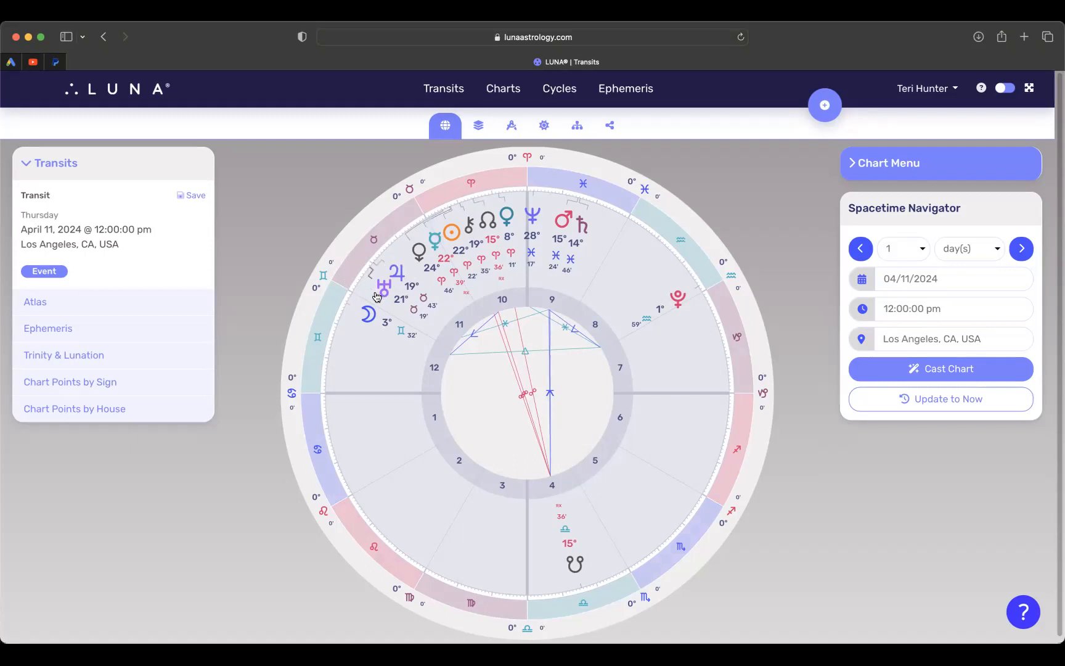
mouse_move(386, 294)
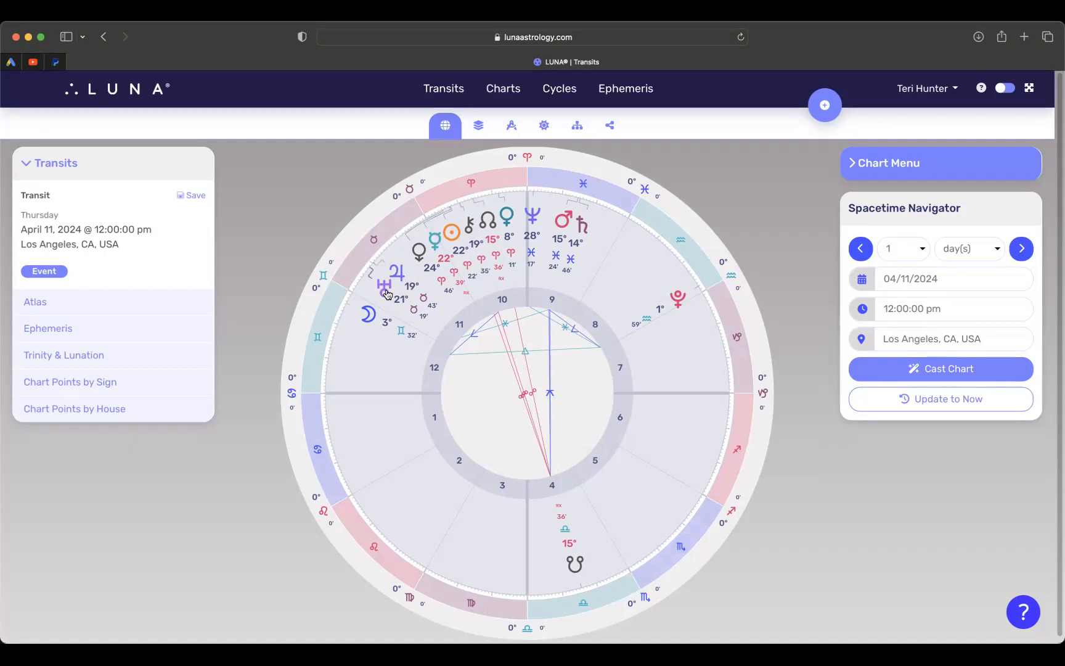
mouse_move(408, 277)
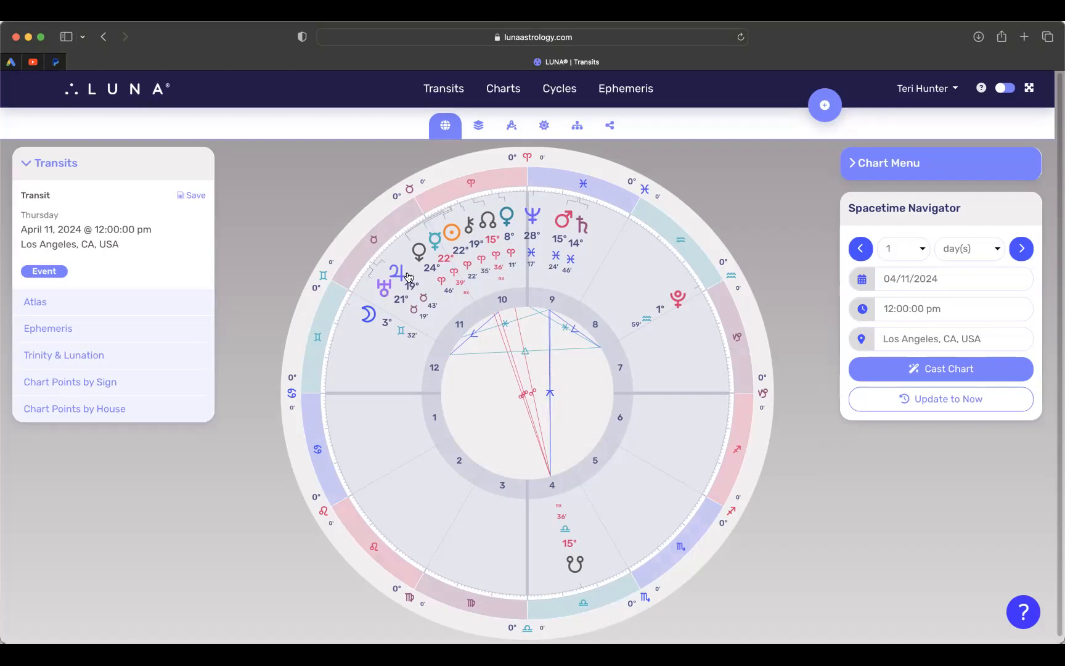
mouse_move(399, 292)
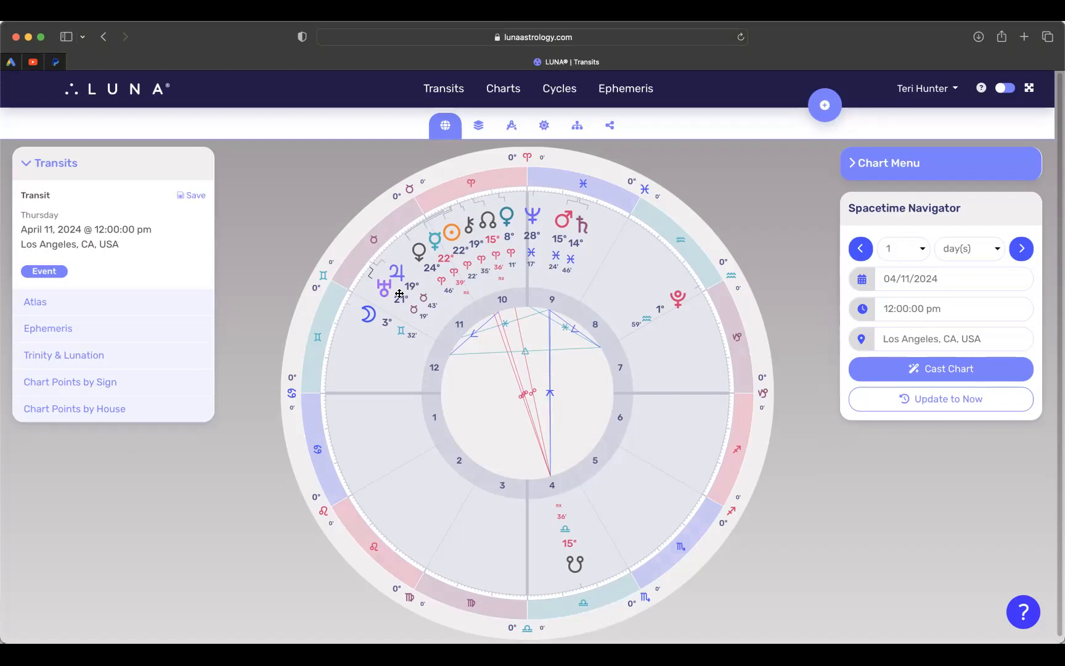
mouse_move(401, 283)
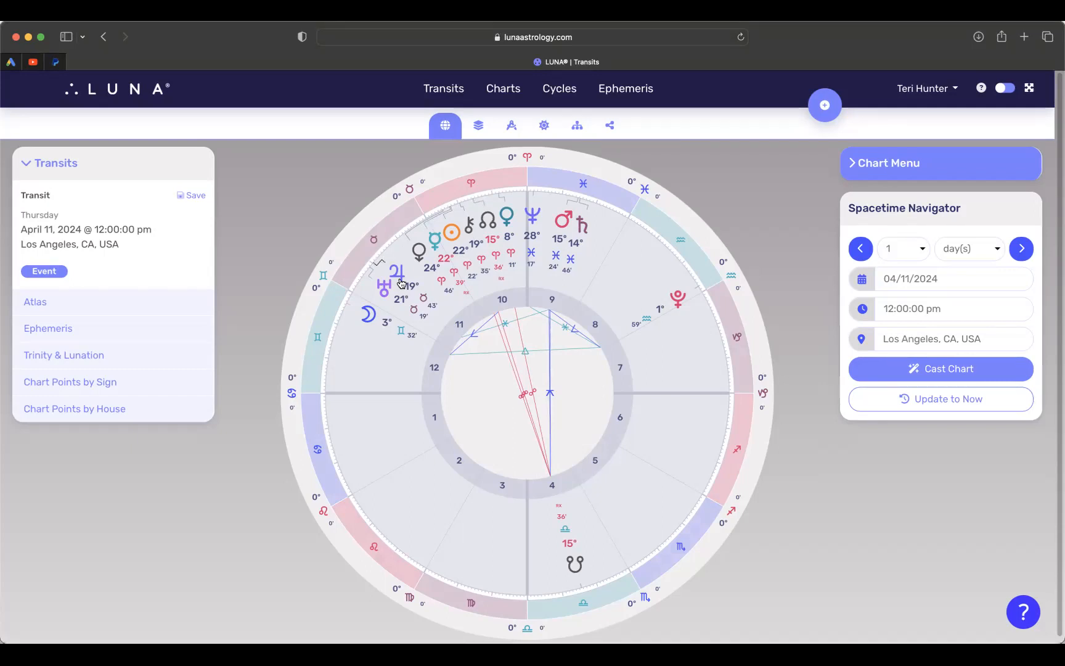
mouse_move(408, 271)
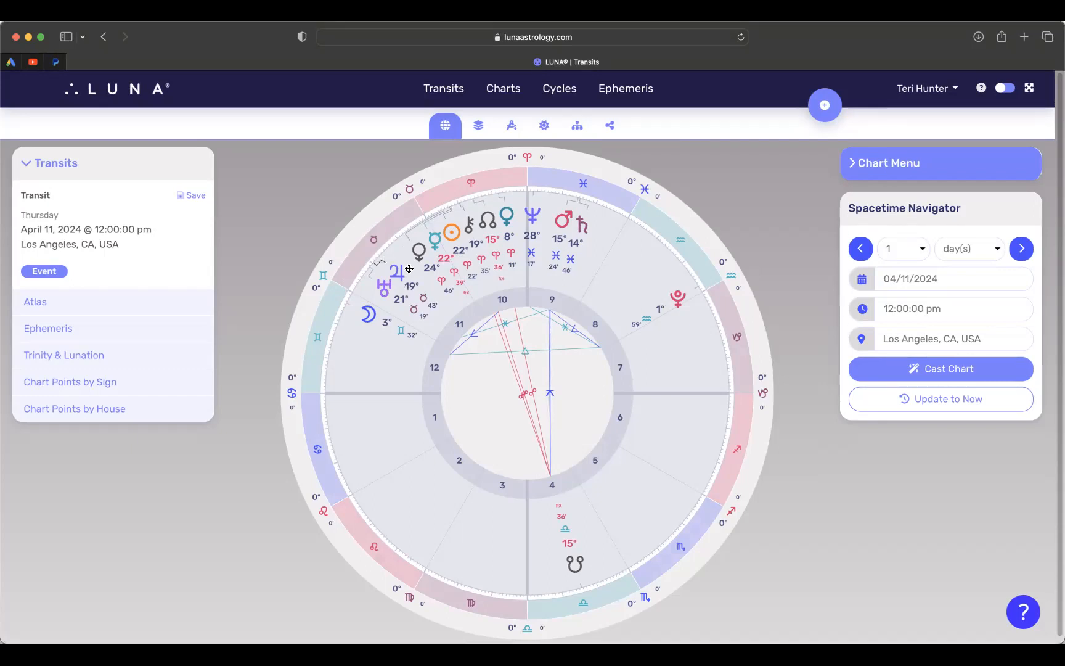
mouse_move(389, 283)
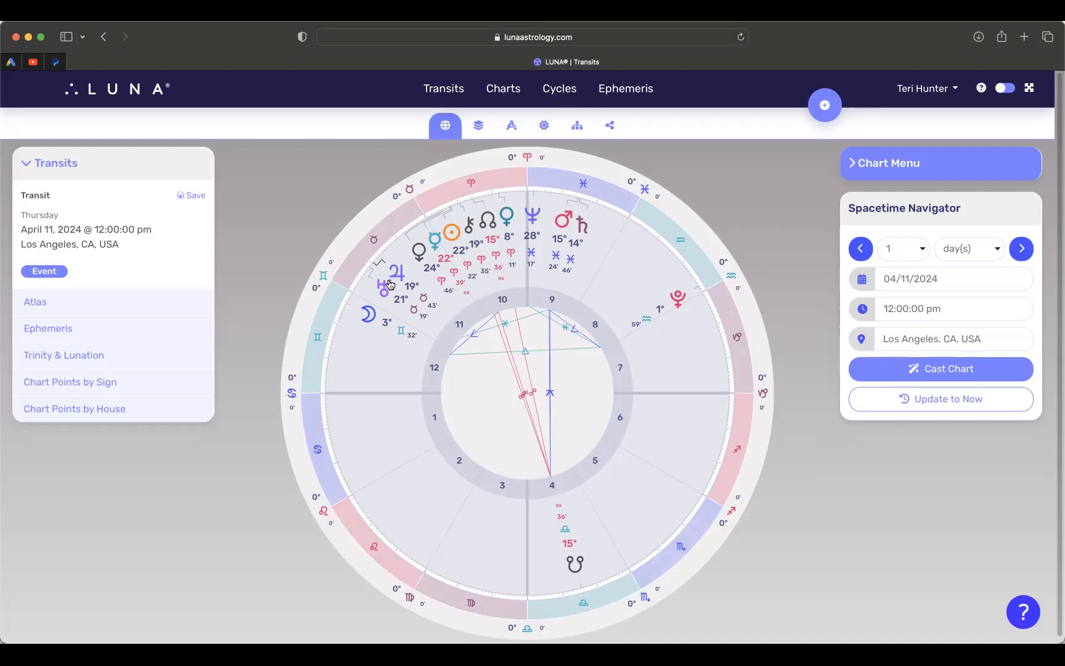
mouse_move(408, 266)
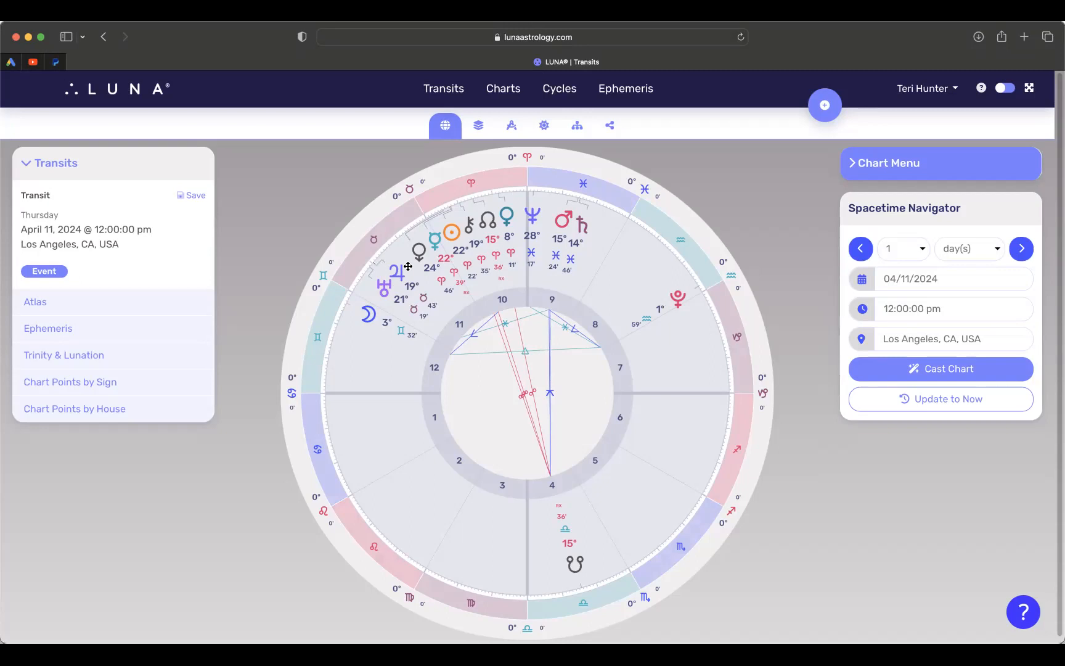
mouse_move(388, 262)
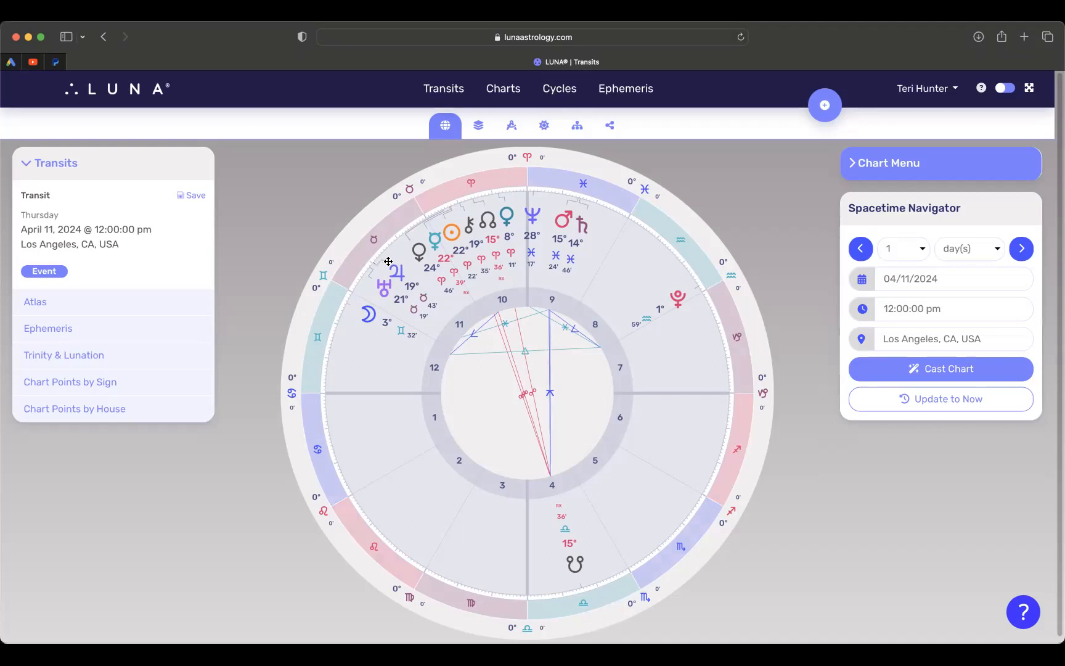
mouse_move(381, 301)
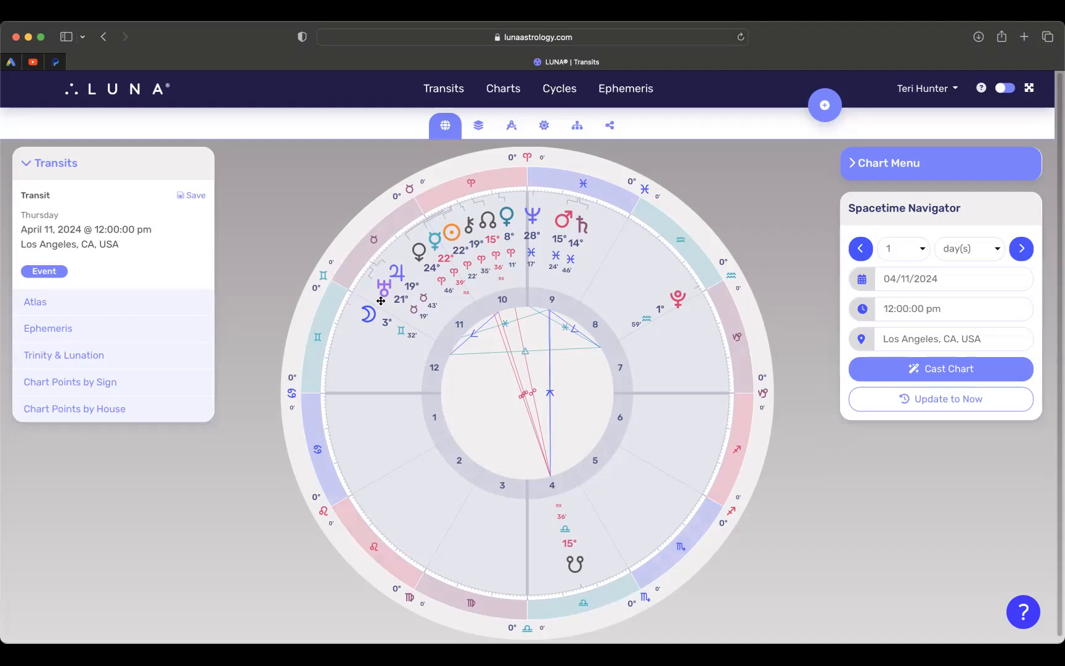
mouse_move(443, 233)
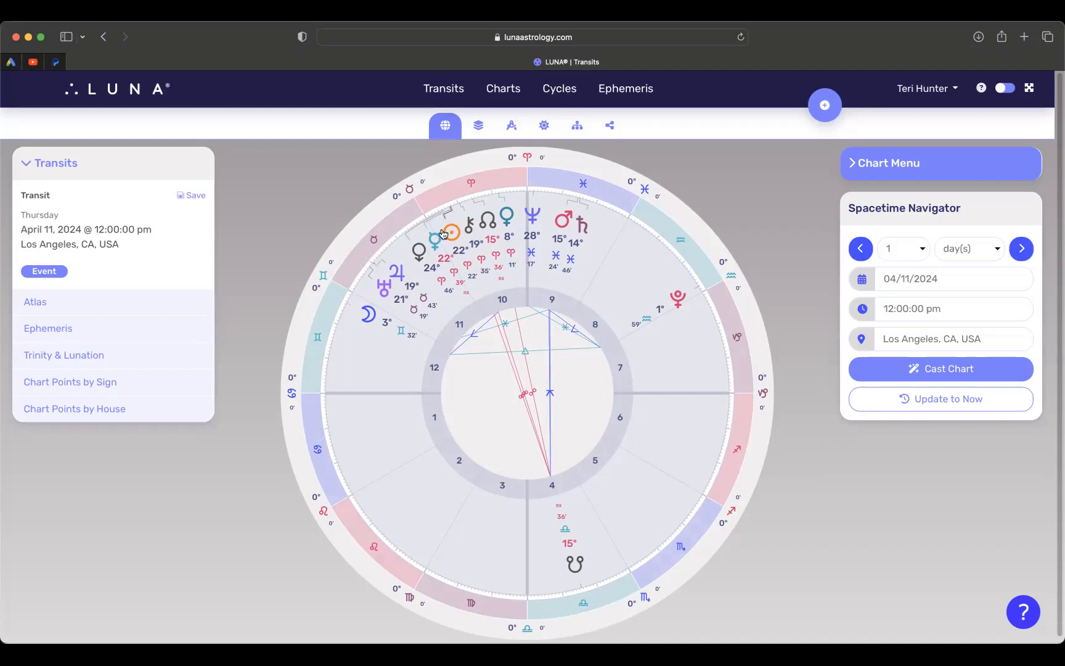
mouse_move(375, 299)
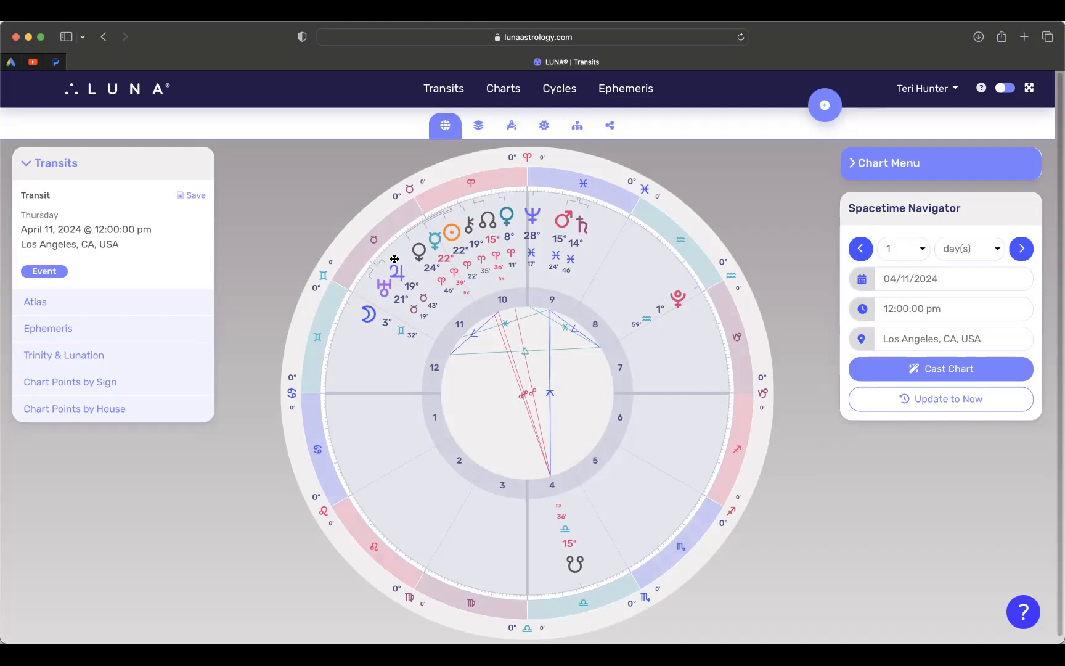
mouse_move(387, 298)
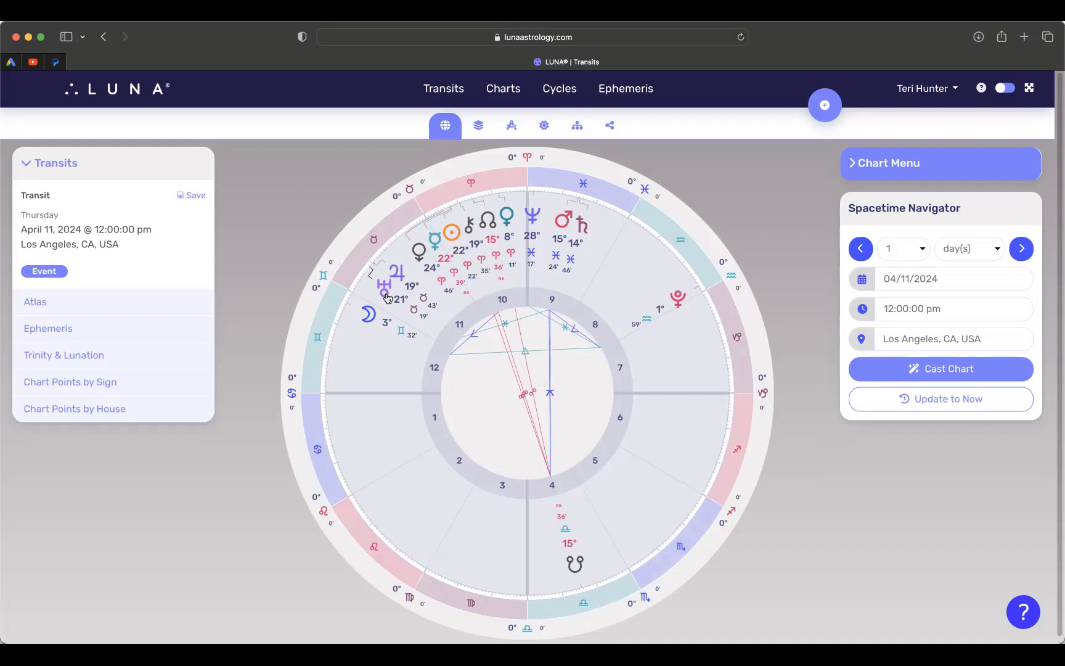
mouse_move(395, 298)
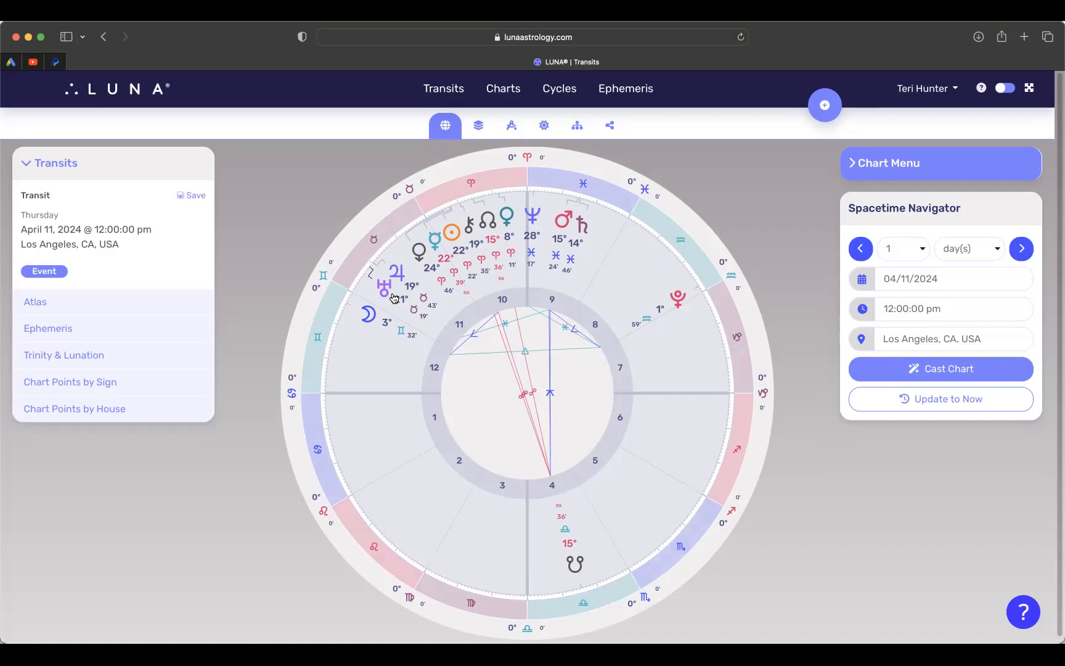
mouse_move(557, 221)
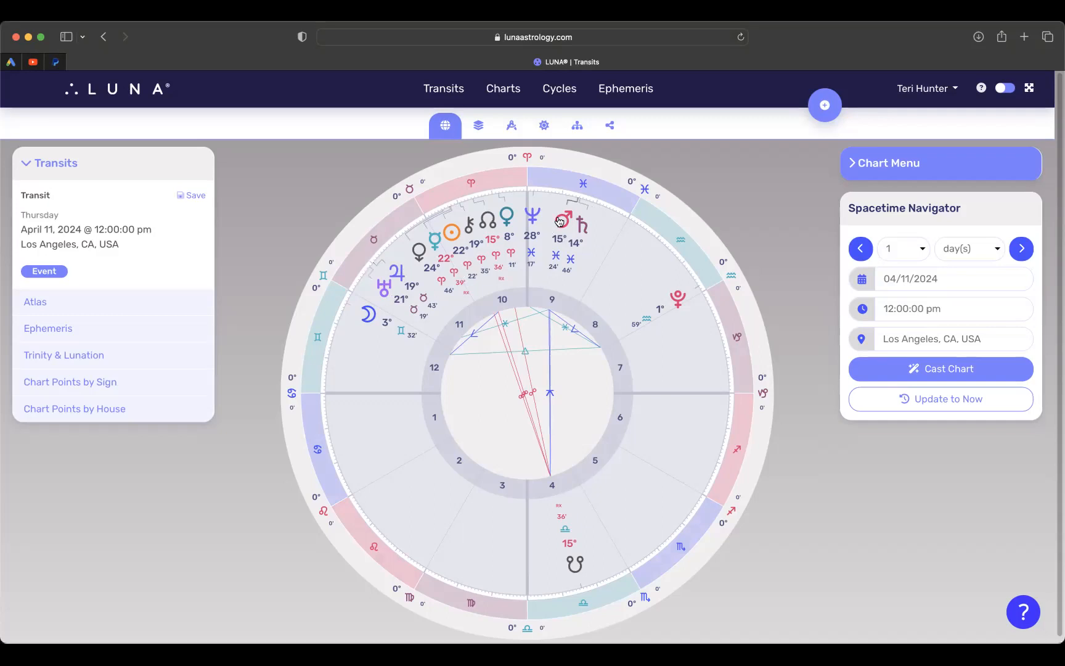
mouse_move(562, 224)
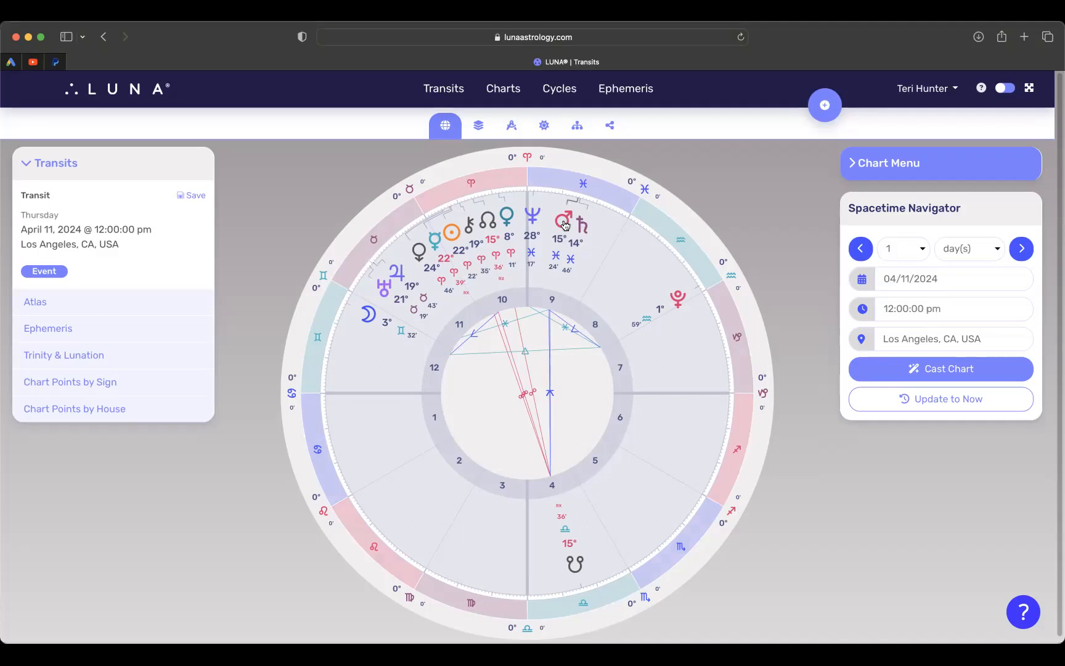
mouse_move(577, 241)
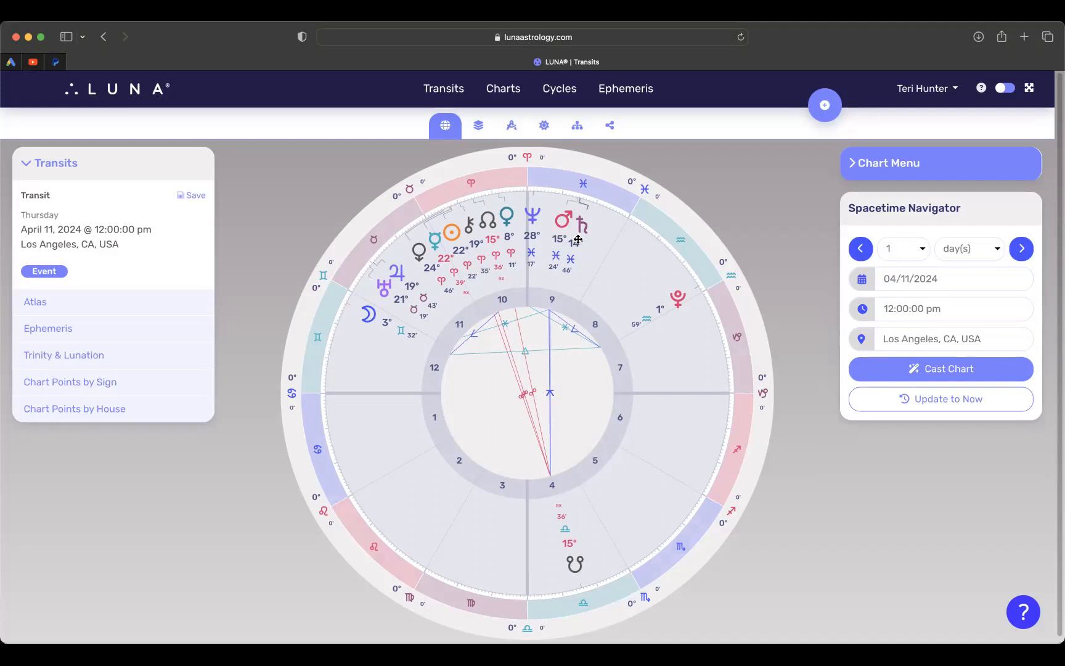
mouse_move(588, 225)
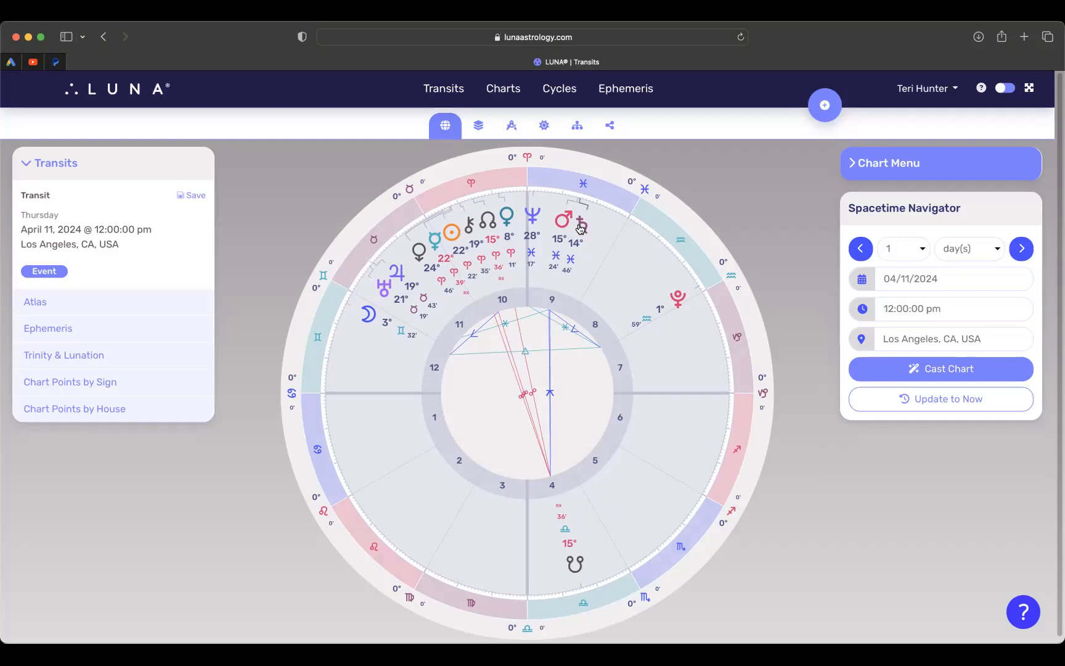
mouse_move(583, 237)
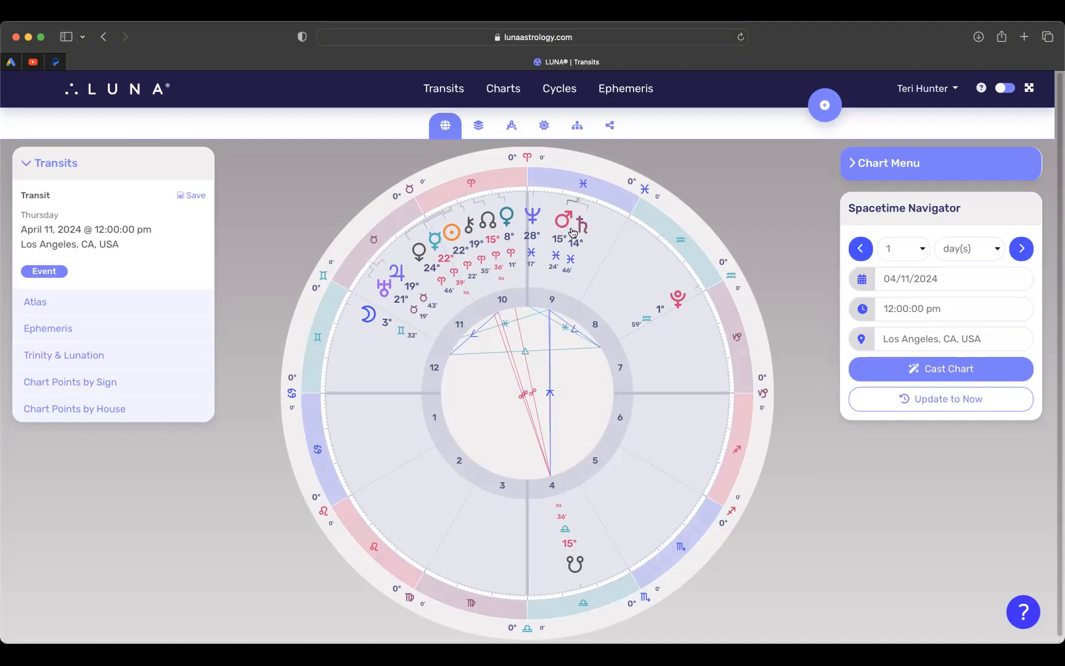
mouse_move(568, 236)
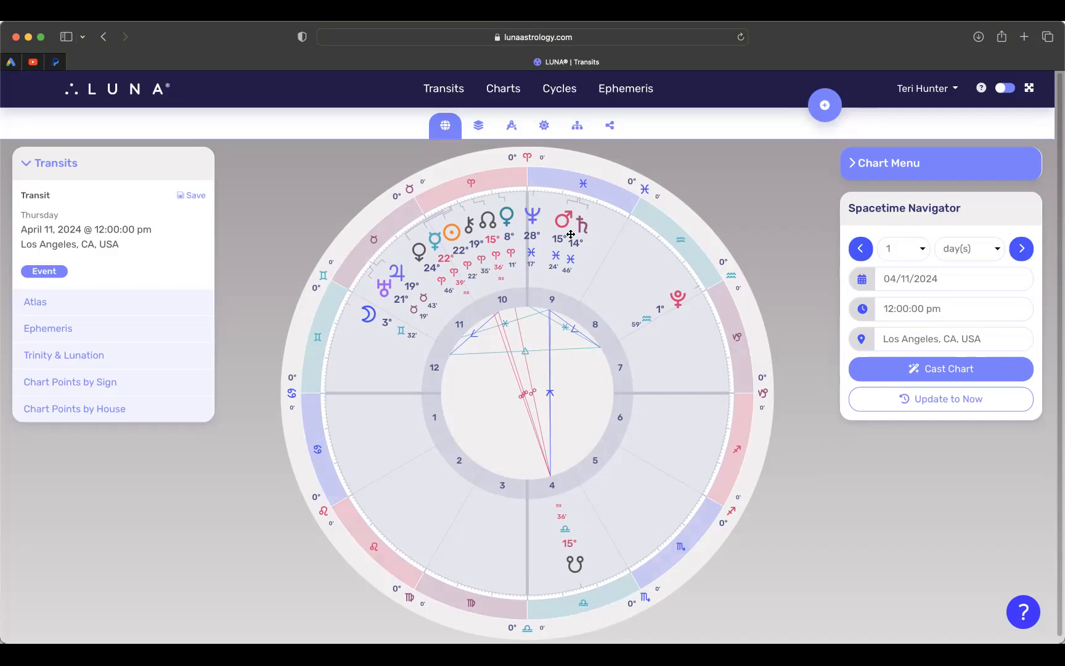
mouse_move(557, 585)
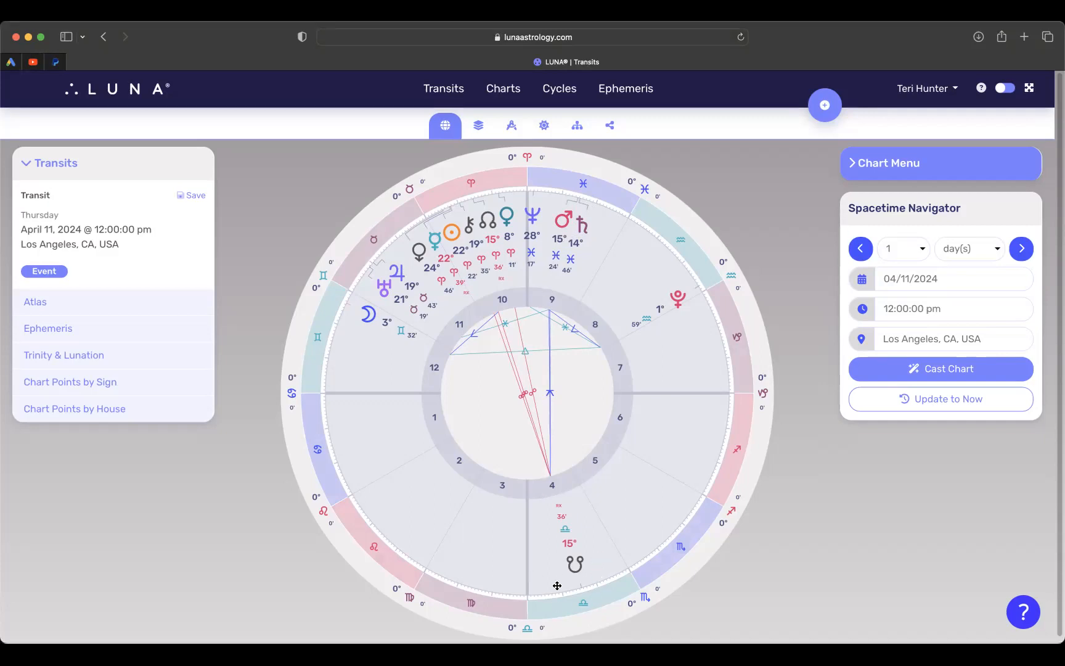
mouse_move(567, 581)
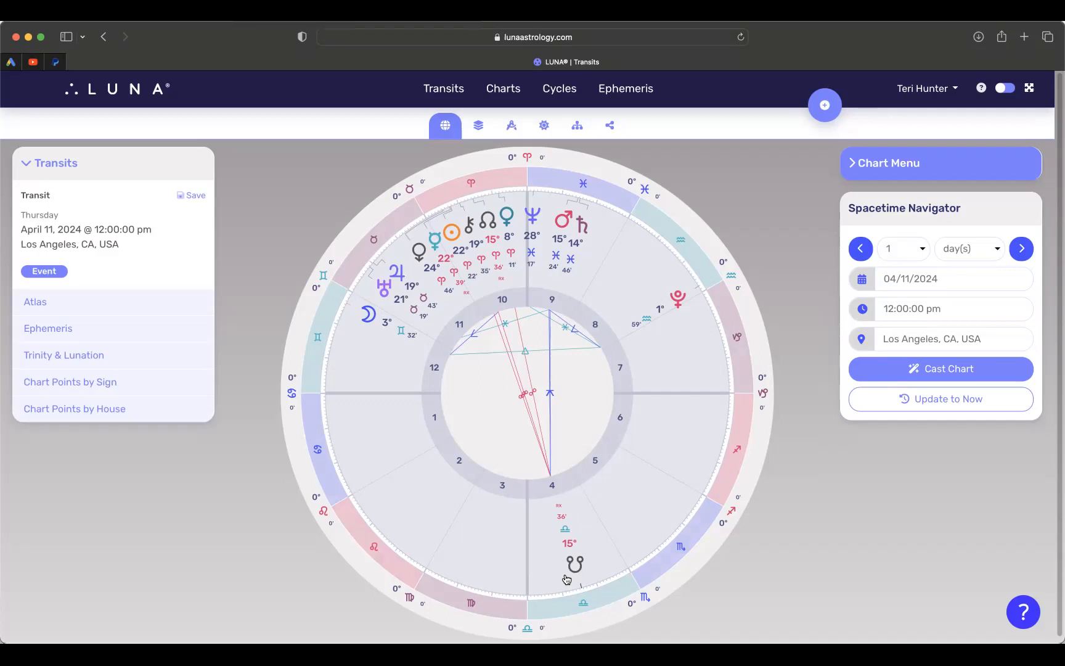
mouse_move(564, 575)
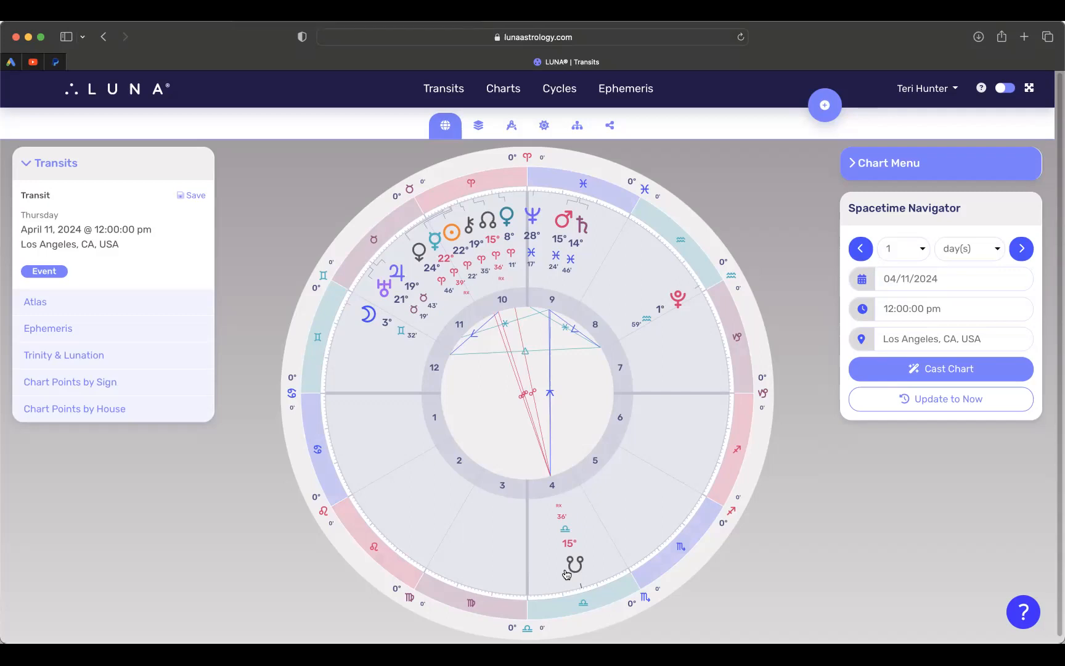
left_click(950, 279)
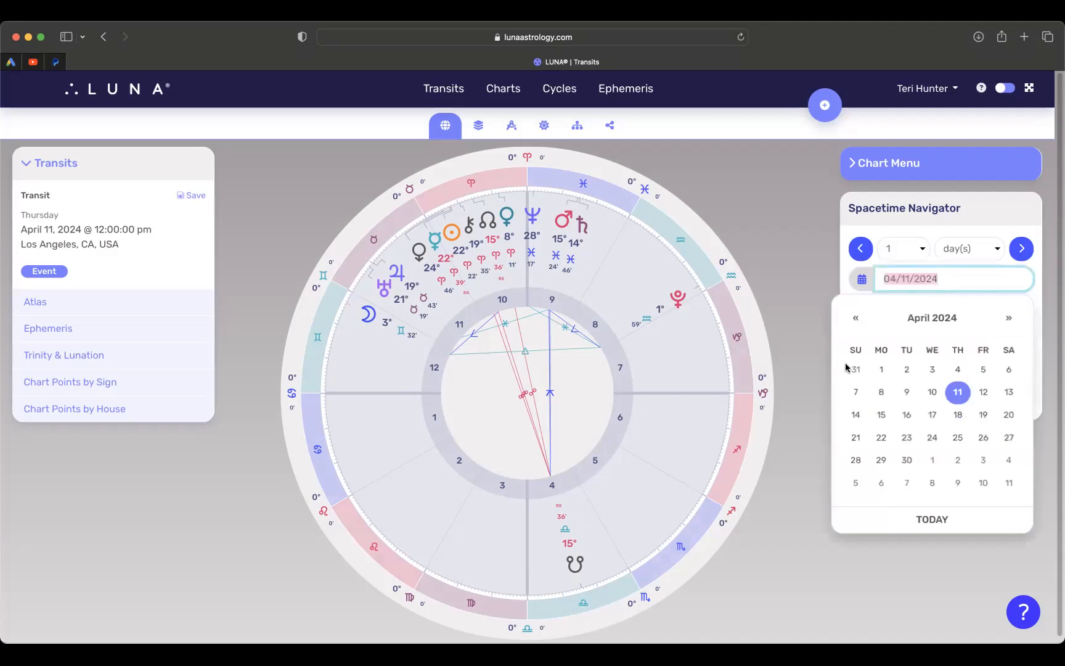
left_click(957, 414)
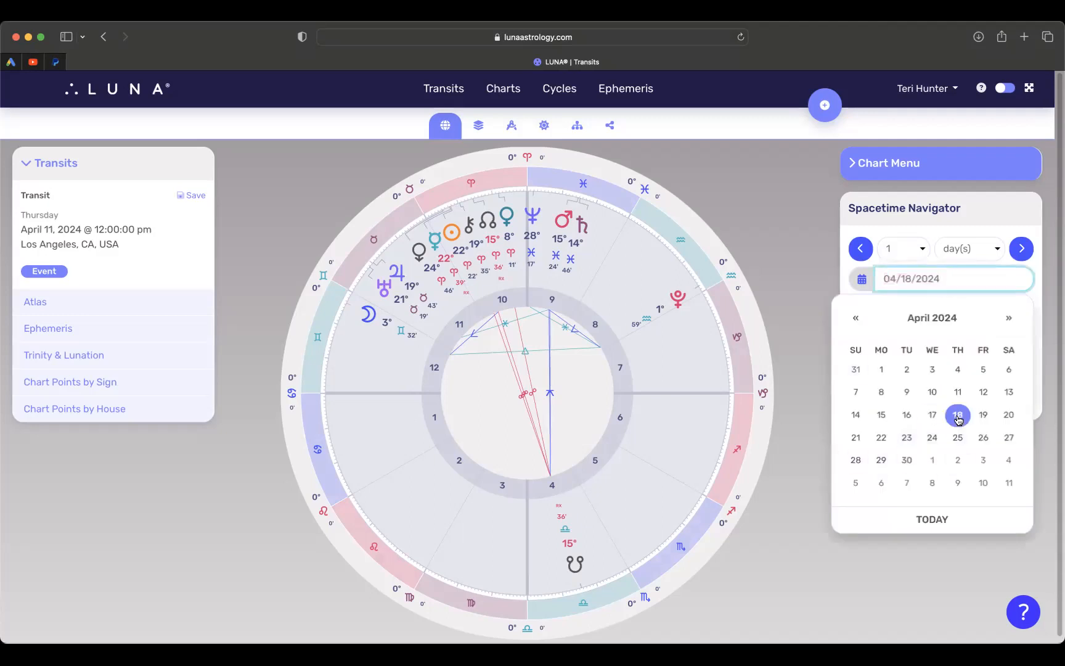
left_click(956, 415)
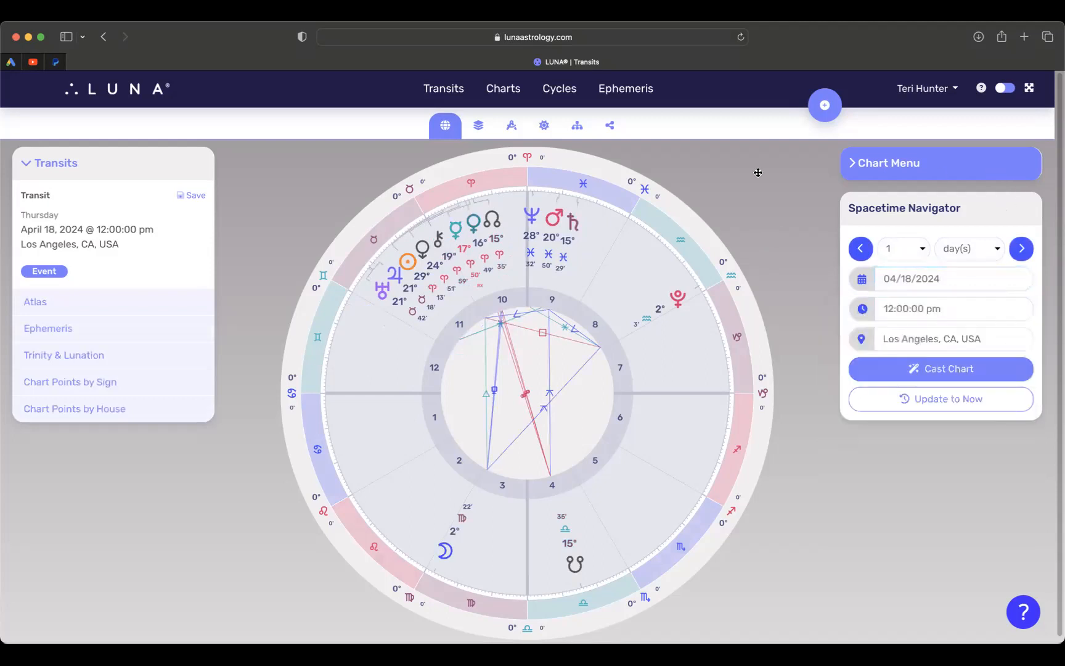
mouse_move(454, 242)
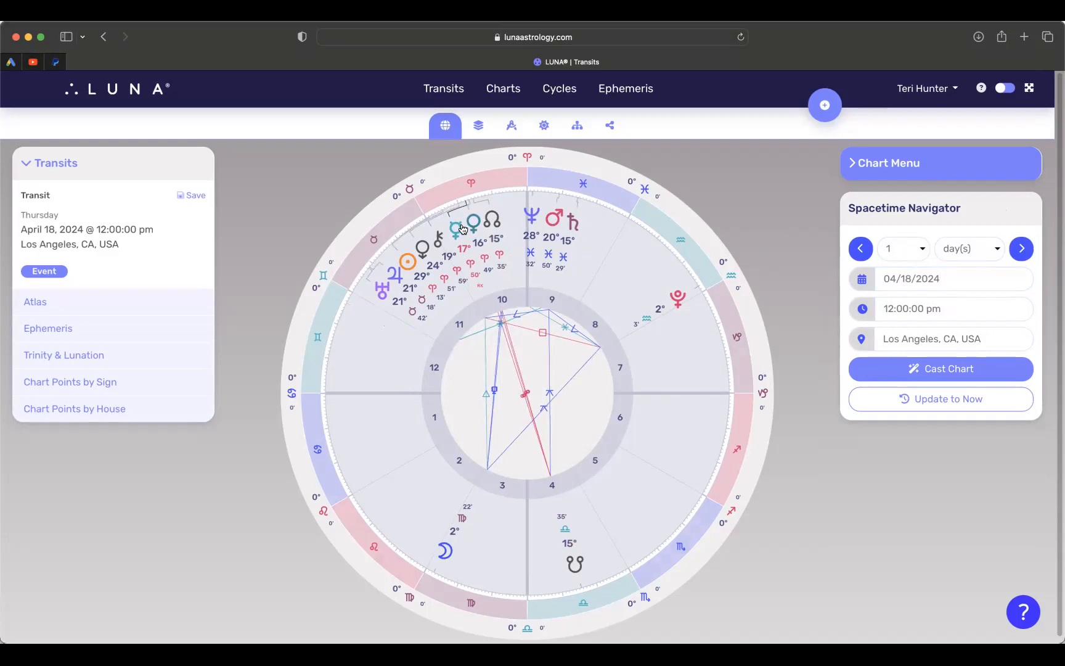
mouse_move(578, 566)
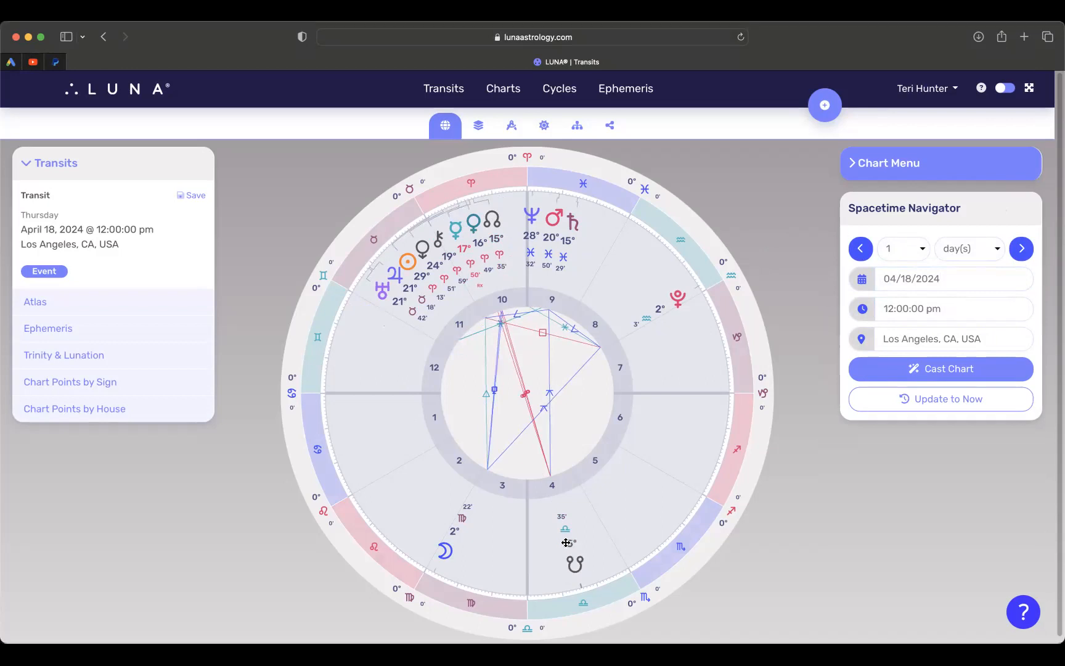
mouse_move(574, 576)
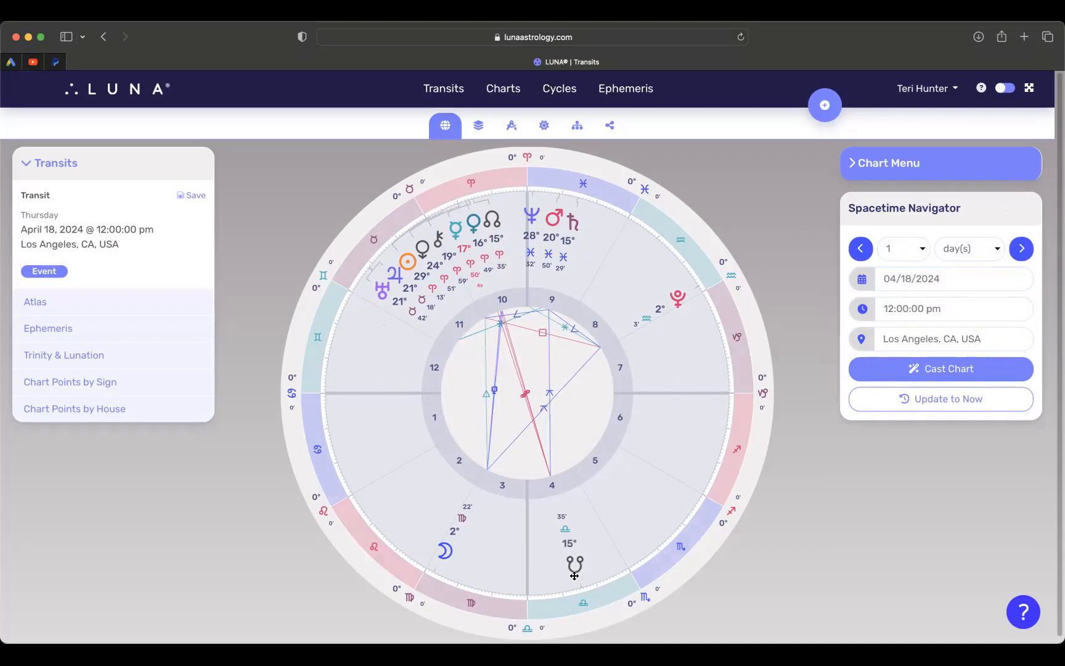
mouse_move(577, 579)
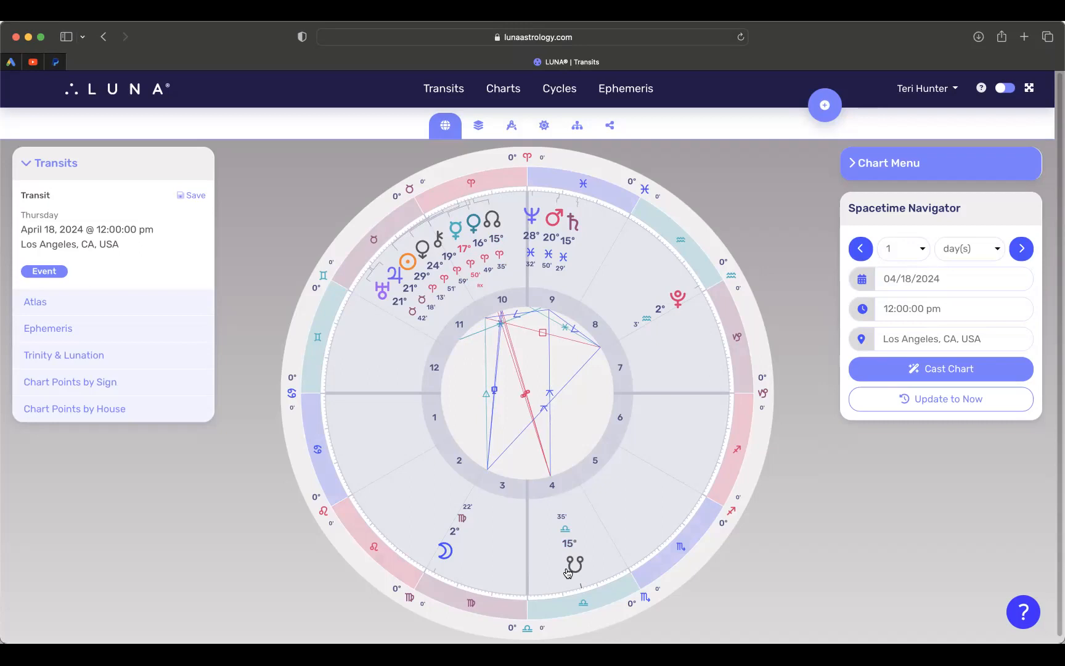
mouse_move(568, 573)
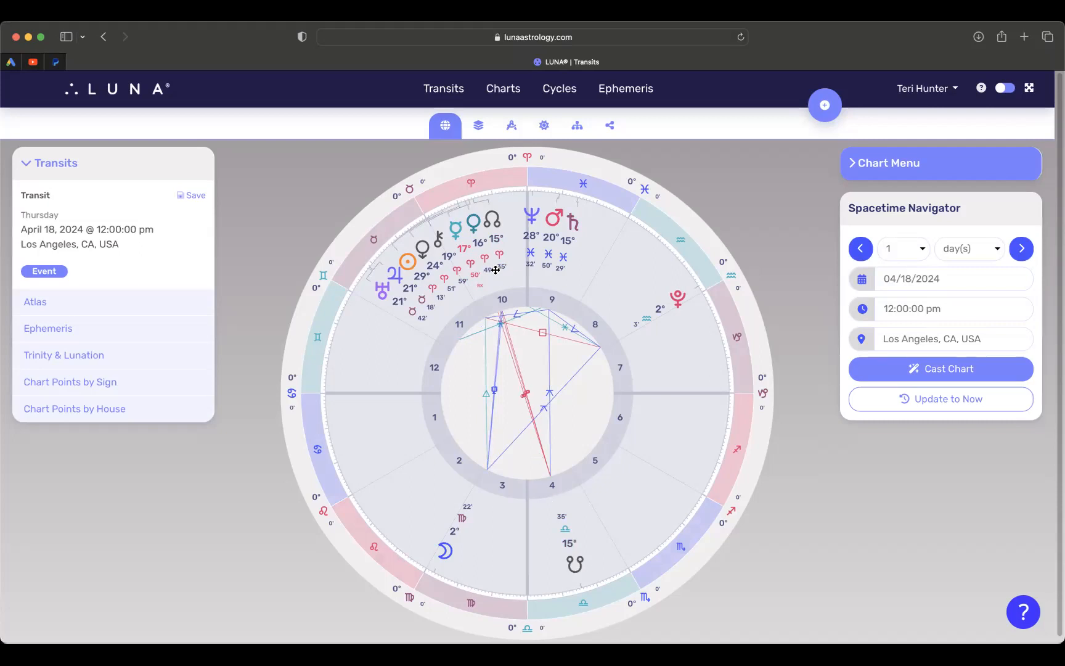
mouse_move(497, 204)
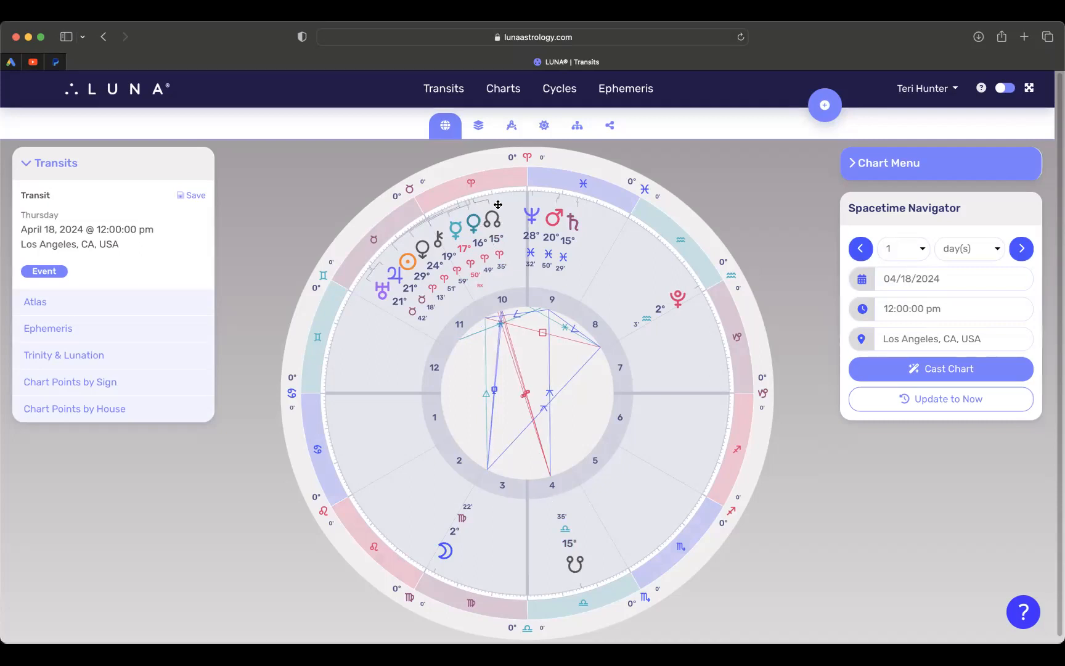
mouse_move(502, 209)
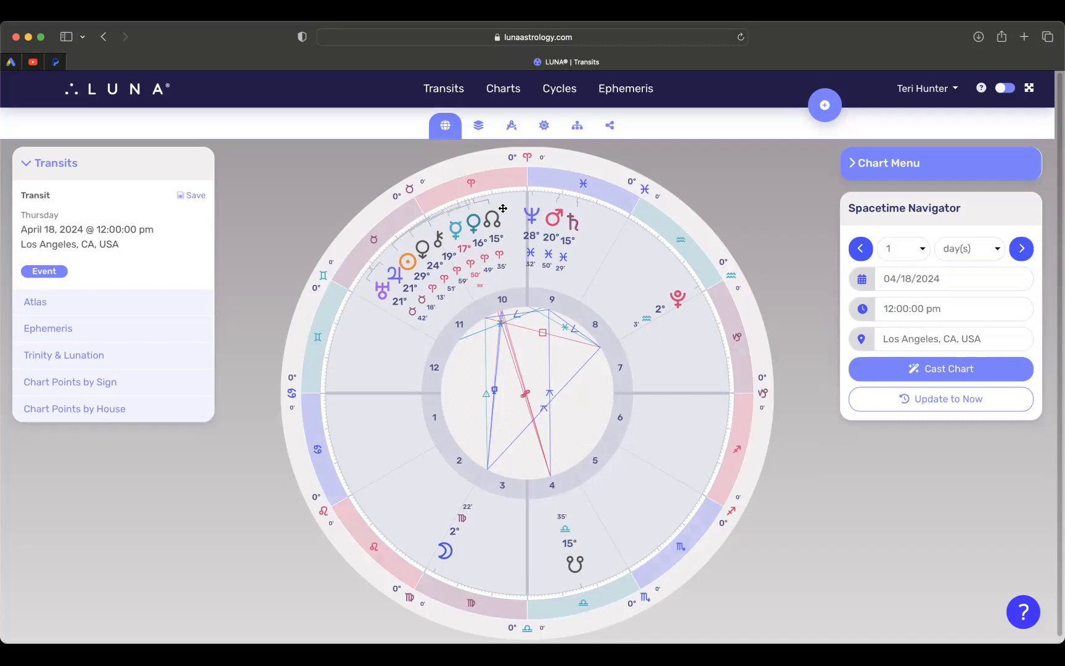
mouse_move(481, 283)
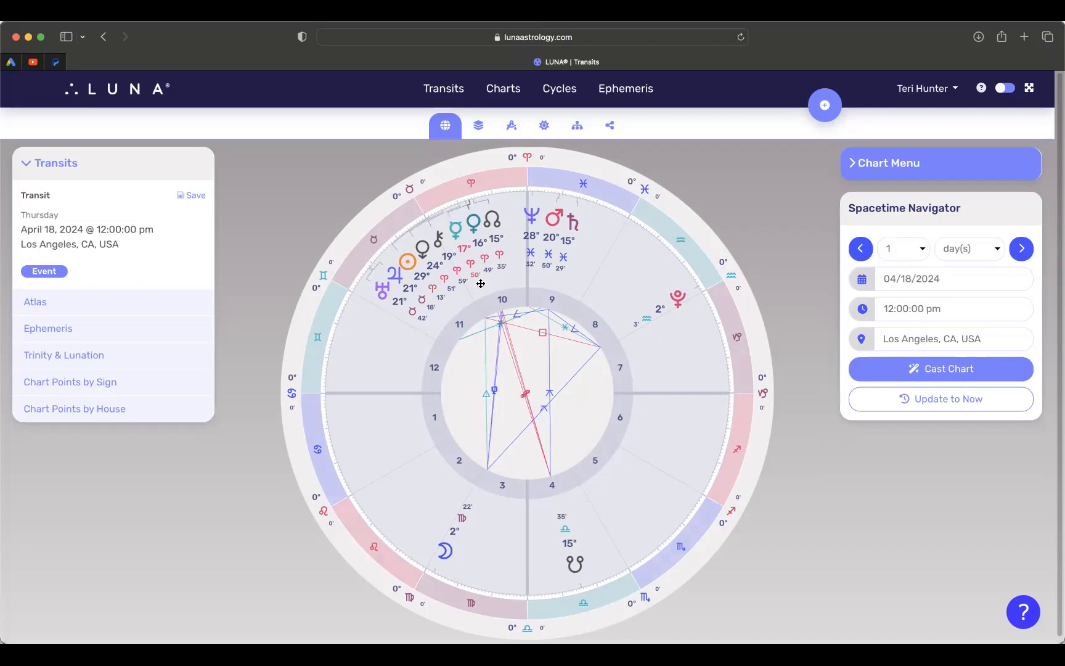
mouse_move(578, 583)
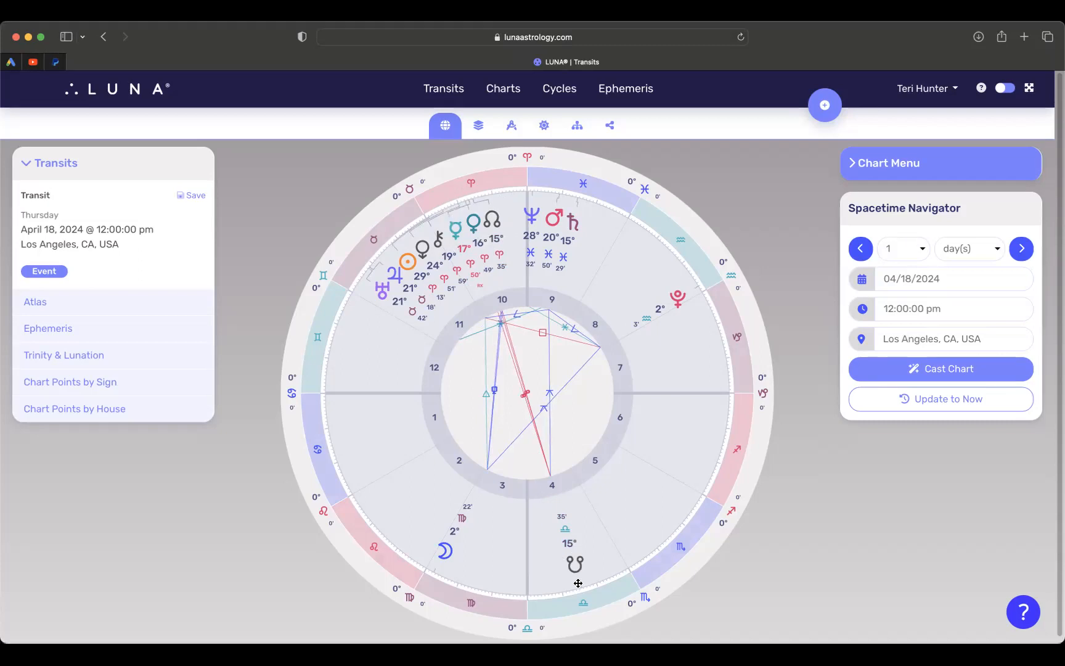
mouse_move(575, 579)
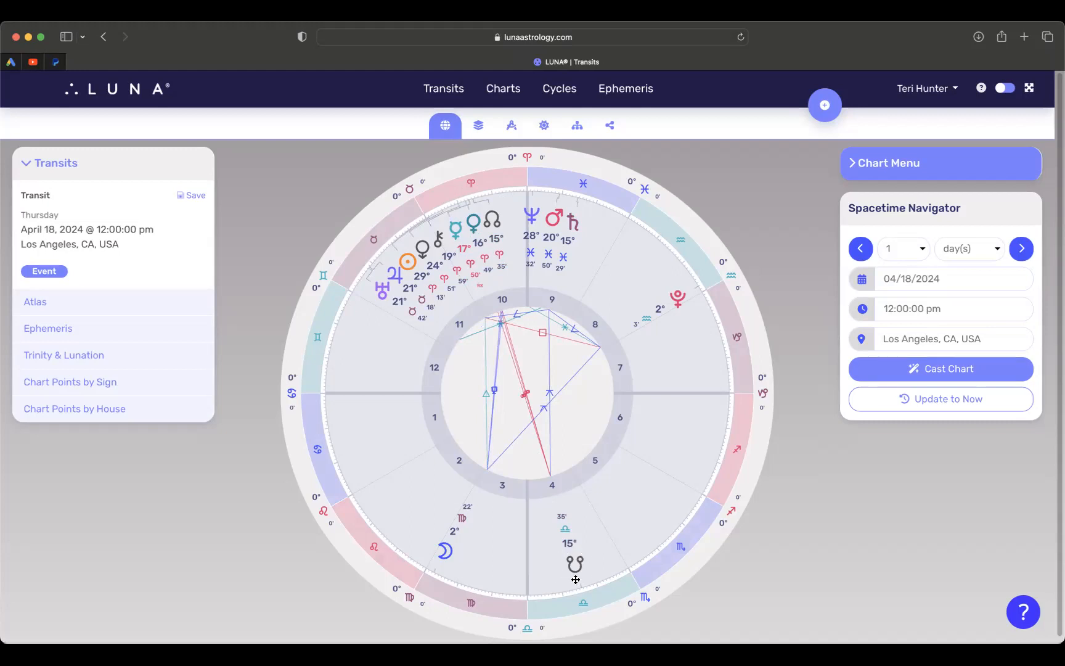
mouse_move(597, 559)
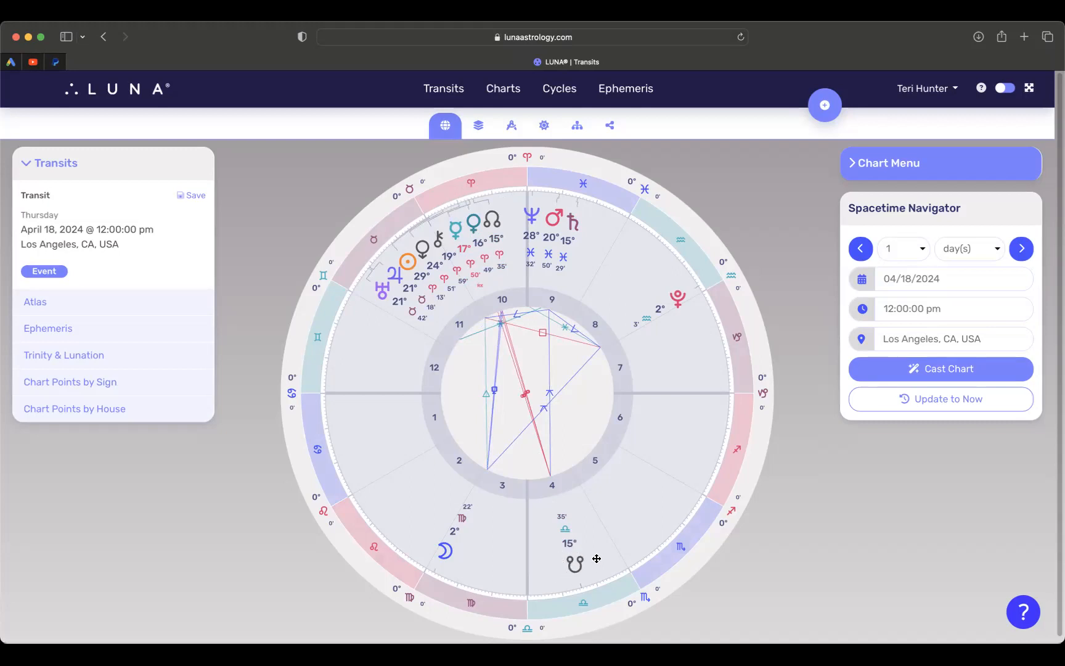
mouse_move(591, 563)
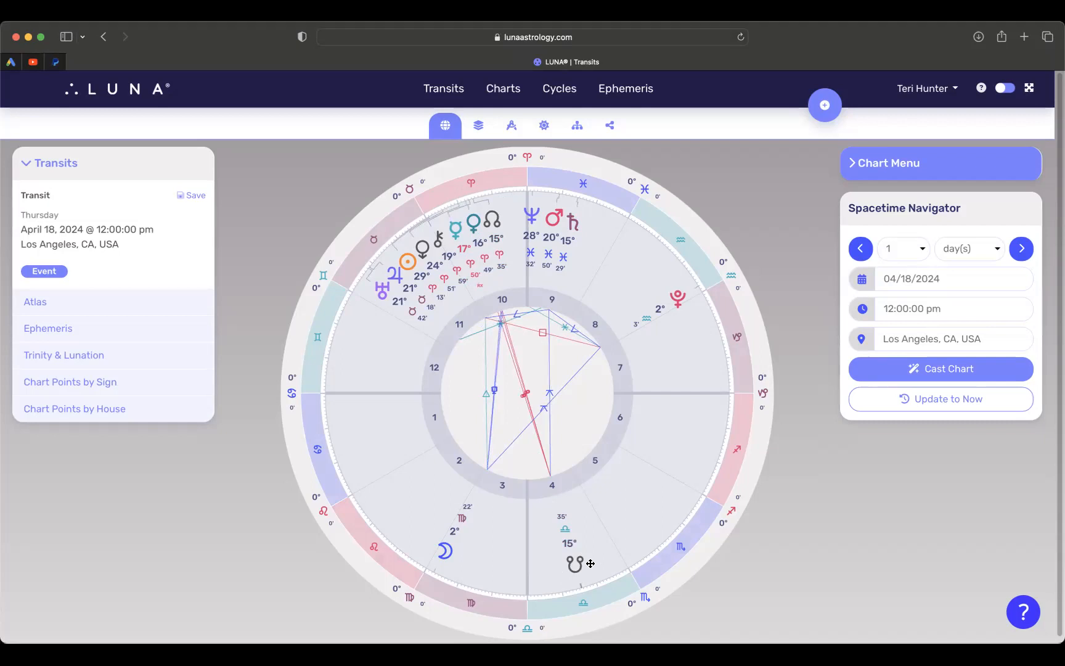
mouse_move(571, 562)
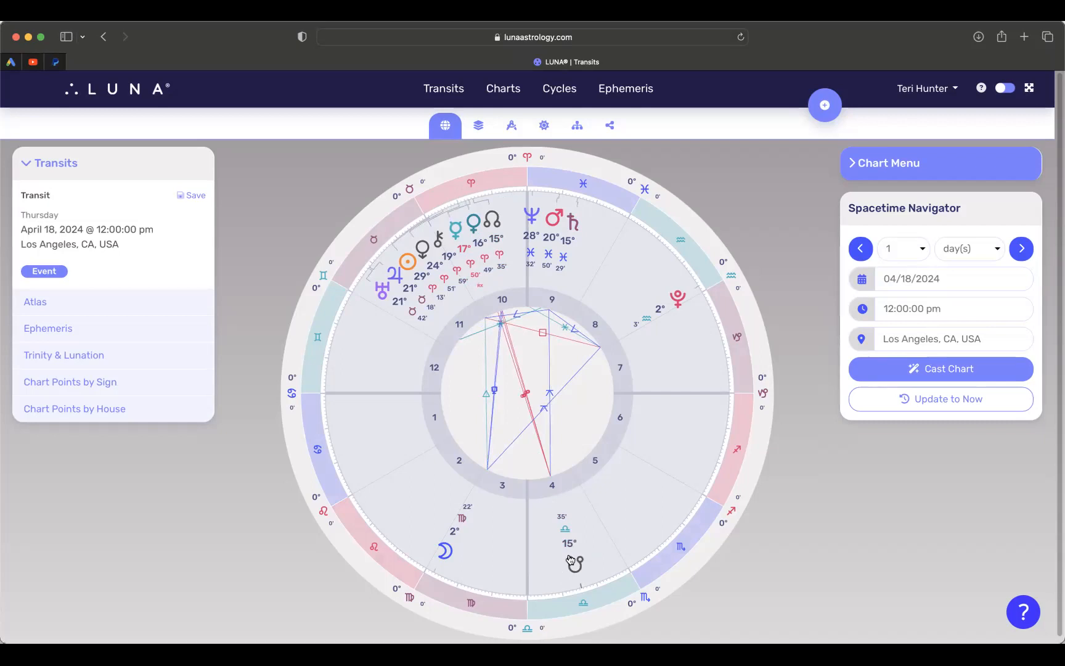
mouse_move(556, 539)
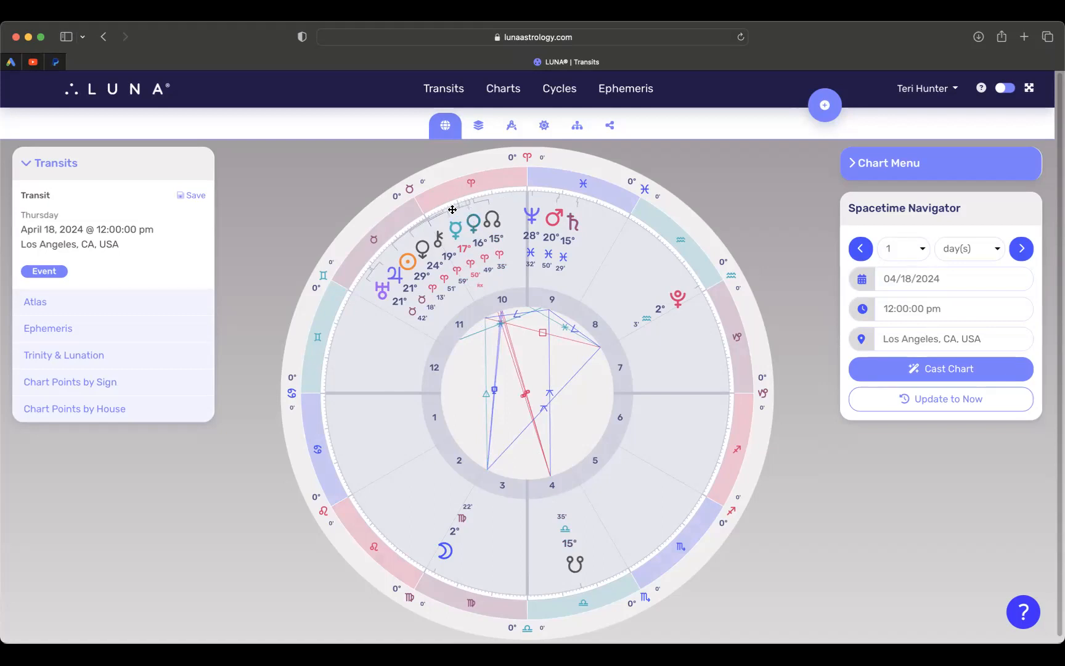
mouse_move(441, 225)
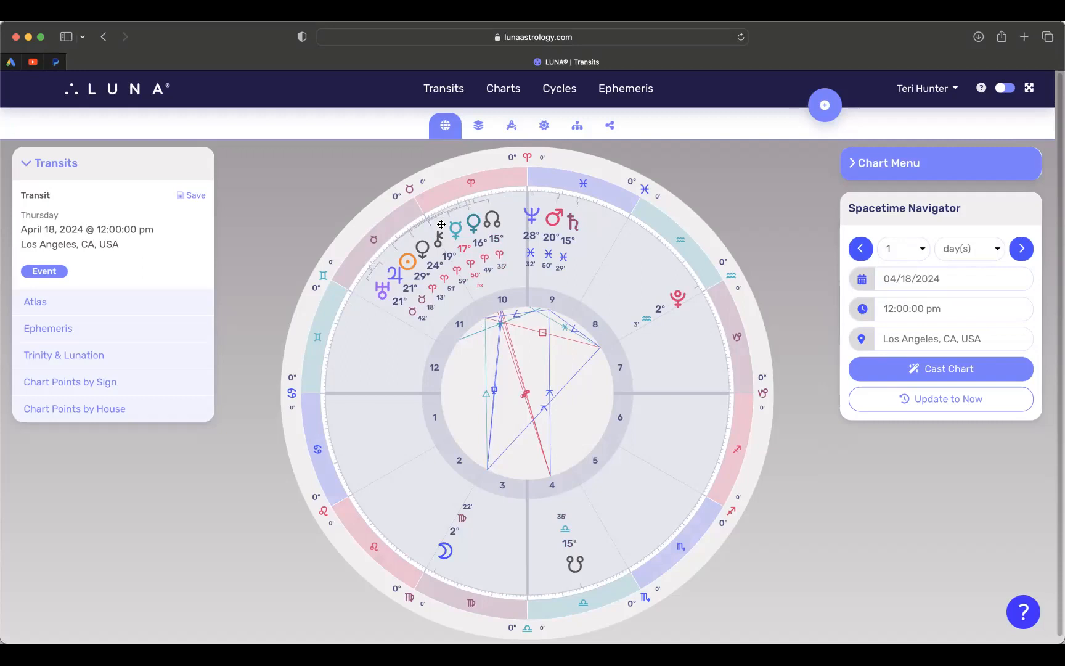
mouse_move(470, 225)
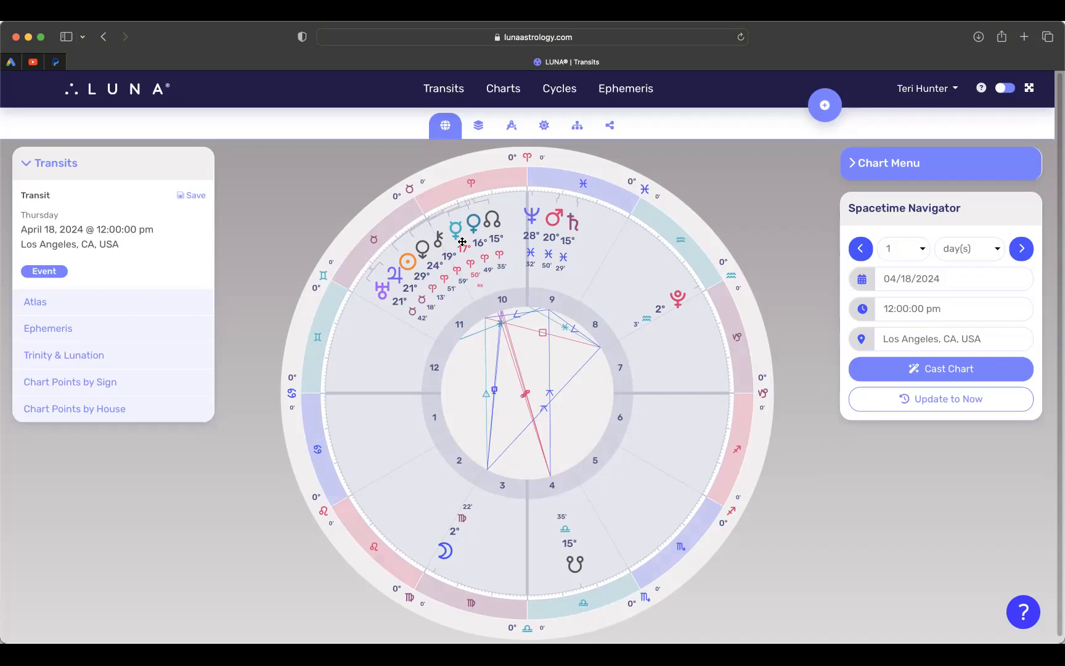
mouse_move(487, 231)
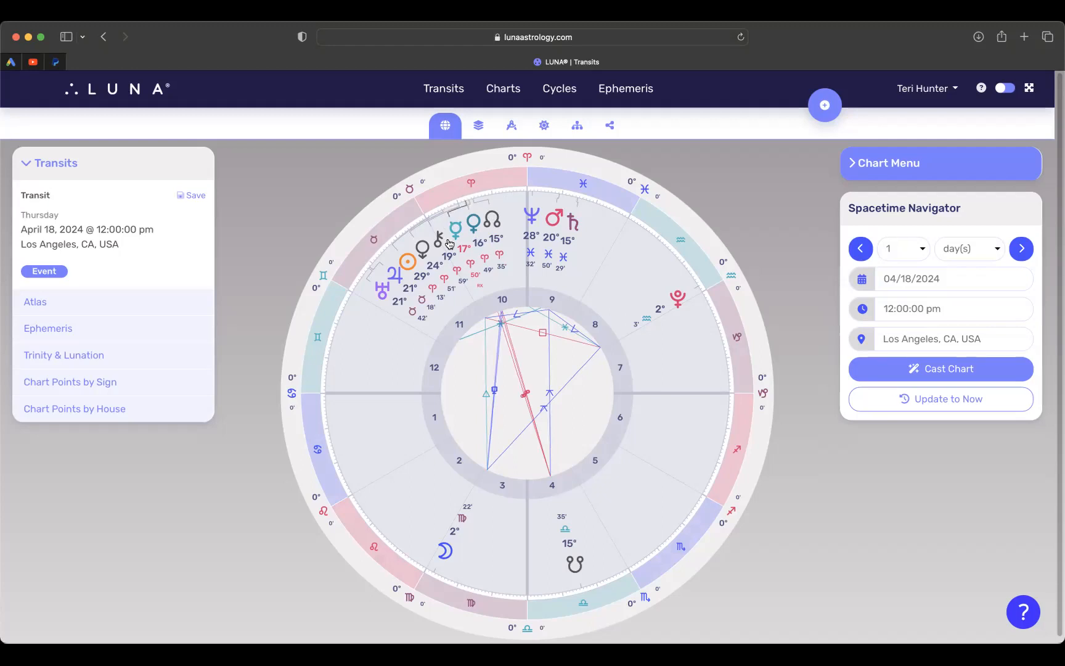
mouse_move(447, 236)
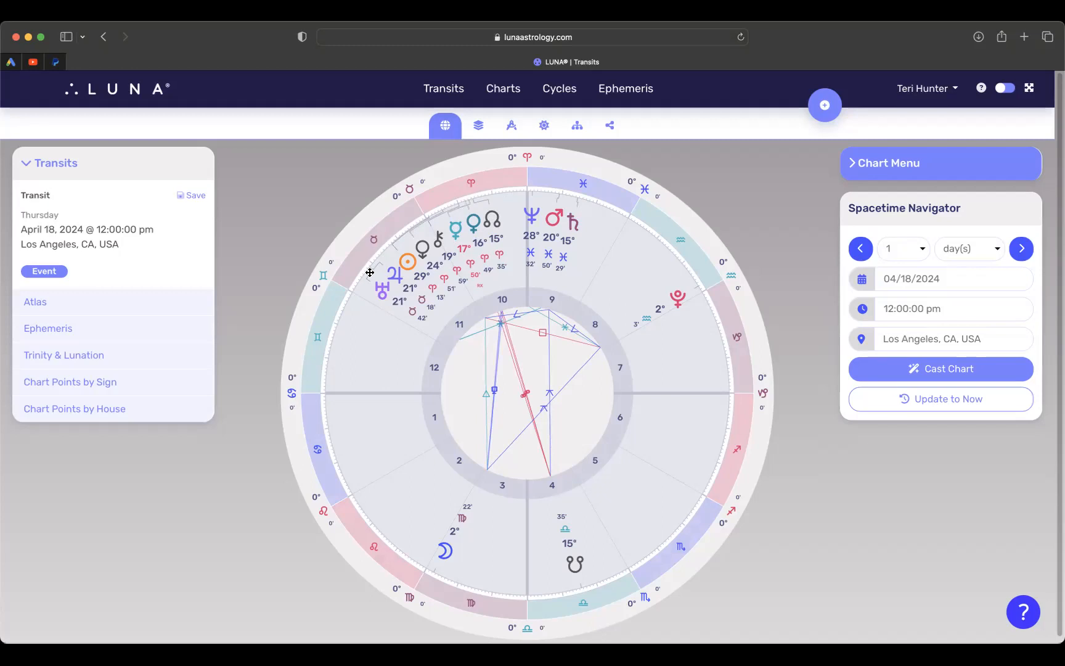
mouse_move(382, 275)
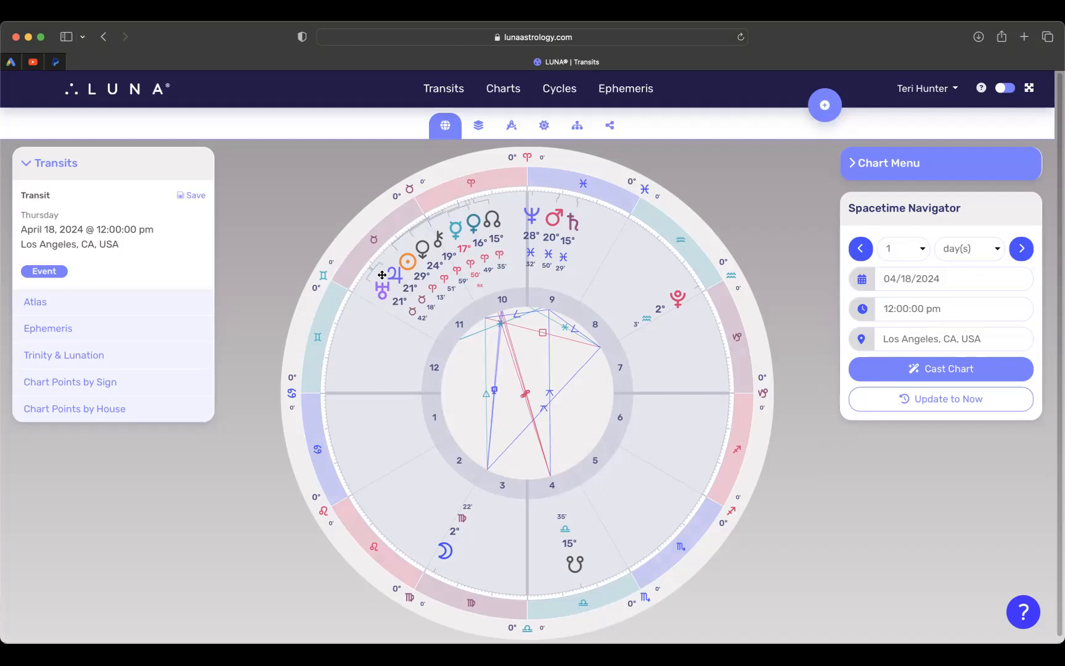
mouse_move(392, 296)
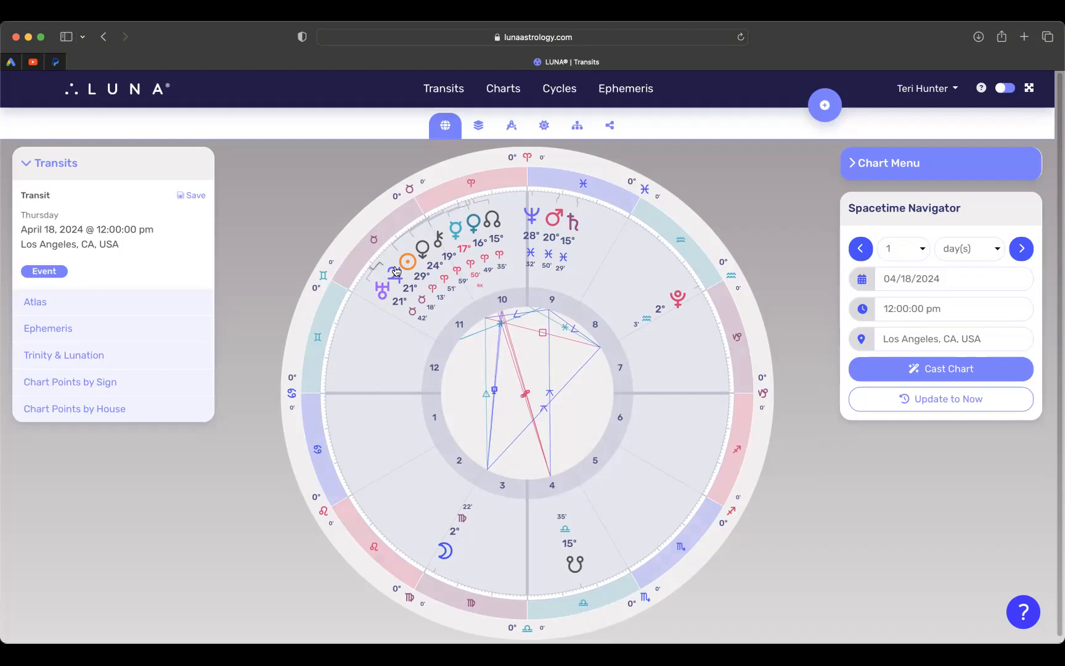
mouse_move(409, 278)
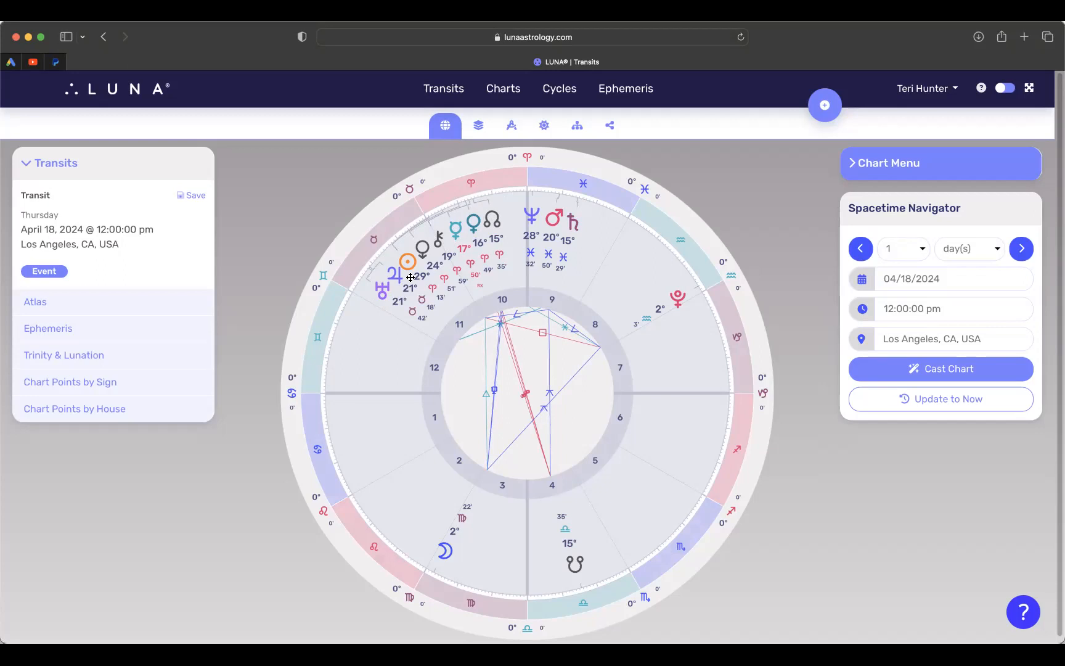
mouse_move(396, 288)
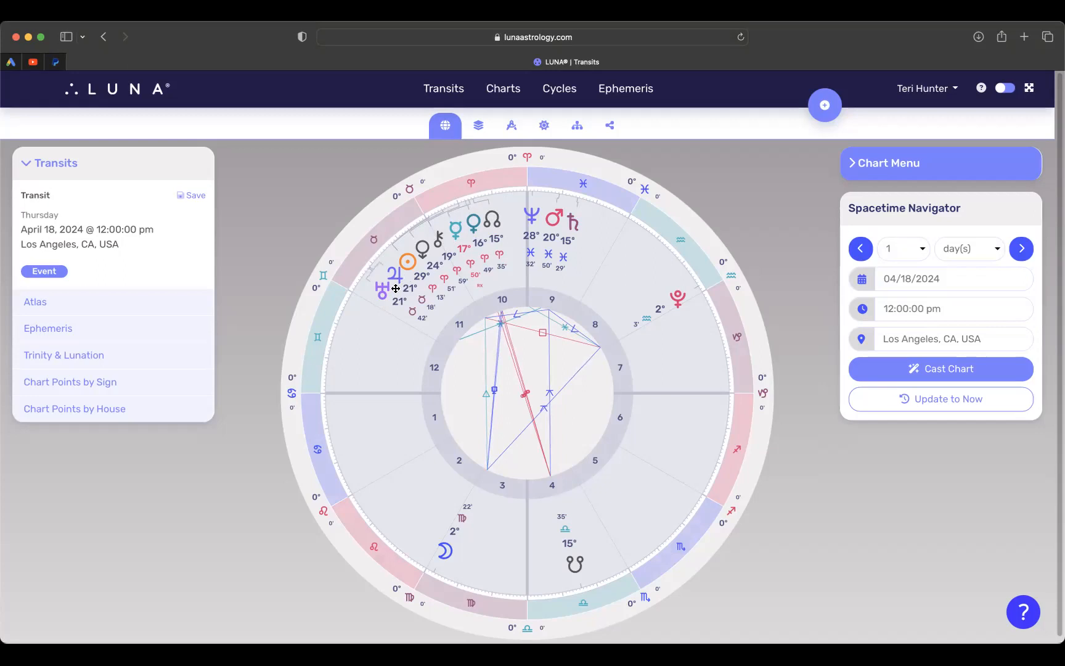
mouse_move(373, 302)
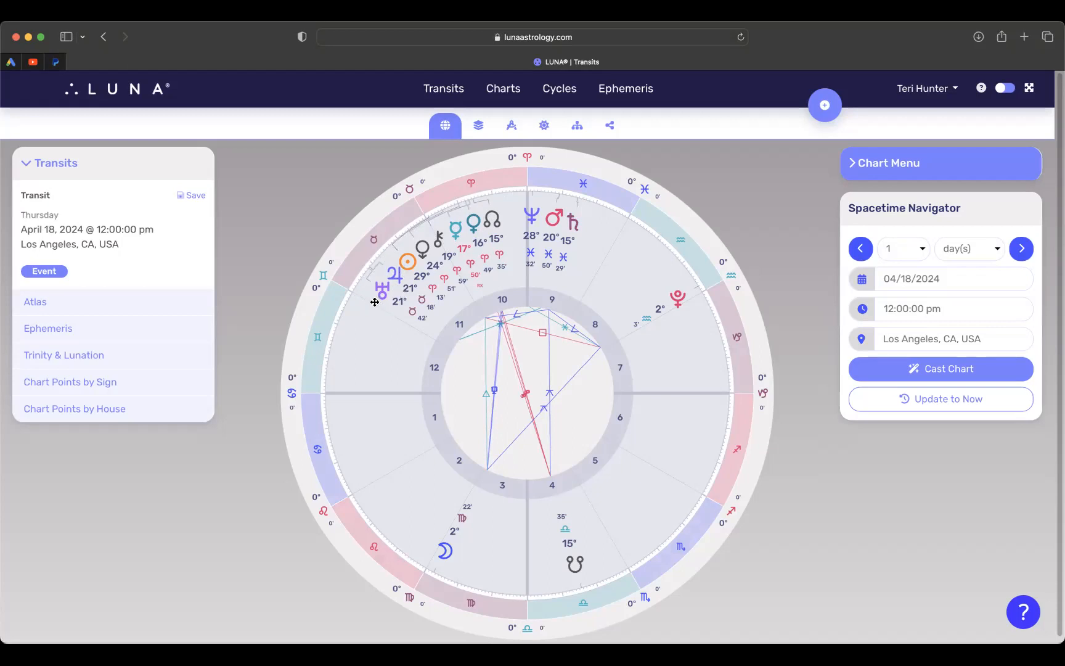
mouse_move(375, 299)
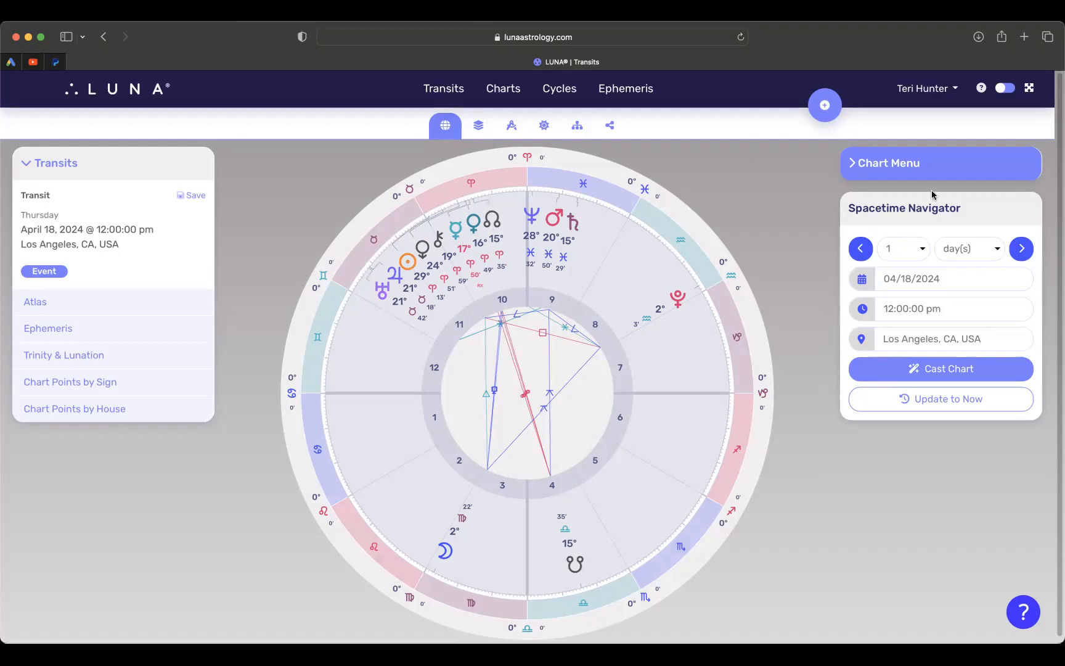
- Step the transit chart forward one day to Friday, April 19, 2024
left_click(1021, 249)
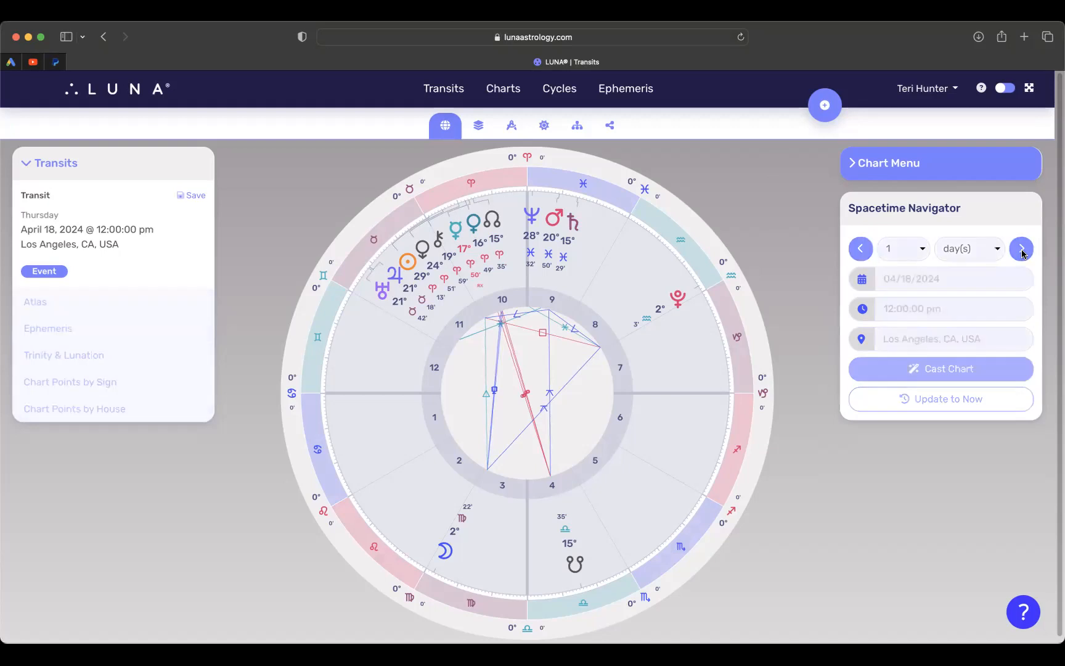
left_click(1020, 249)
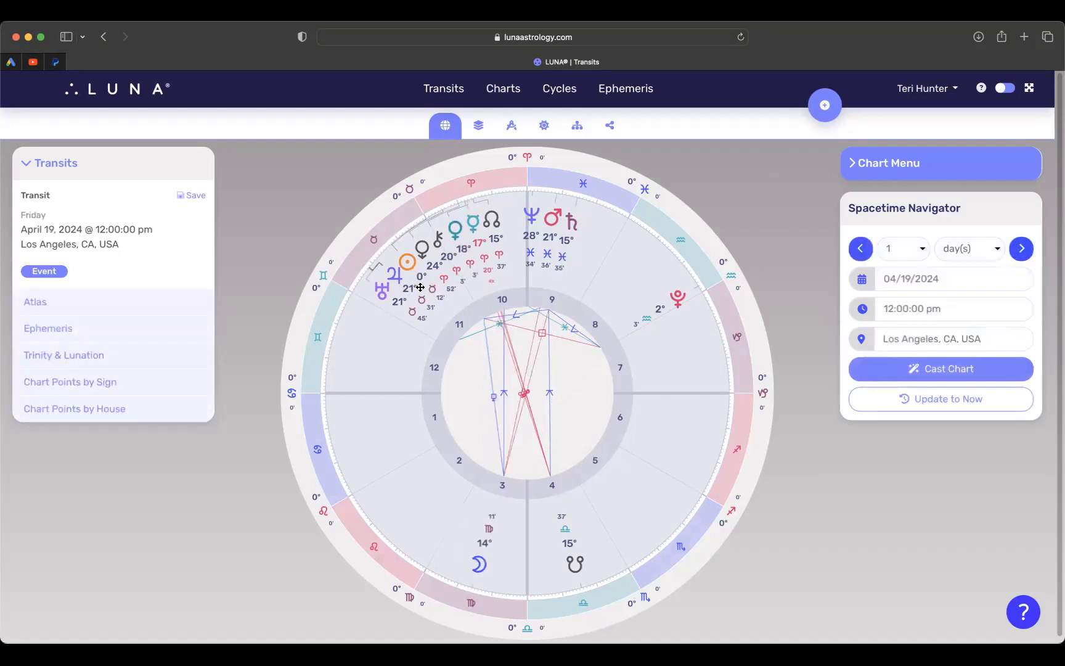
mouse_move(407, 260)
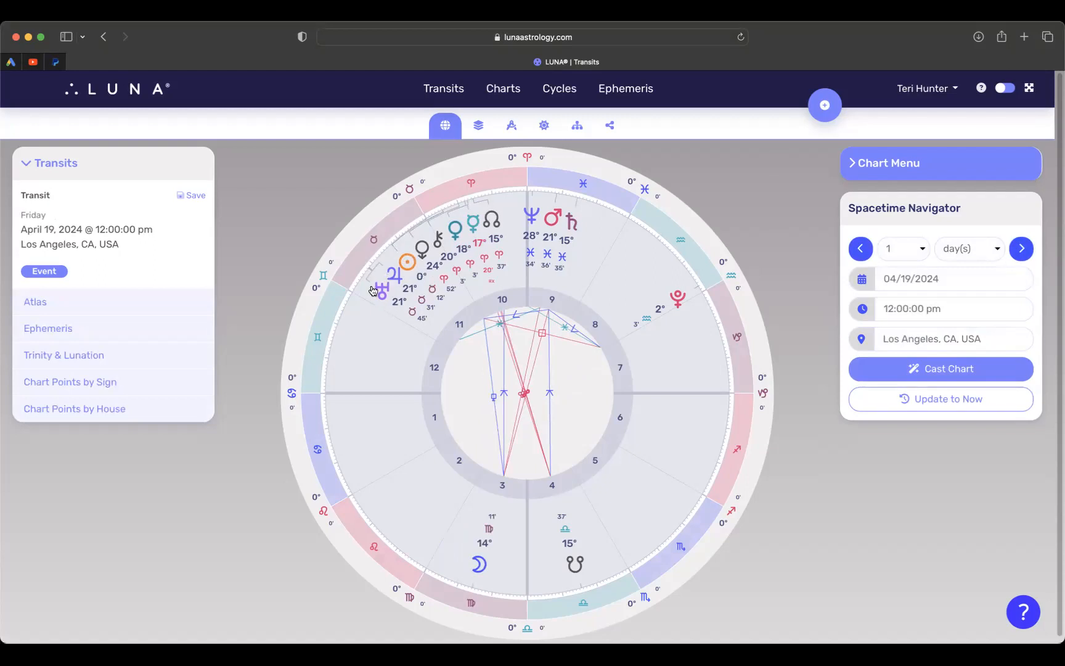
mouse_move(379, 303)
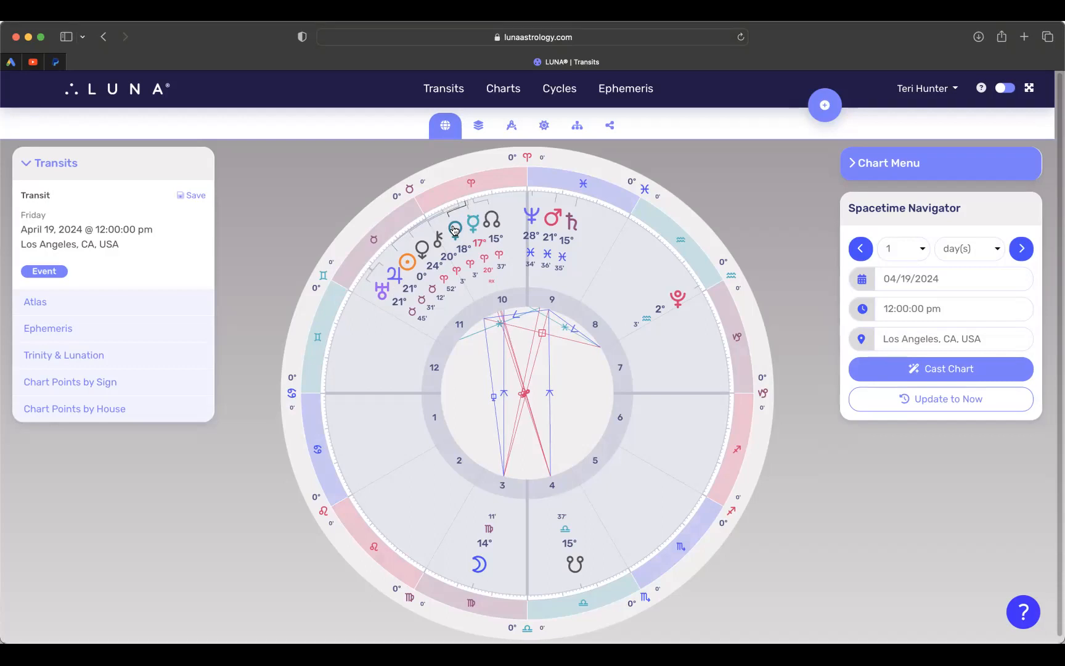
mouse_move(476, 225)
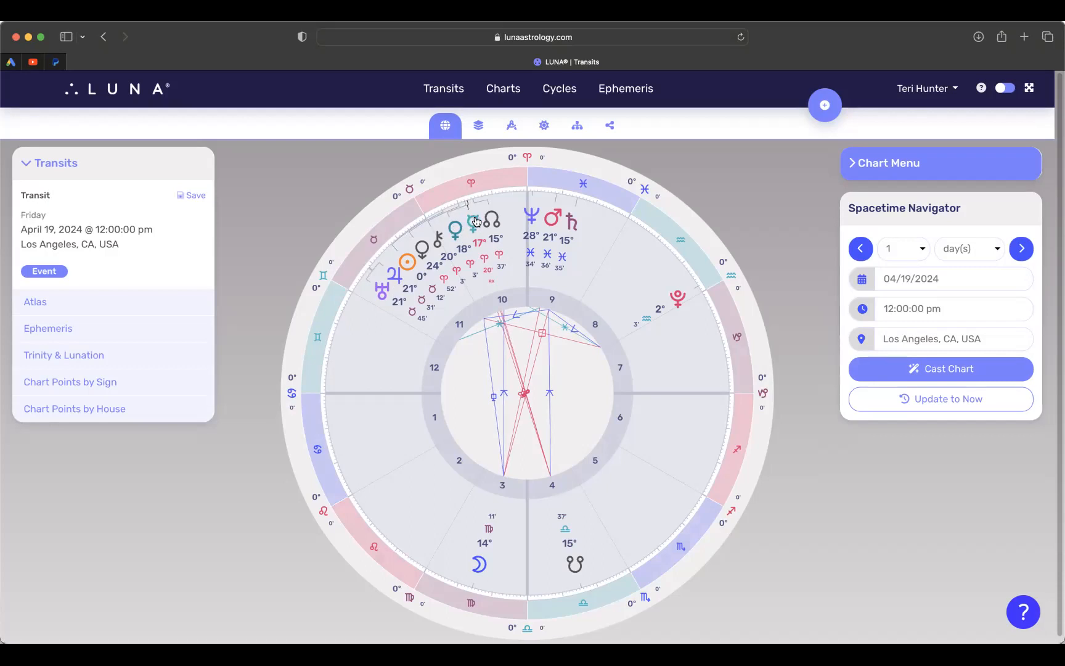
mouse_move(495, 219)
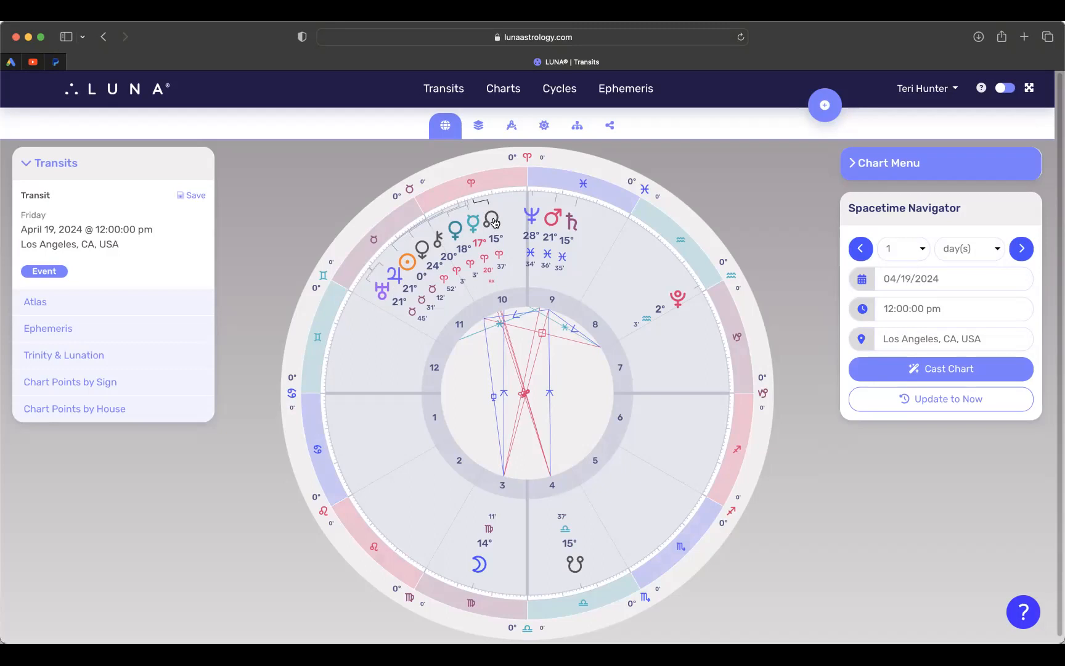
mouse_move(473, 230)
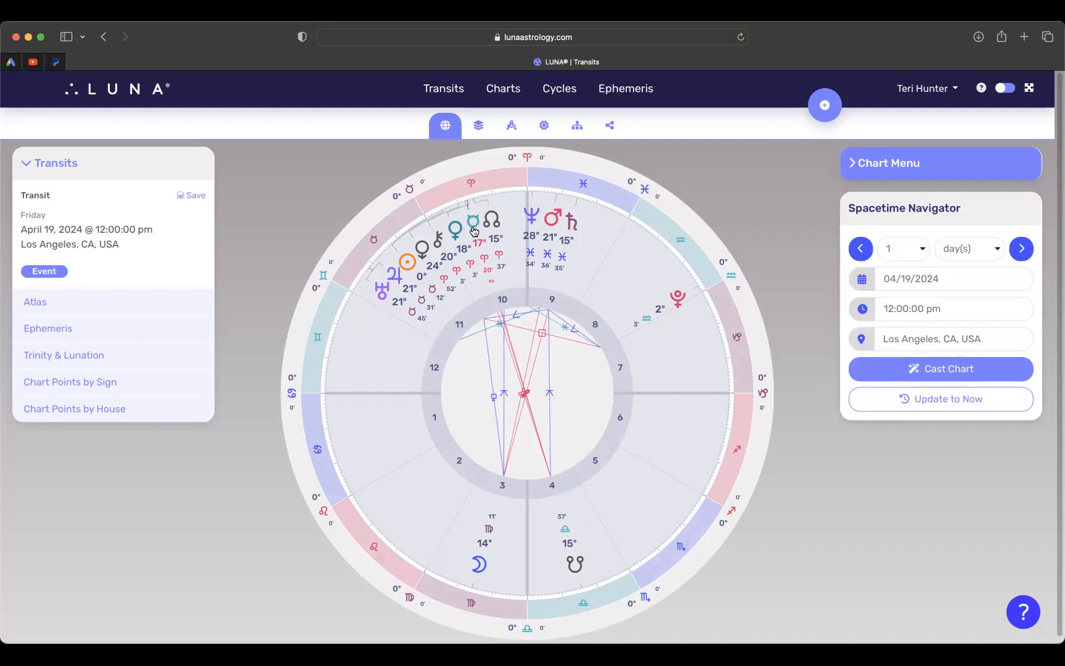
mouse_move(447, 233)
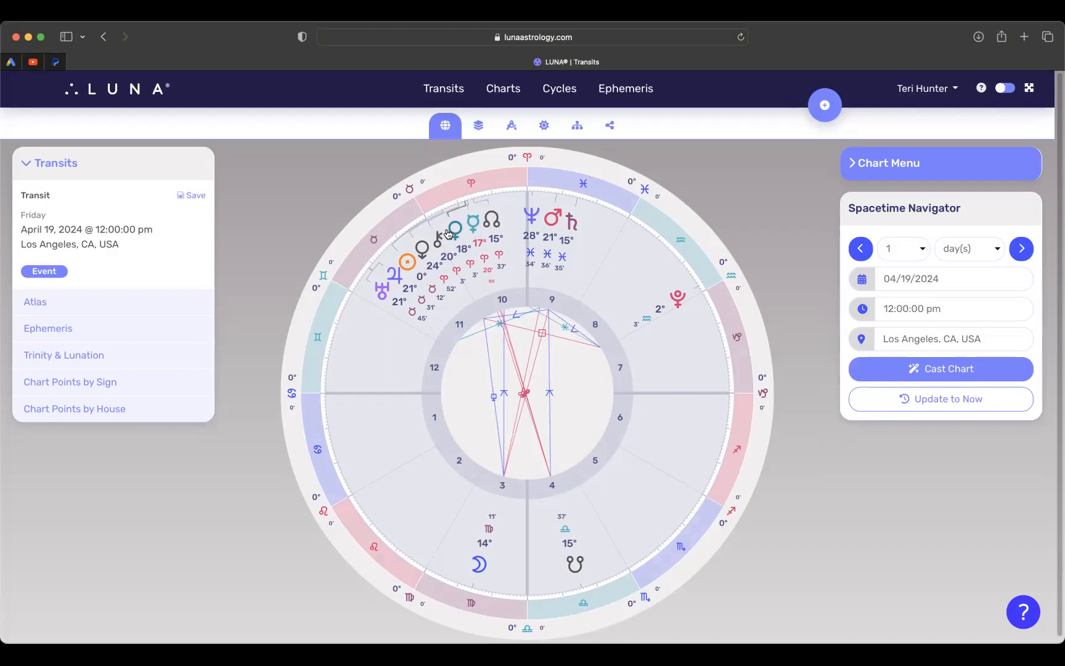
mouse_move(452, 227)
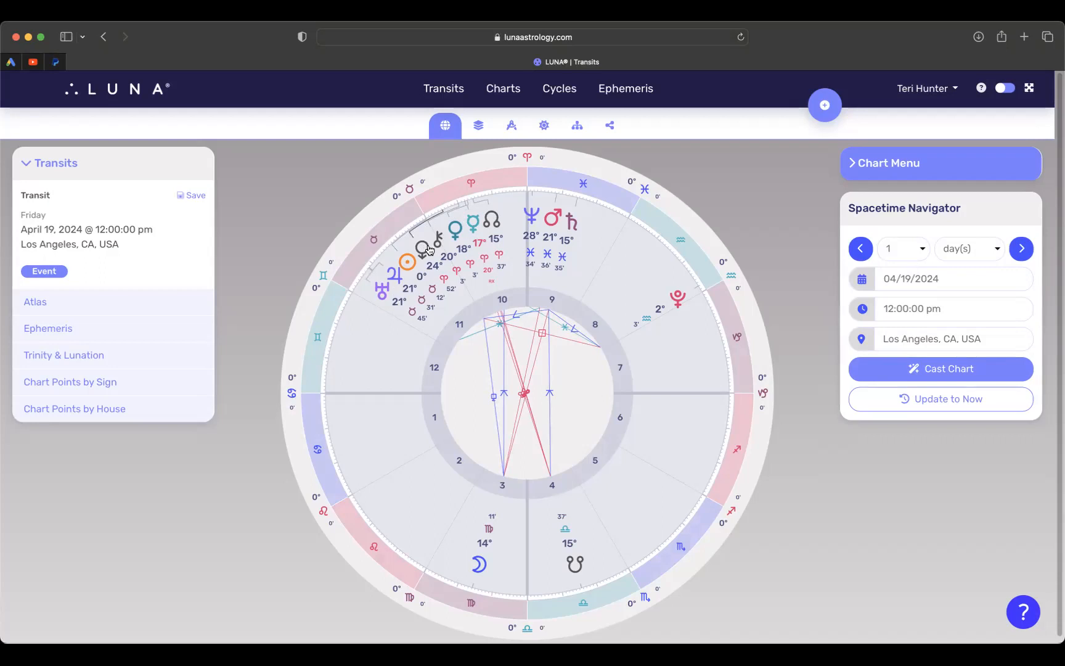
mouse_move(454, 241)
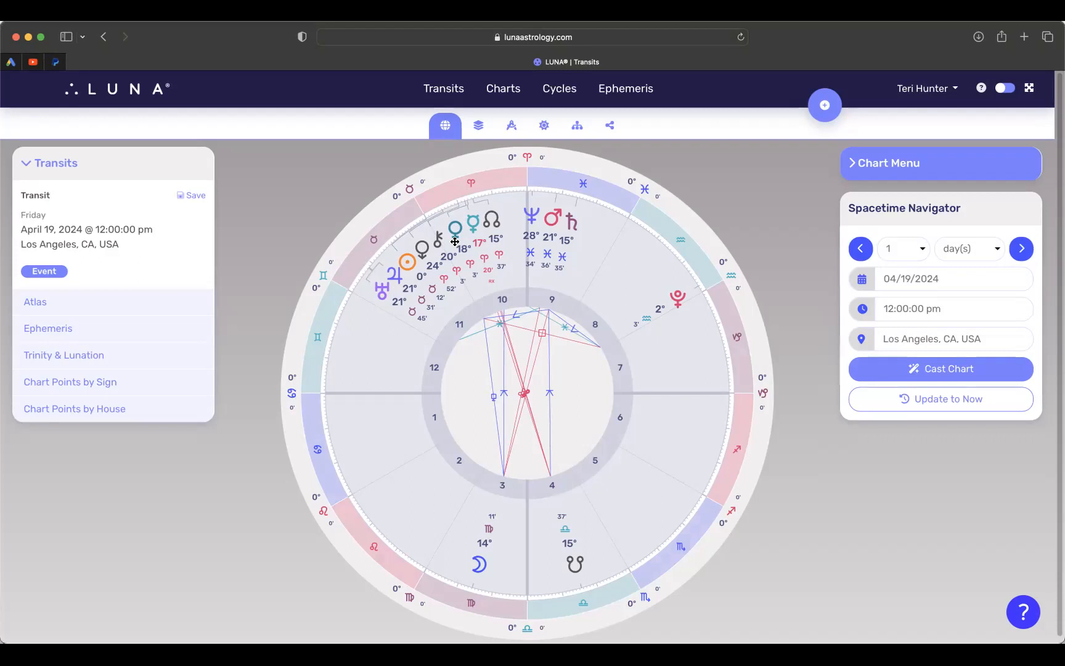
mouse_move(429, 238)
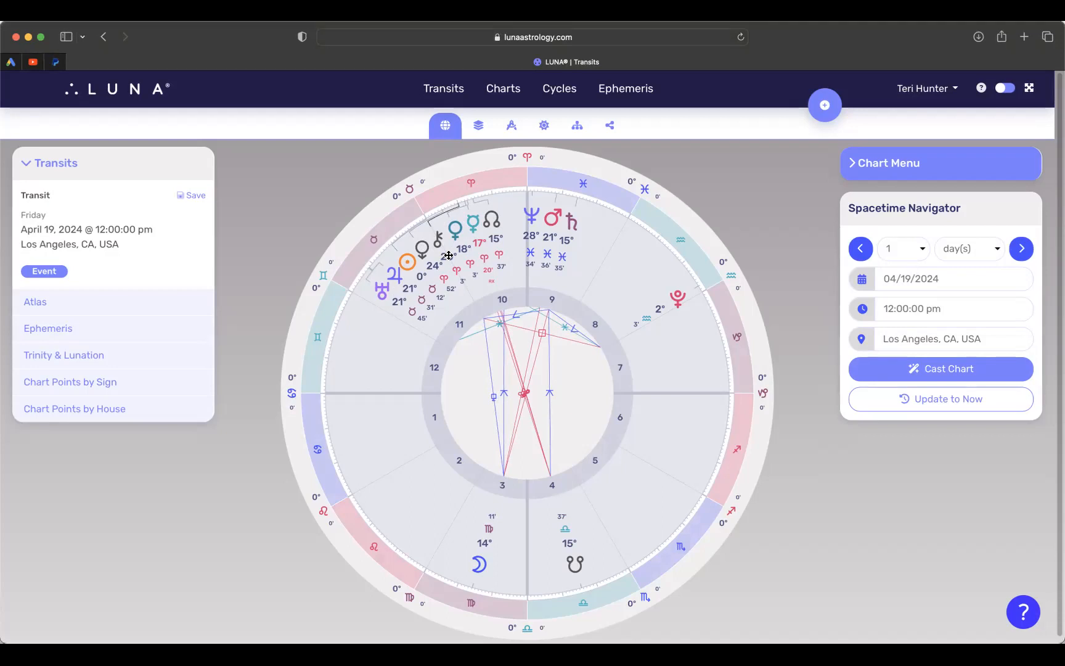
mouse_move(459, 225)
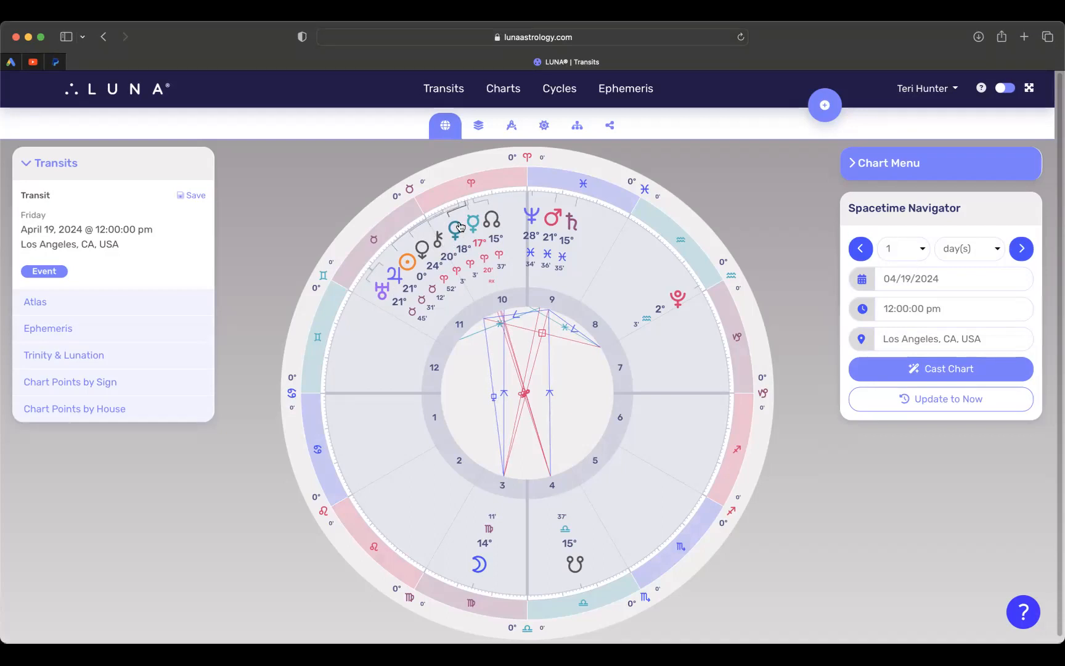
mouse_move(456, 222)
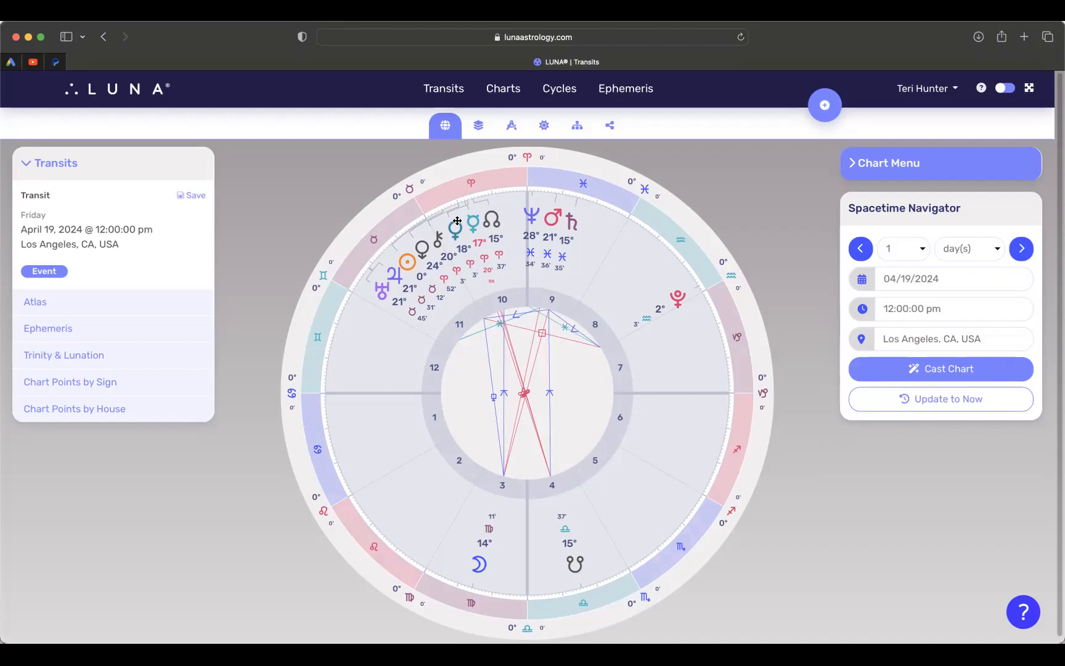
mouse_move(441, 238)
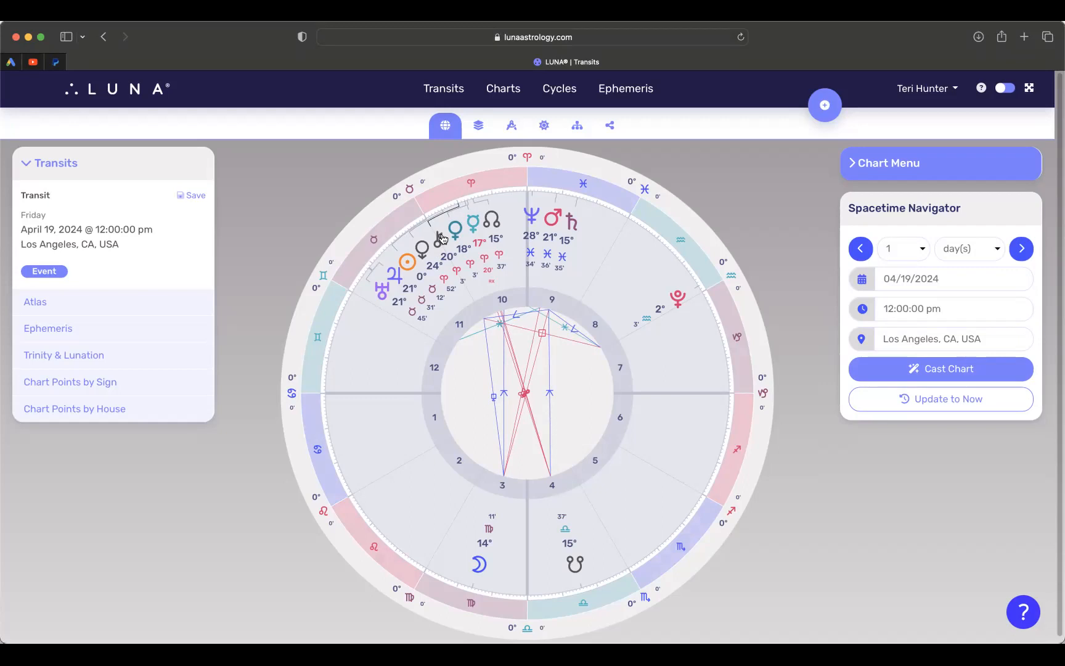
mouse_move(464, 640)
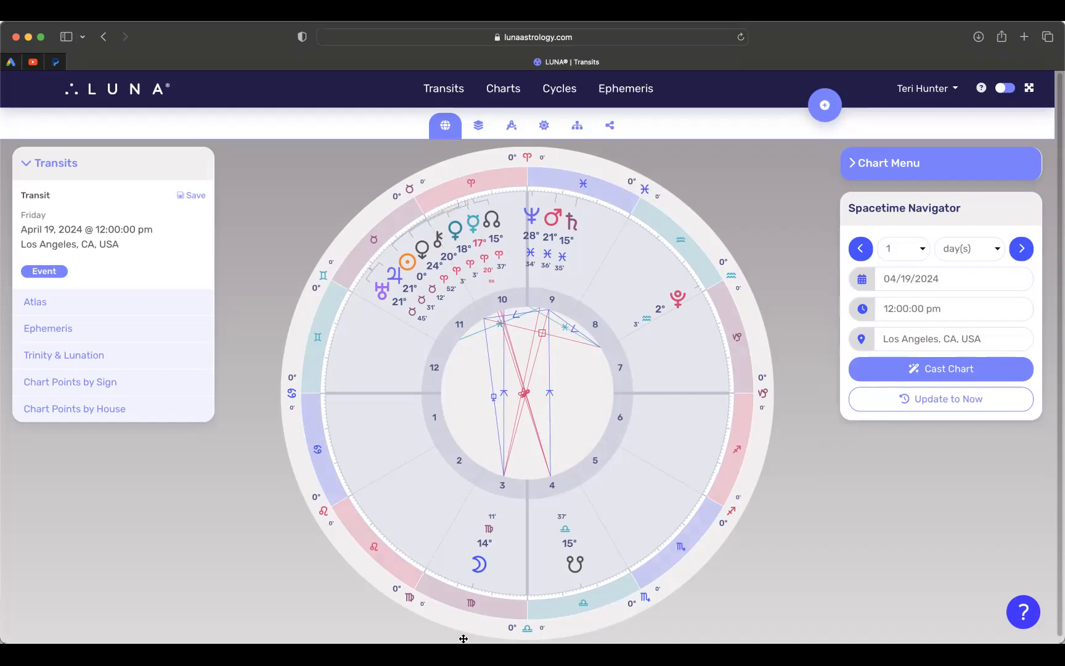
mouse_move(482, 534)
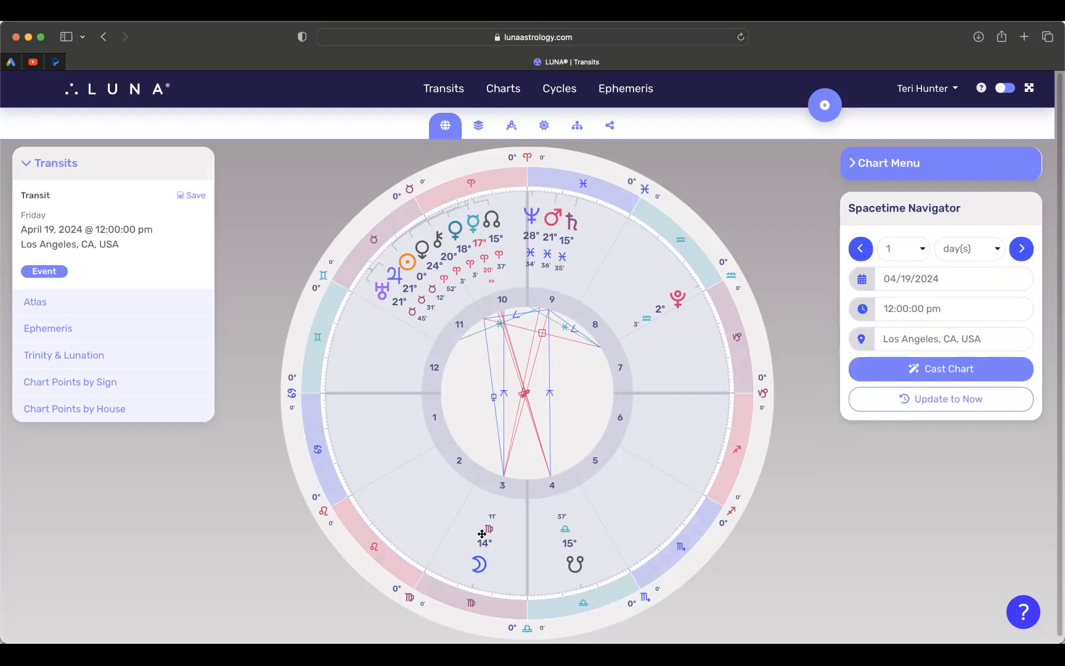
mouse_move(464, 595)
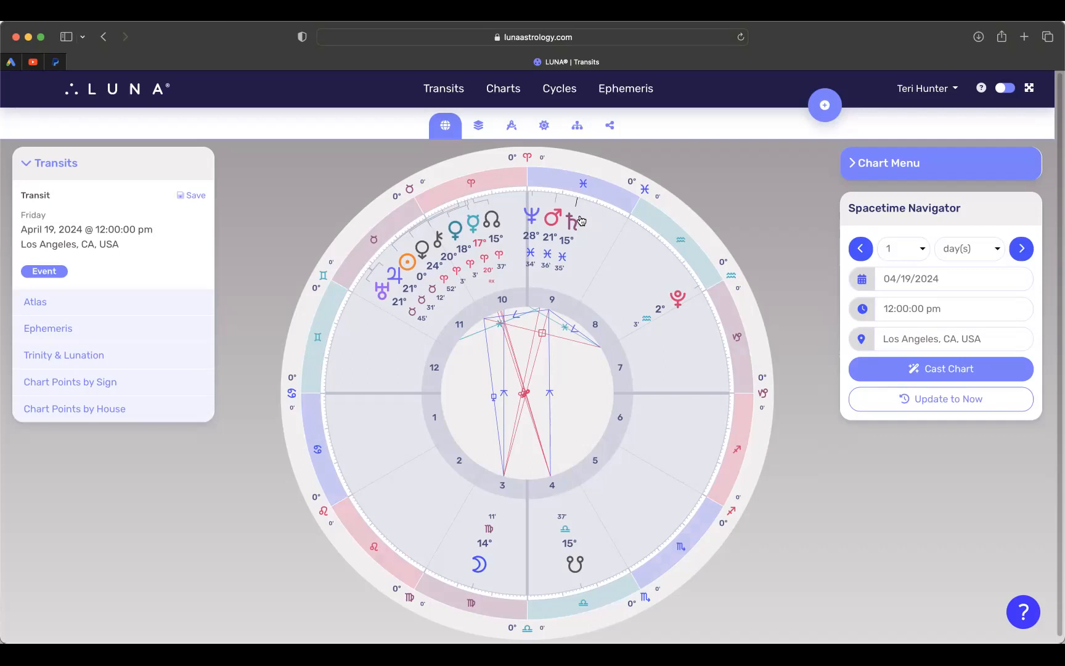
mouse_move(578, 232)
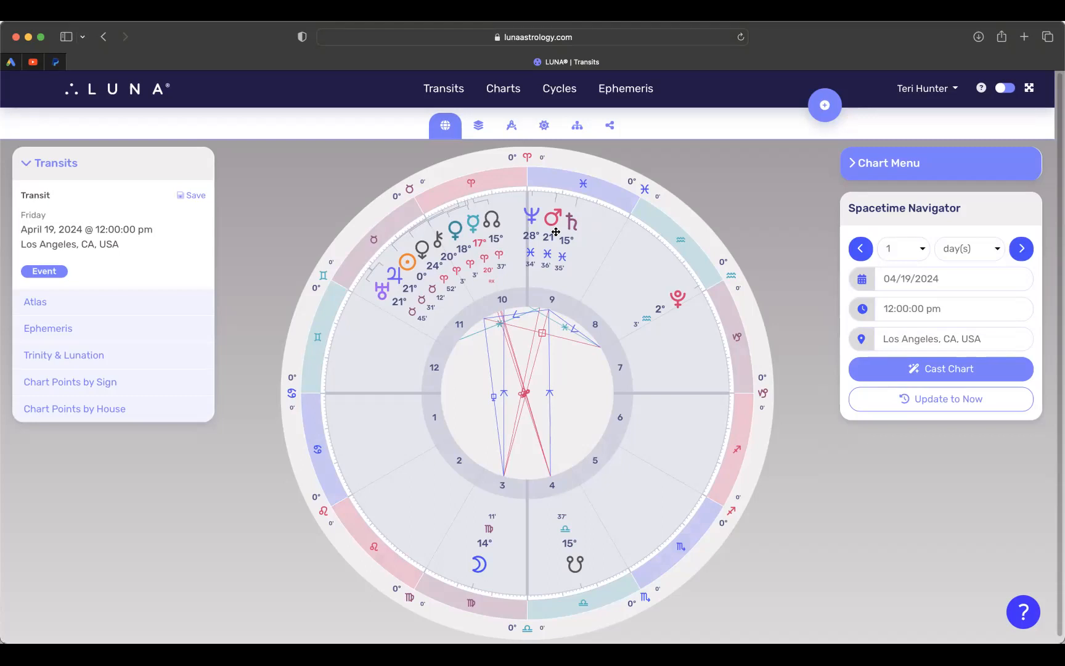
mouse_move(567, 235)
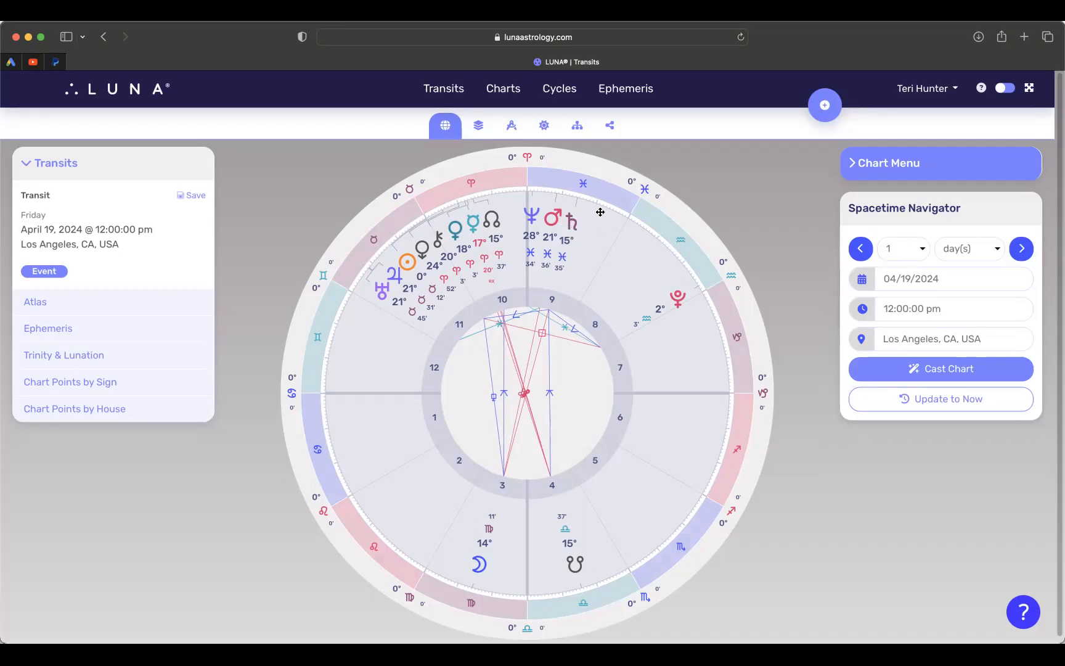
mouse_move(477, 566)
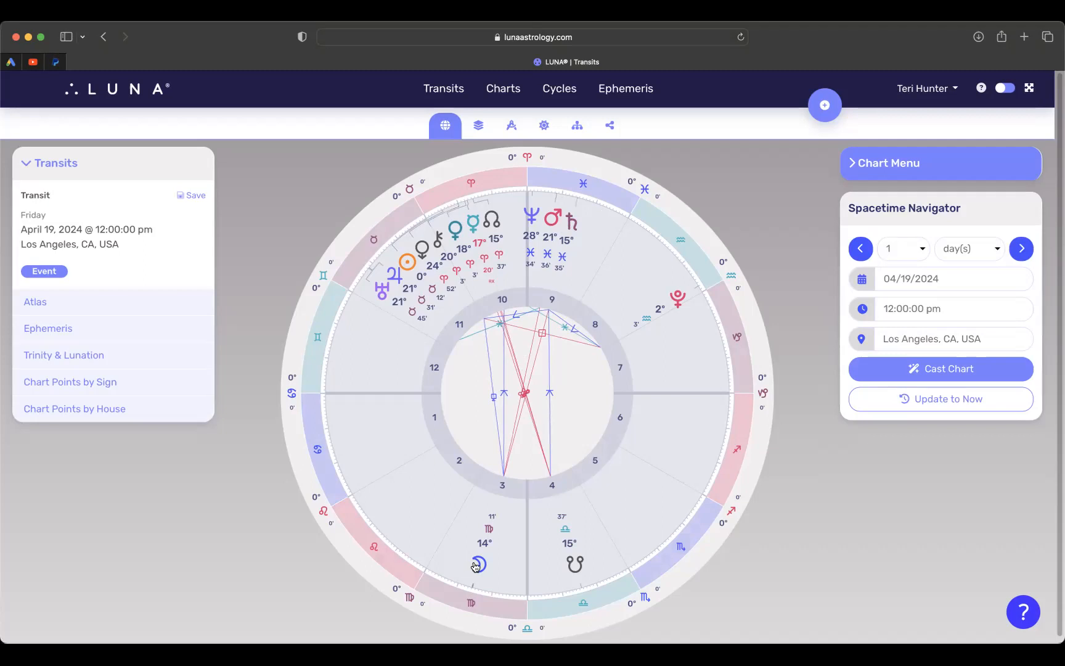
mouse_move(477, 569)
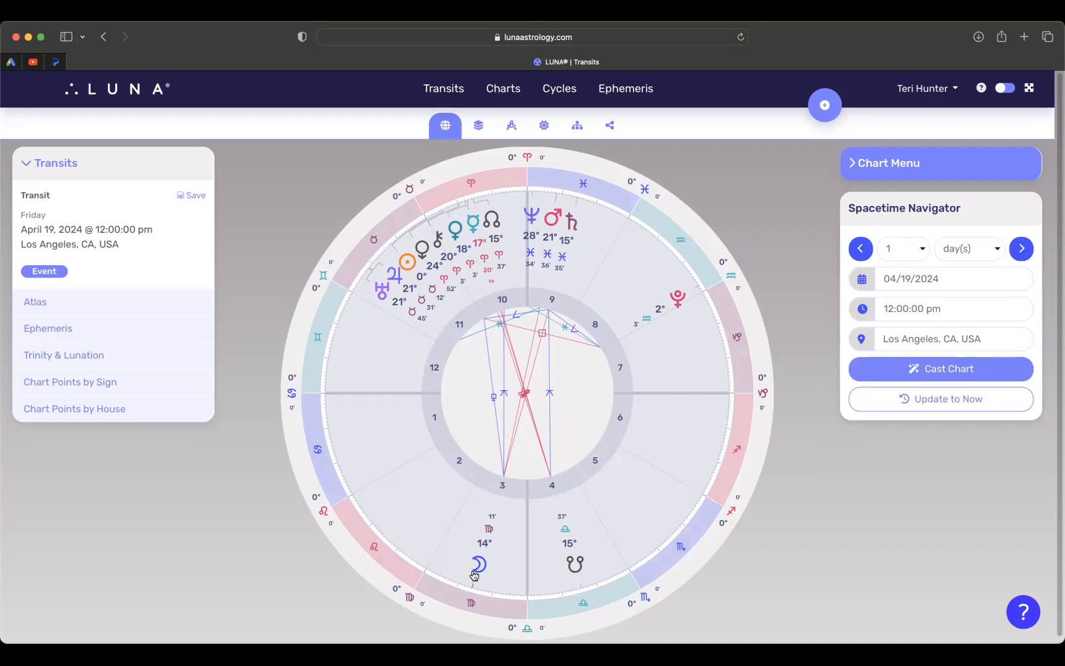
mouse_move(495, 562)
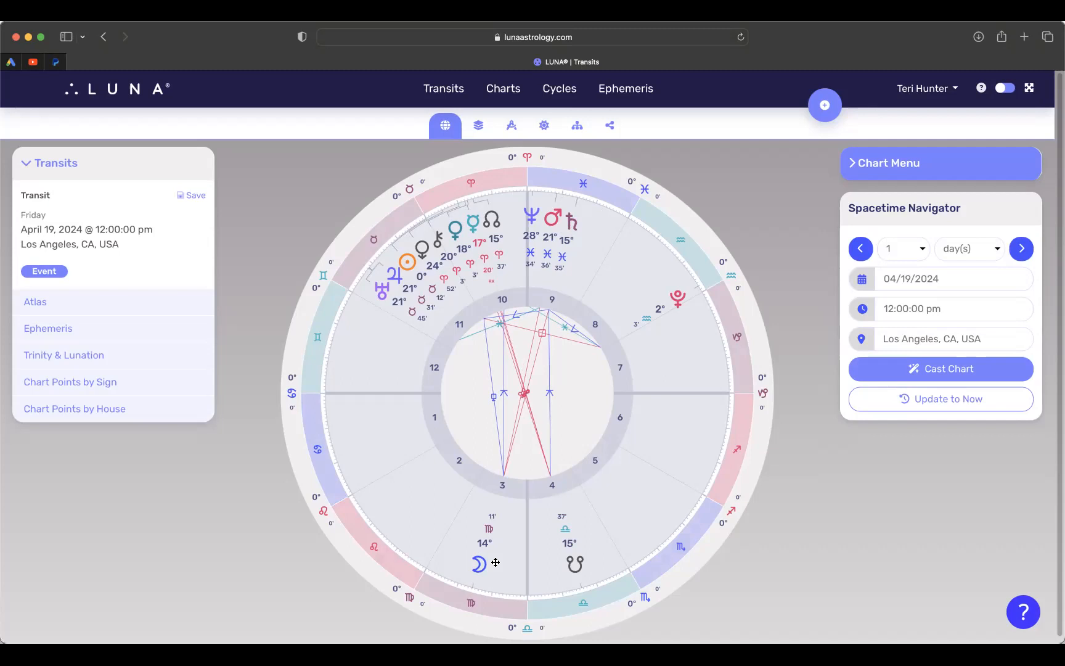
mouse_move(536, 312)
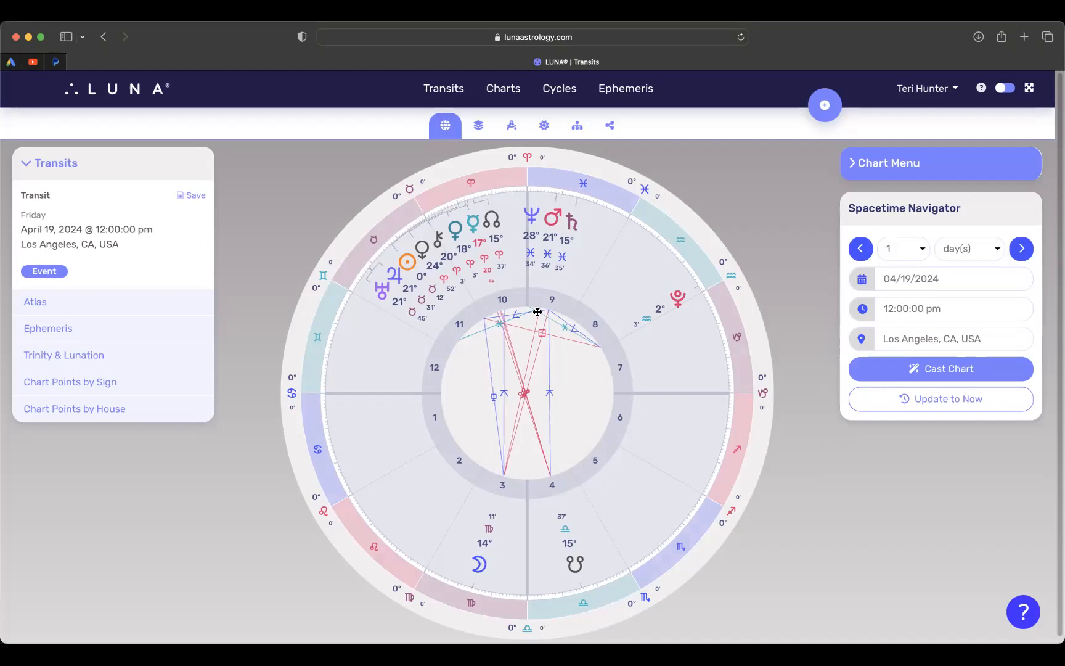
mouse_move(575, 241)
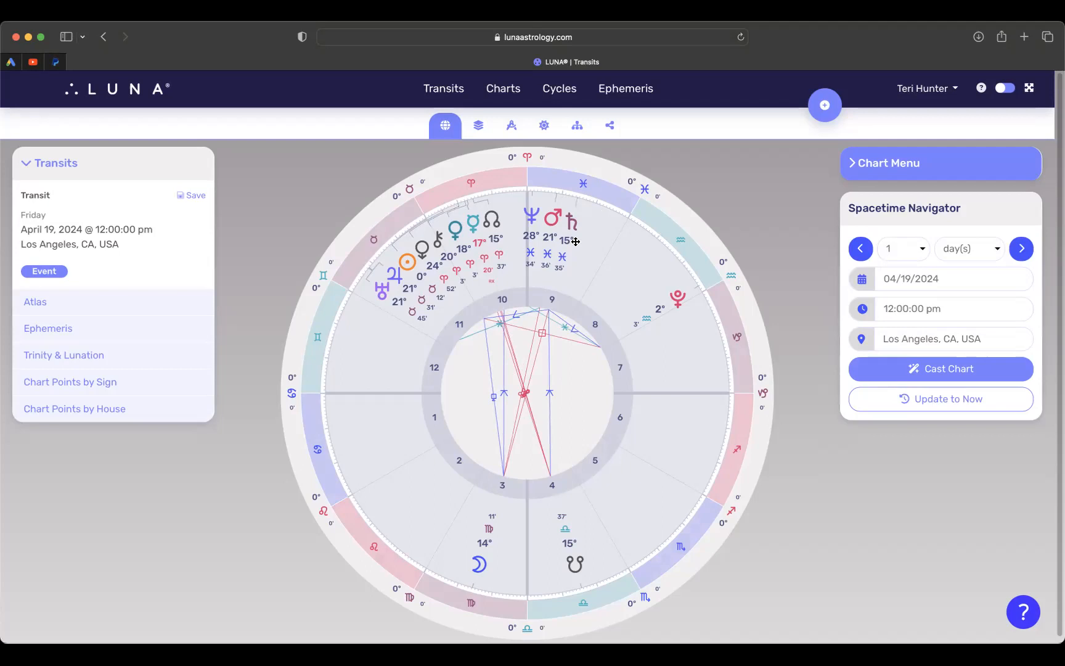
mouse_move(570, 202)
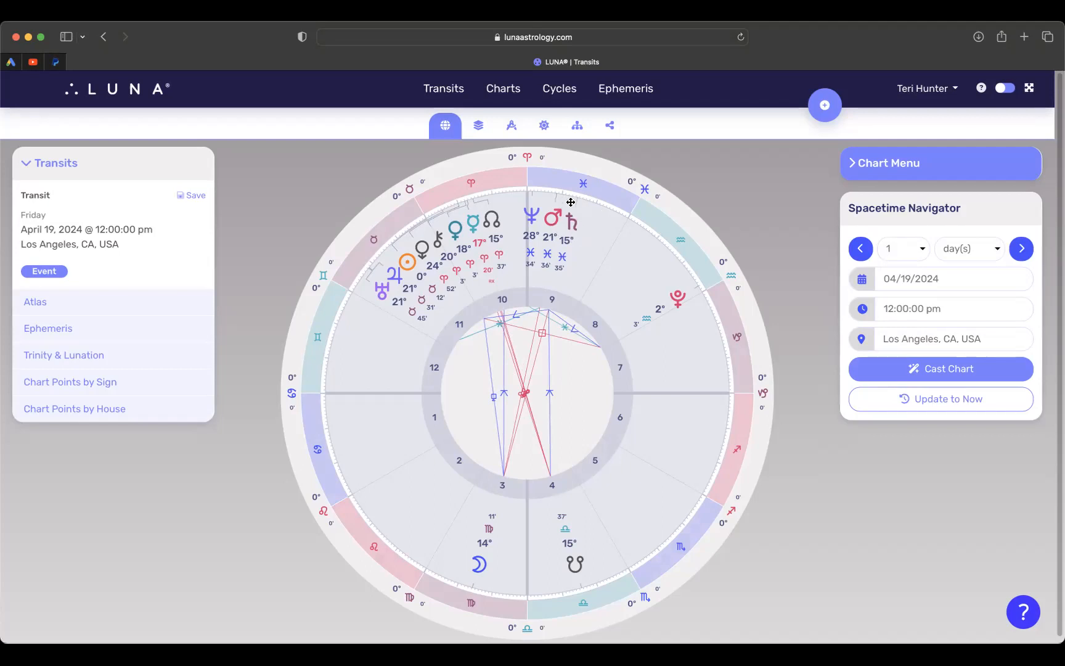
mouse_move(594, 205)
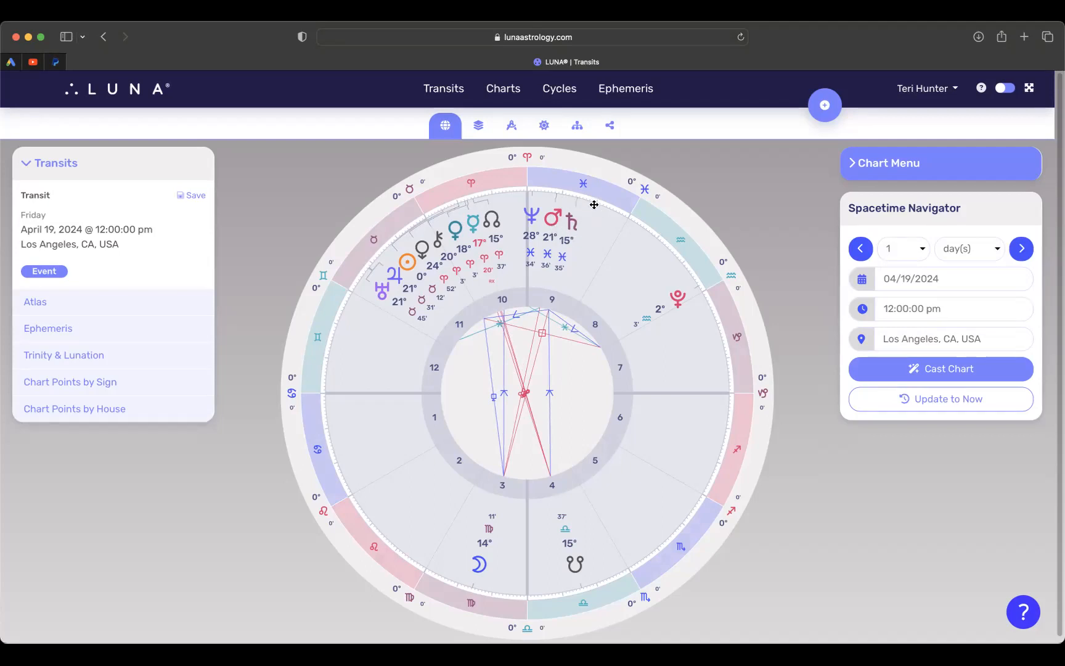
mouse_move(569, 197)
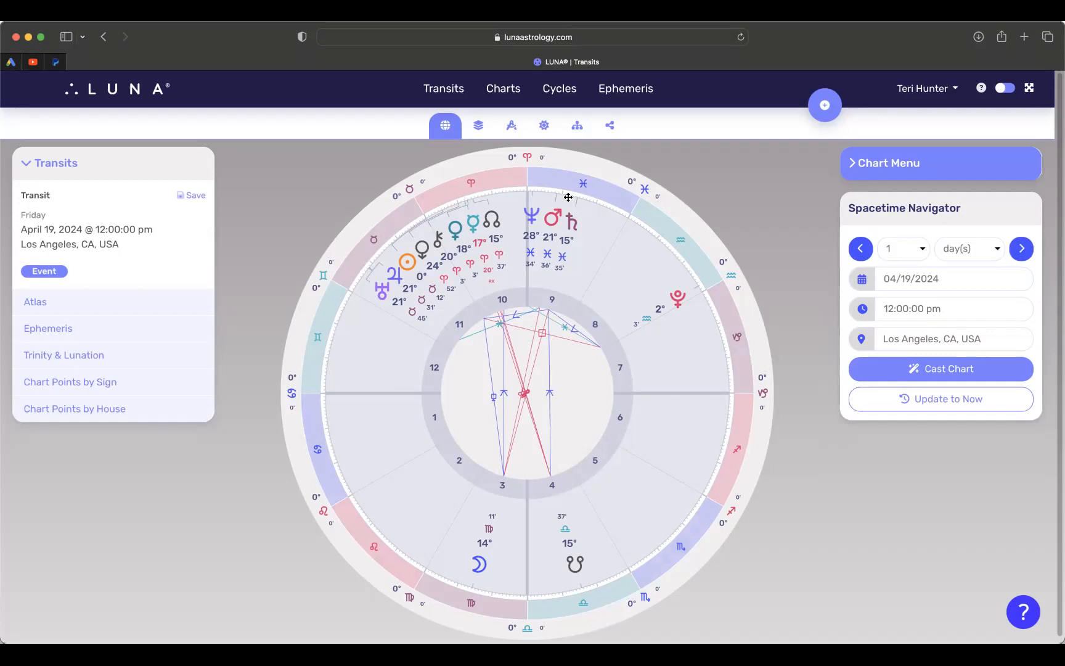
mouse_move(506, 350)
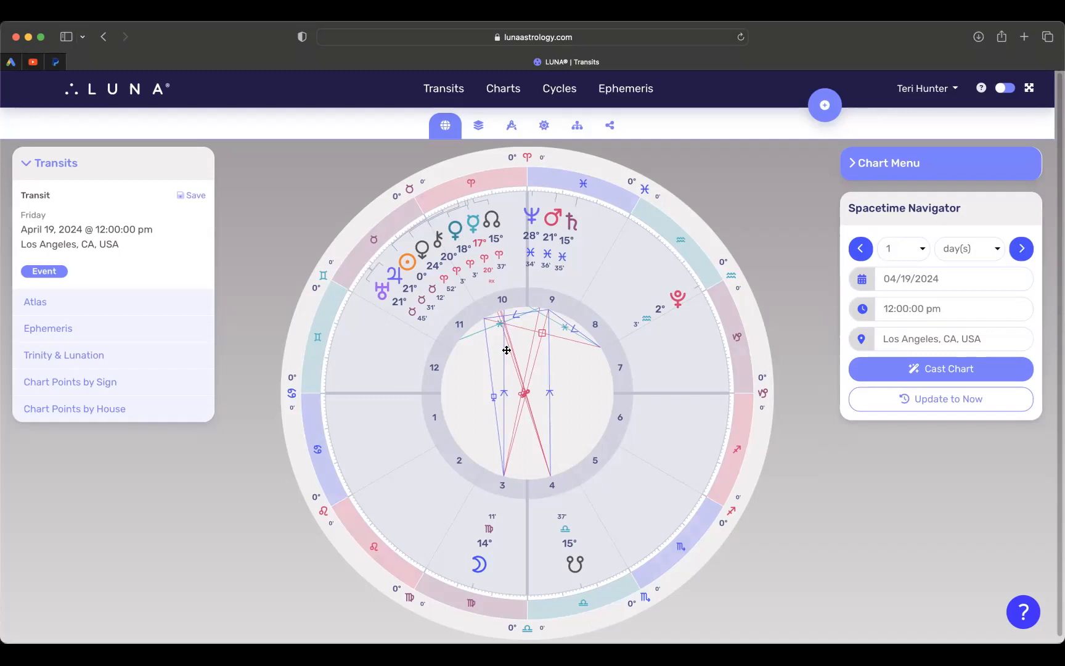
mouse_move(578, 244)
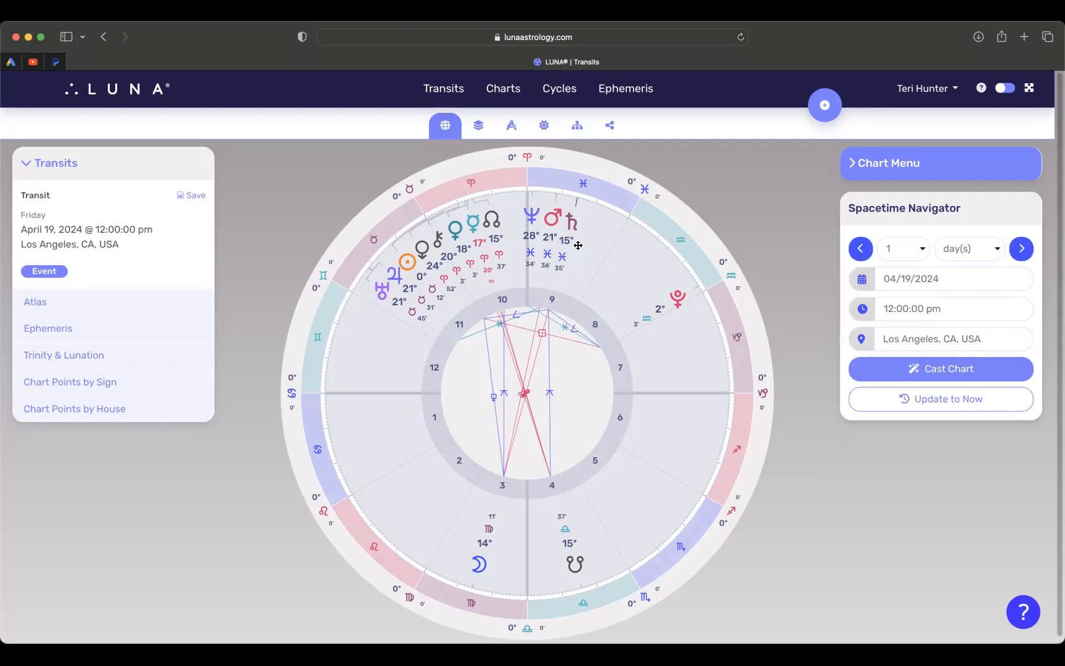
mouse_move(561, 234)
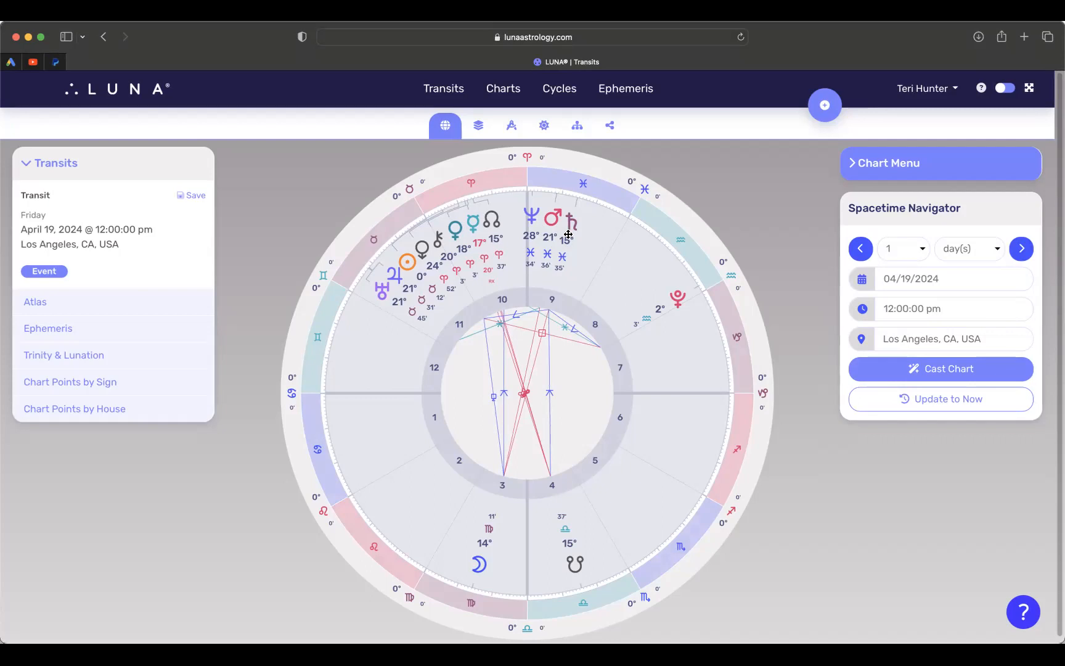
mouse_move(558, 199)
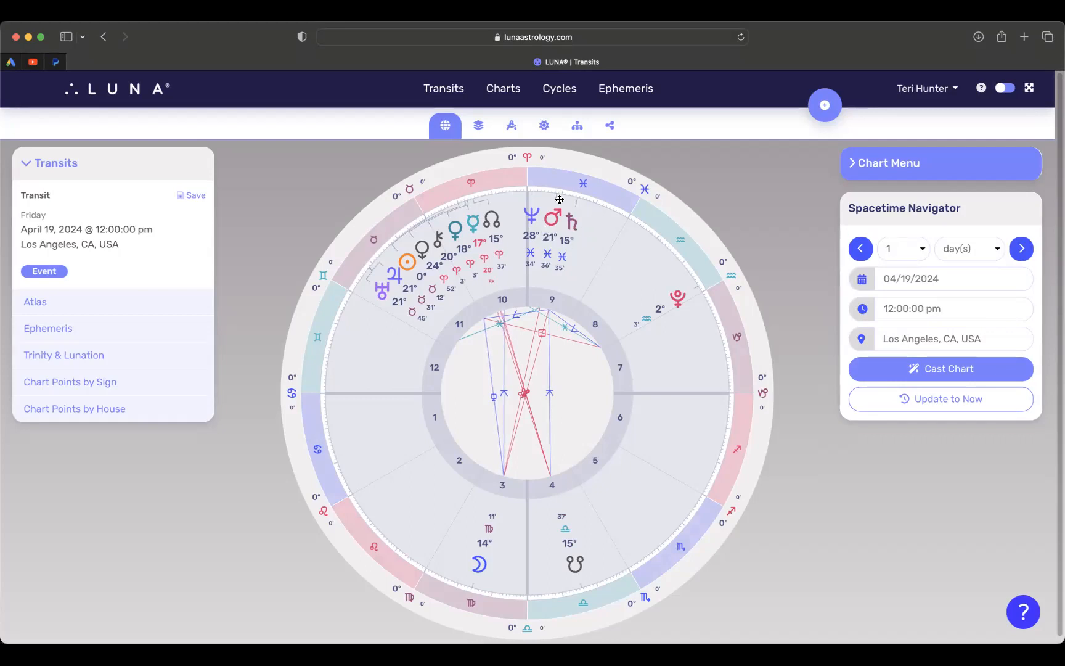
mouse_move(577, 217)
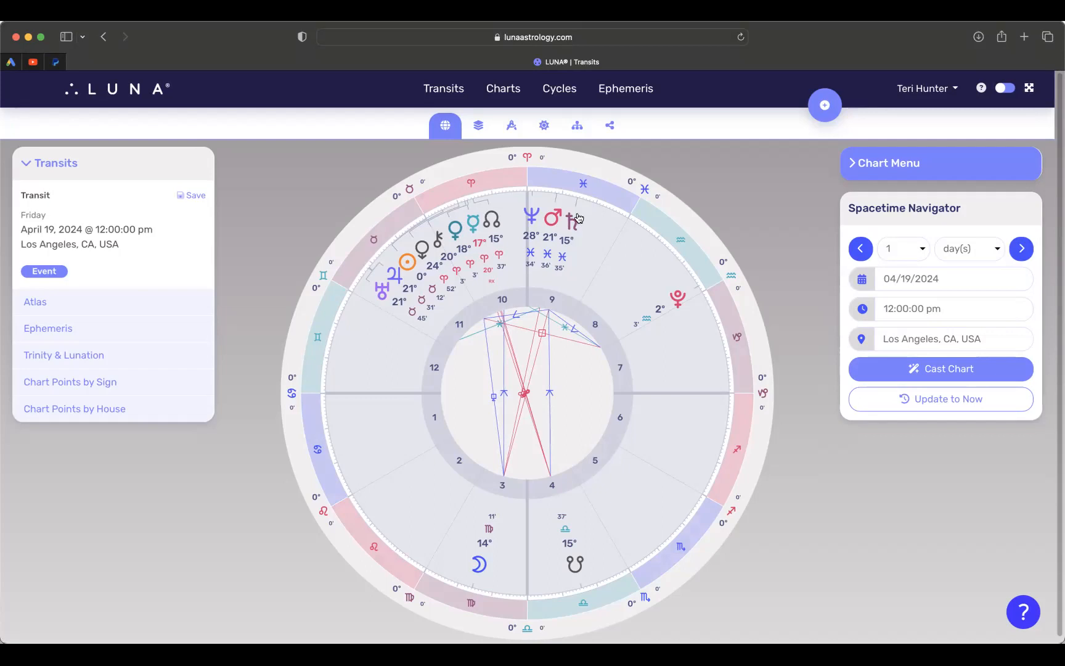
mouse_move(564, 240)
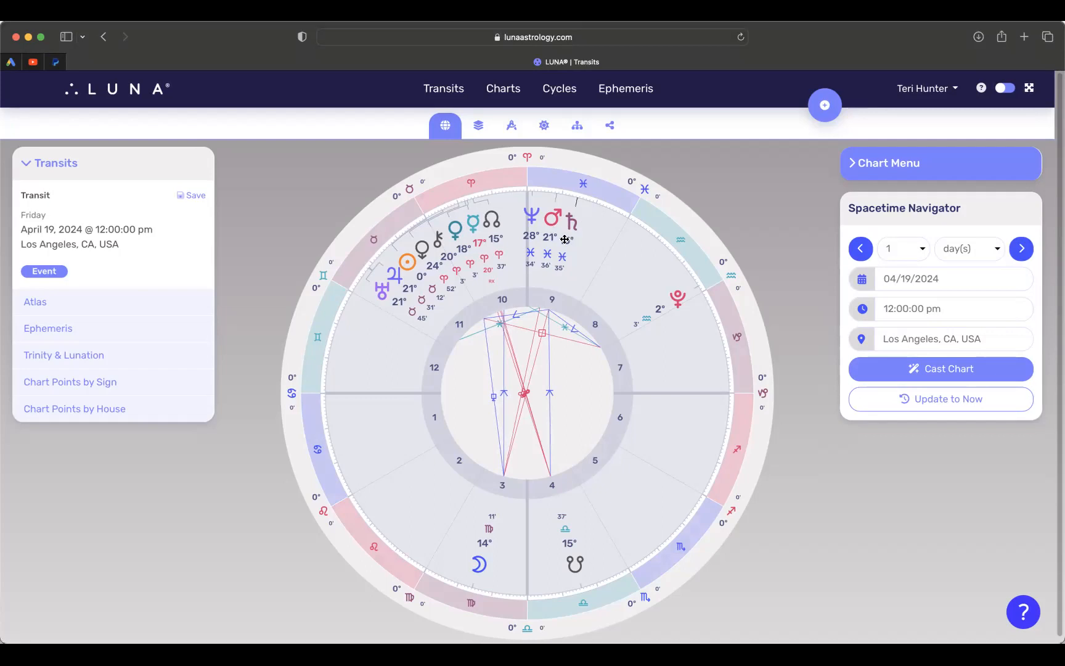
mouse_move(580, 217)
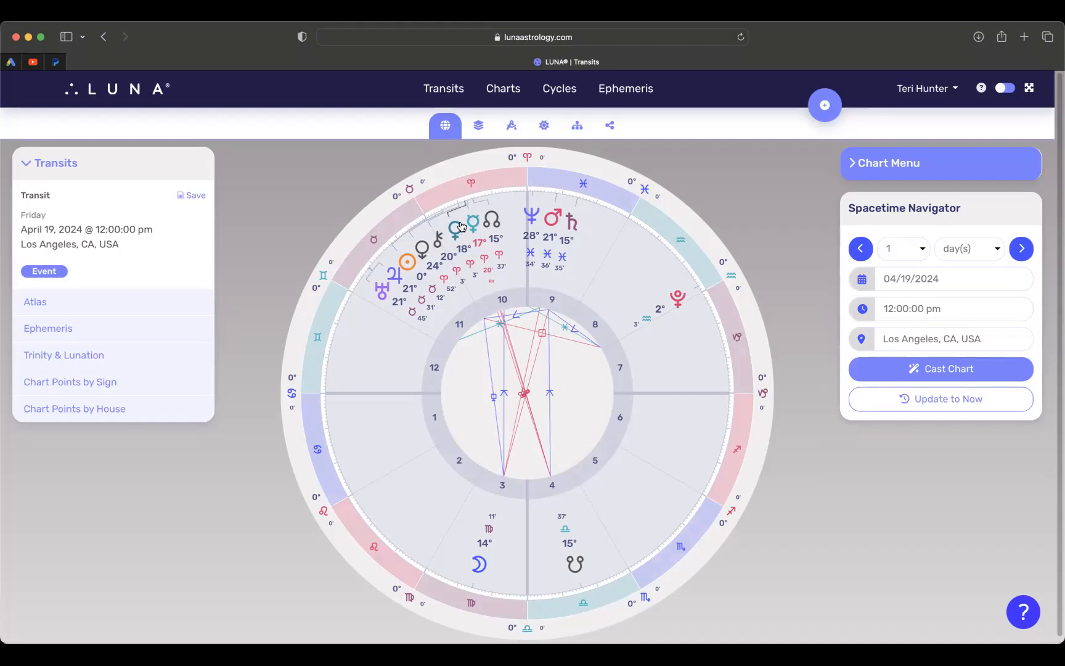
mouse_move(481, 200)
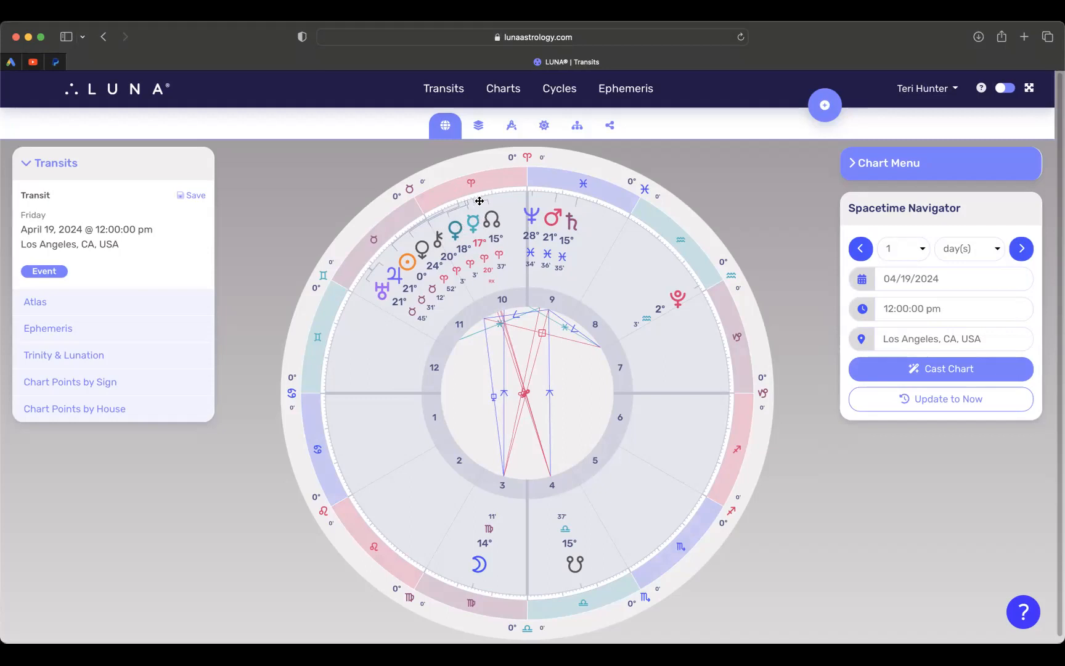
mouse_move(474, 236)
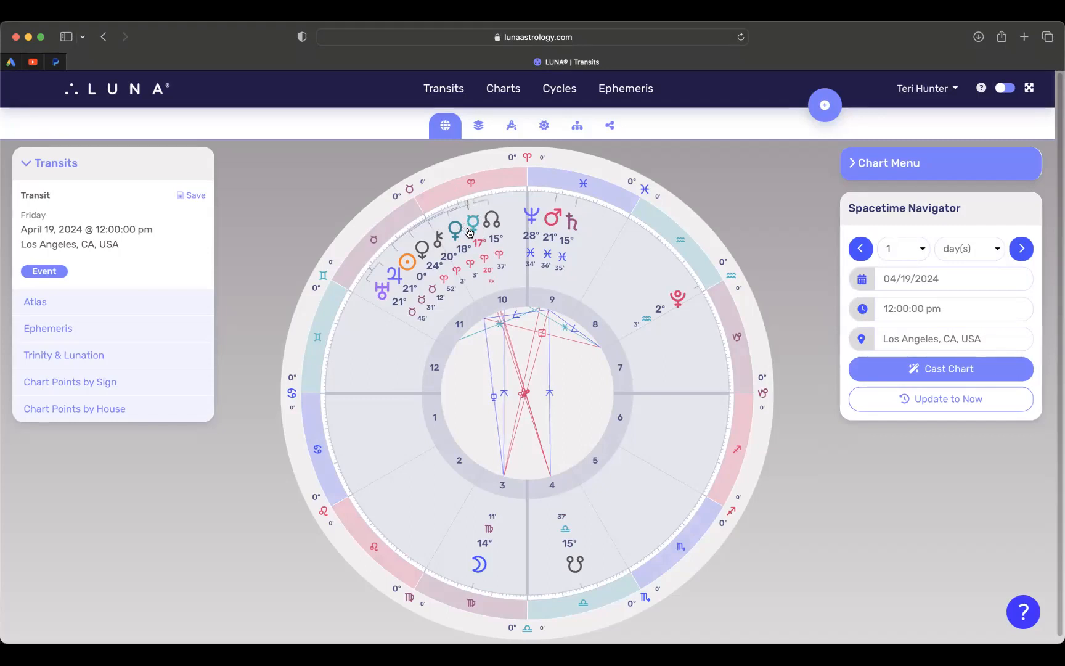
mouse_move(481, 229)
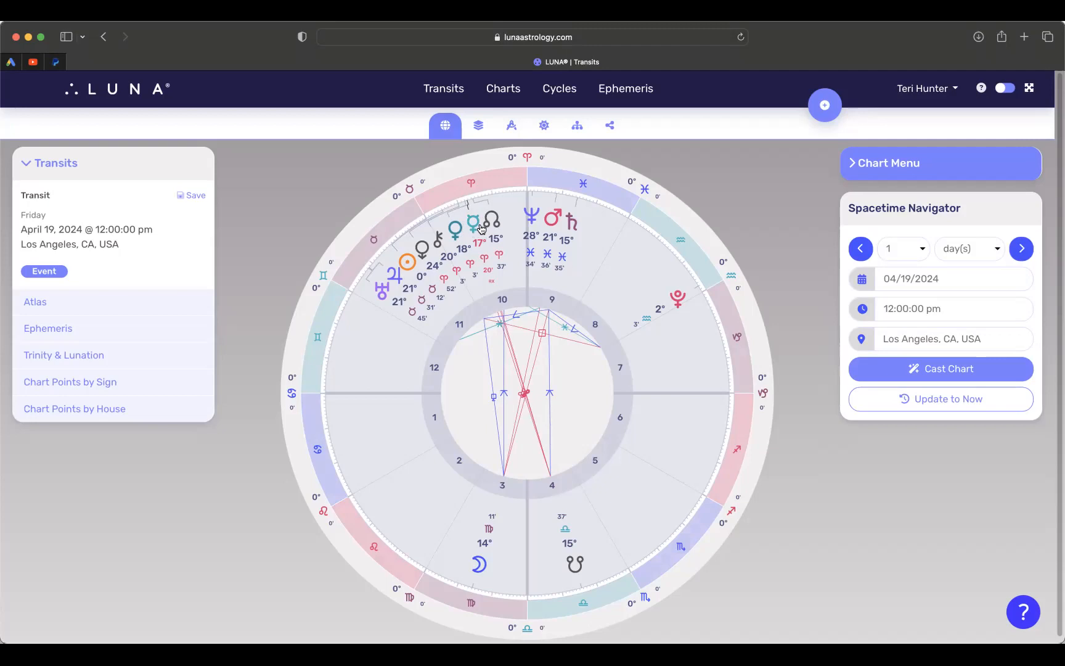
mouse_move(908, 223)
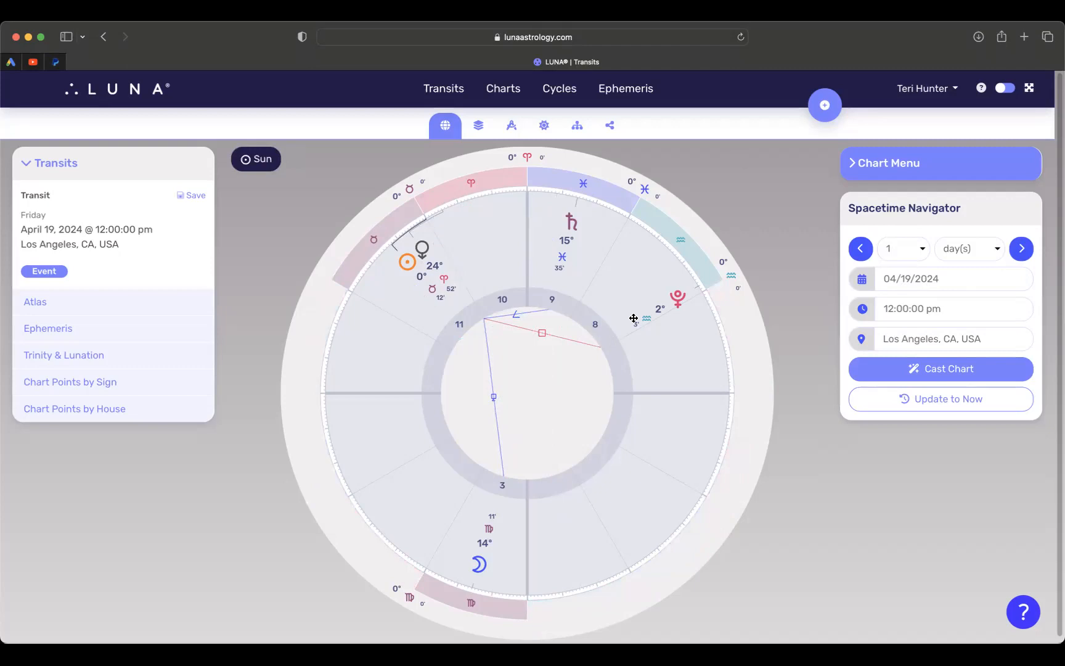
mouse_move(653, 309)
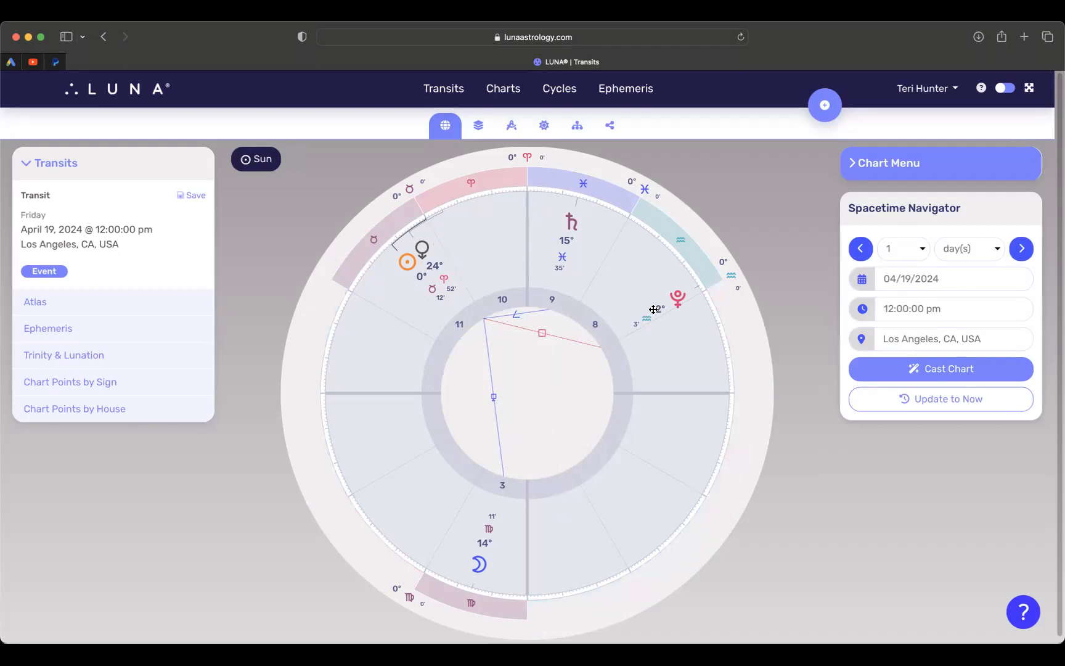
mouse_move(677, 301)
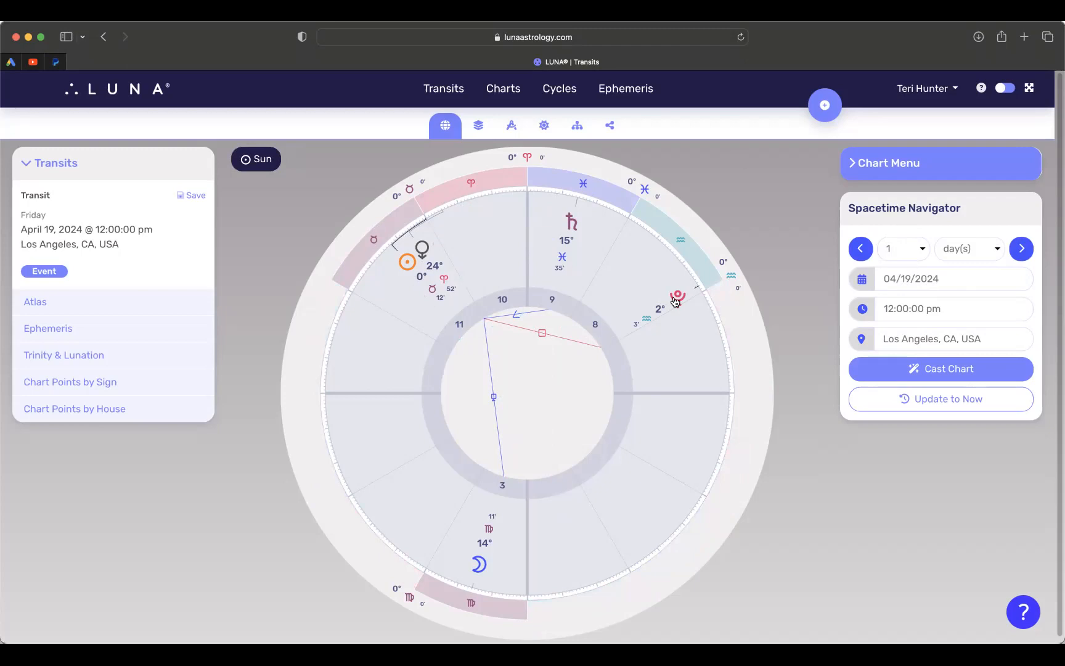
mouse_move(684, 296)
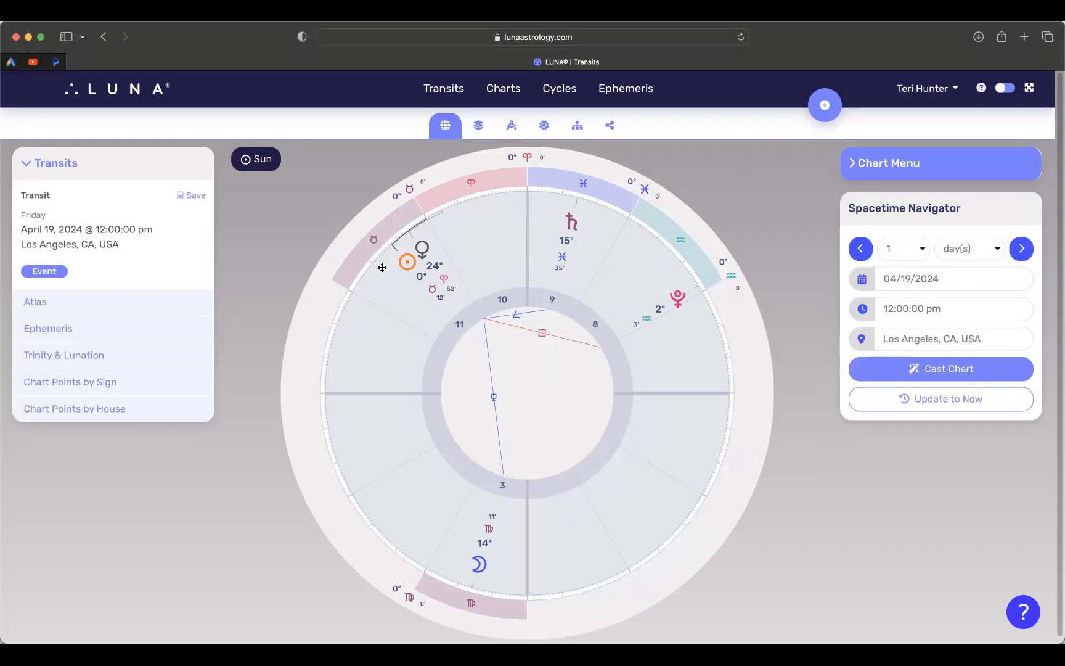
mouse_move(683, 268)
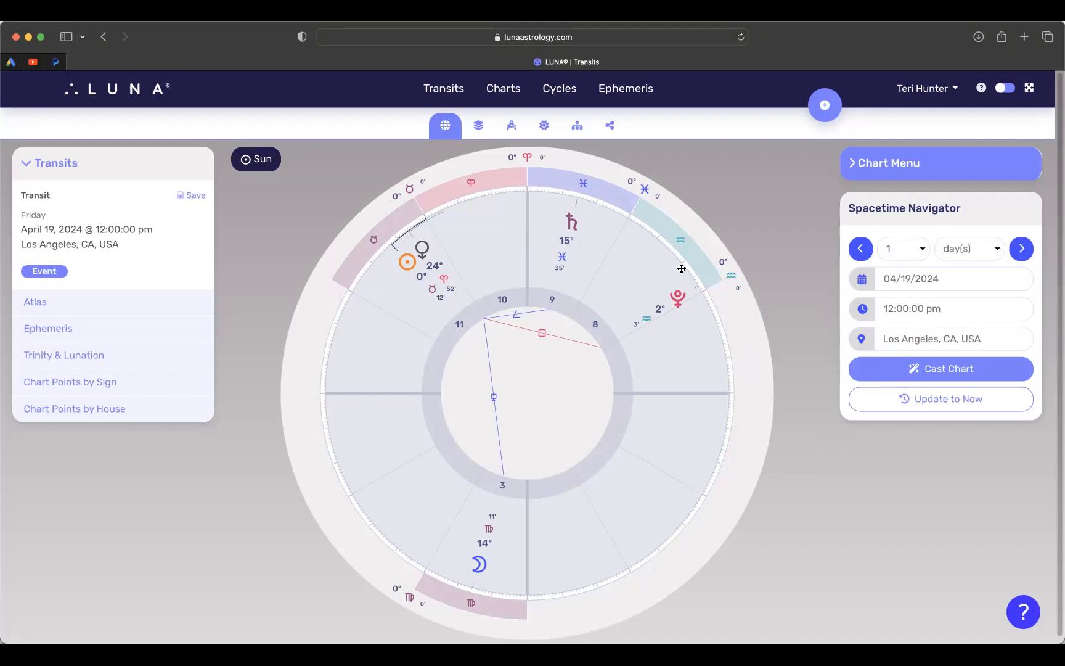
mouse_move(407, 276)
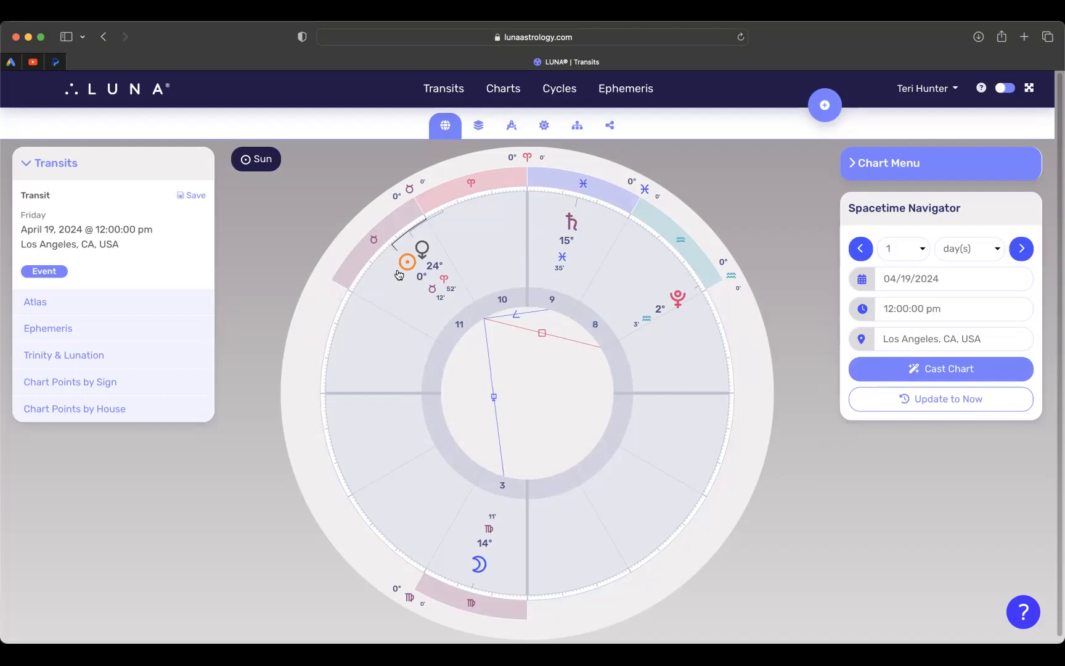
mouse_move(409, 274)
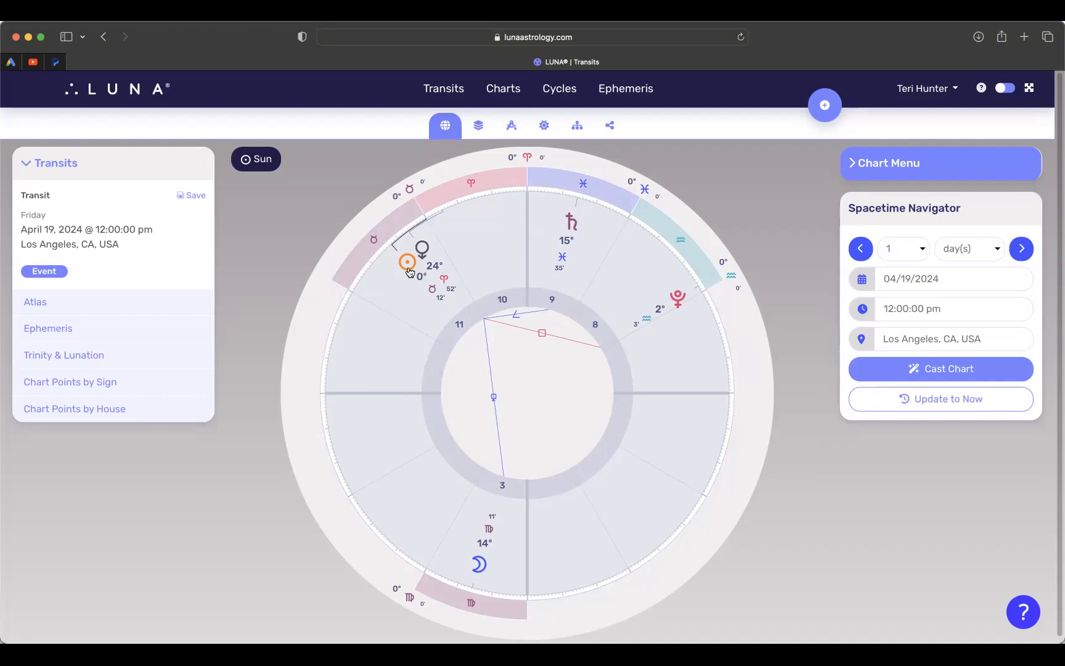
mouse_move(400, 234)
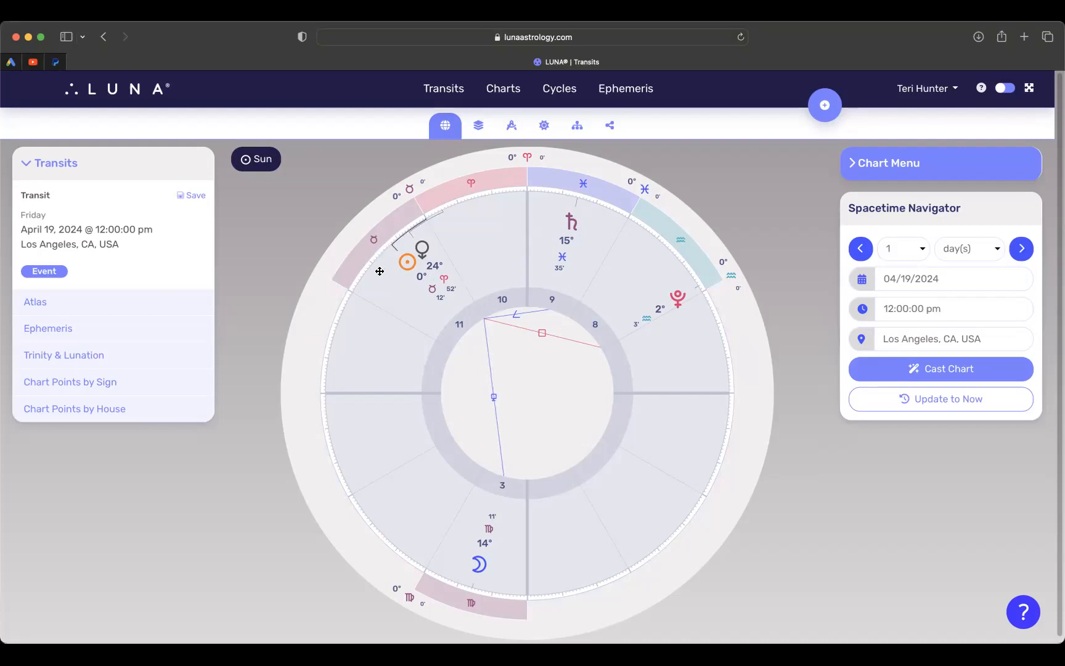
mouse_move(445, 294)
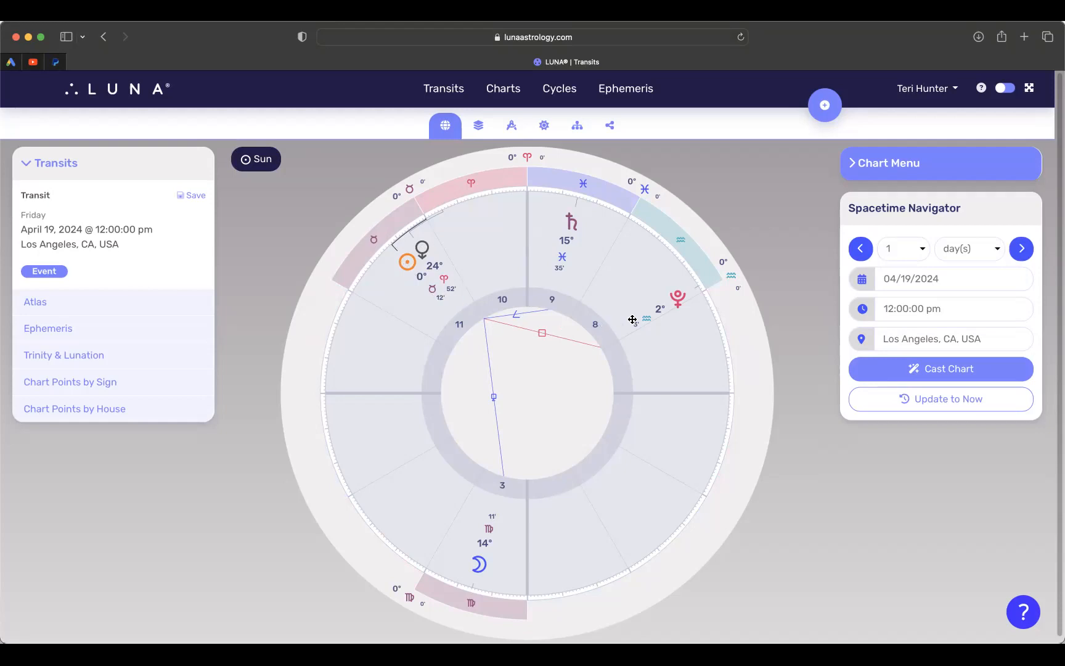
mouse_move(656, 306)
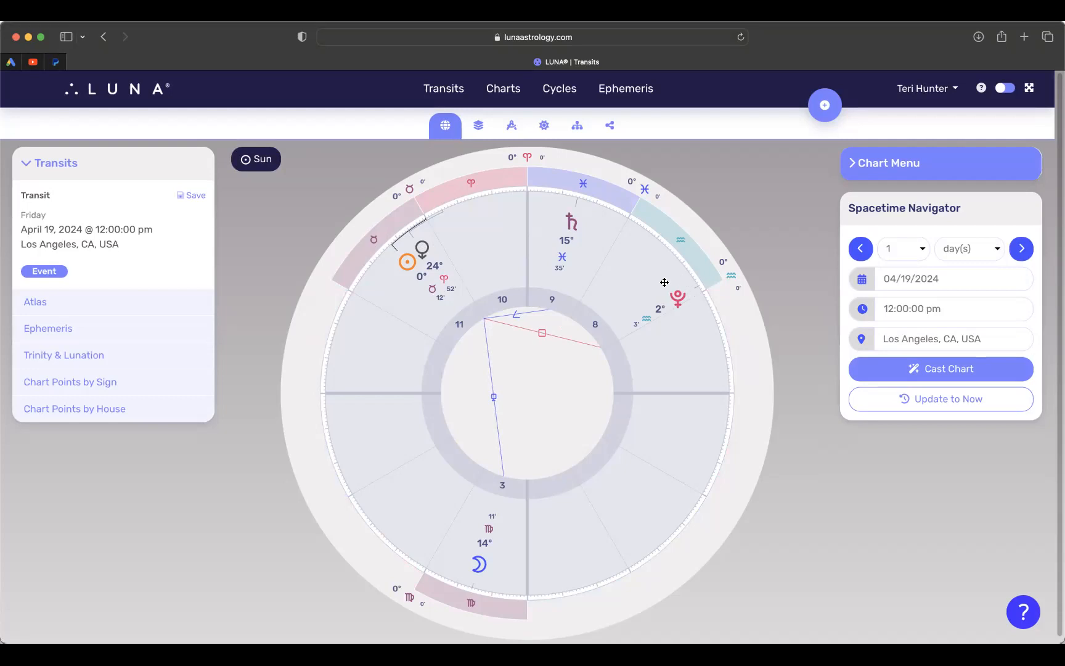
mouse_move(639, 304)
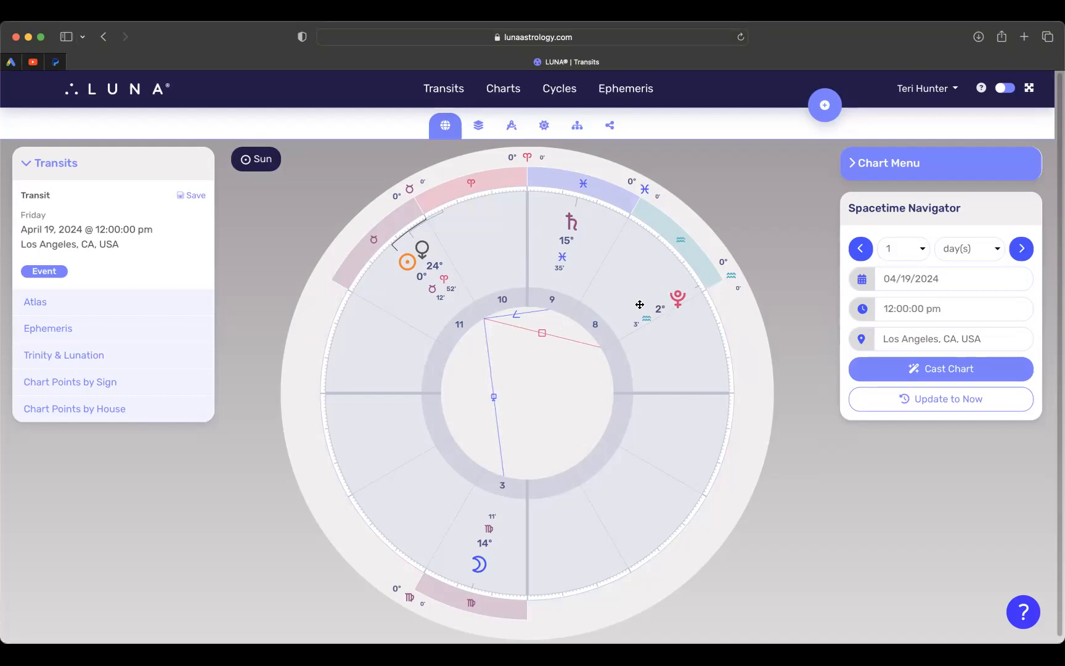
mouse_move(689, 299)
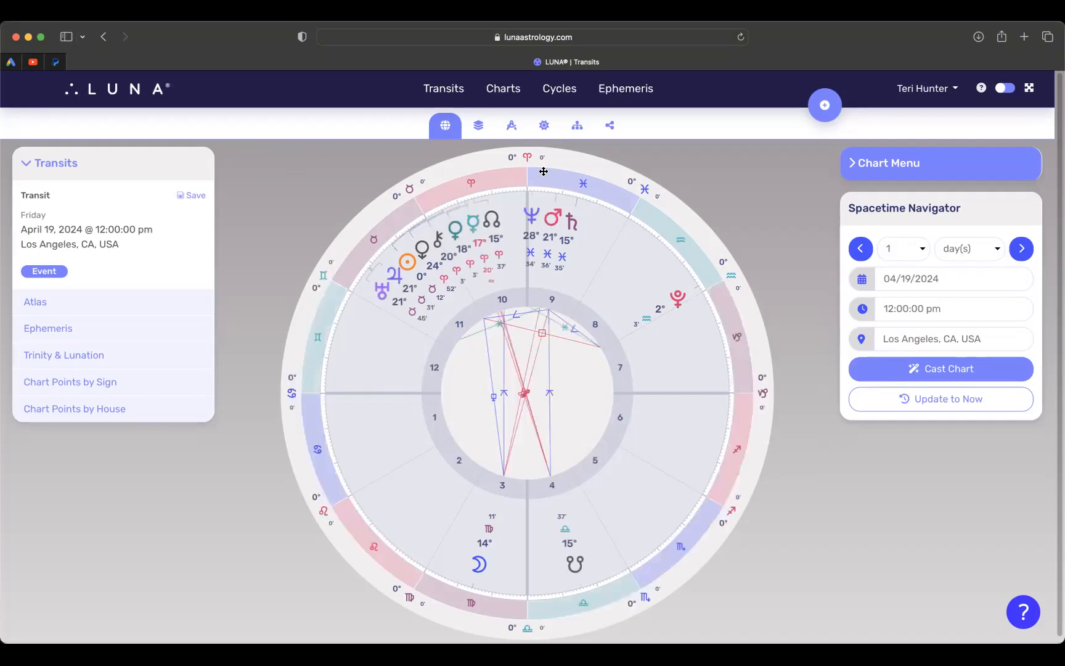
- Choose April 23, 2024 as the transit chart date
left_click(953, 278)
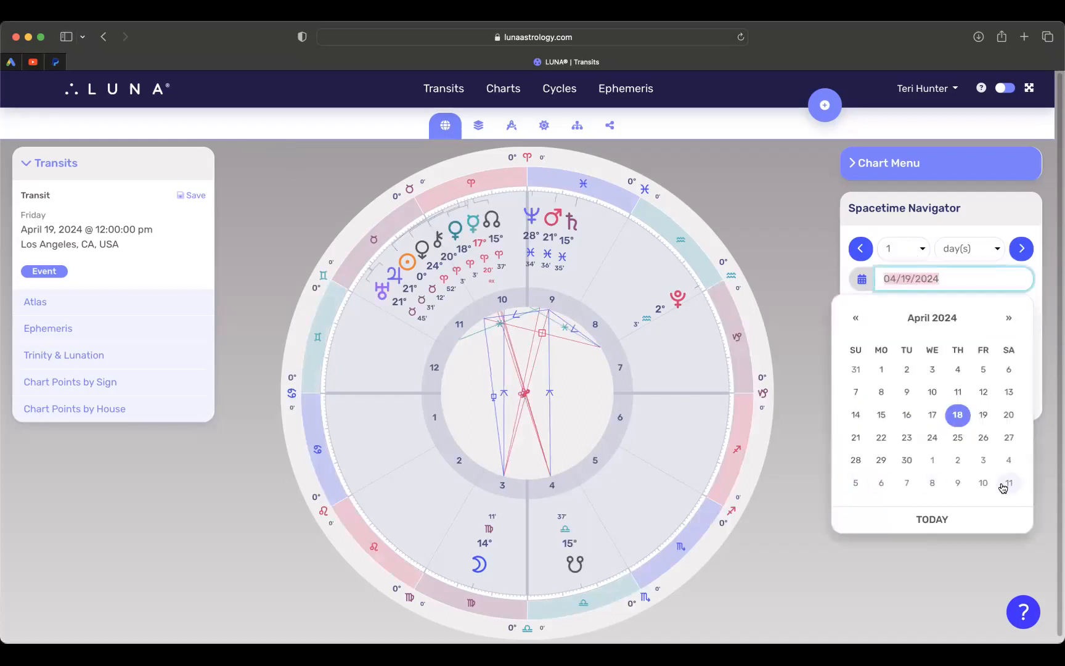
left_click(906, 436)
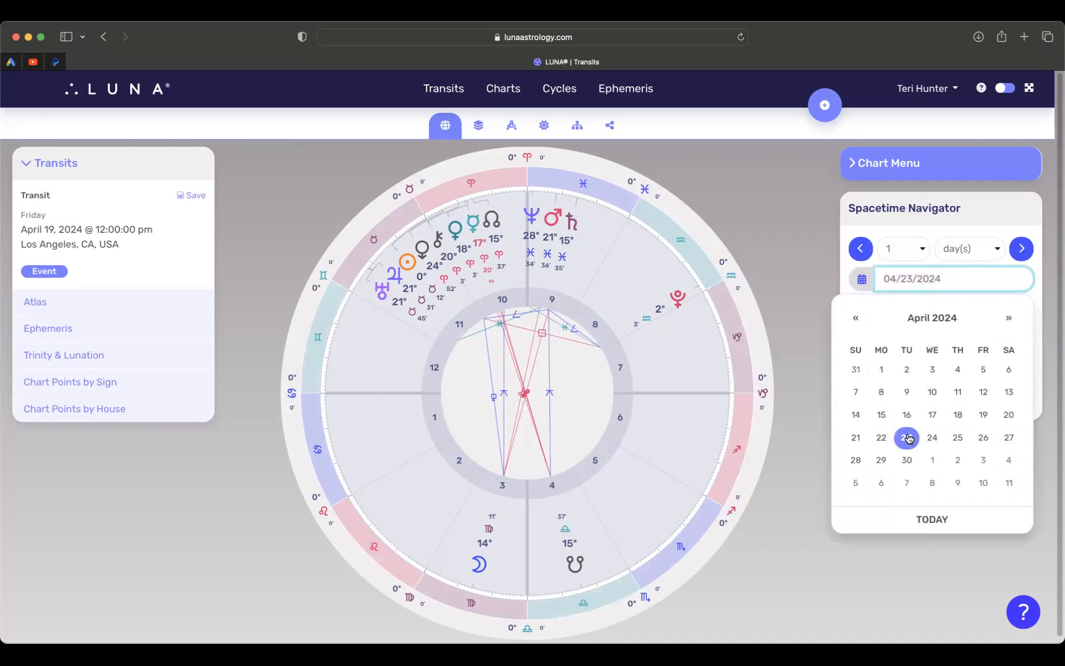
left_click(906, 438)
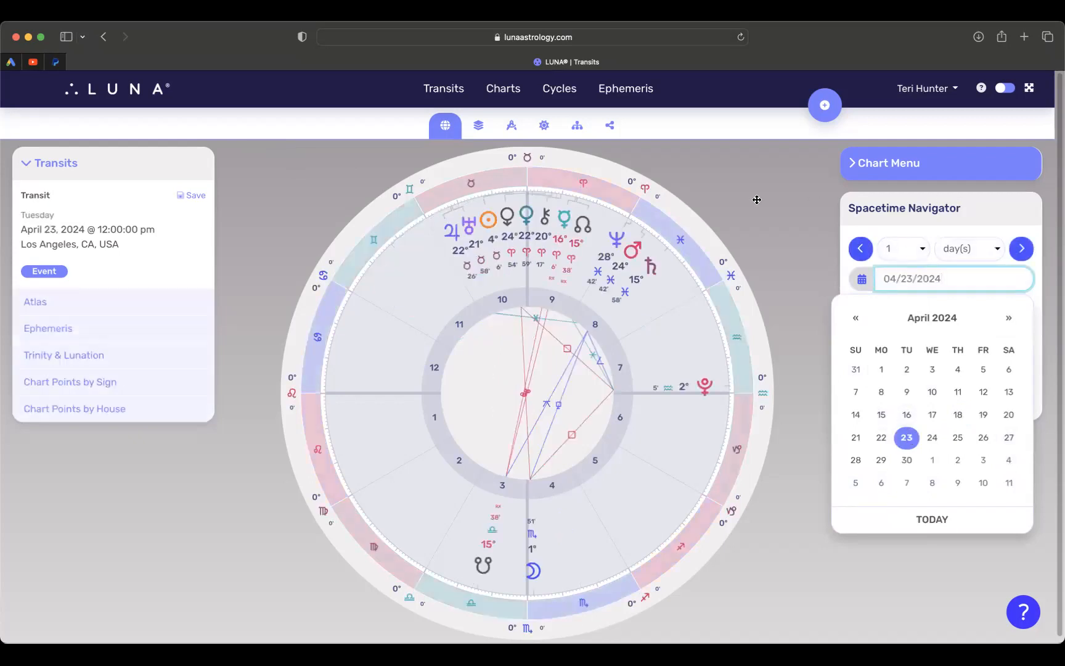
- Change the chart time to 4:48 pm and recast the chart
left_click(951, 278)
type("4")
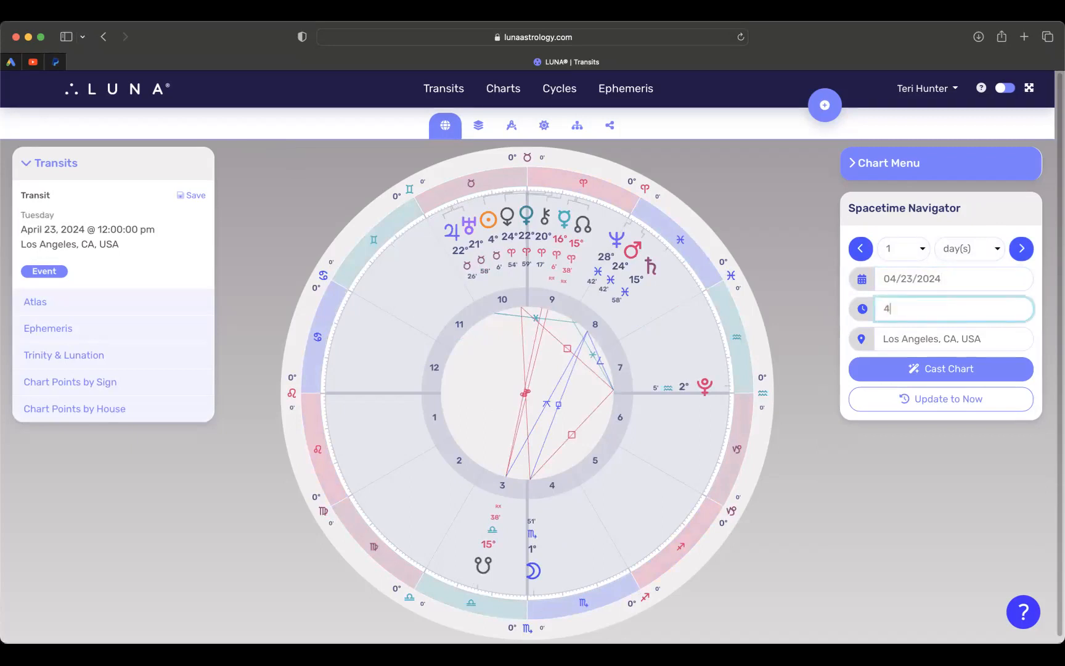
type(":48pm")
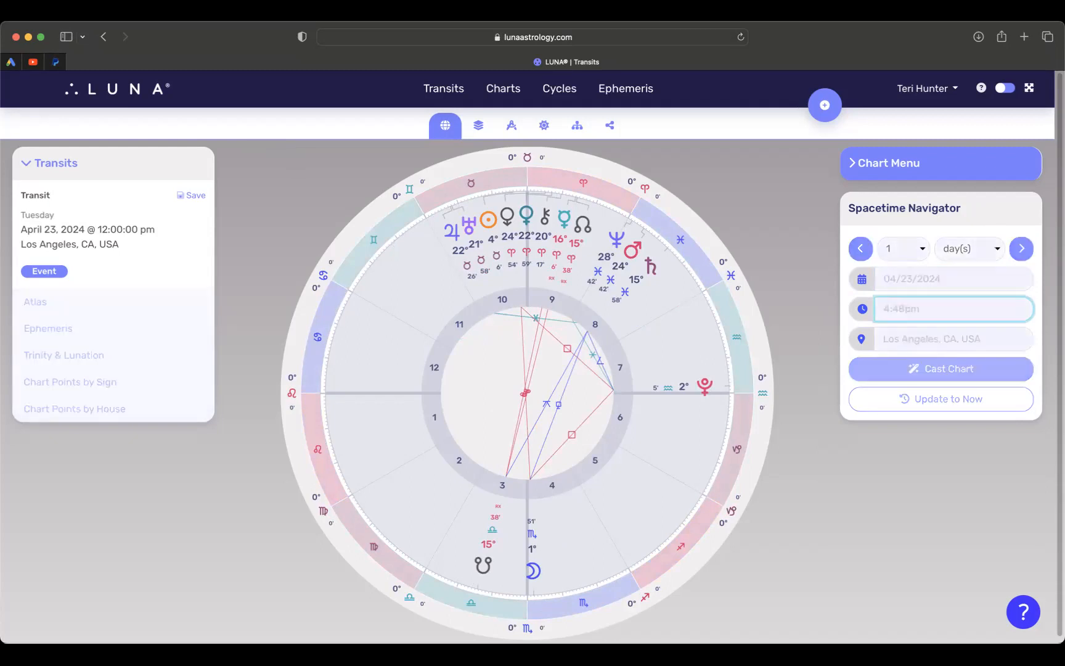
left_click(940, 368)
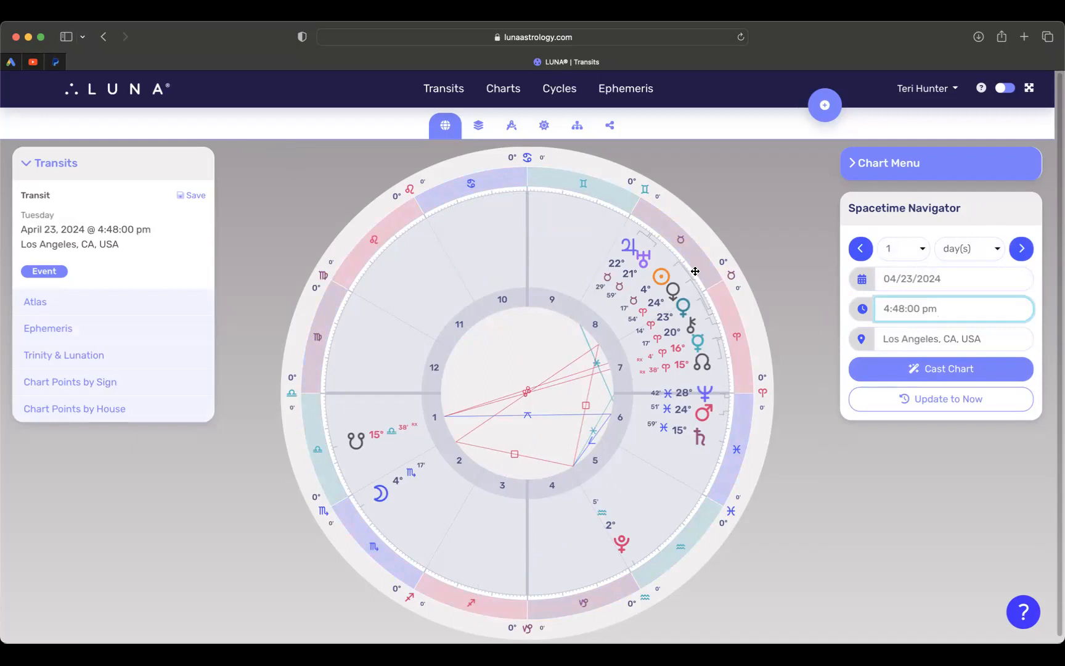
left_click(953, 308)
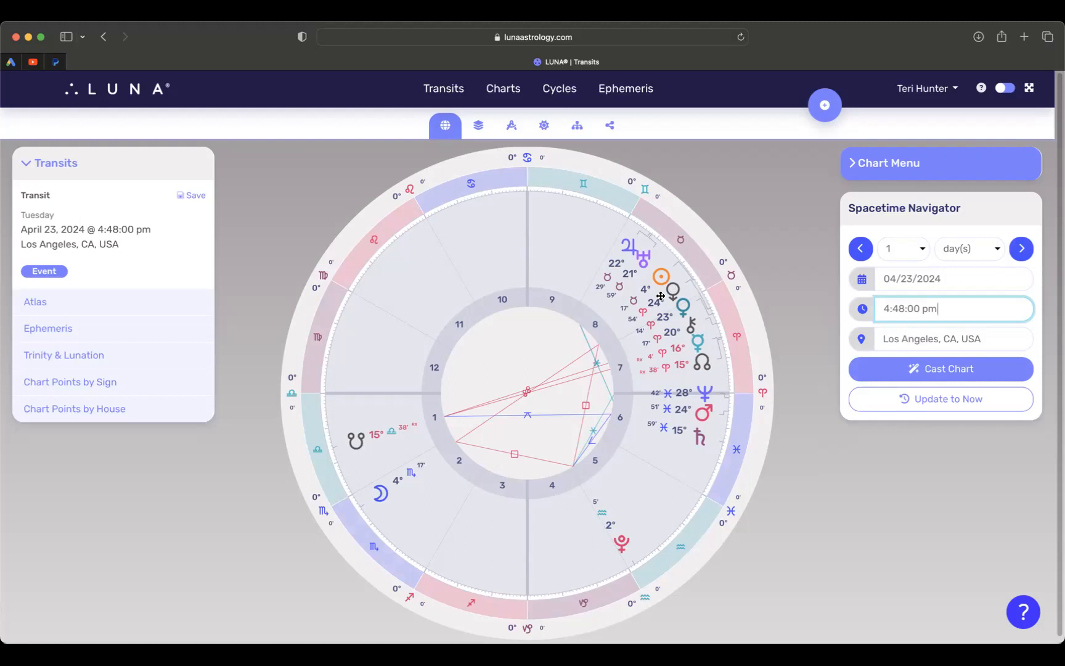
mouse_move(448, 397)
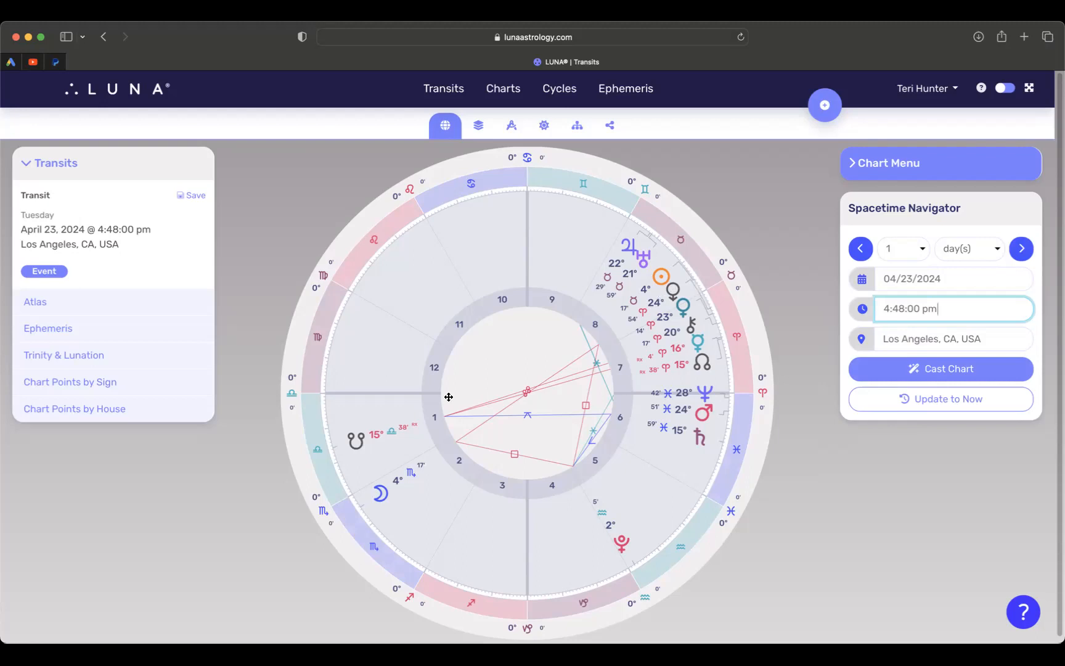
mouse_move(450, 451)
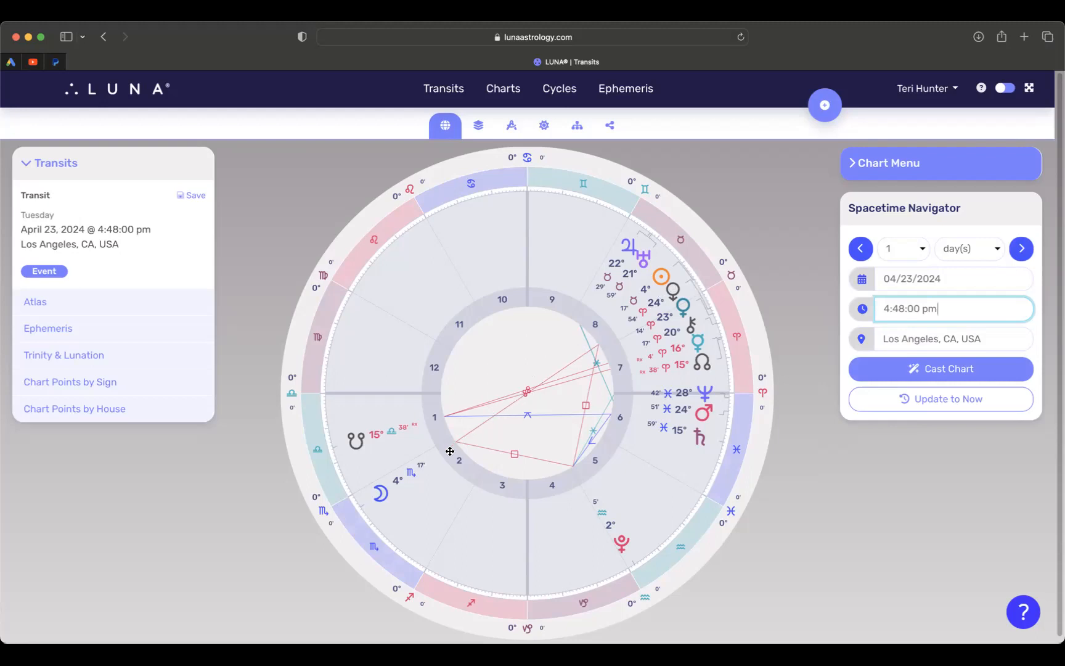
mouse_move(586, 356)
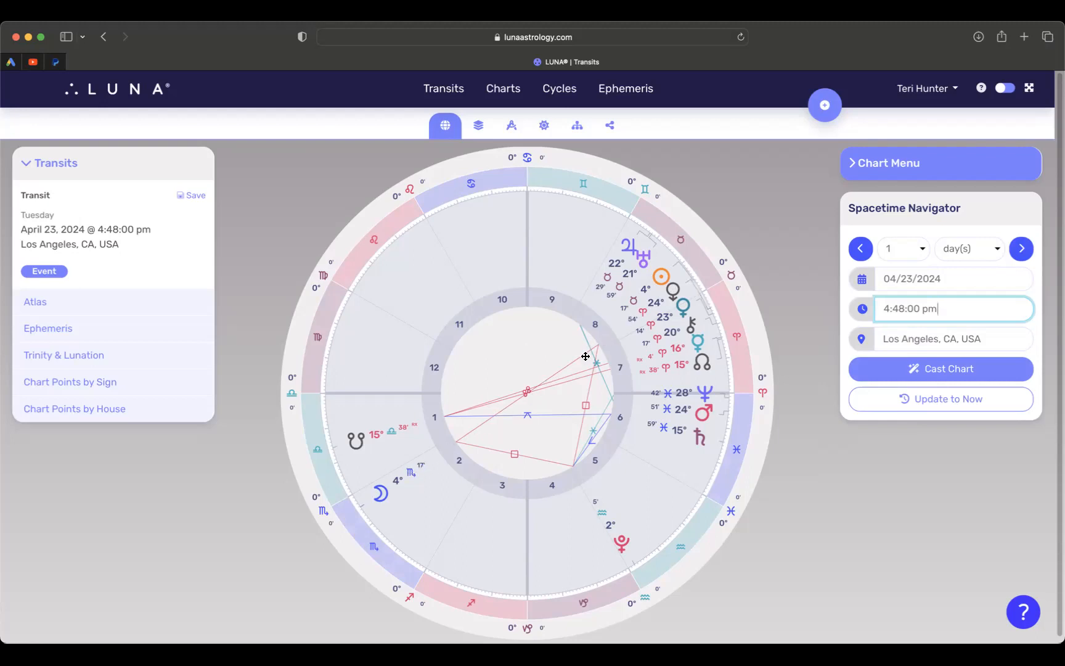
mouse_move(575, 468)
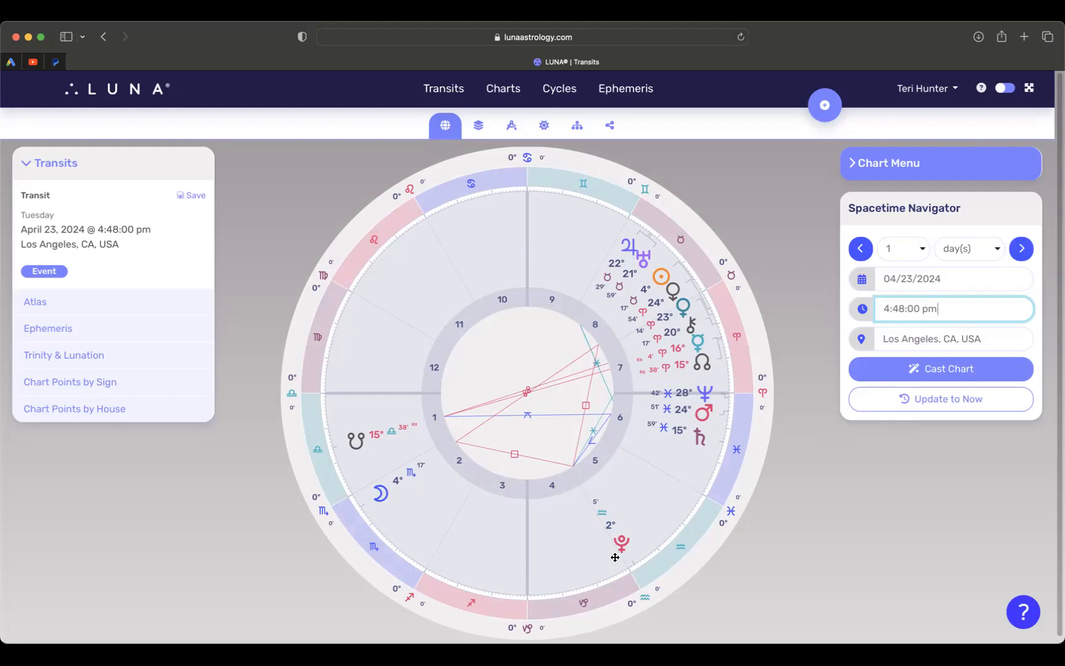
mouse_move(624, 558)
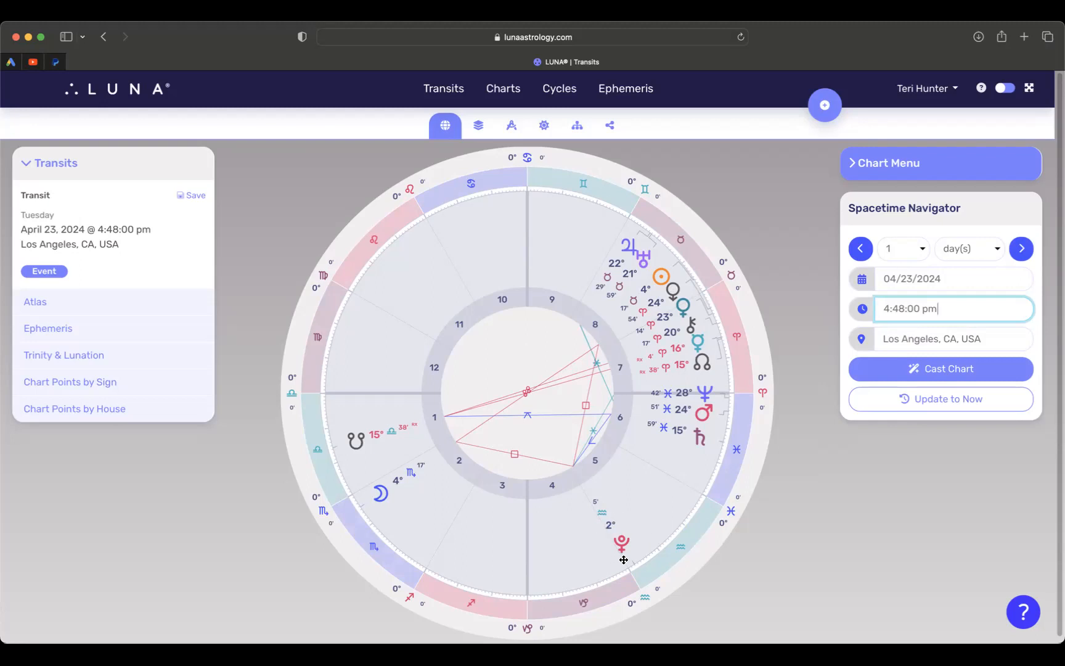
mouse_move(608, 535)
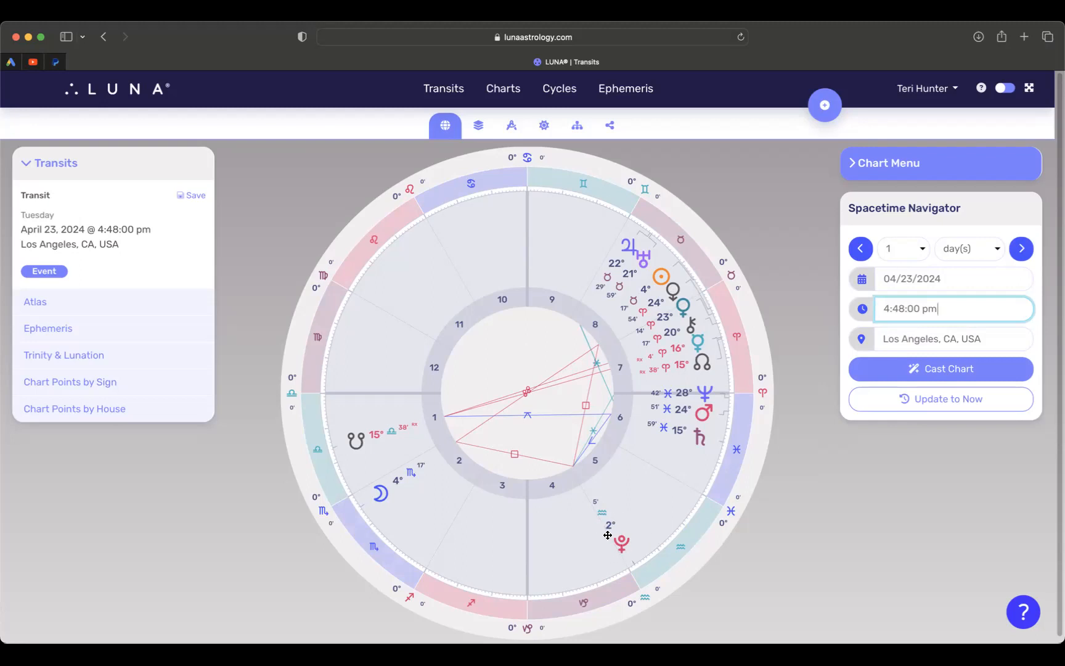
mouse_move(324, 521)
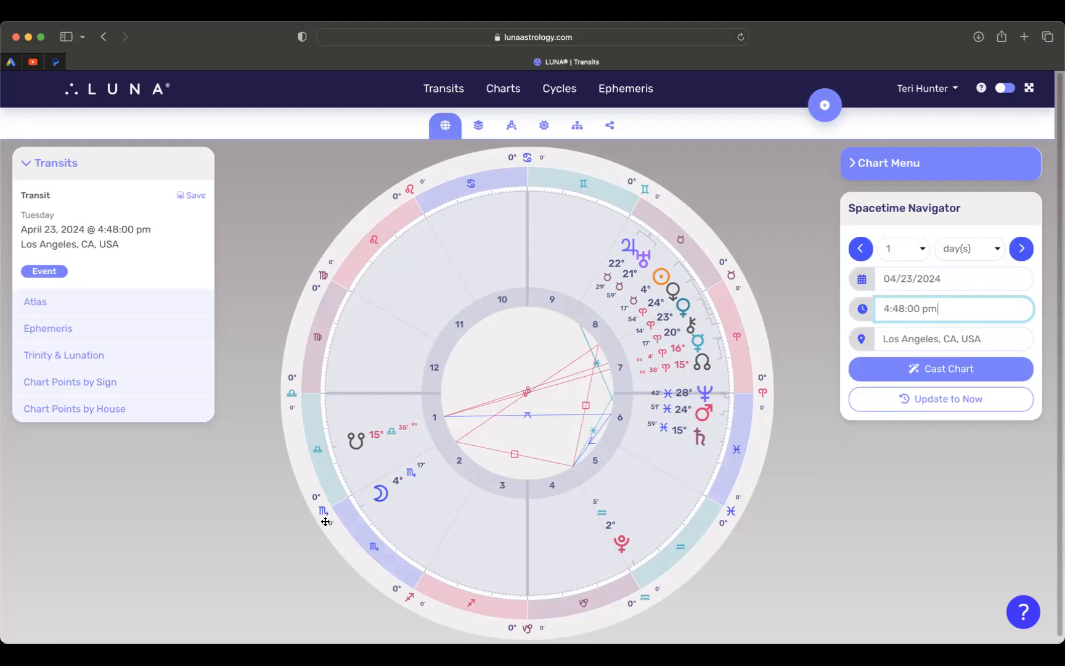
mouse_move(392, 507)
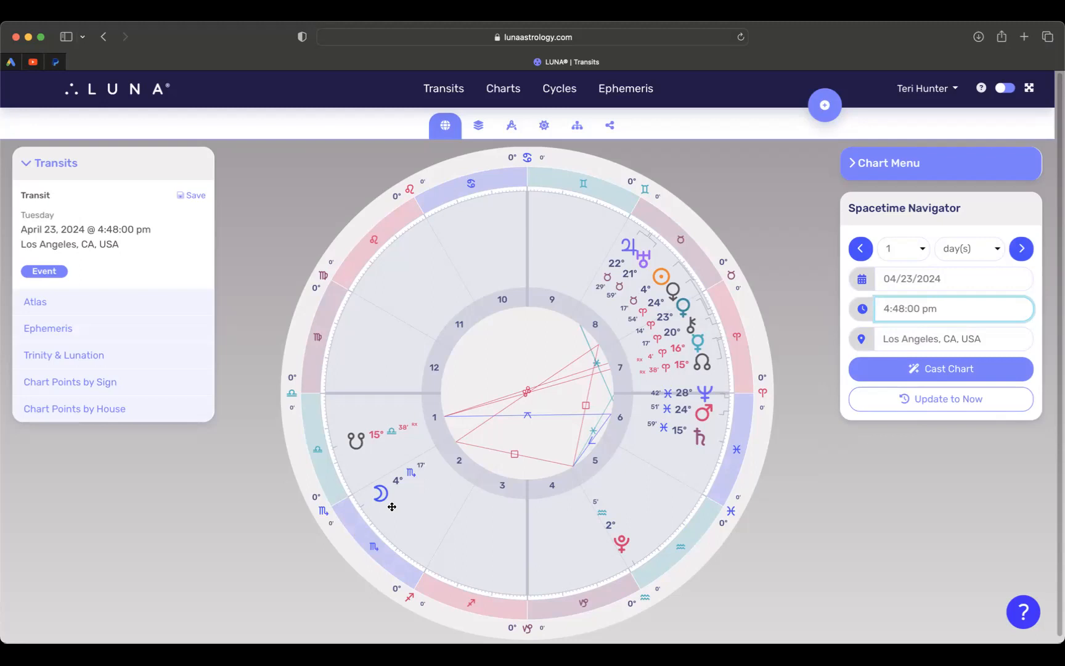
mouse_move(537, 373)
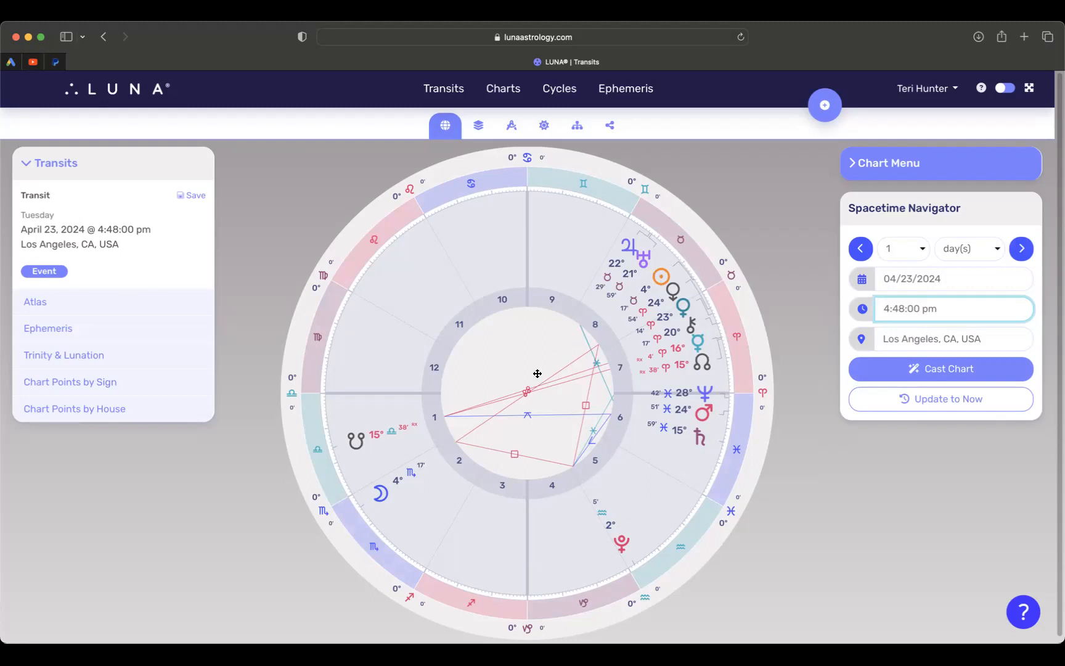
mouse_move(627, 466)
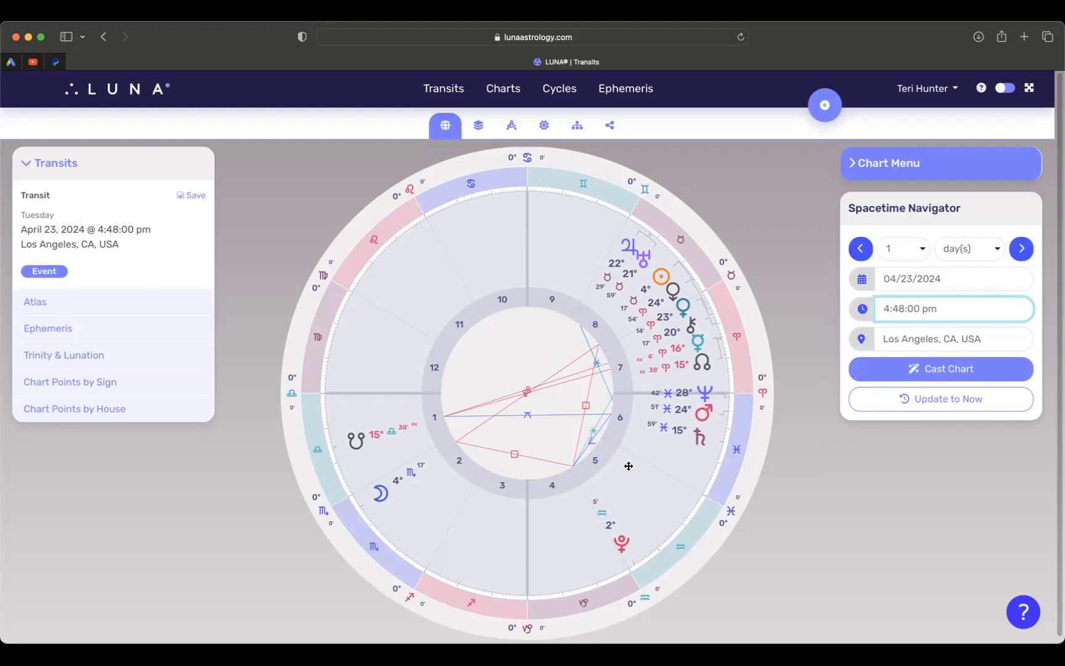
mouse_move(634, 550)
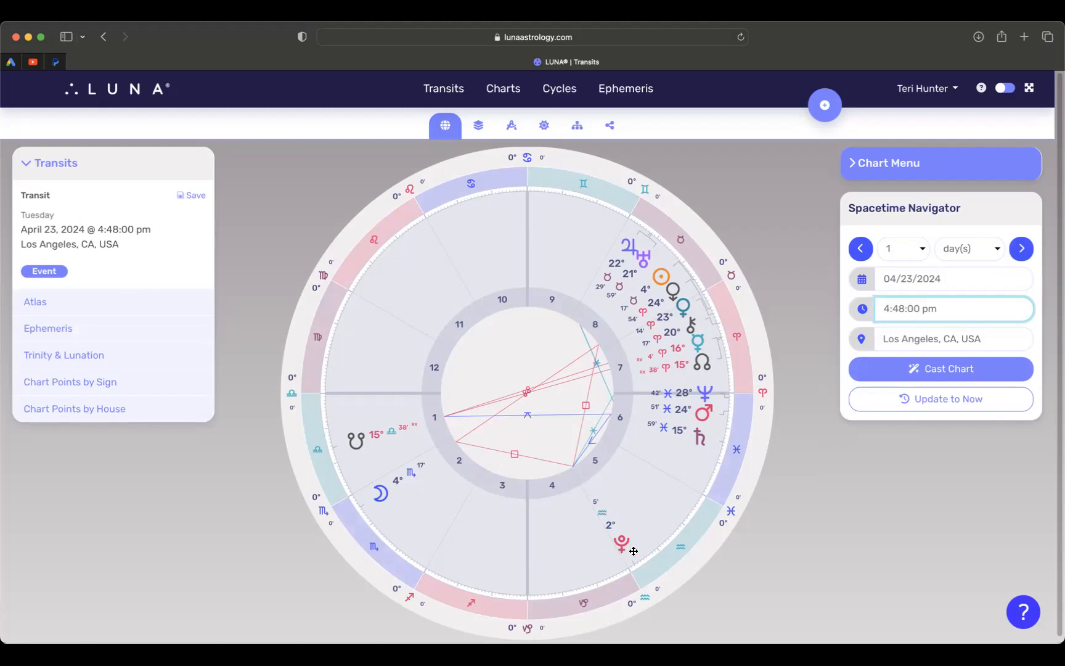
mouse_move(636, 561)
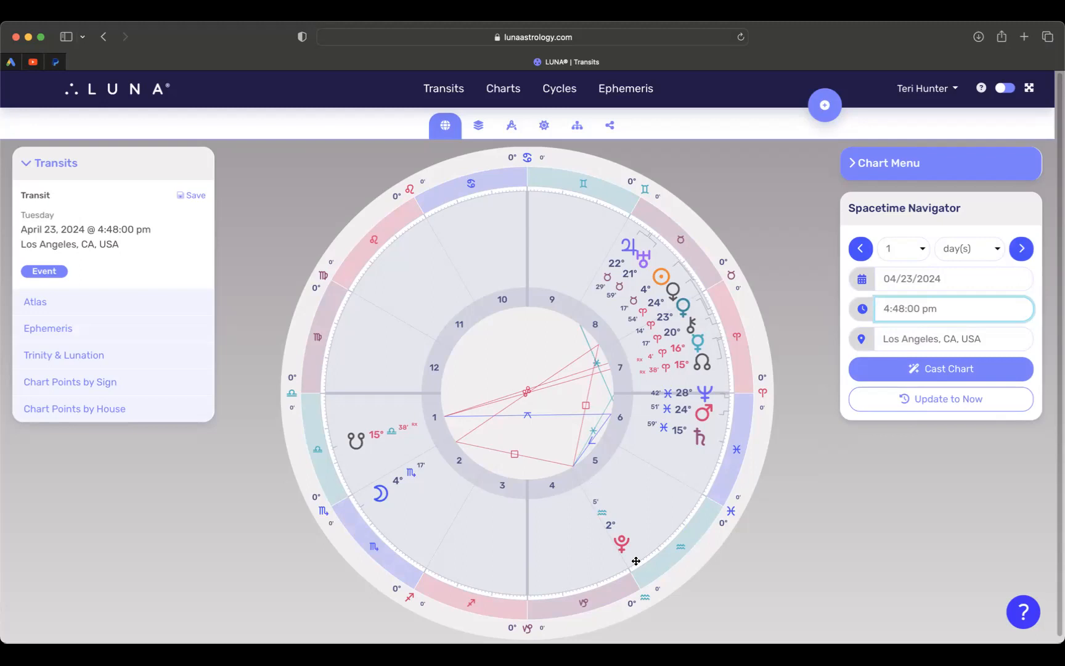
left_click(940, 308)
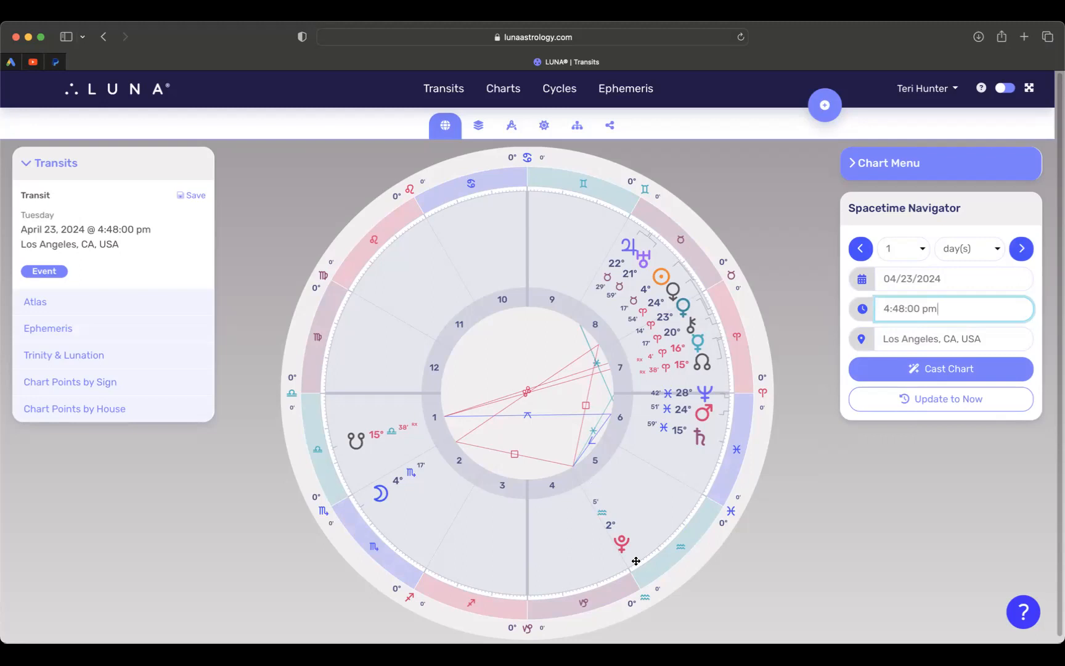
mouse_move(622, 263)
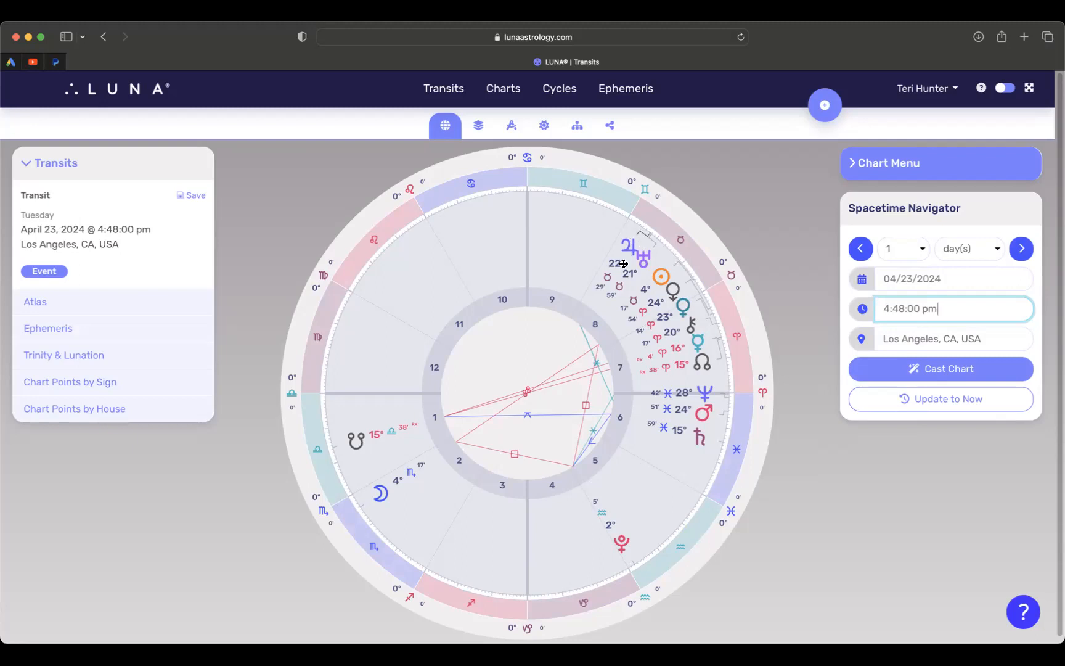
mouse_move(642, 265)
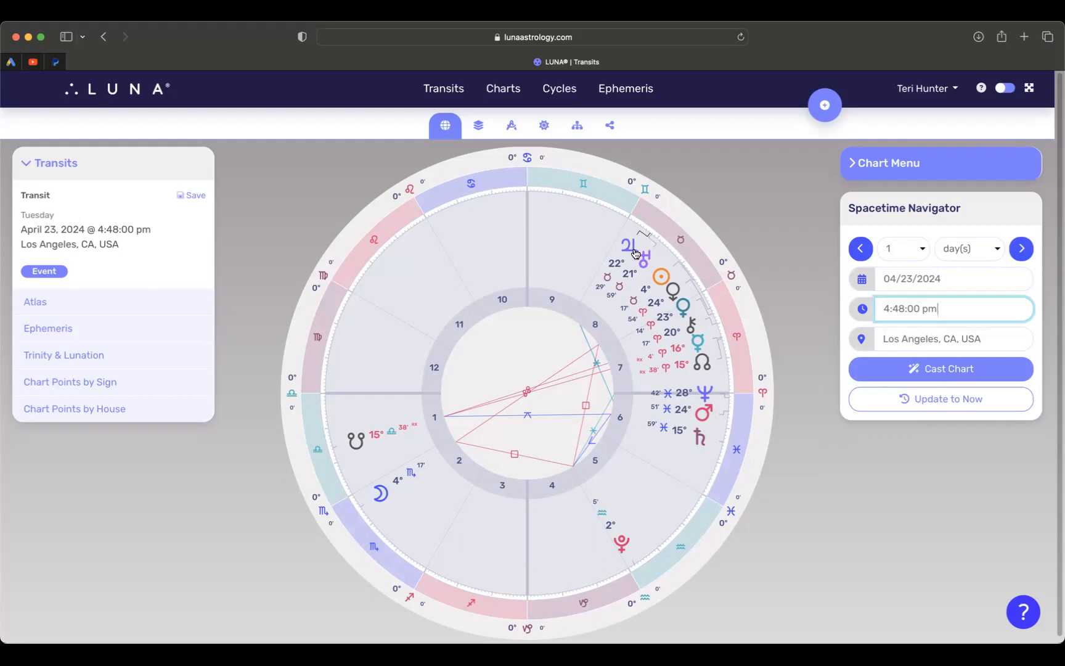
mouse_move(652, 276)
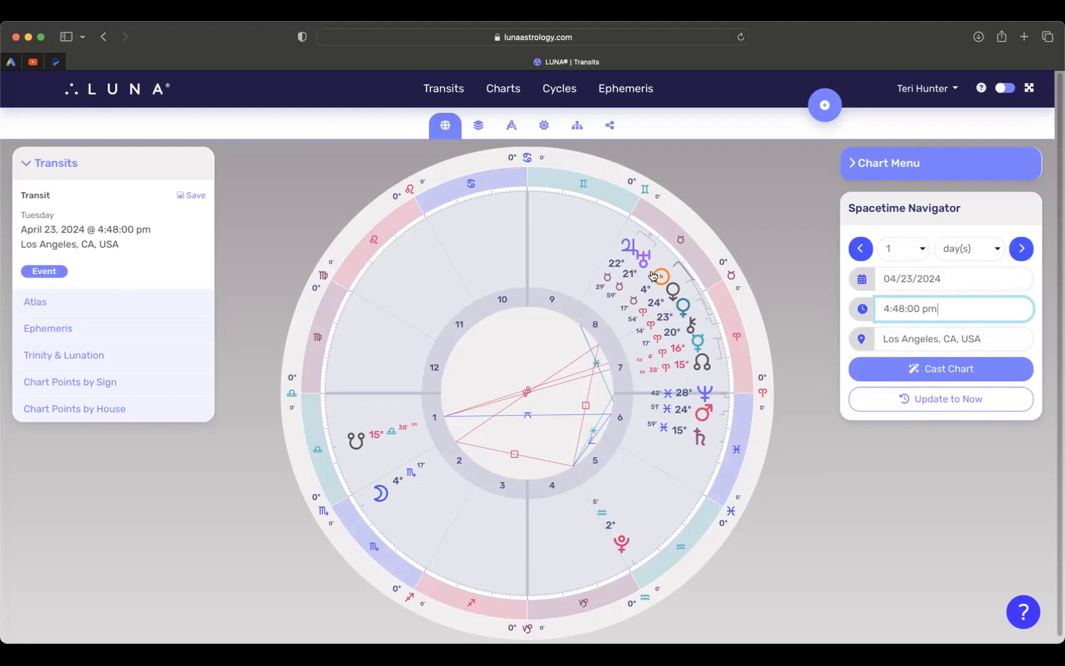
mouse_move(620, 256)
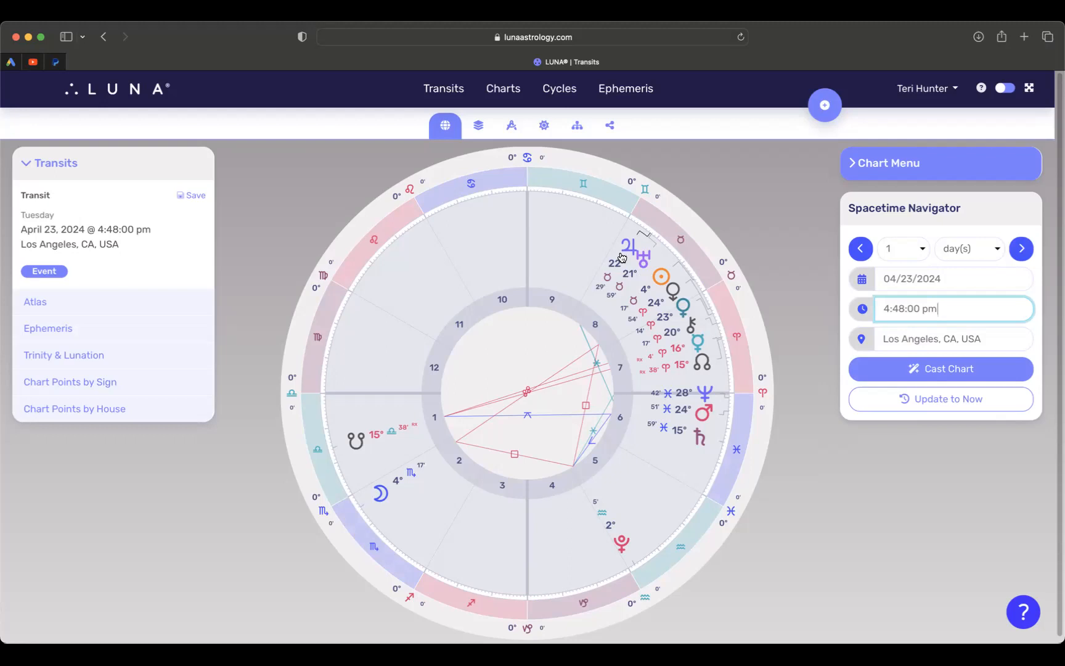
mouse_move(639, 263)
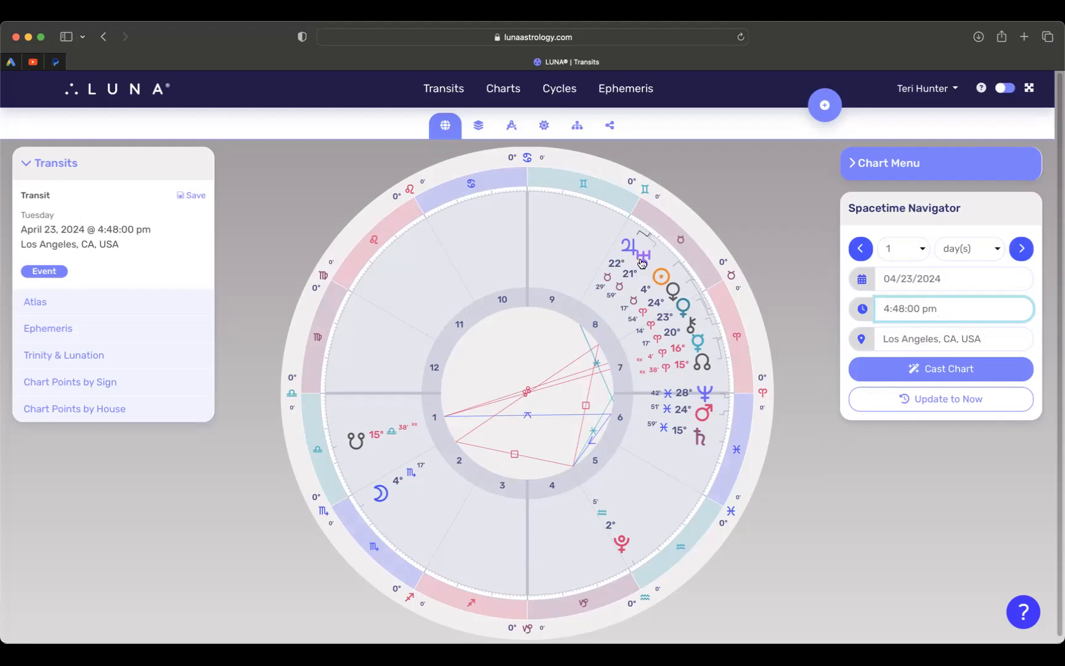
mouse_move(620, 282)
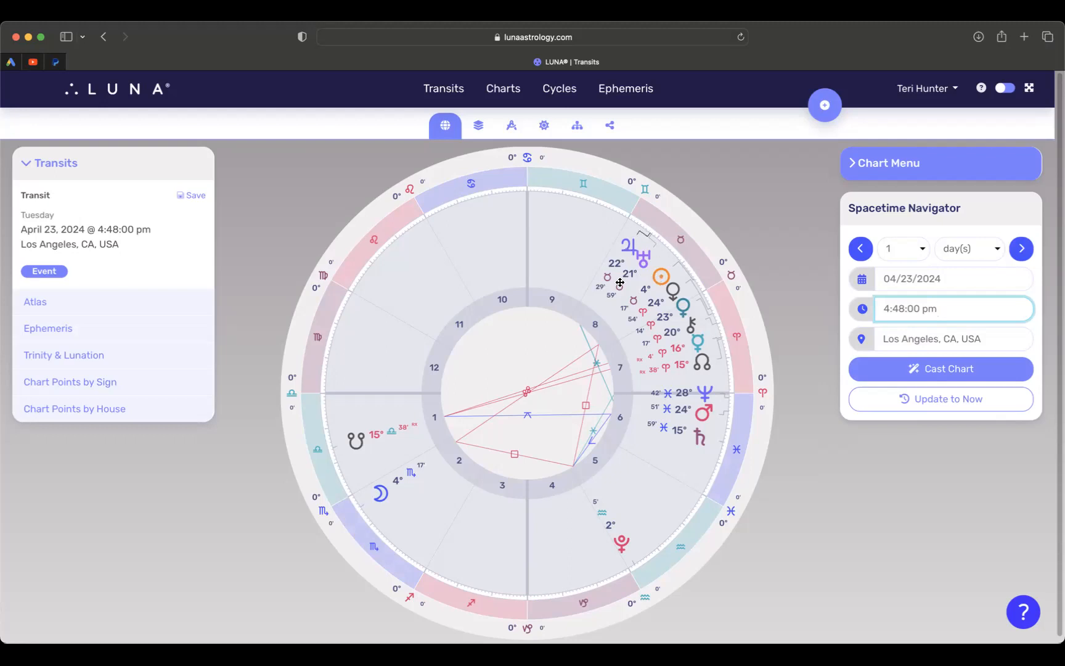
mouse_move(697, 335)
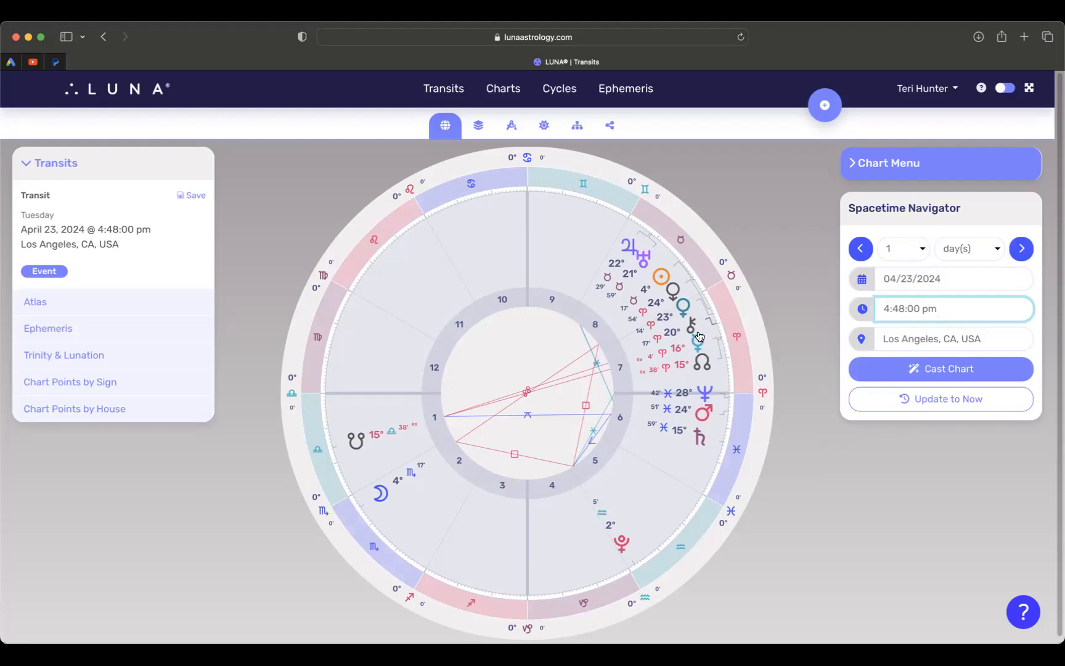
mouse_move(703, 365)
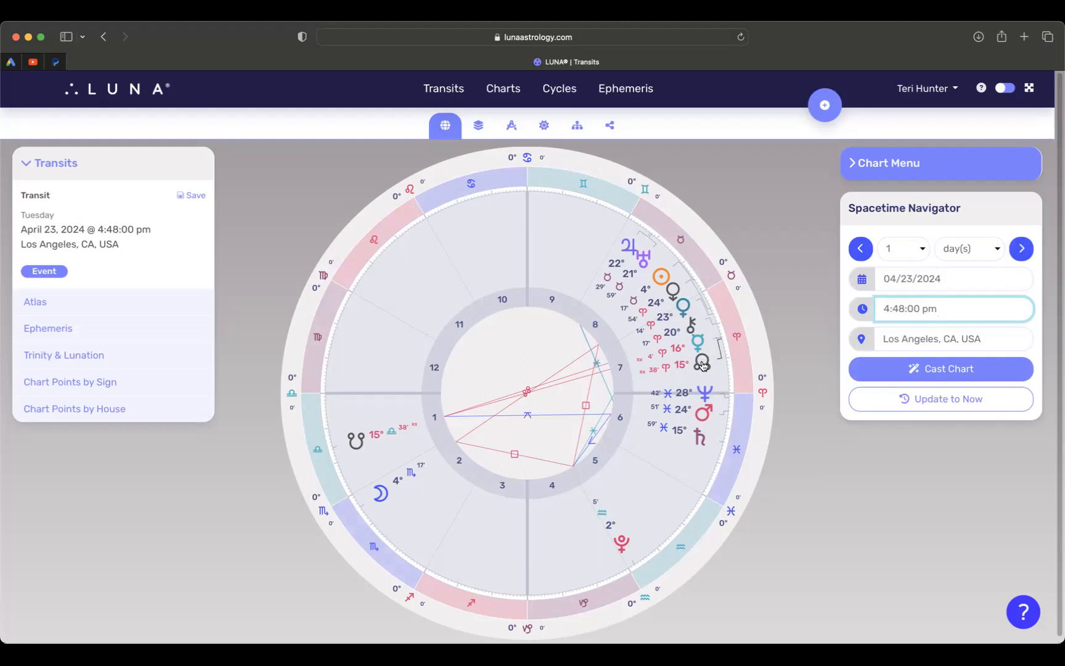
mouse_move(587, 374)
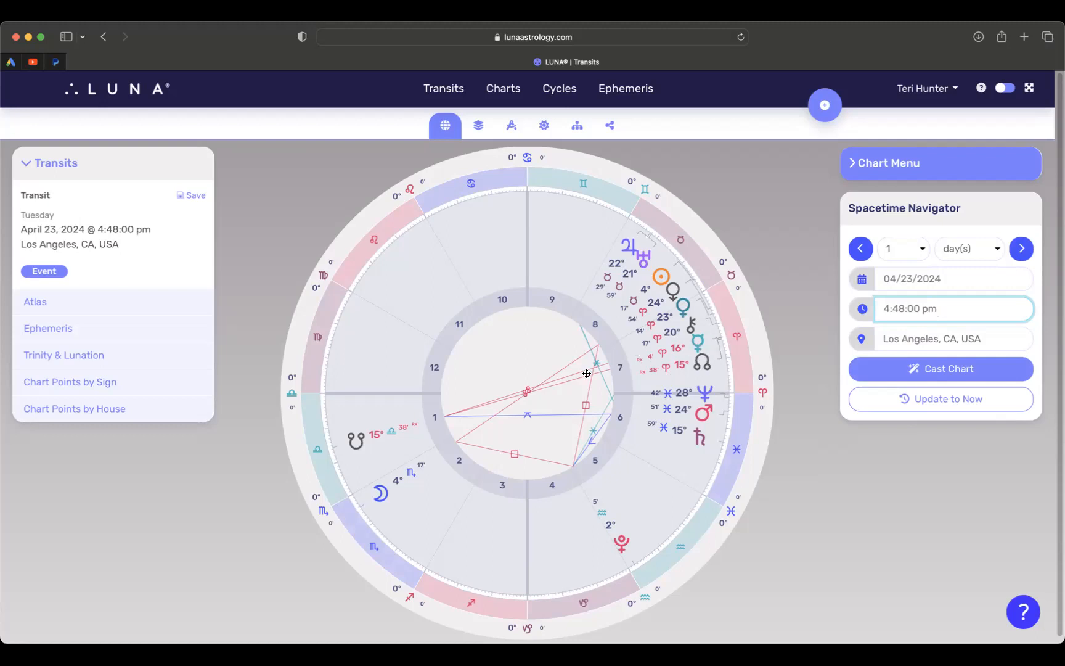
mouse_move(585, 362)
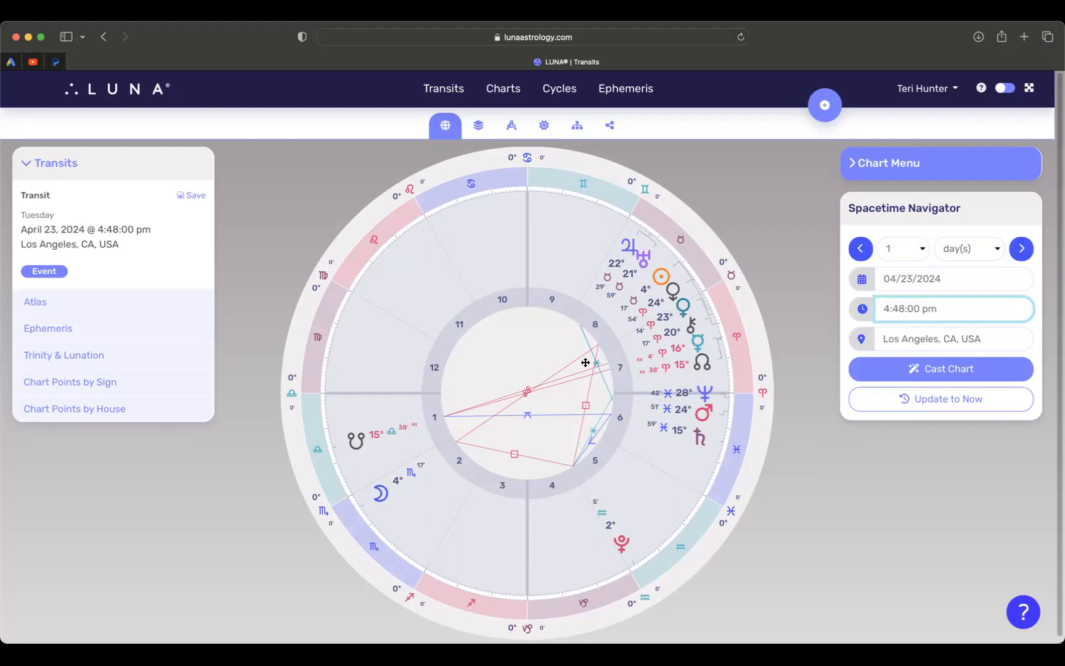
mouse_move(365, 424)
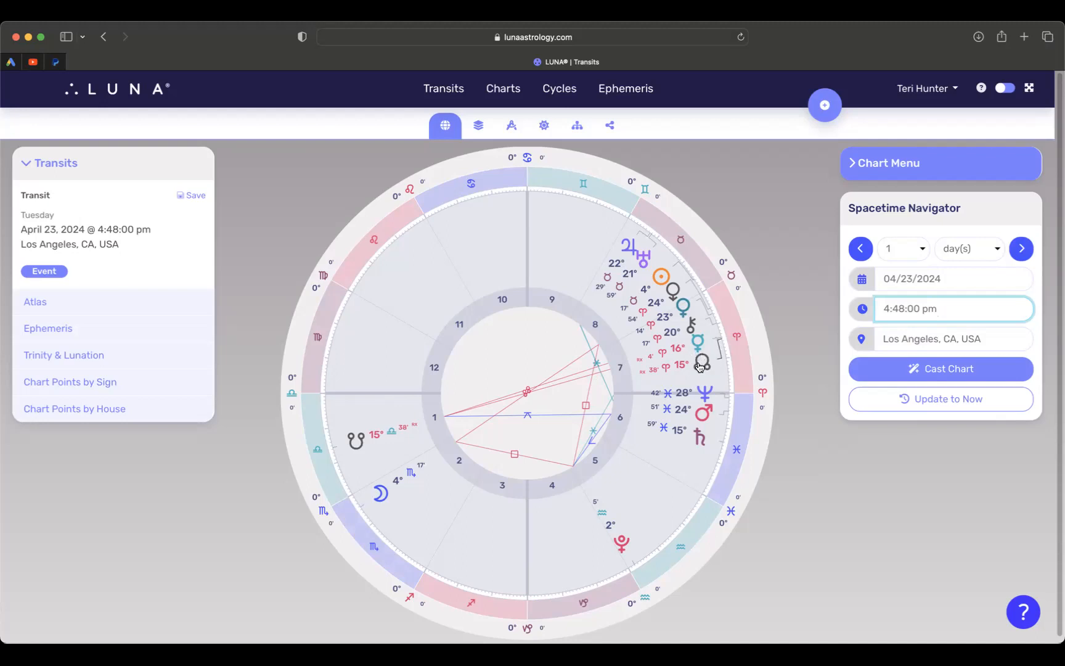
mouse_move(664, 440)
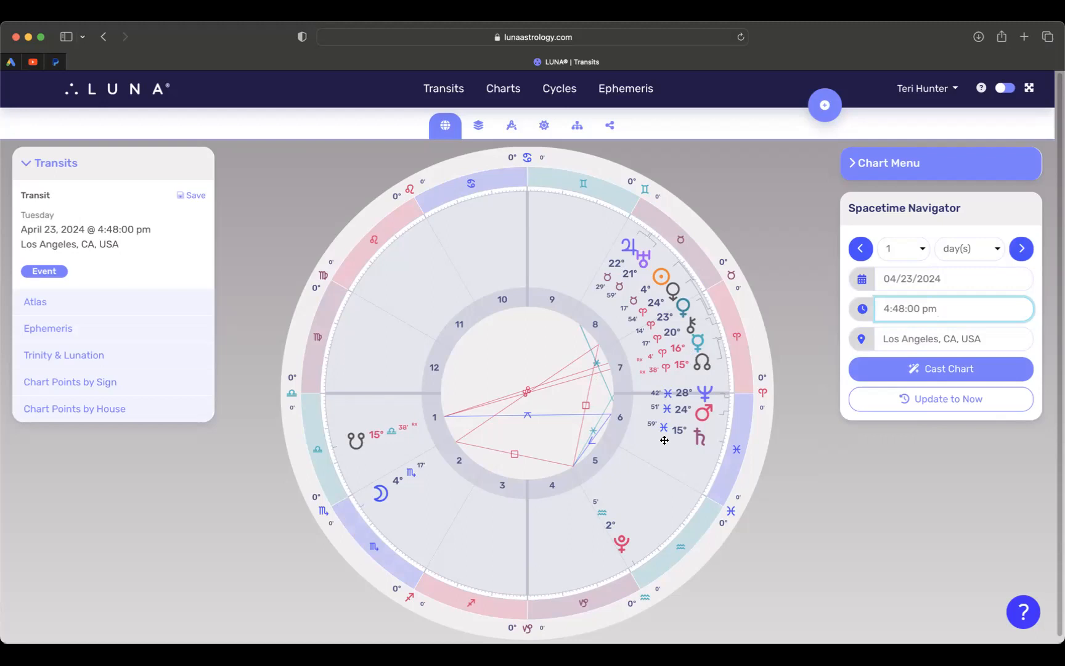
left_click(953, 308)
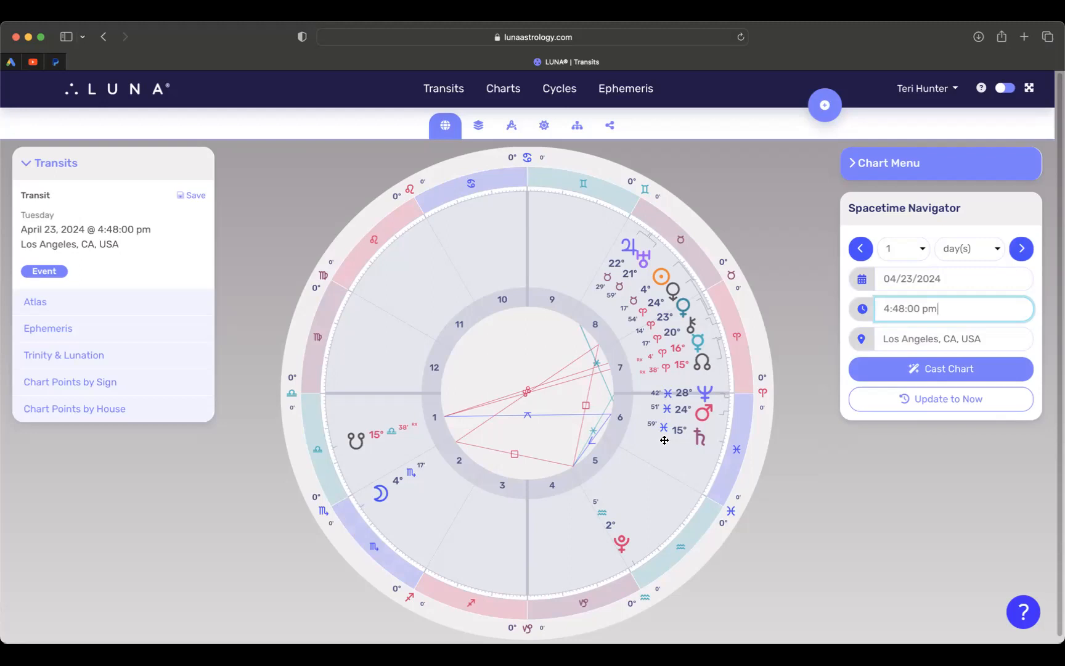
mouse_move(567, 387)
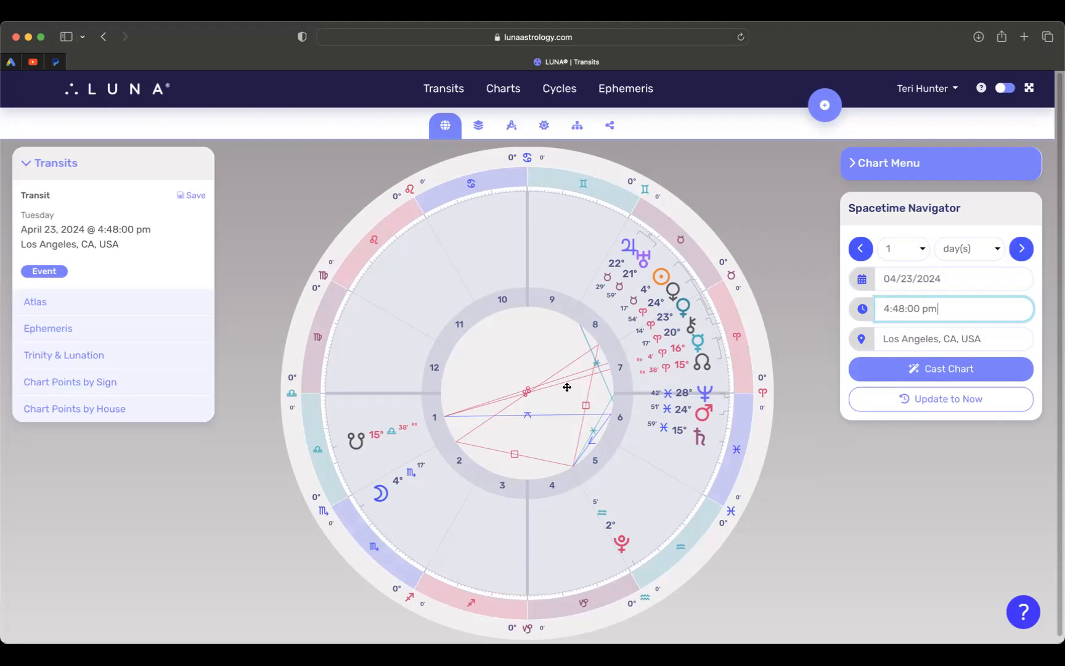
mouse_move(697, 353)
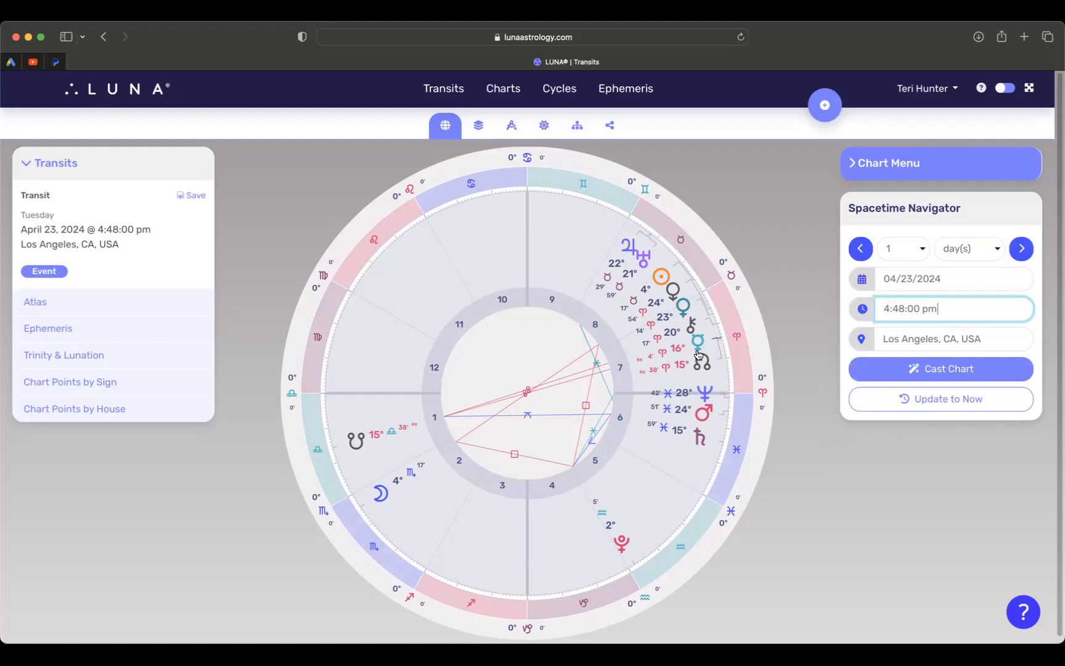
mouse_move(558, 401)
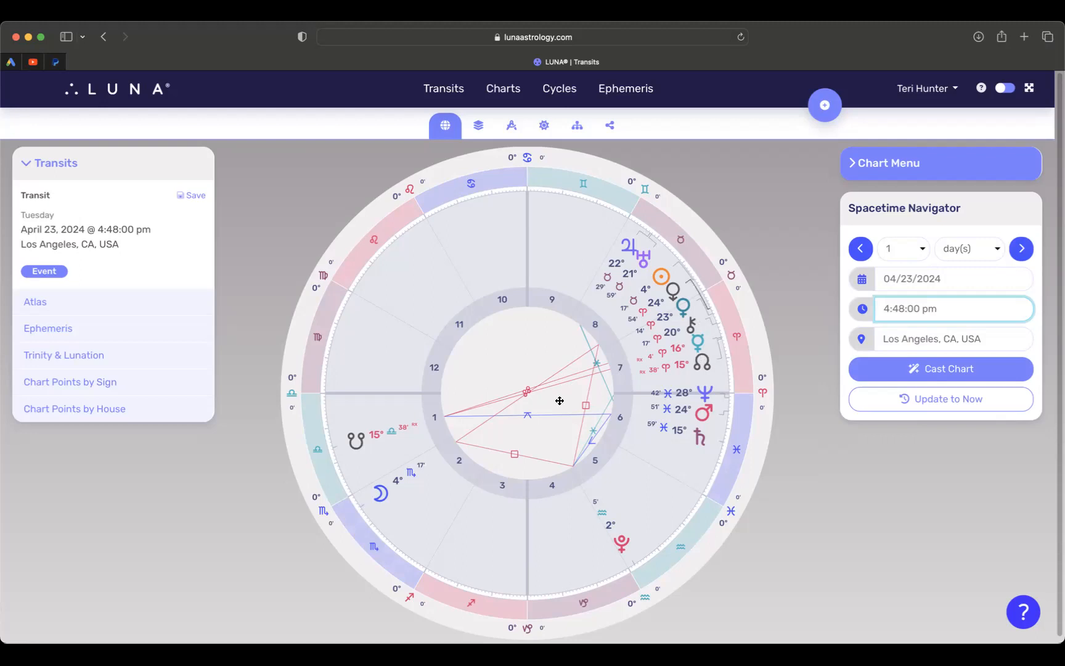
mouse_move(578, 514)
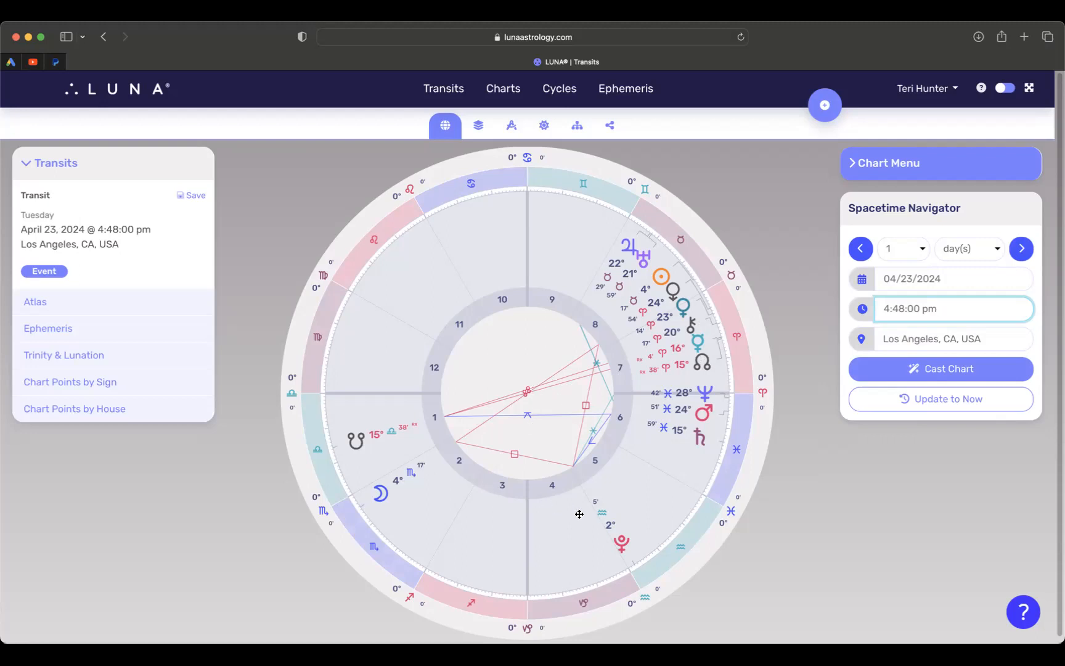
mouse_move(582, 541)
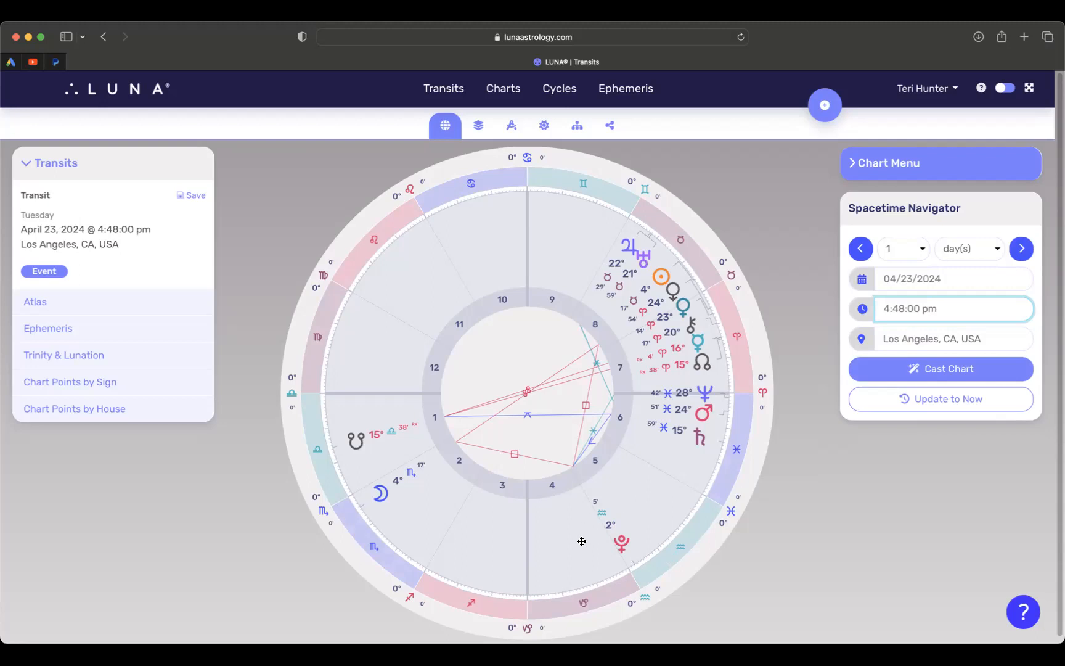
mouse_move(624, 556)
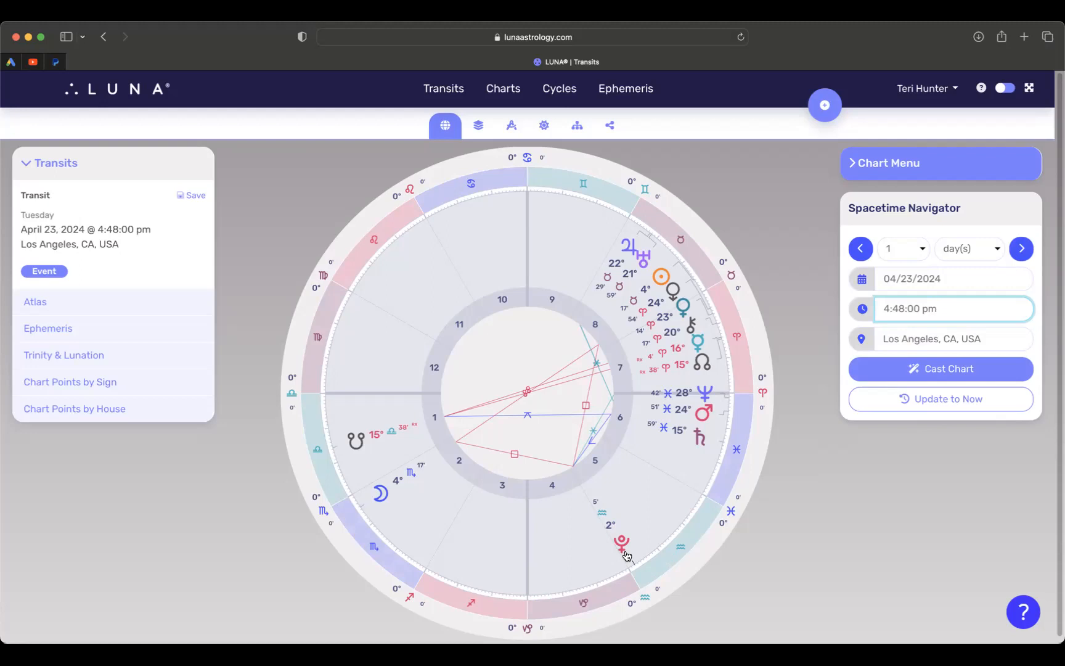
mouse_move(442, 454)
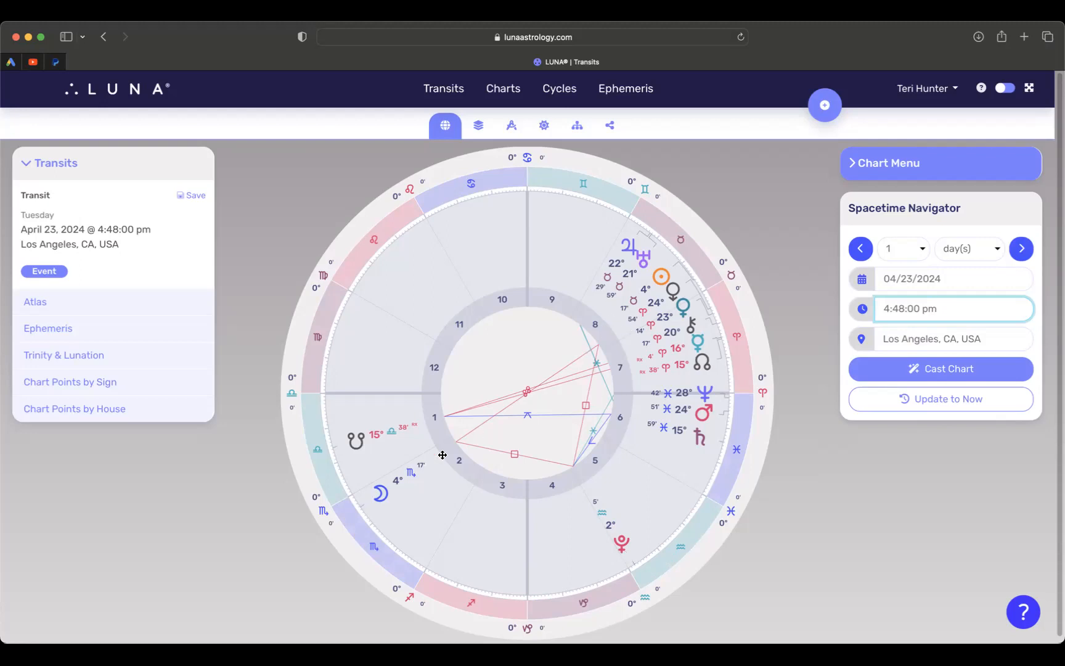
mouse_move(600, 496)
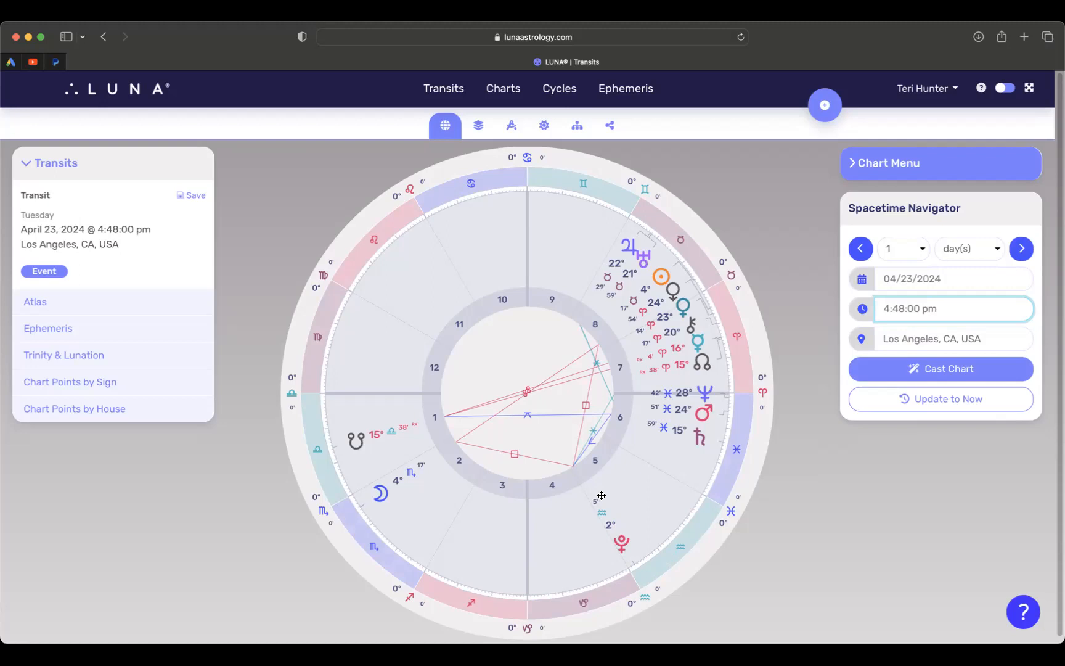
left_click(952, 308)
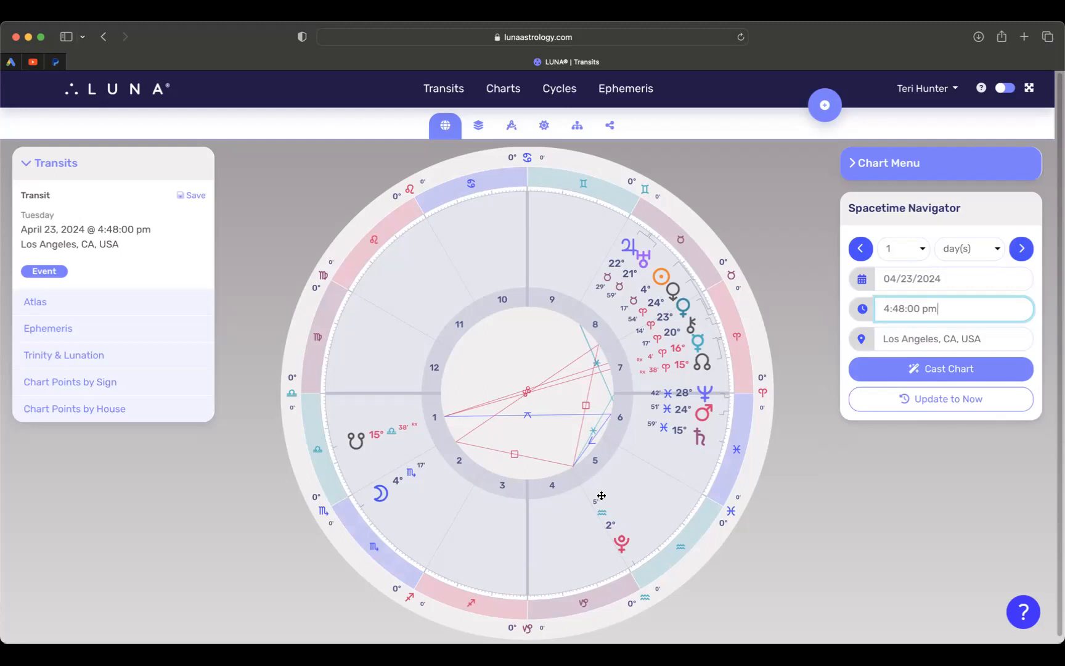
mouse_move(684, 304)
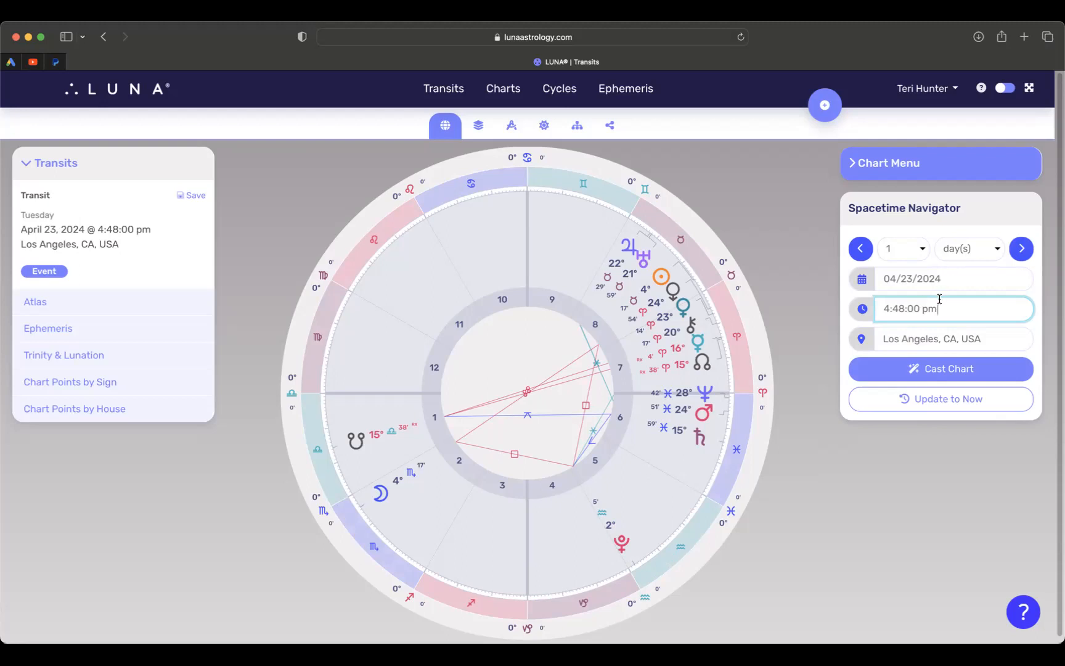
mouse_move(955, 270)
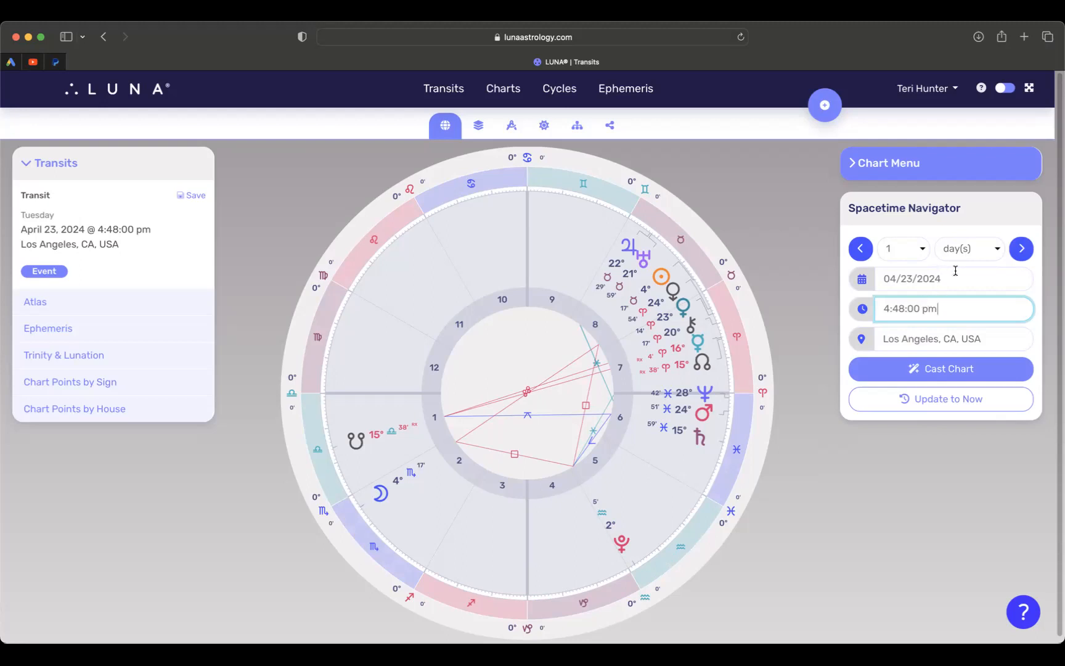
- Recast the transit chart for Thursday, April 25, 2024 at 4:48 pm
left_click(951, 279)
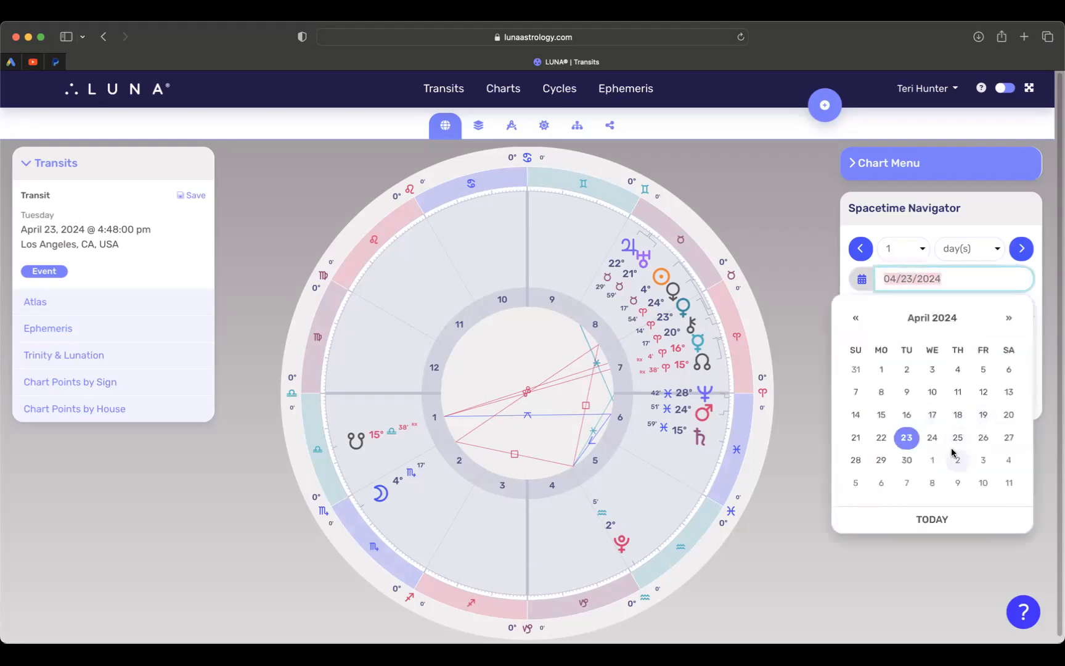
left_click(957, 438)
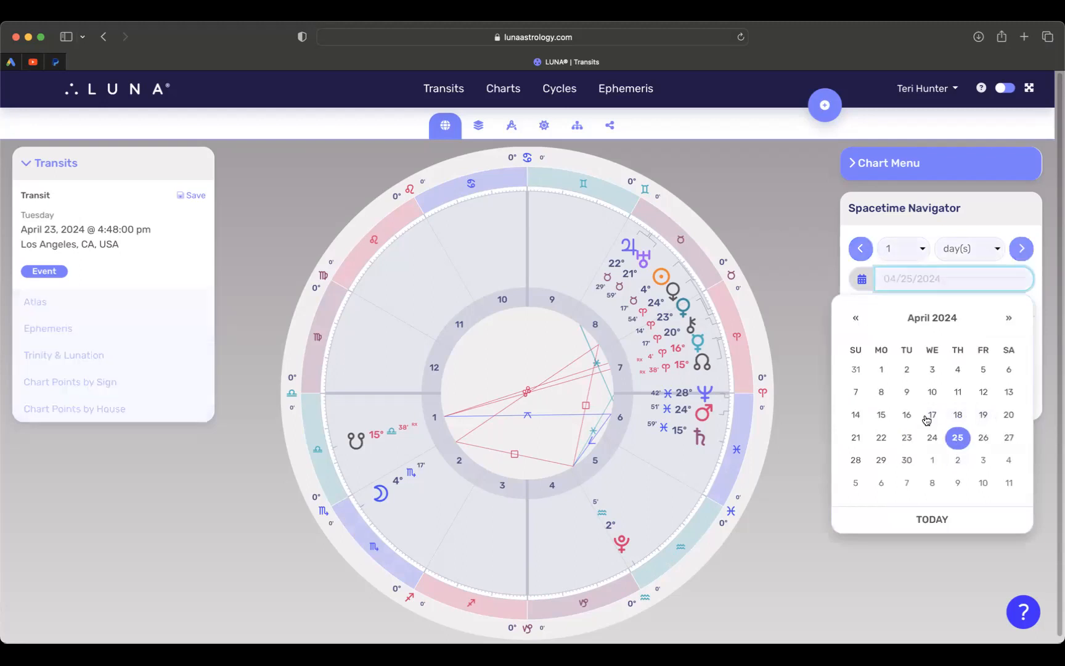
left_click(1021, 247)
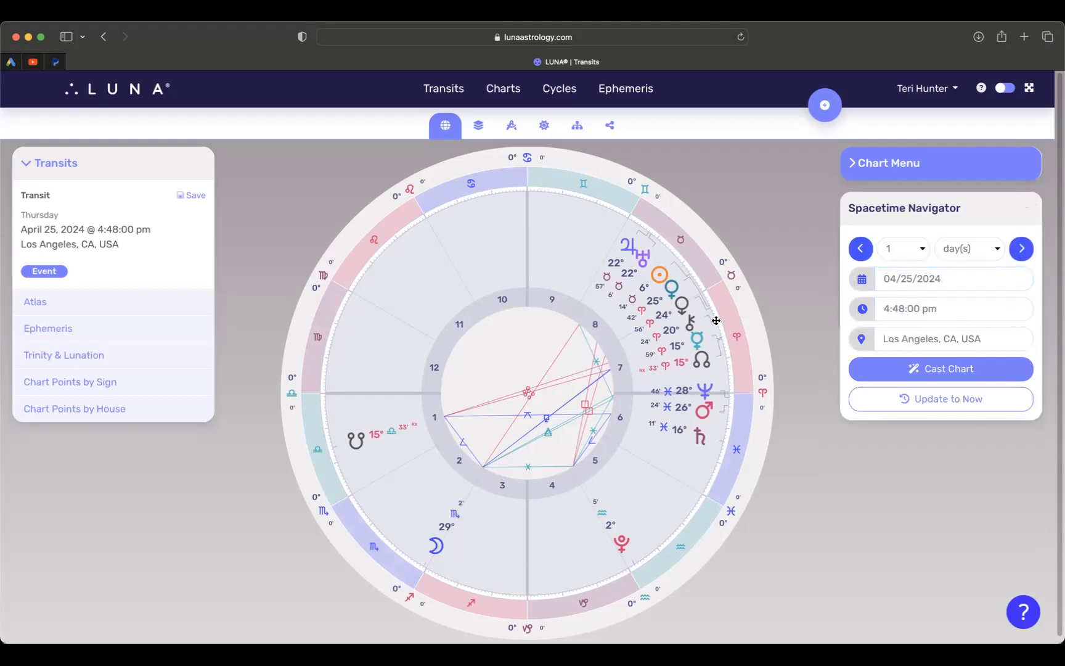
mouse_move(696, 379)
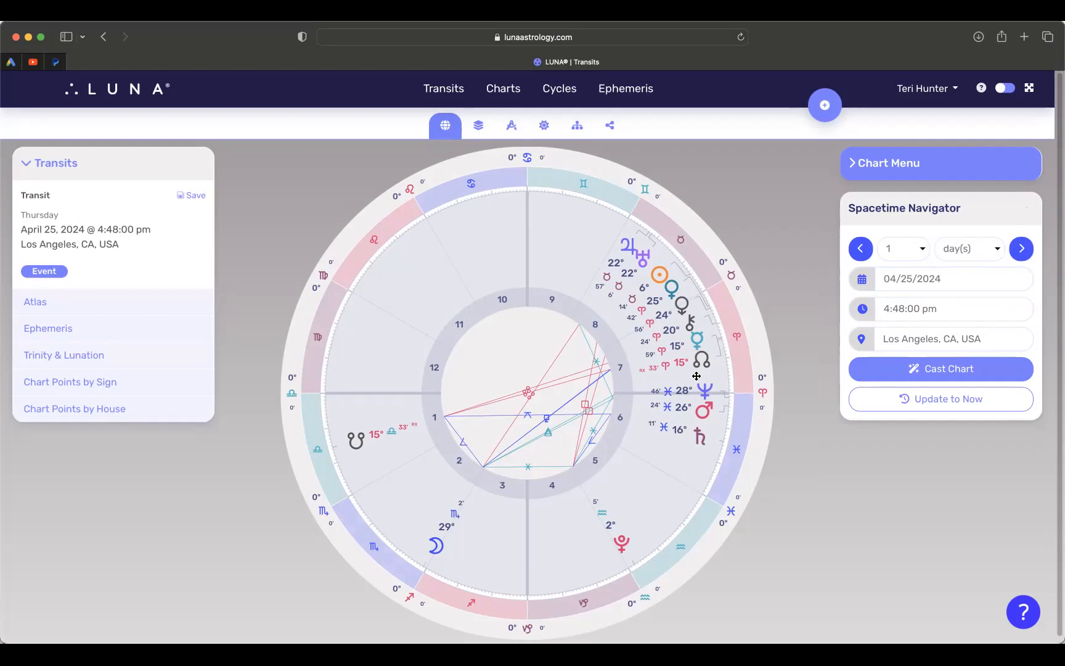
mouse_move(700, 361)
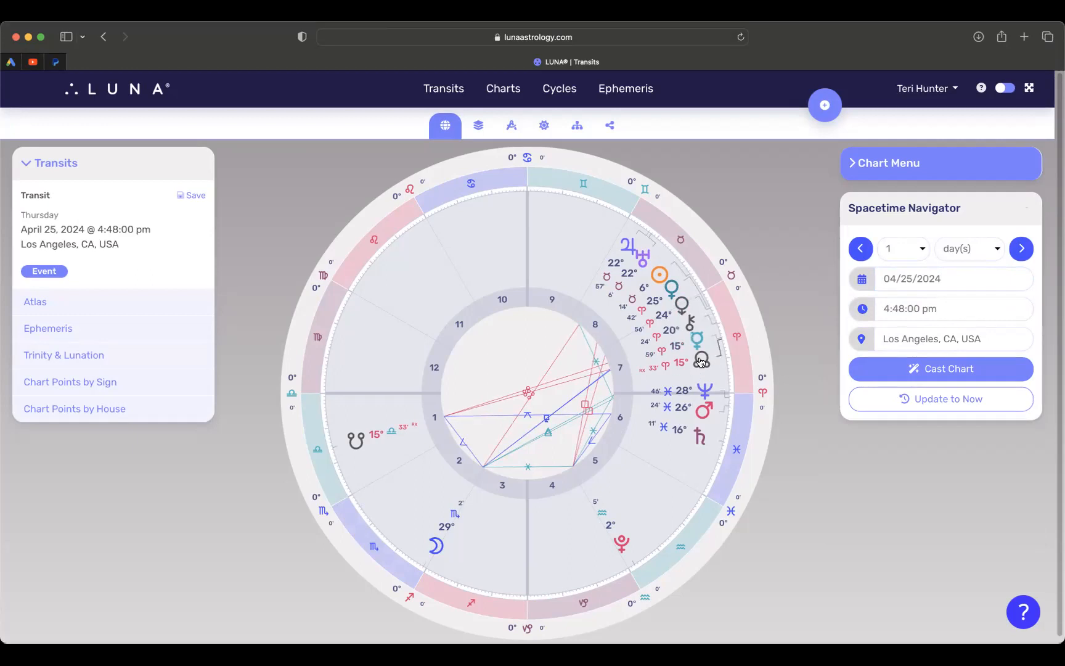
mouse_move(686, 367)
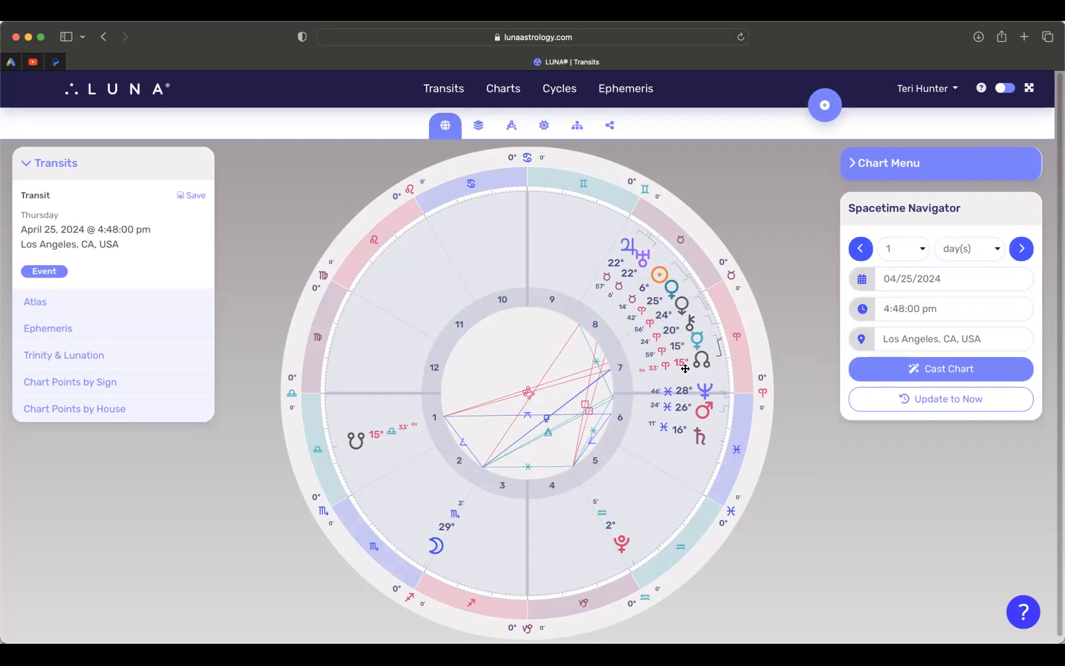
mouse_move(707, 316)
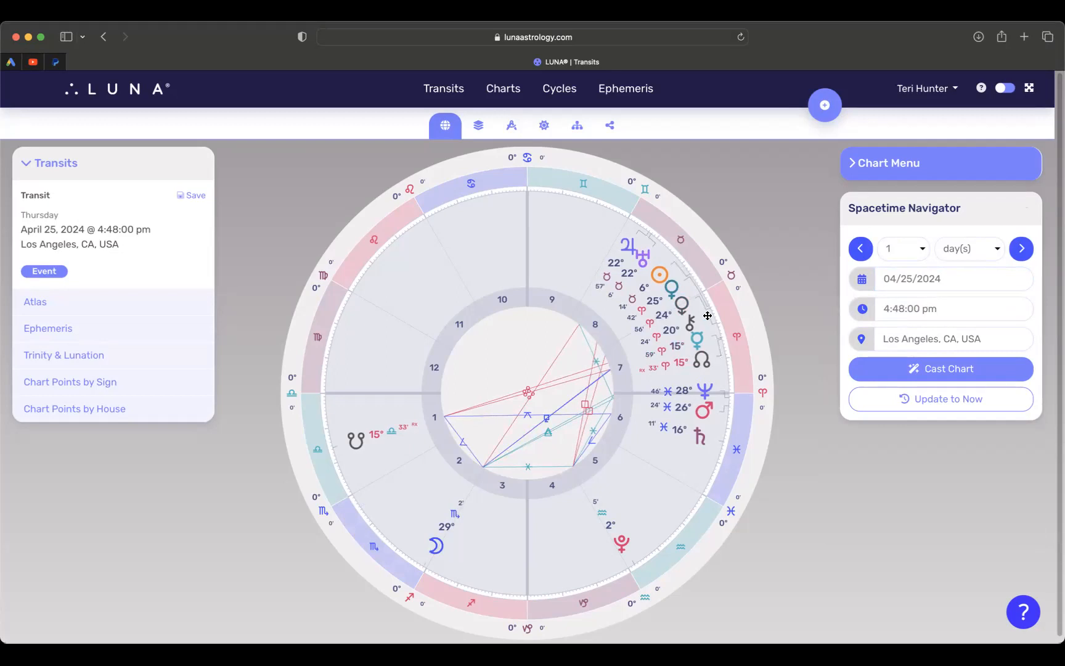
mouse_move(684, 340)
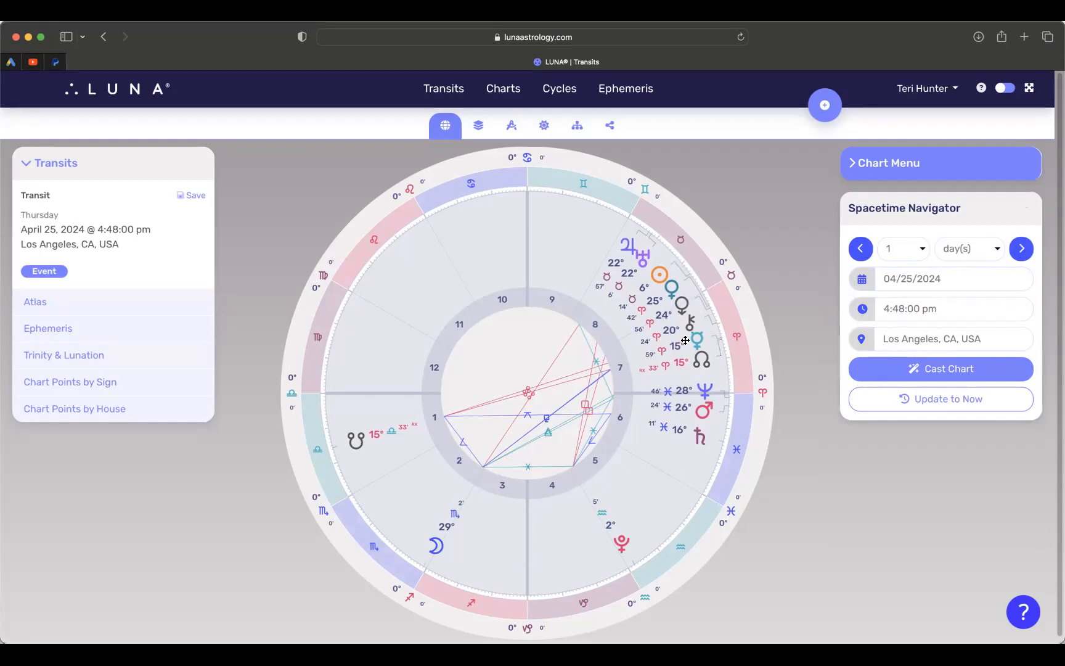
mouse_move(664, 336)
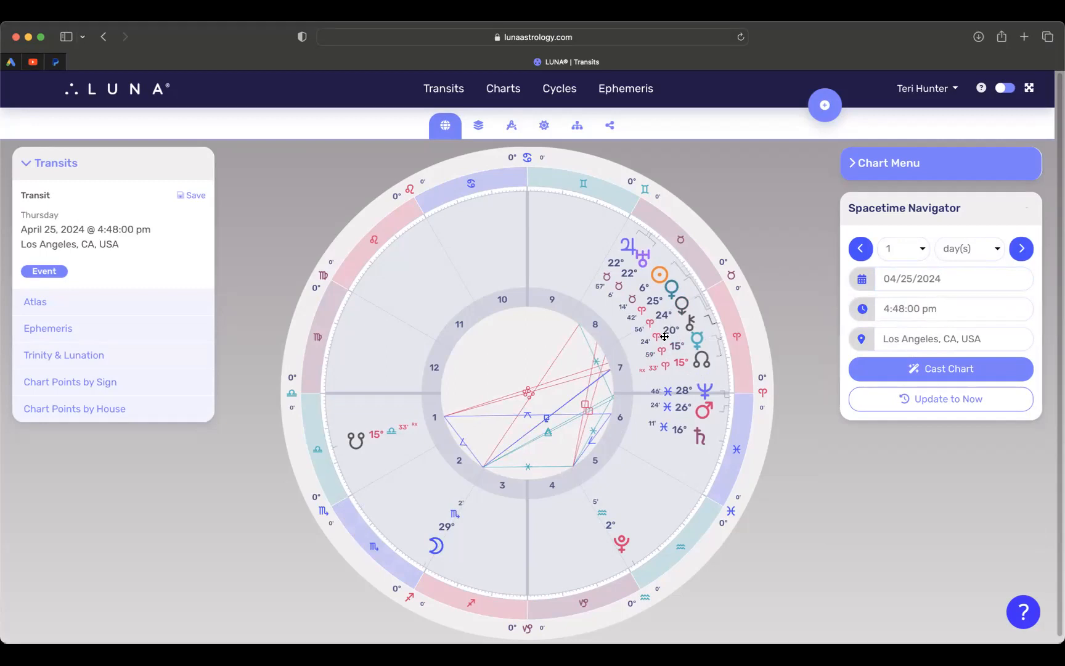
mouse_move(684, 368)
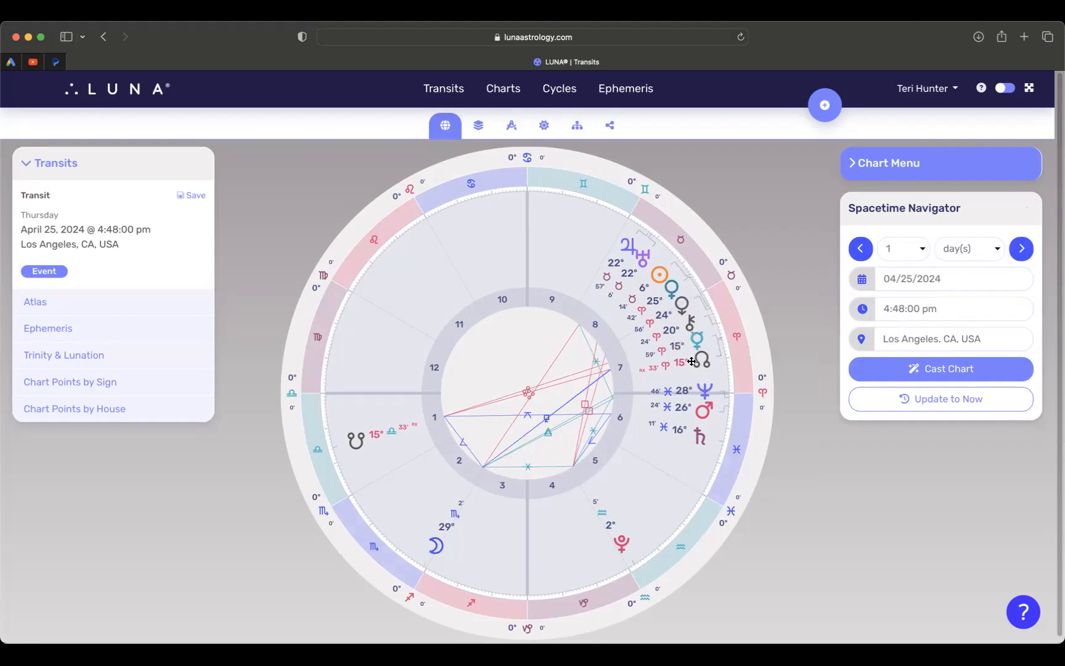
mouse_move(711, 344)
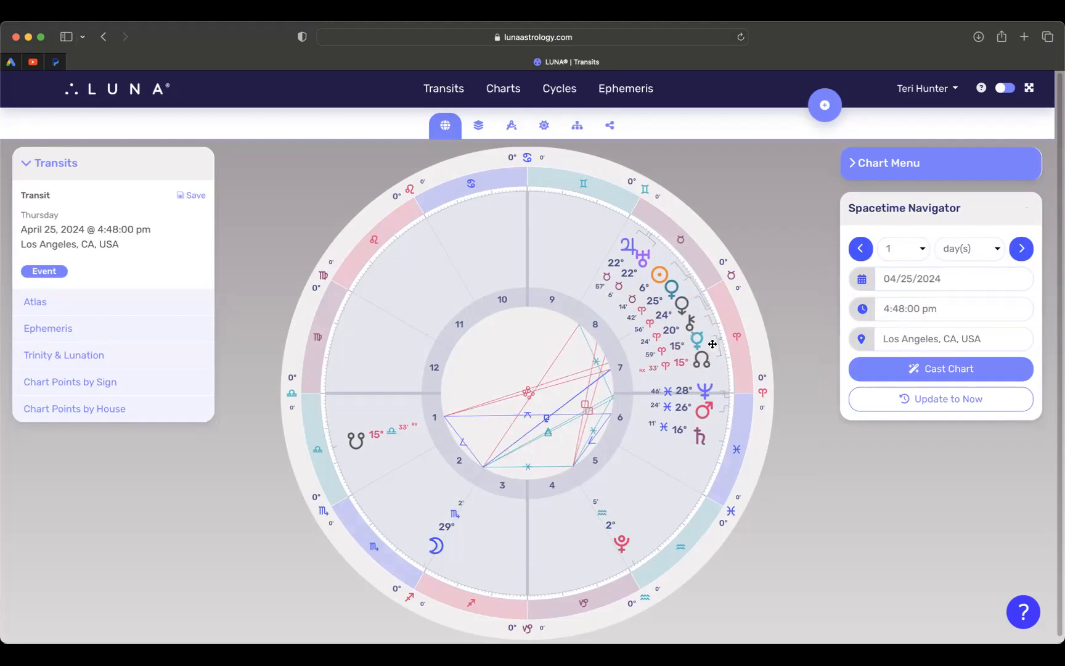
mouse_move(704, 337)
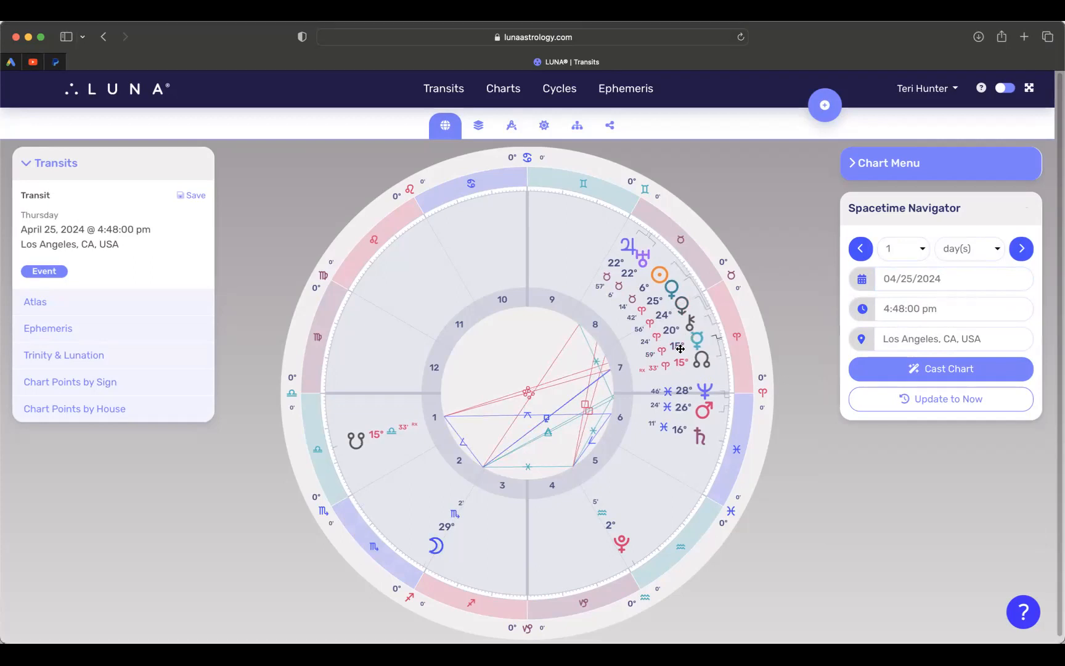
mouse_move(693, 335)
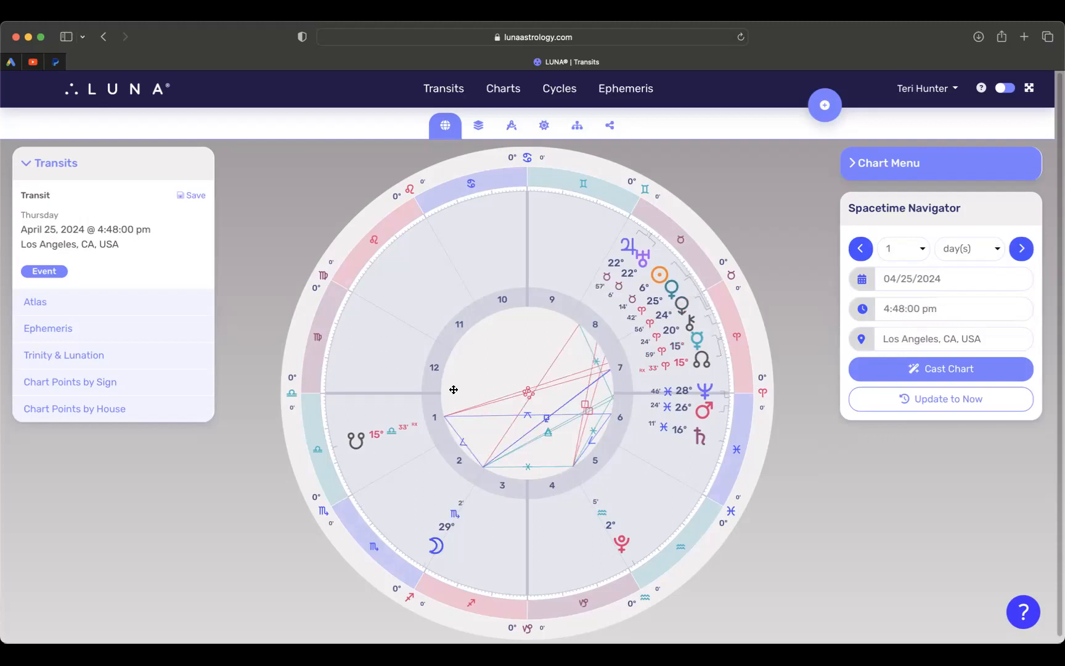
mouse_move(357, 437)
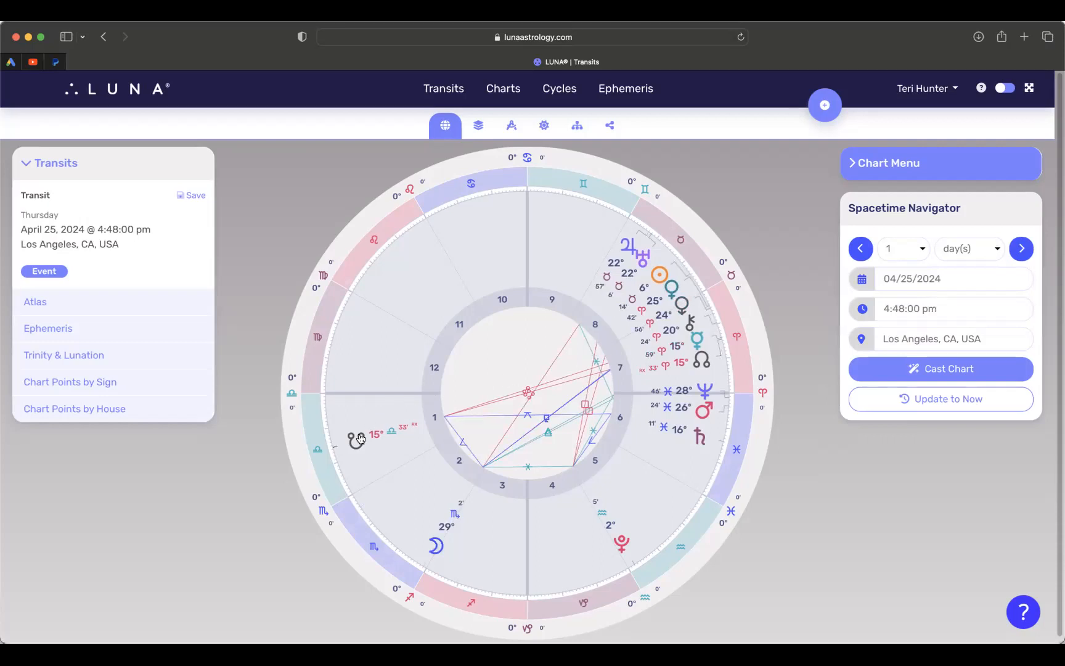
mouse_move(358, 422)
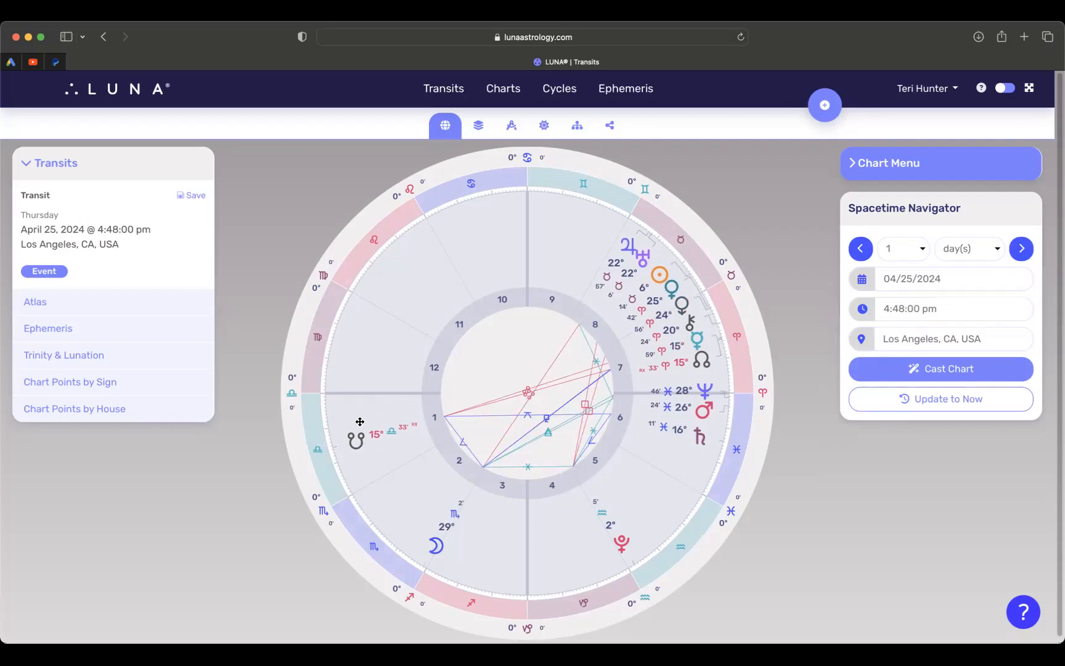
mouse_move(368, 447)
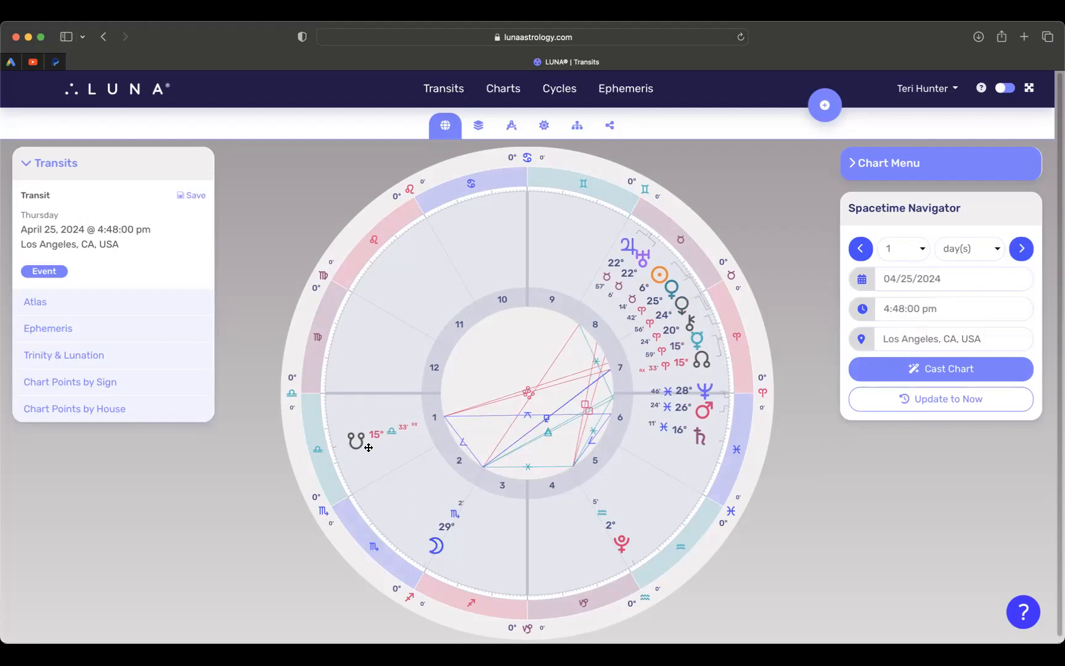
mouse_move(360, 445)
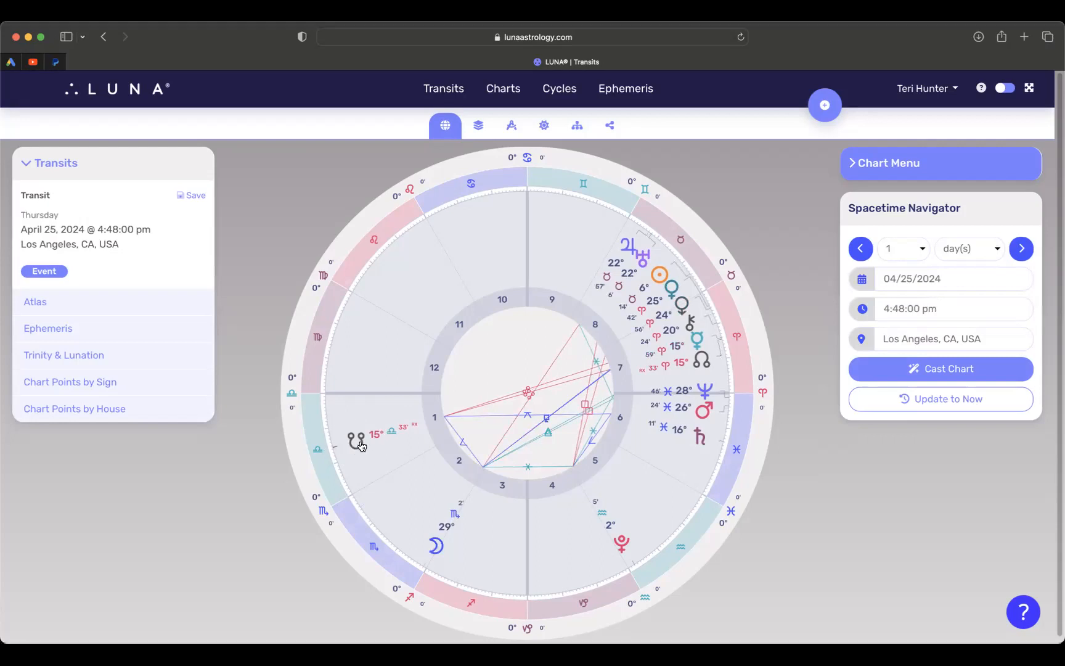
mouse_move(361, 425)
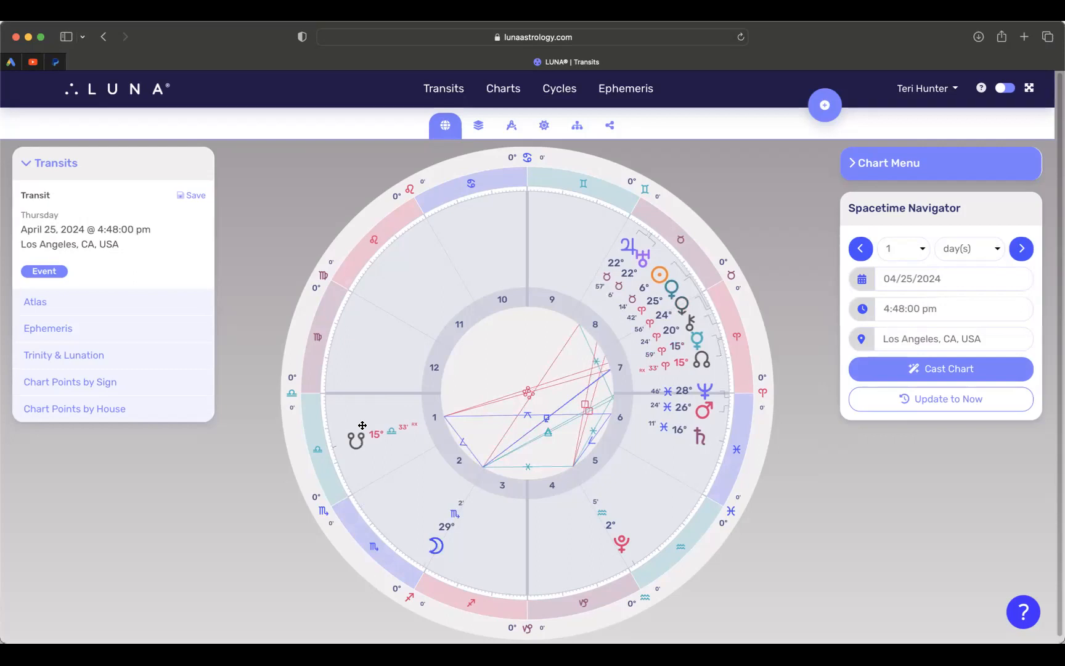
mouse_move(701, 339)
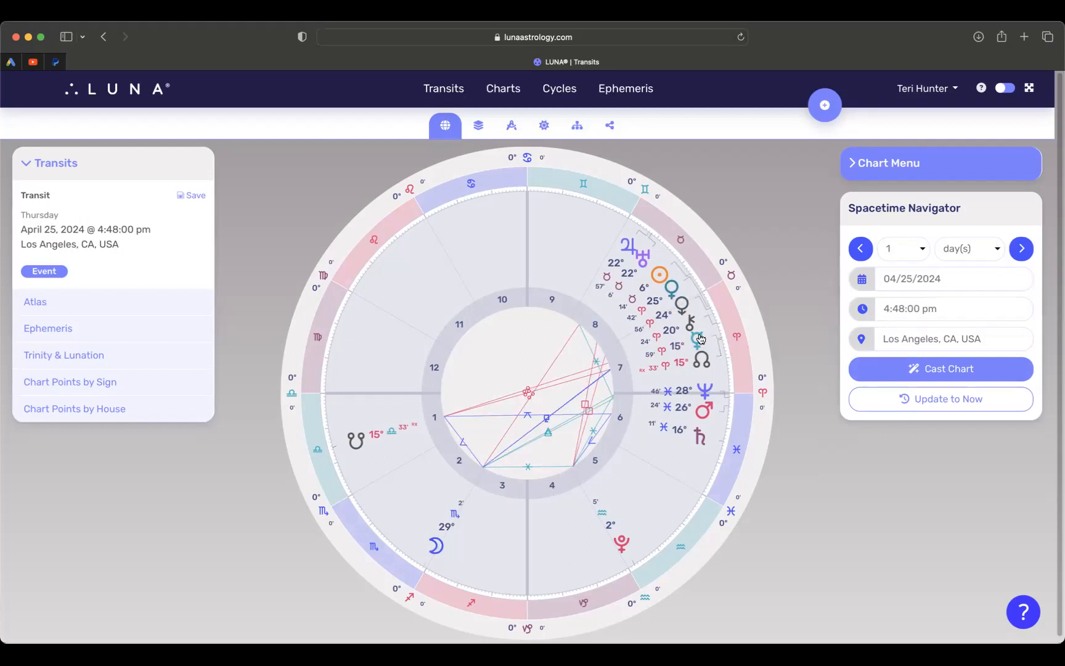
mouse_move(707, 350)
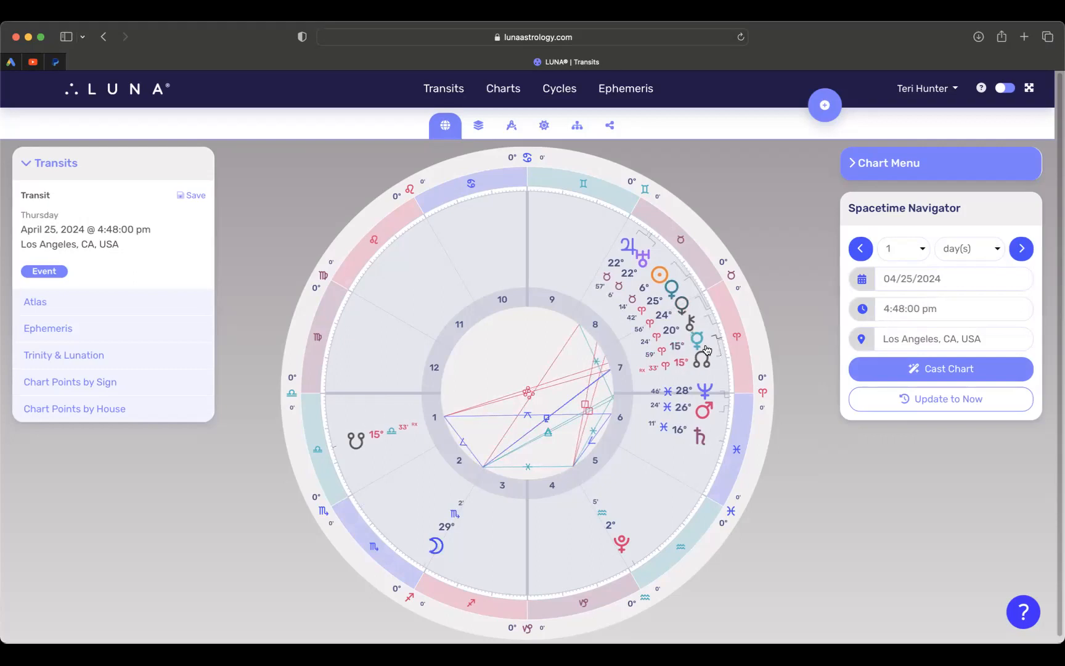
mouse_move(605, 253)
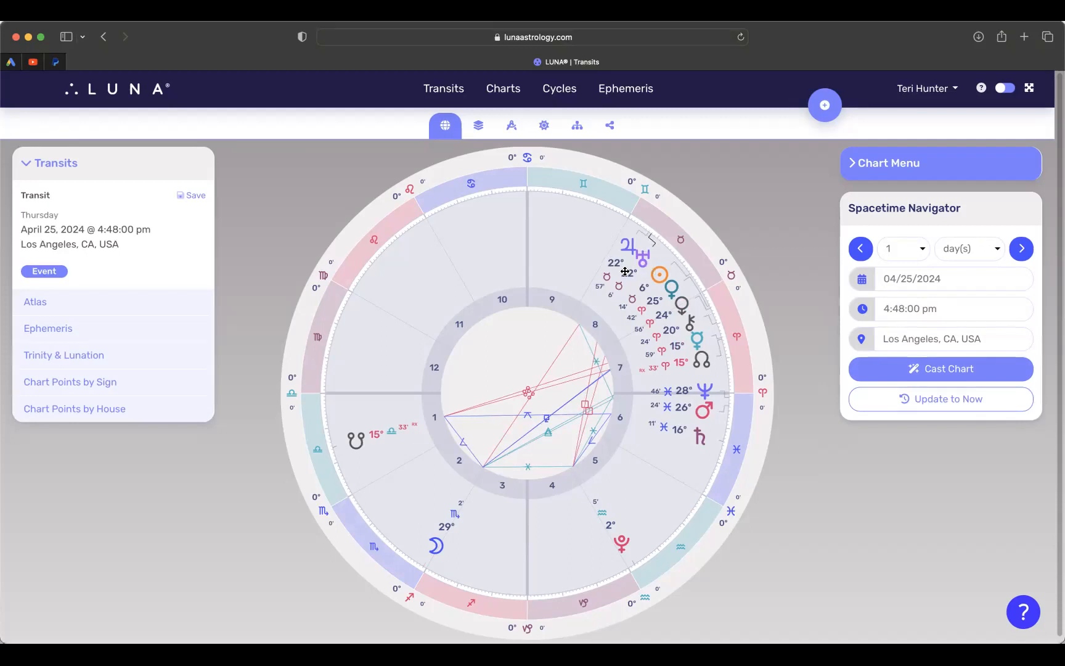
mouse_move(620, 283)
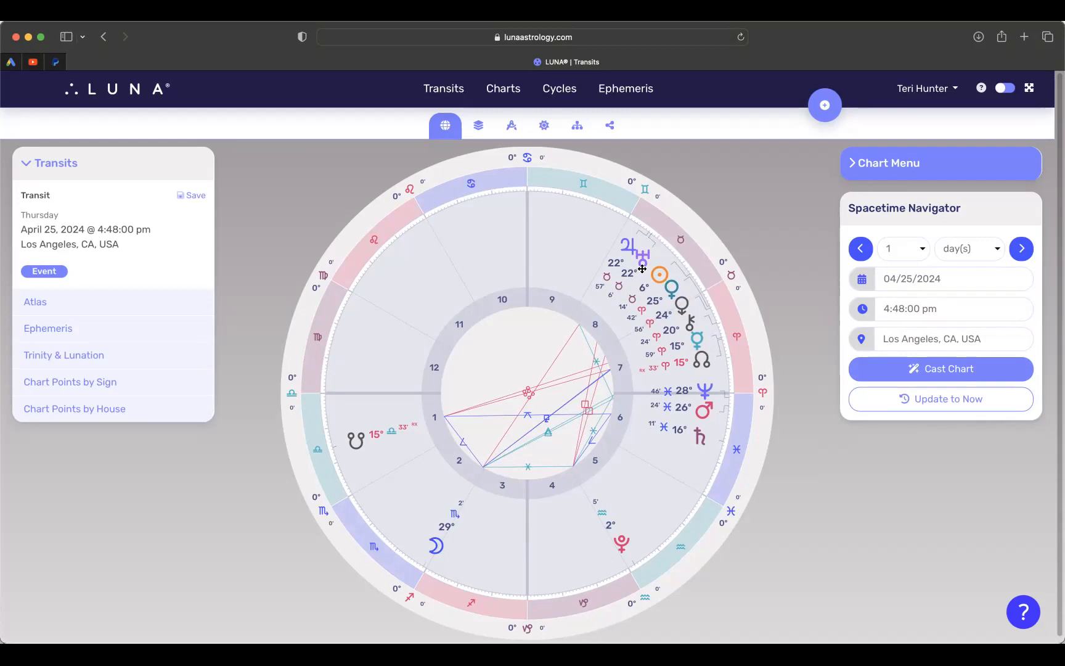
mouse_move(617, 245)
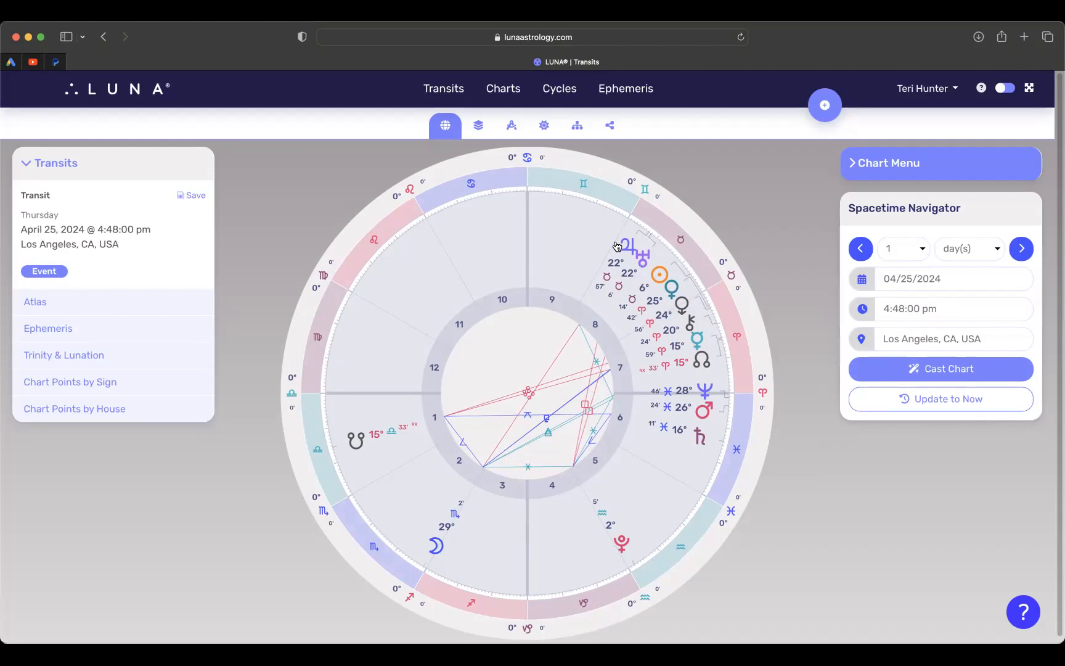
mouse_move(623, 262)
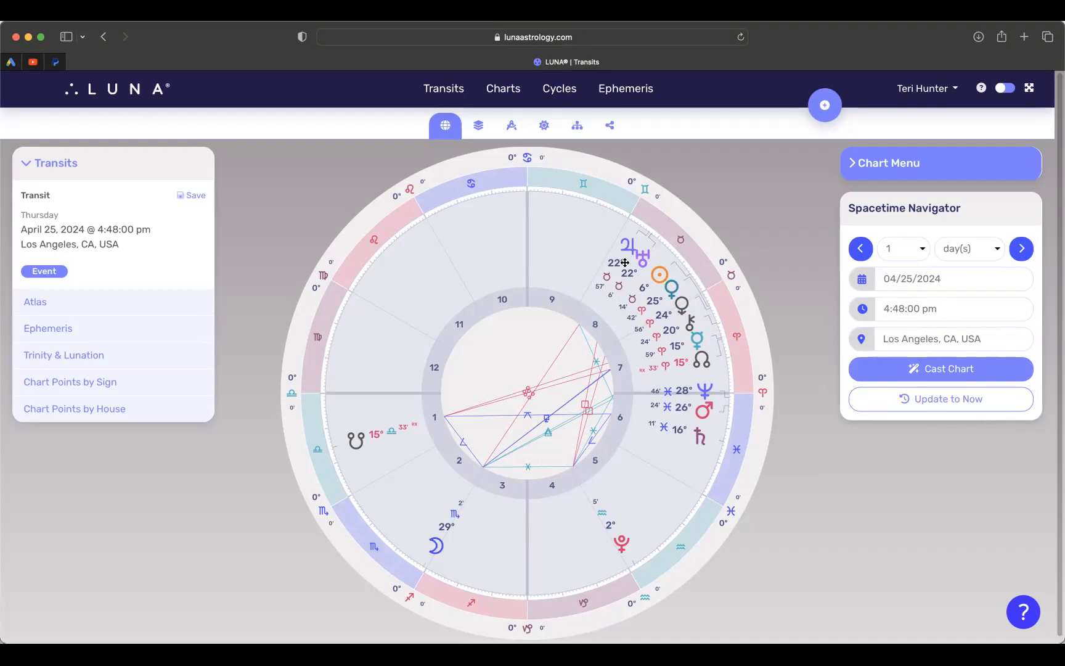
mouse_move(650, 244)
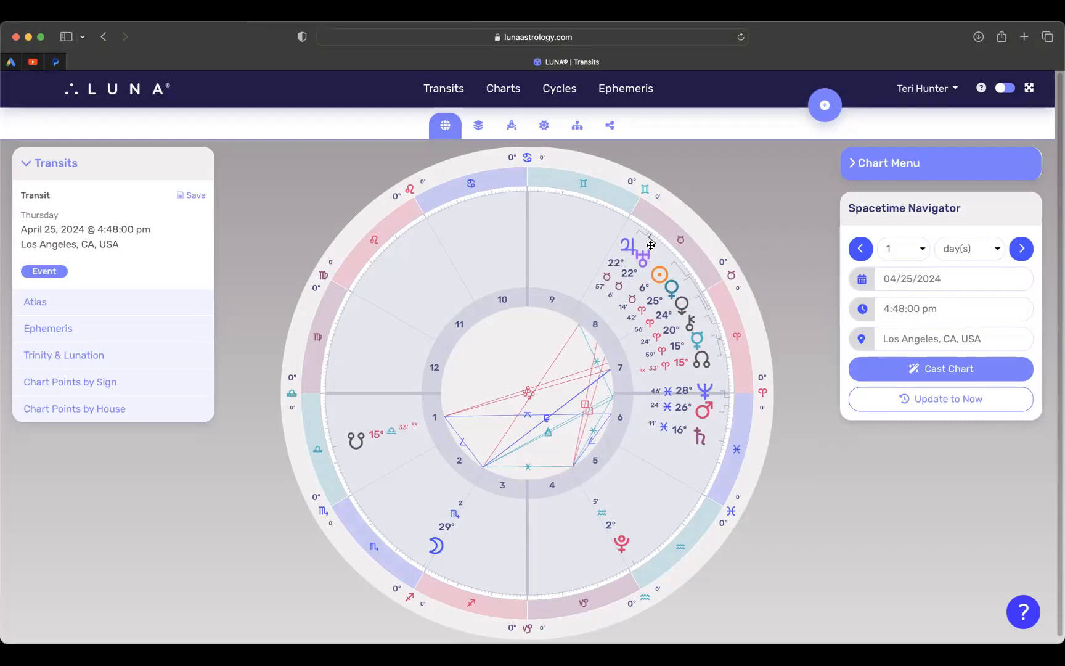
mouse_move(629, 274)
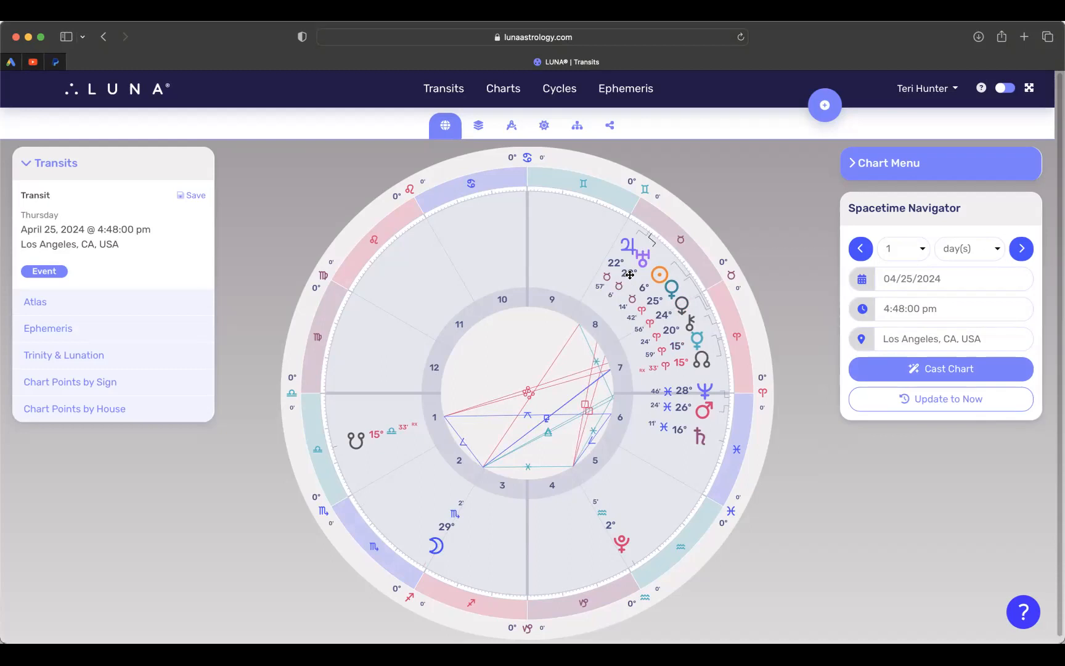
mouse_move(710, 372)
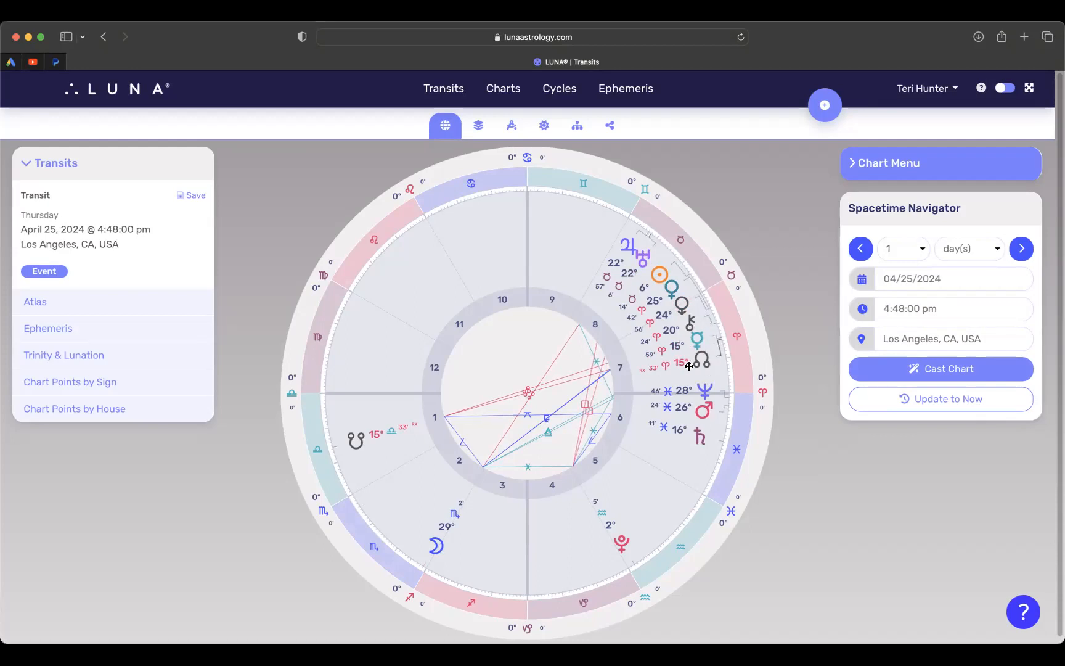
mouse_move(709, 373)
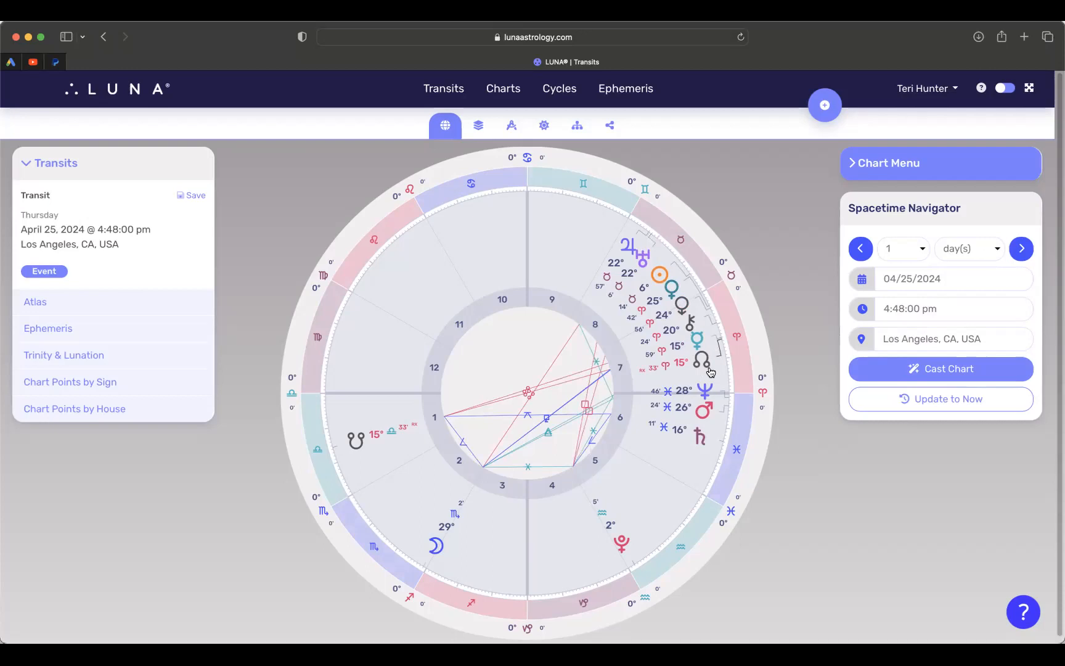
mouse_move(348, 443)
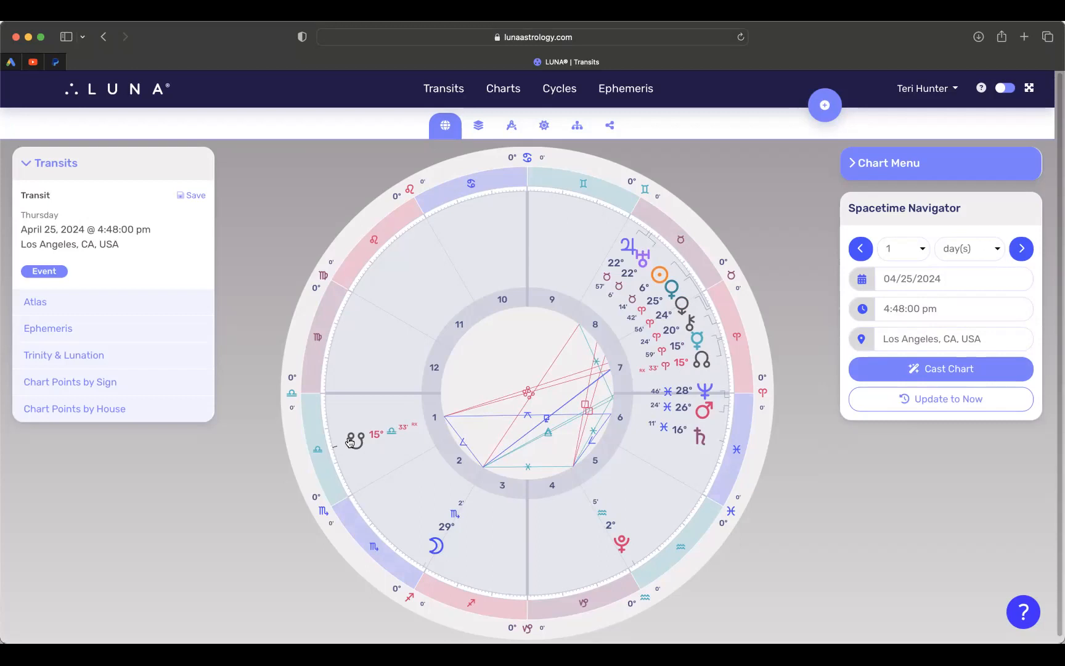
mouse_move(682, 228)
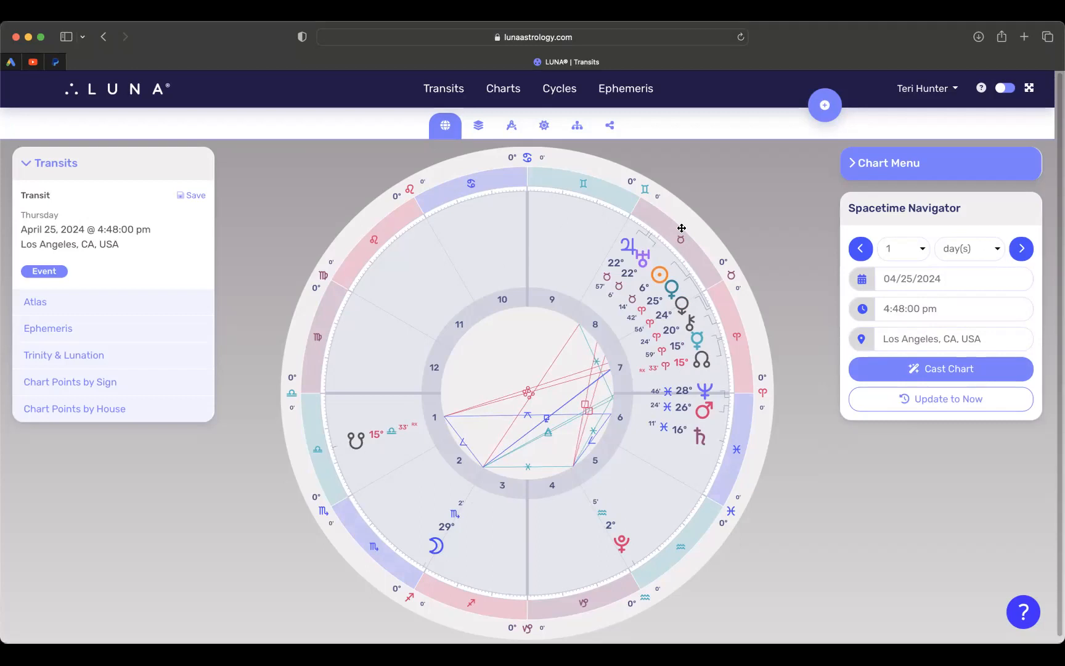
left_click(950, 279)
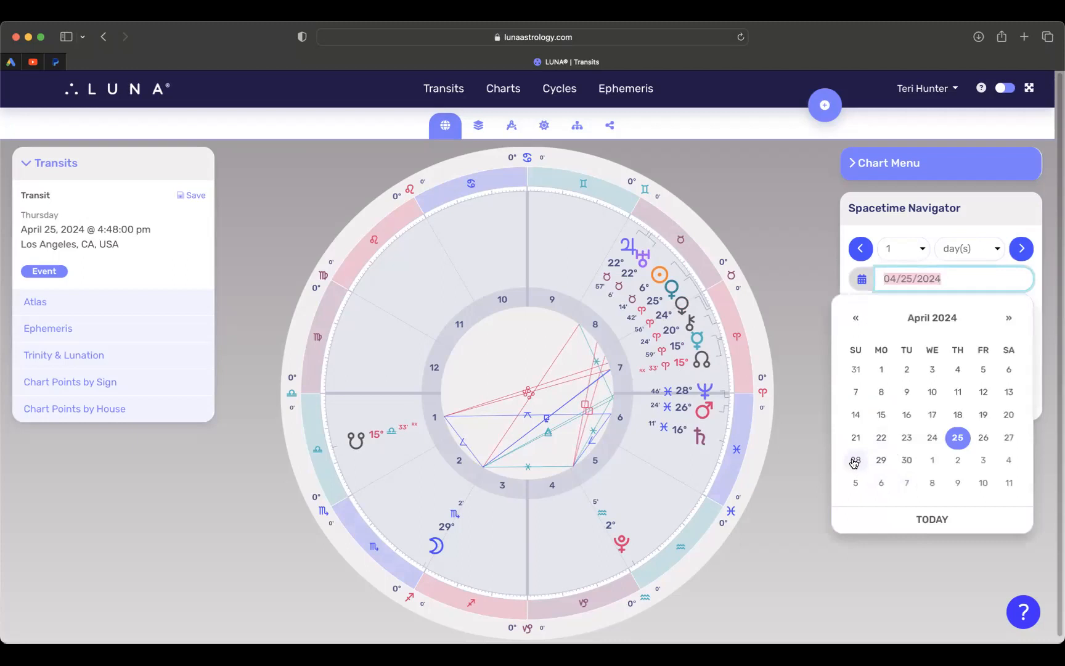
left_click(855, 460)
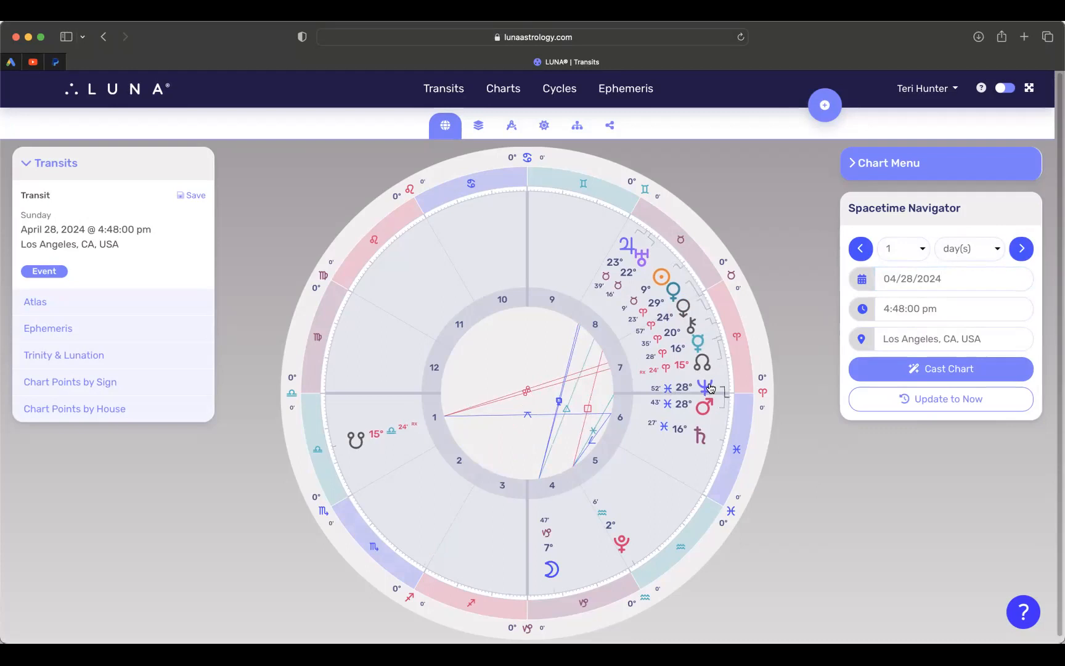
mouse_move(710, 365)
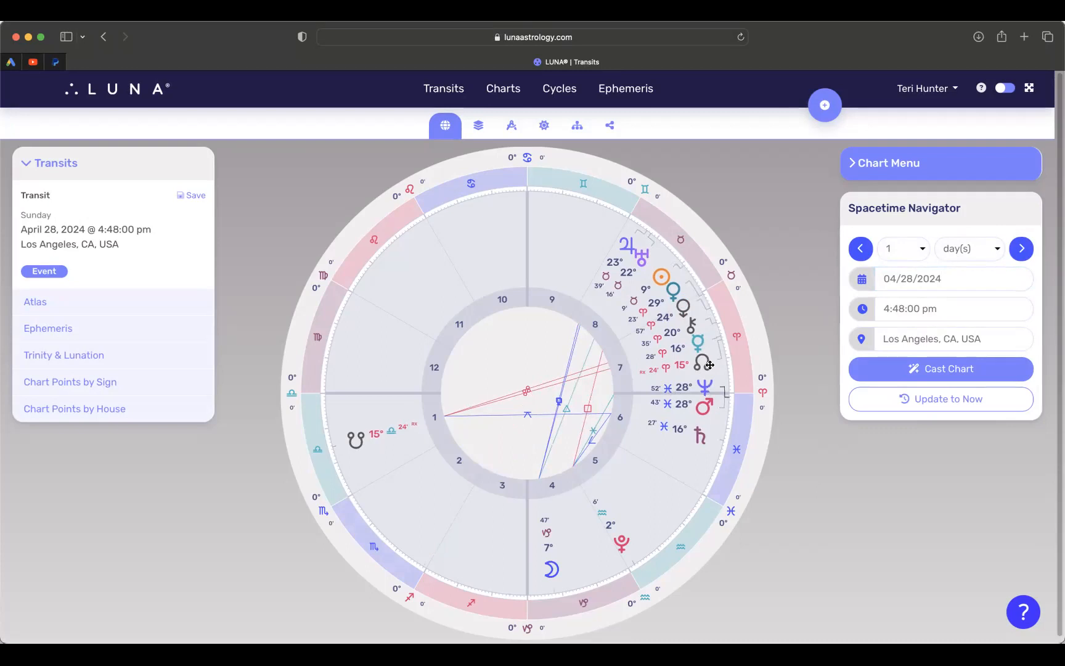
mouse_move(706, 396)
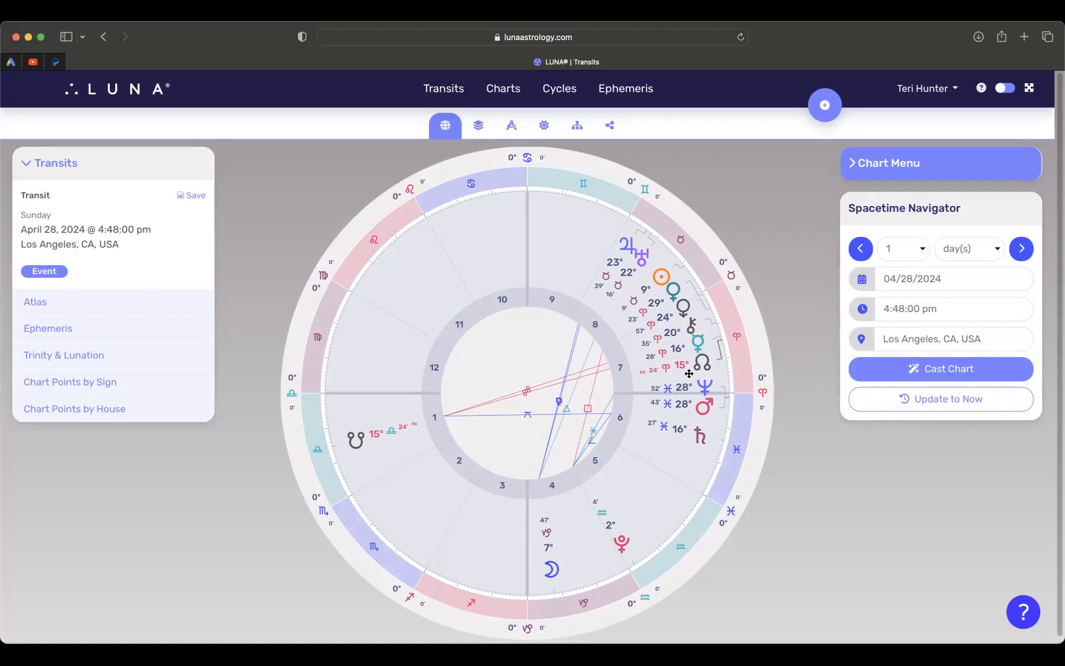
mouse_move(703, 401)
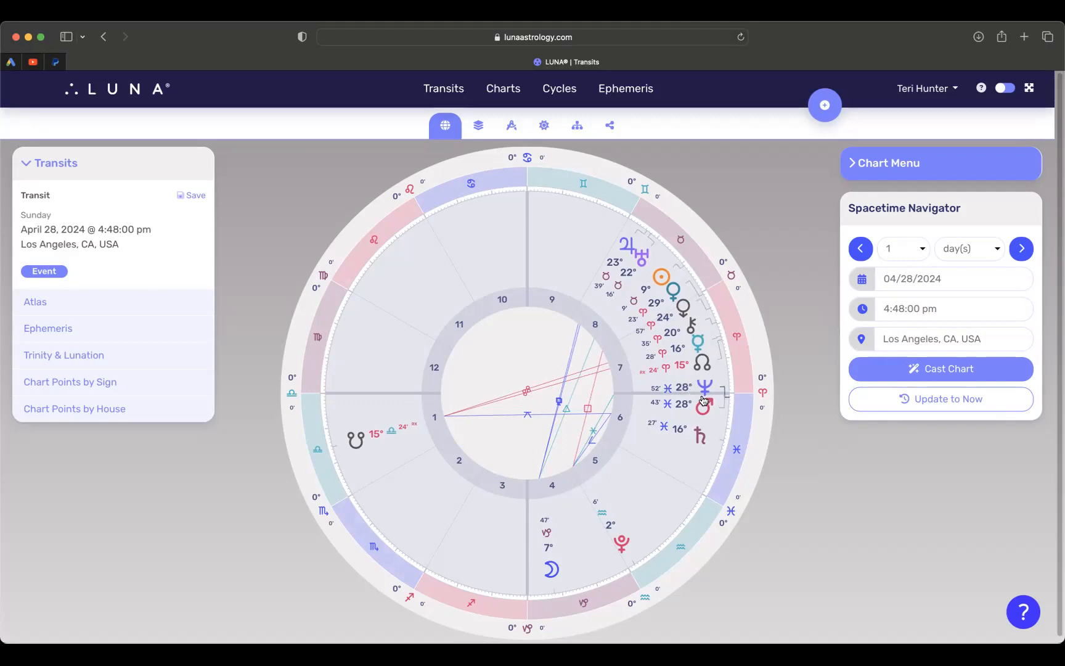
mouse_move(706, 382)
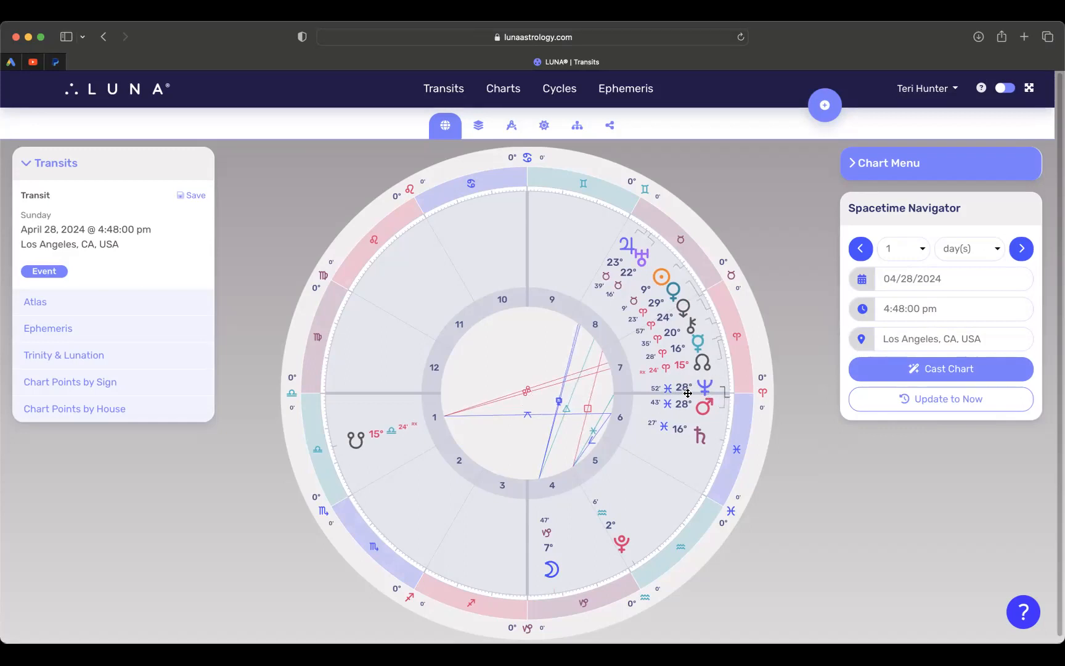
mouse_move(693, 394)
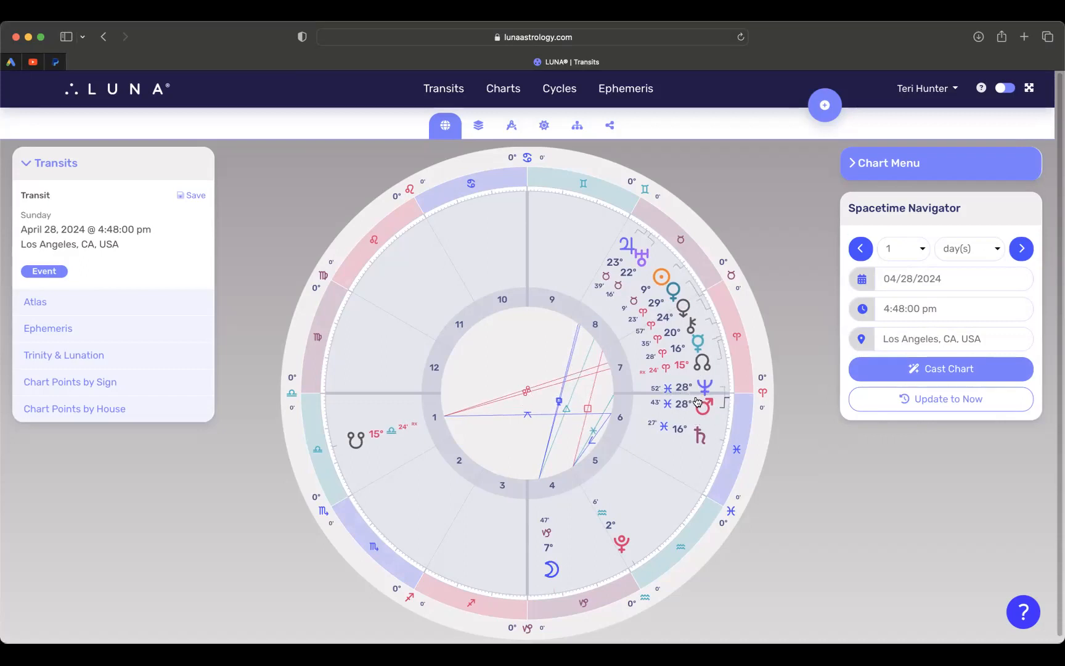
mouse_move(692, 378)
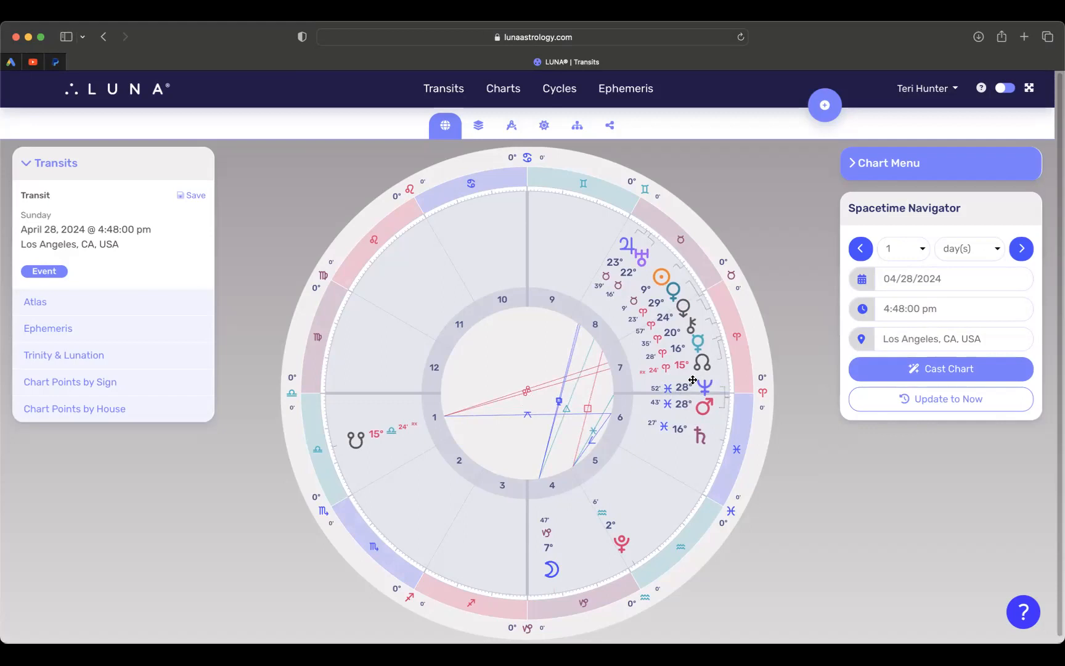
mouse_move(690, 404)
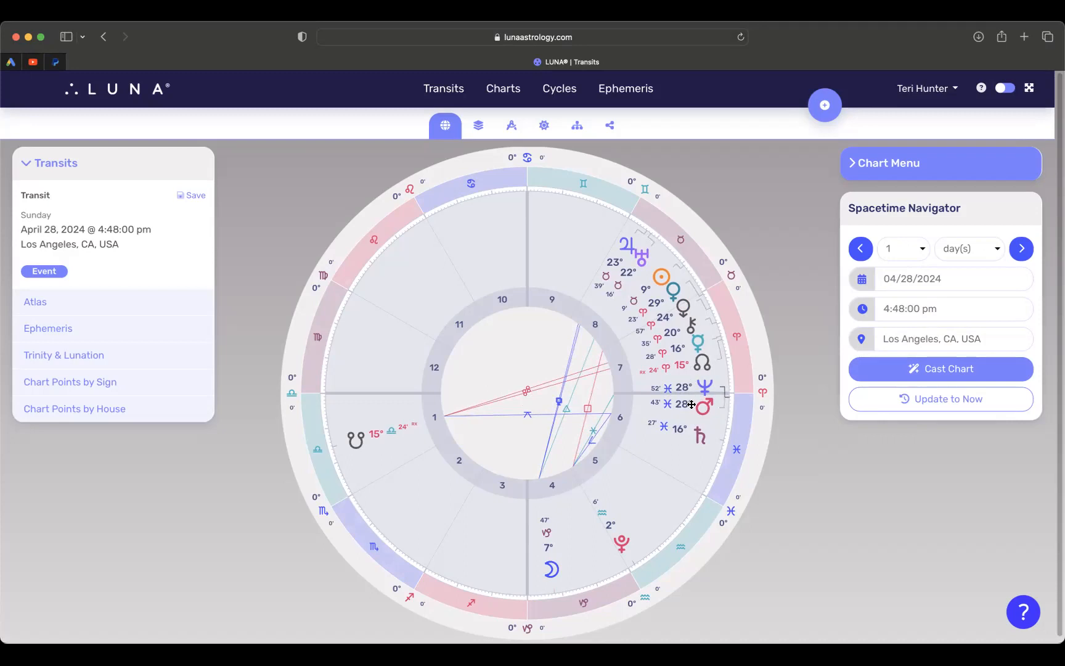
mouse_move(705, 449)
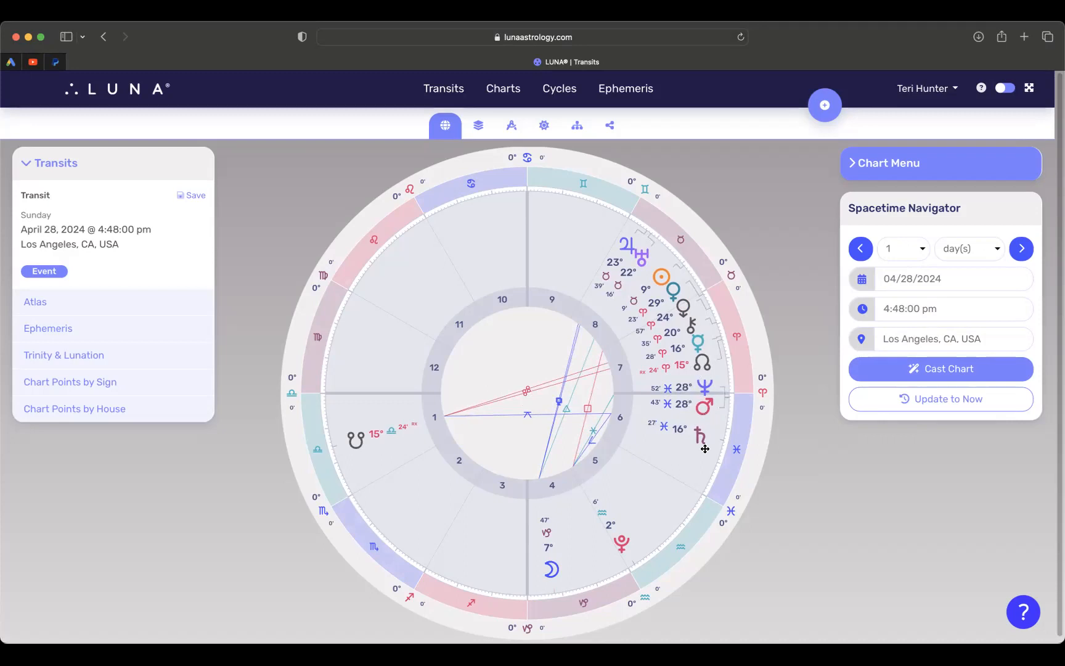
mouse_move(694, 440)
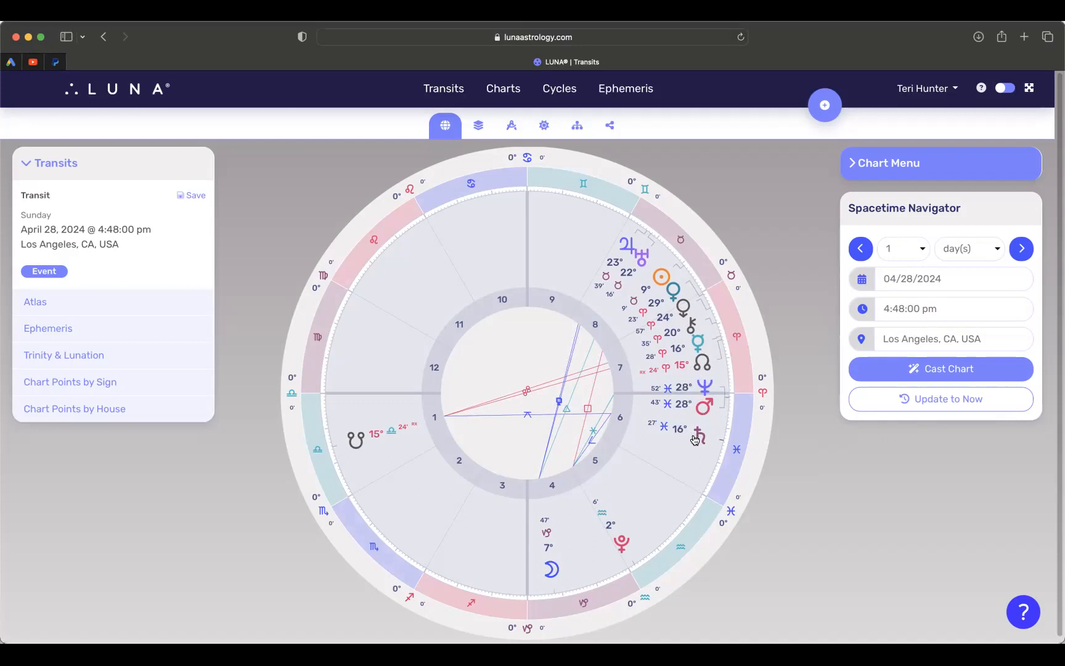
mouse_move(696, 448)
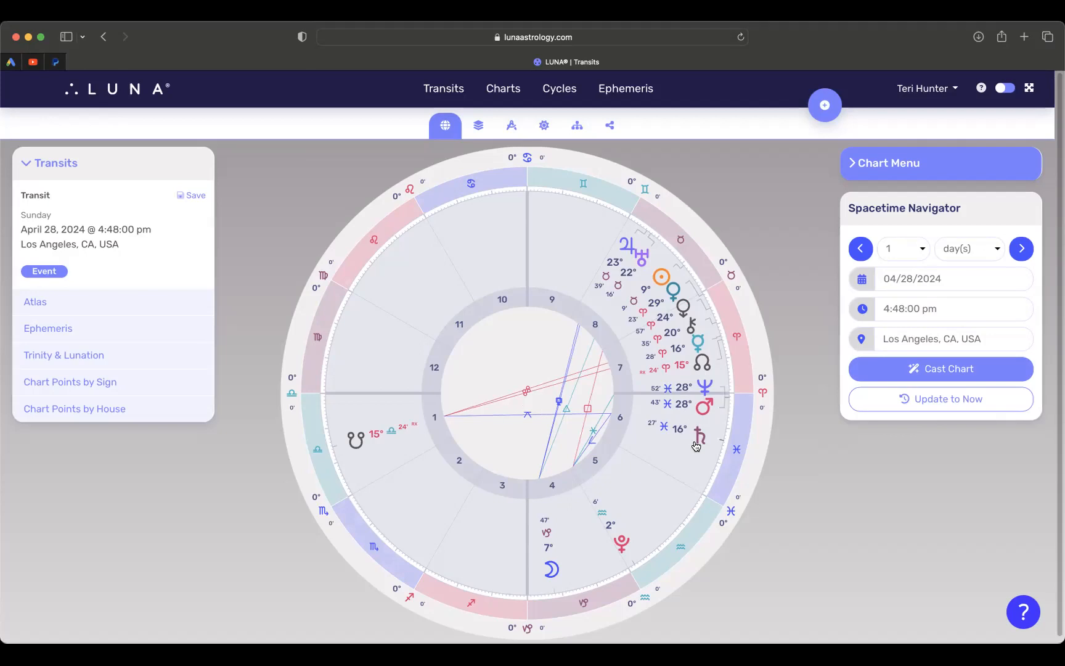
mouse_move(625, 244)
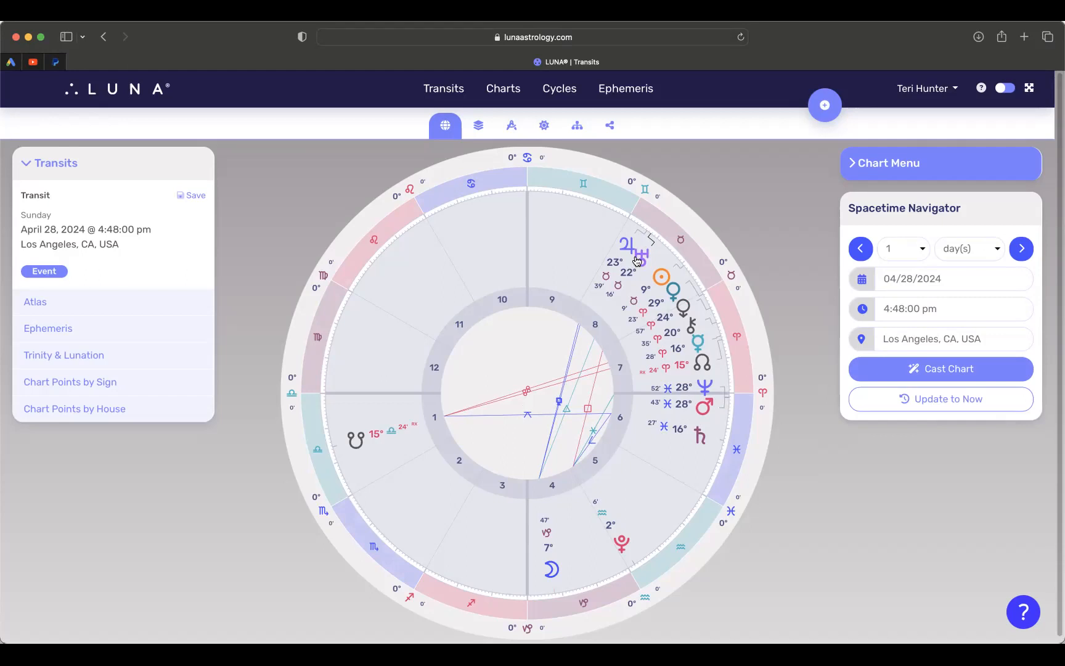
mouse_move(646, 263)
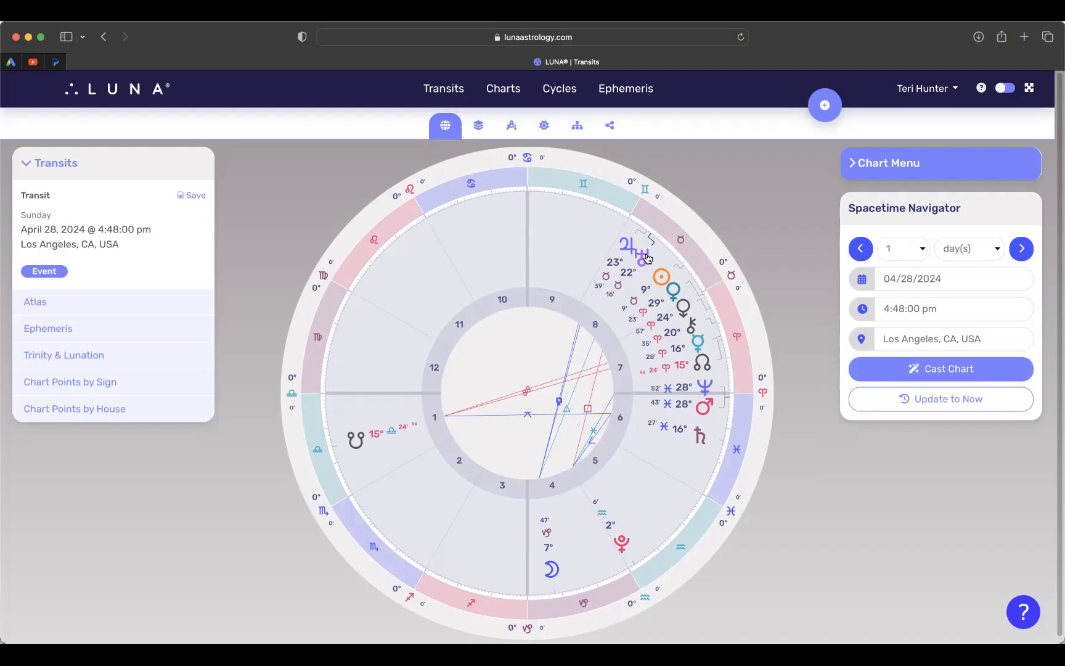
mouse_move(633, 292)
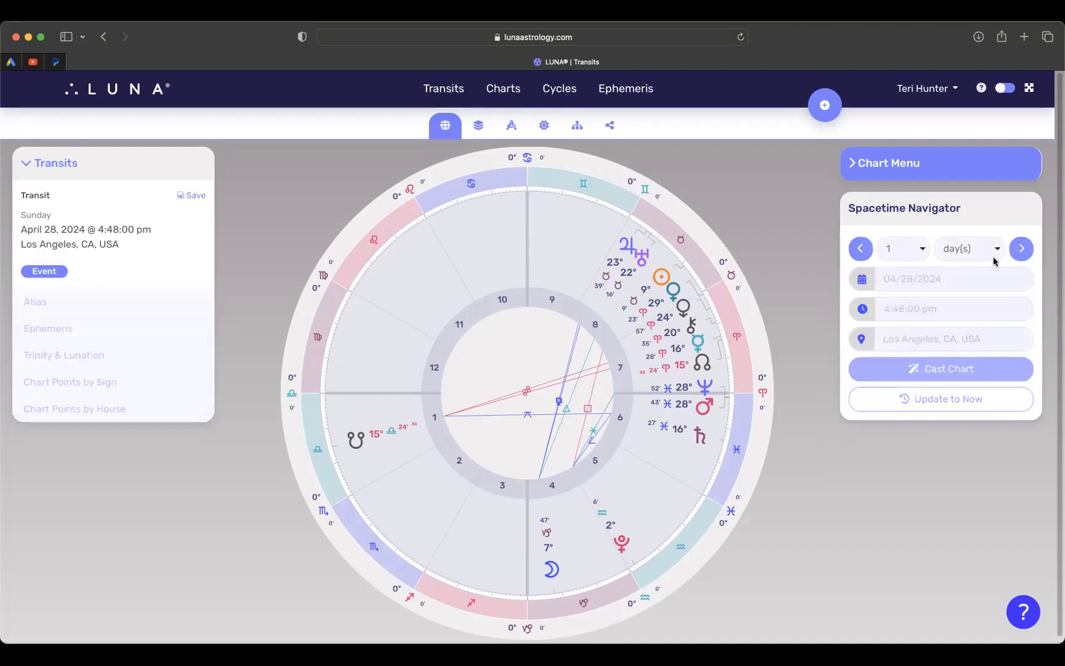
left_click(1020, 249)
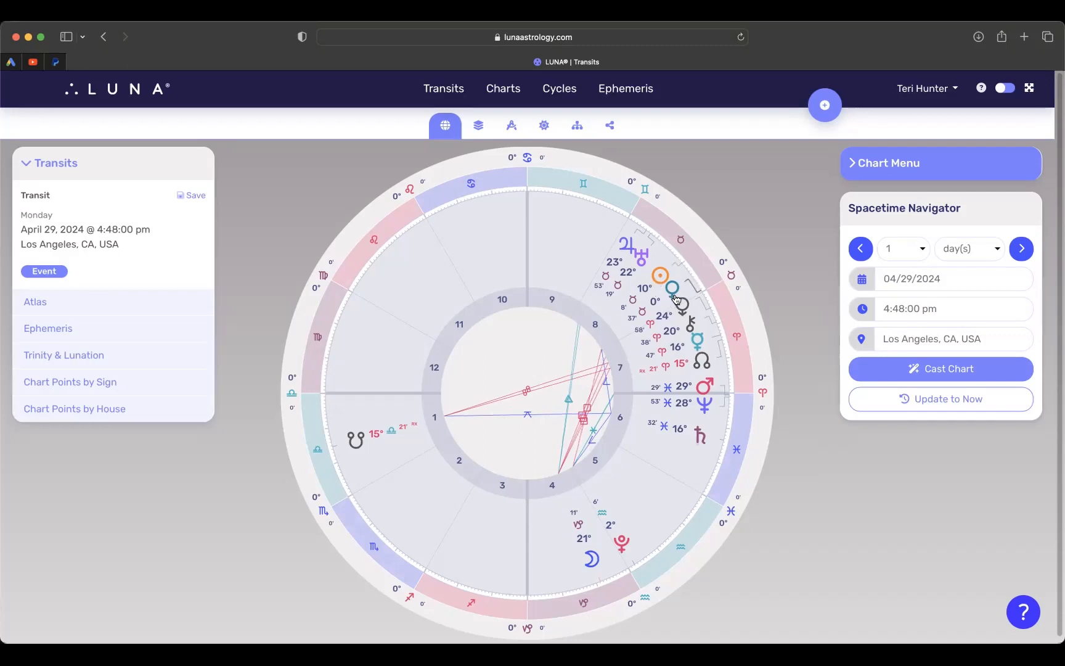
mouse_move(652, 298)
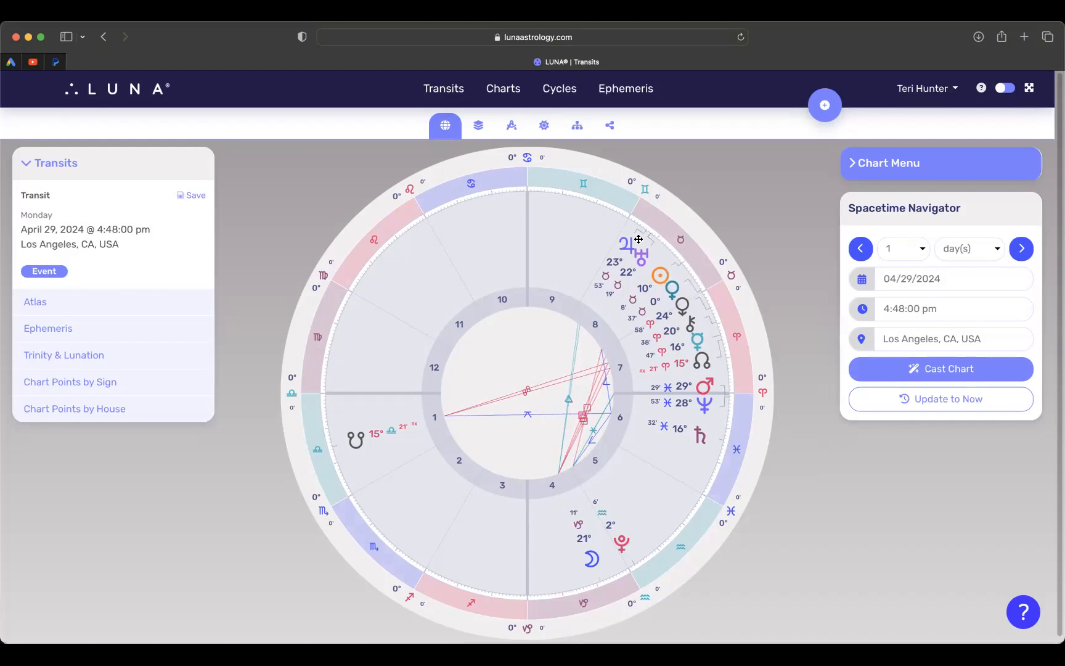
mouse_move(641, 254)
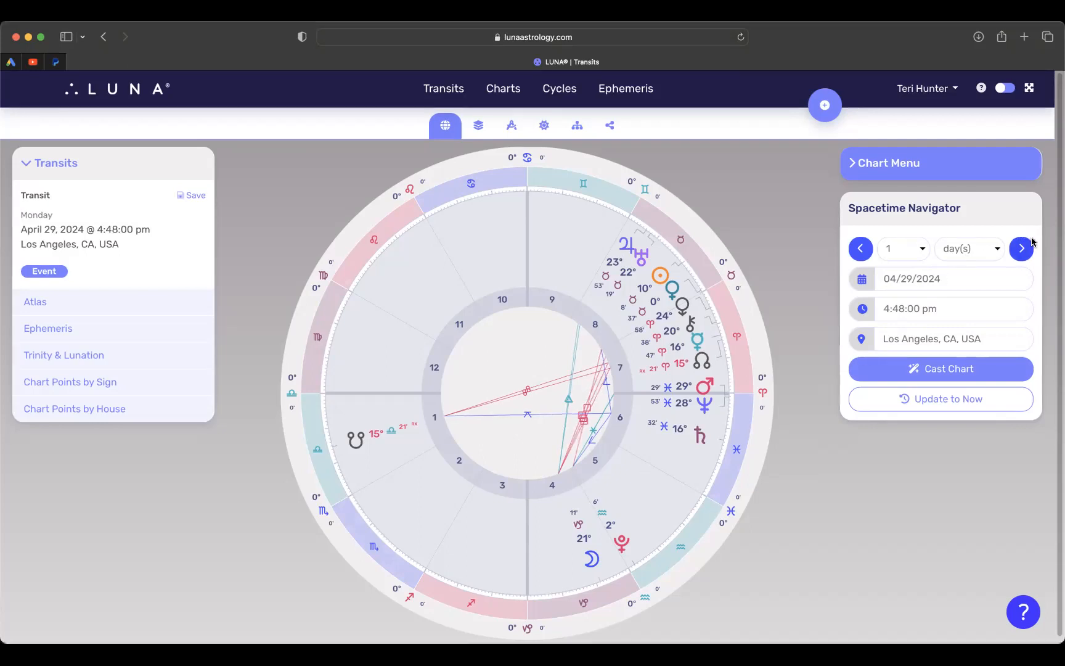
- Step the transit chart forward one day from April 29, 2024
left_click(1020, 247)
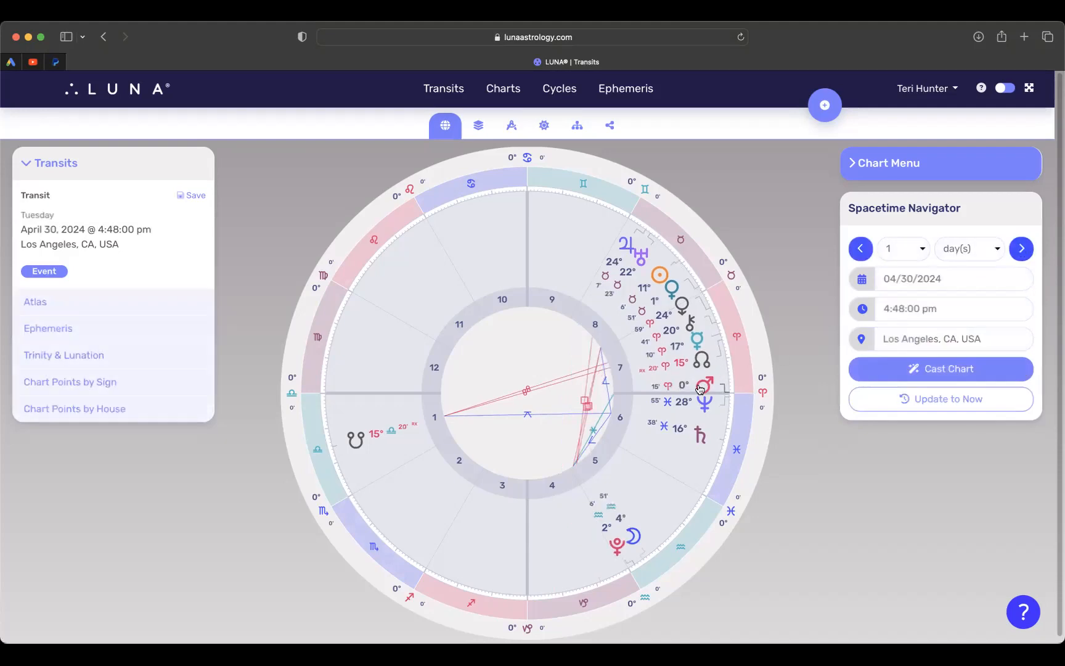
mouse_move(703, 382)
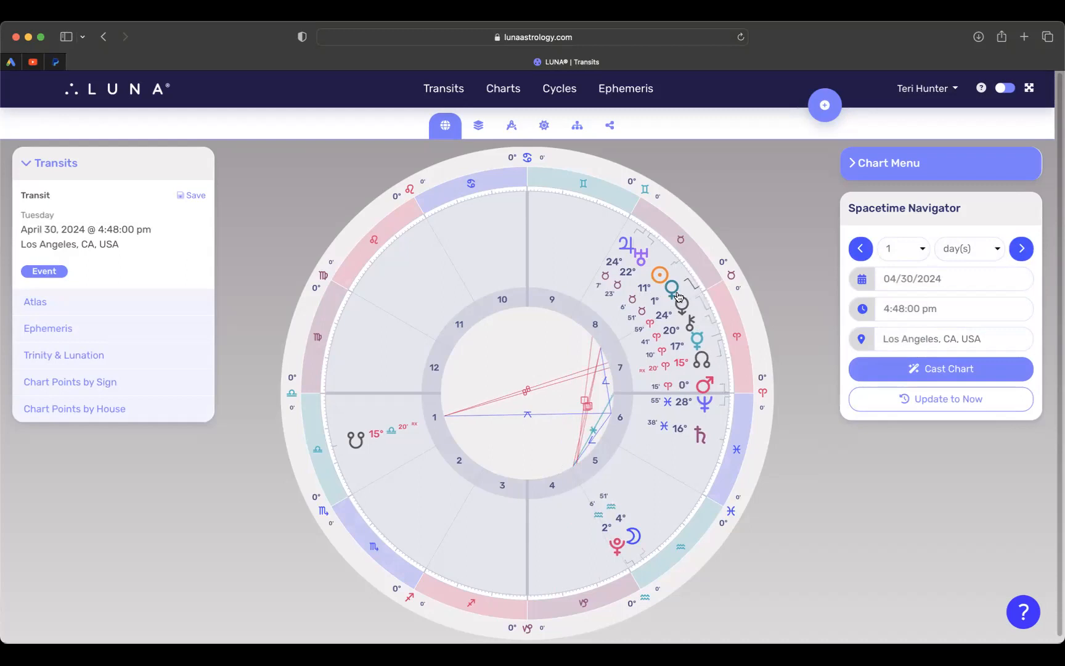
mouse_move(461, 505)
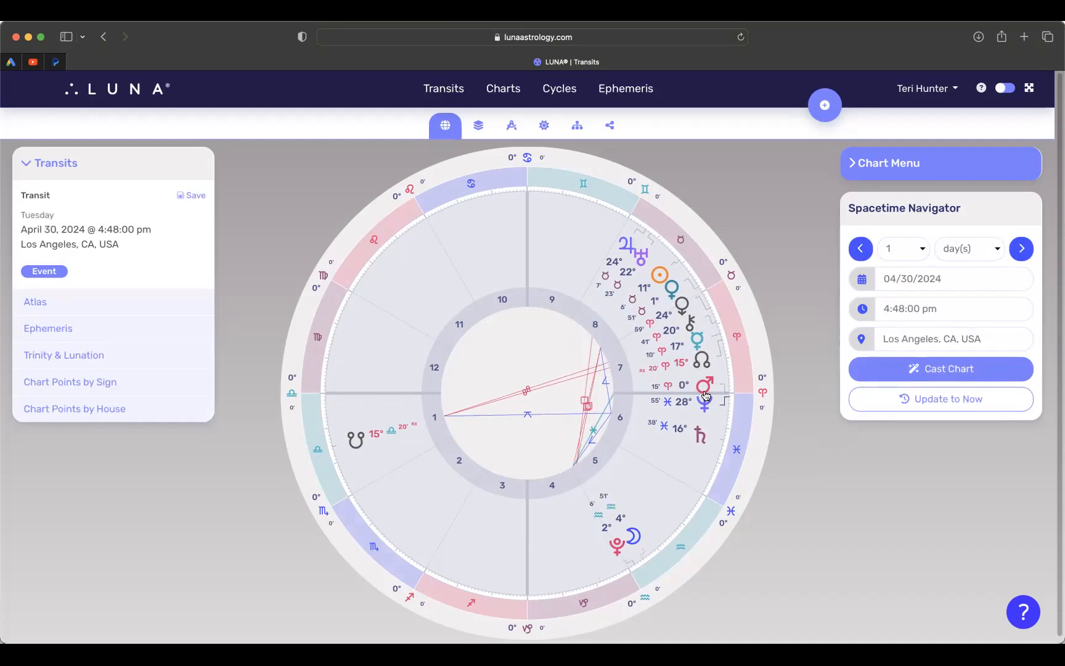
mouse_move(698, 396)
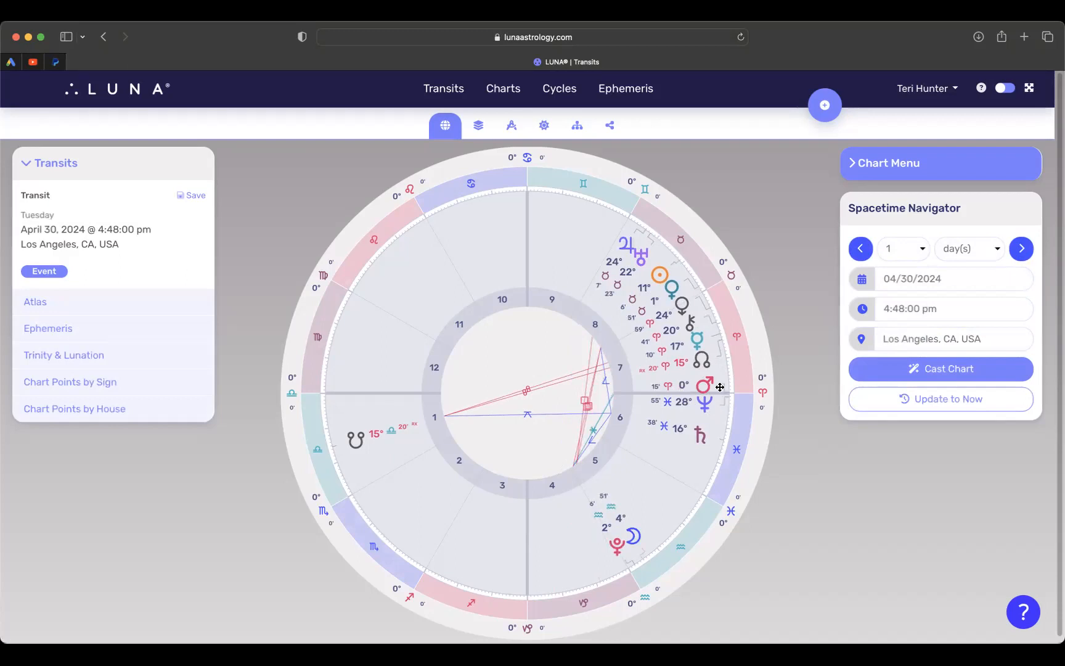
mouse_move(690, 402)
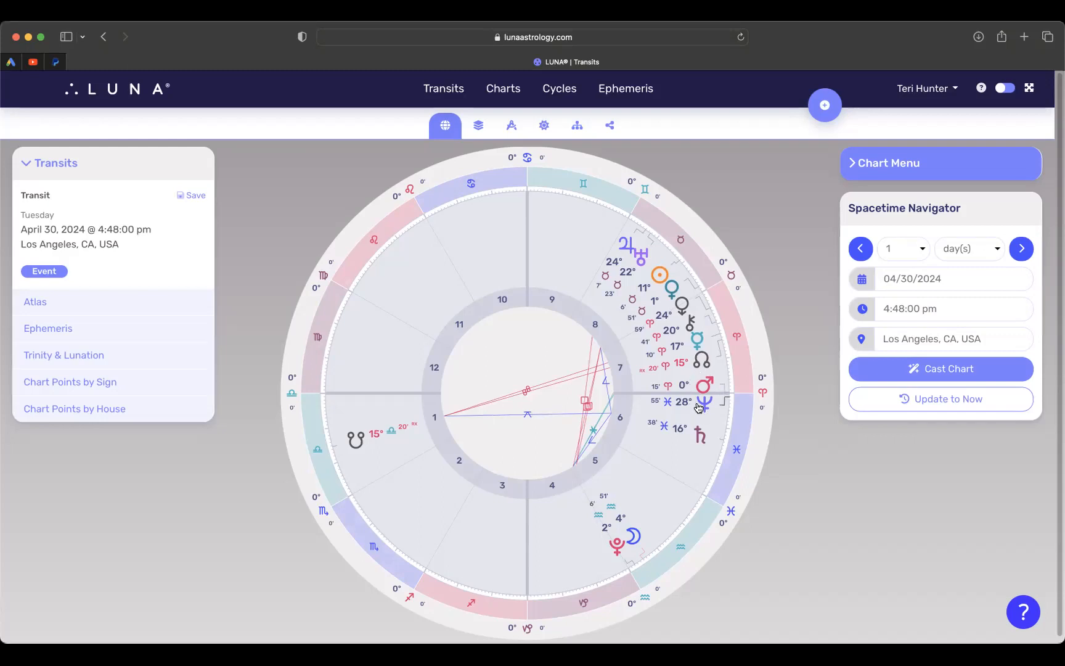
mouse_move(706, 378)
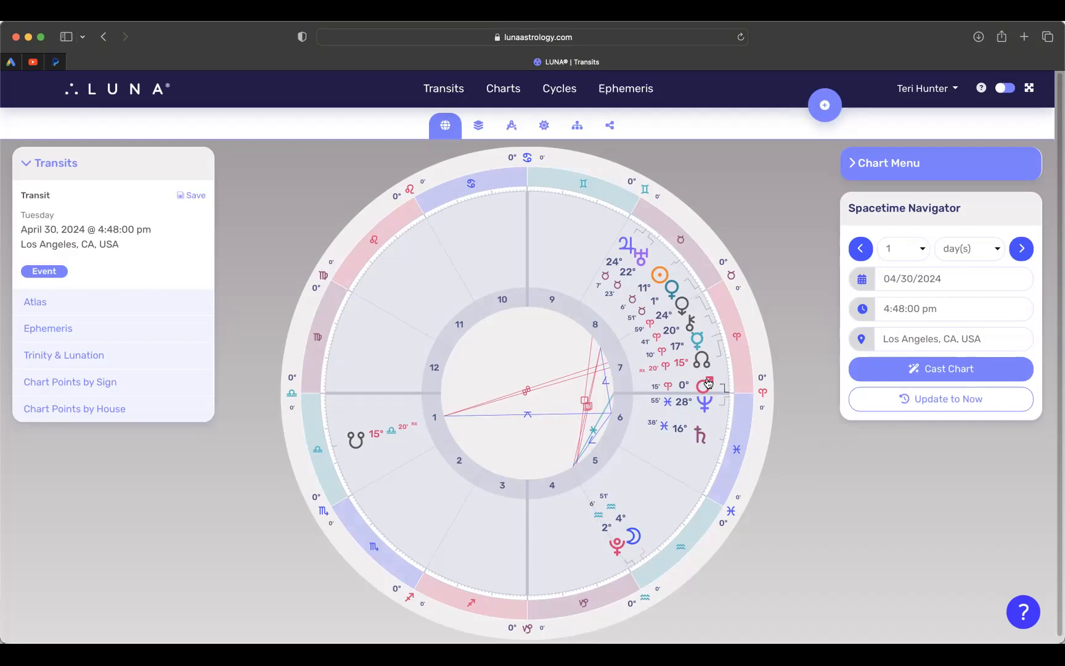
mouse_move(690, 368)
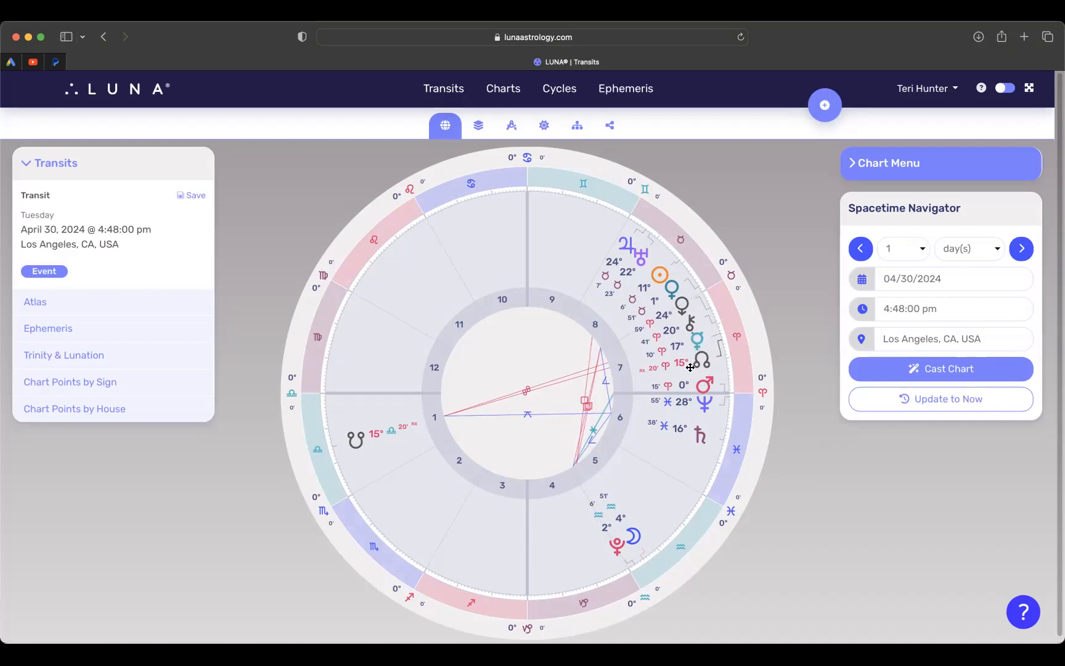
mouse_move(698, 379)
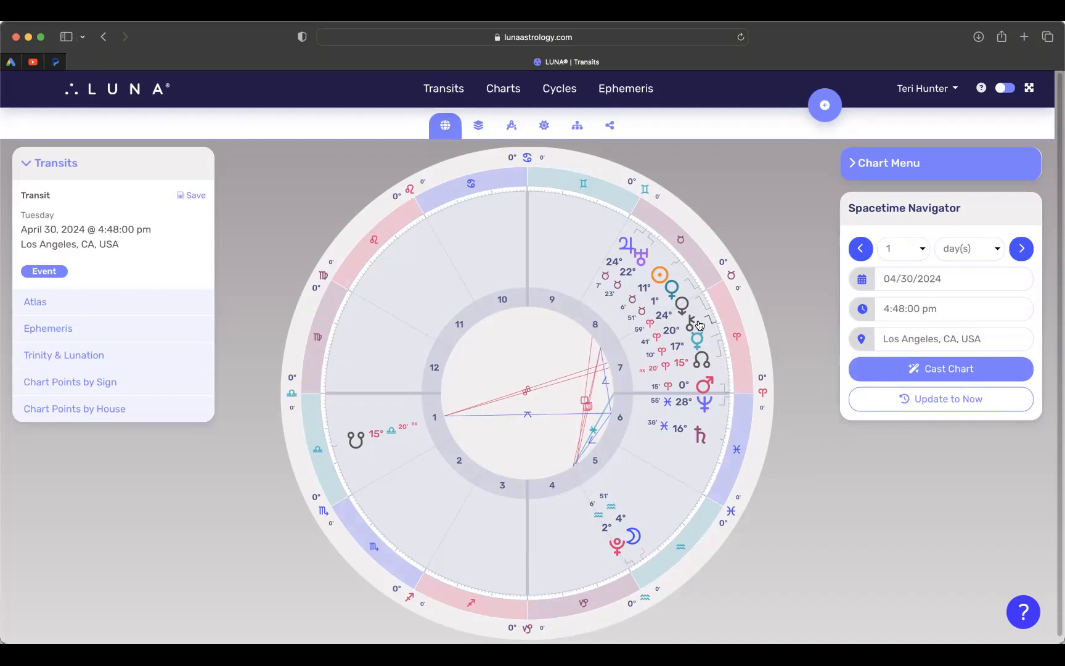
mouse_move(696, 323)
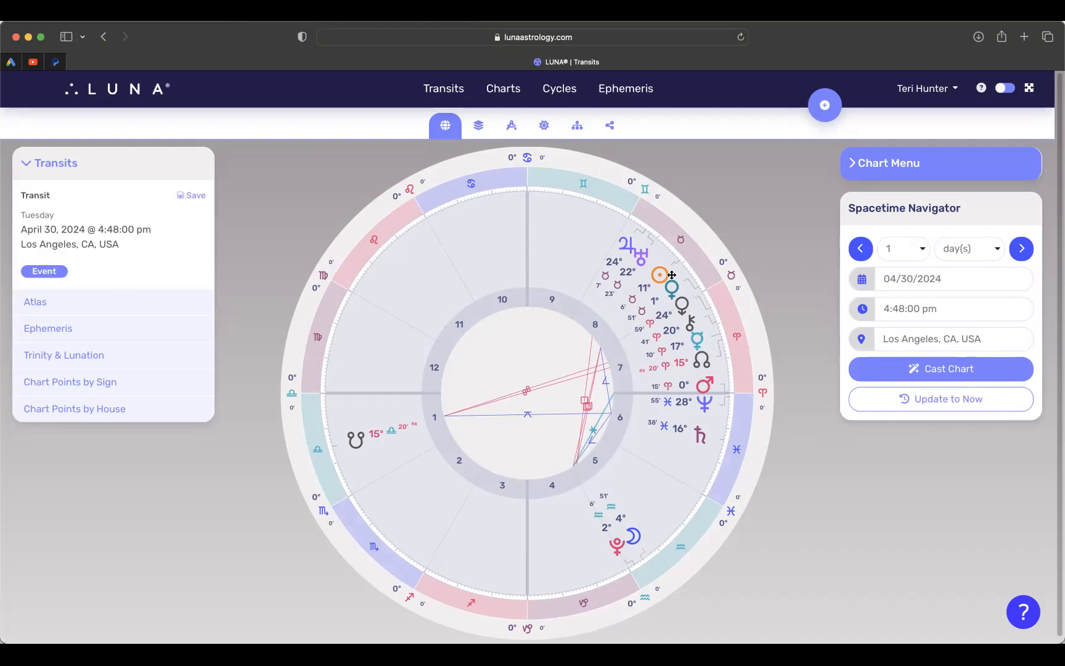
mouse_move(729, 515)
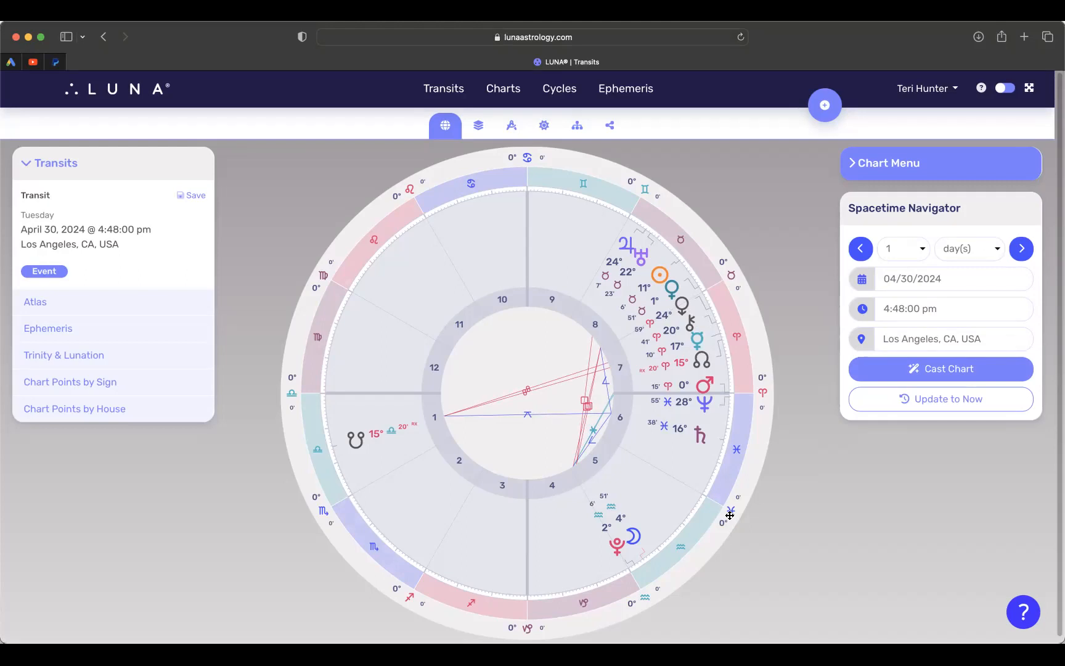
mouse_move(634, 288)
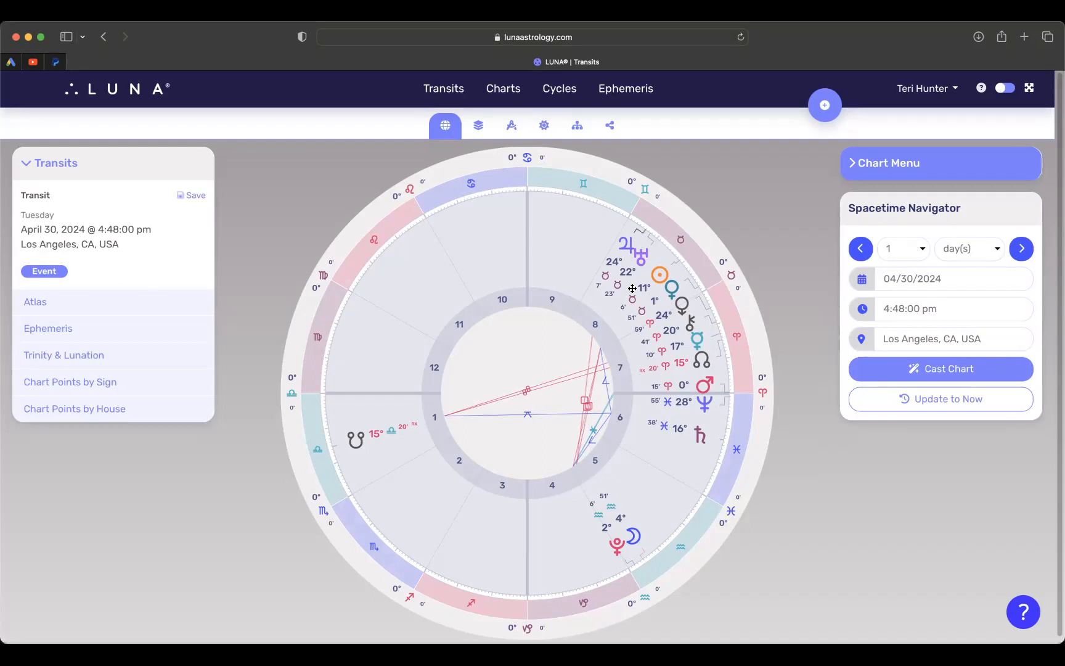
mouse_move(663, 292)
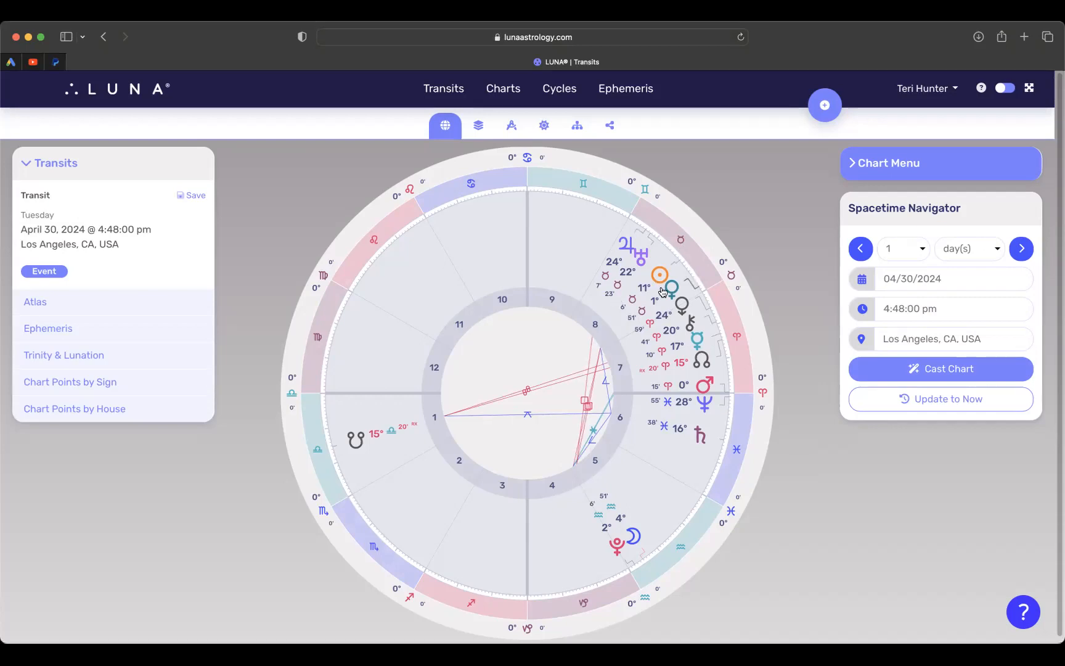
mouse_move(637, 265)
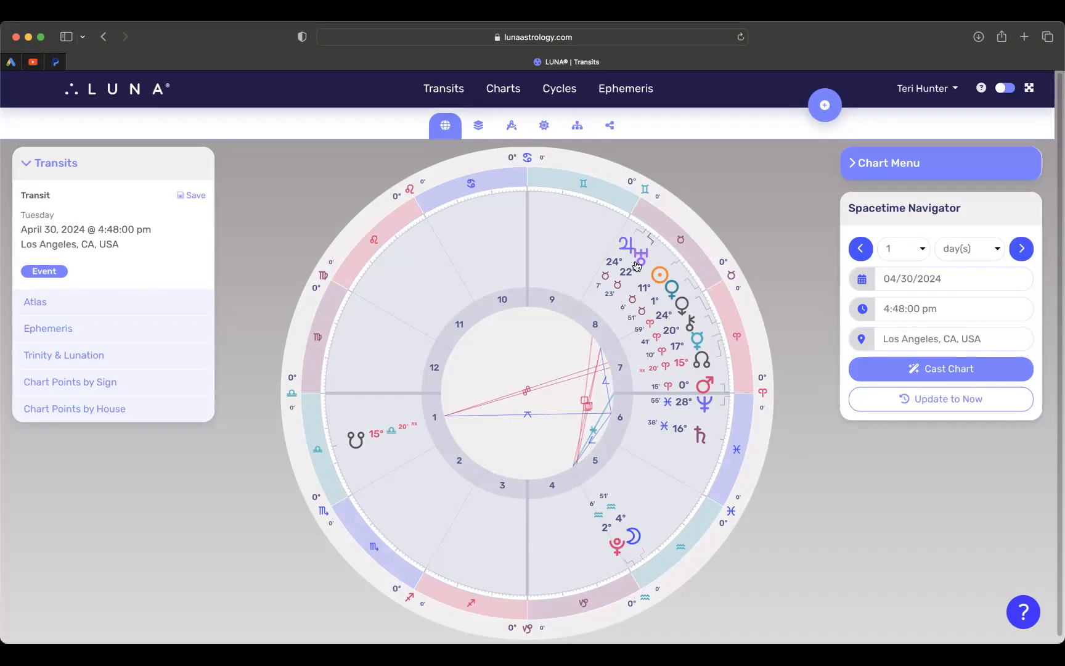